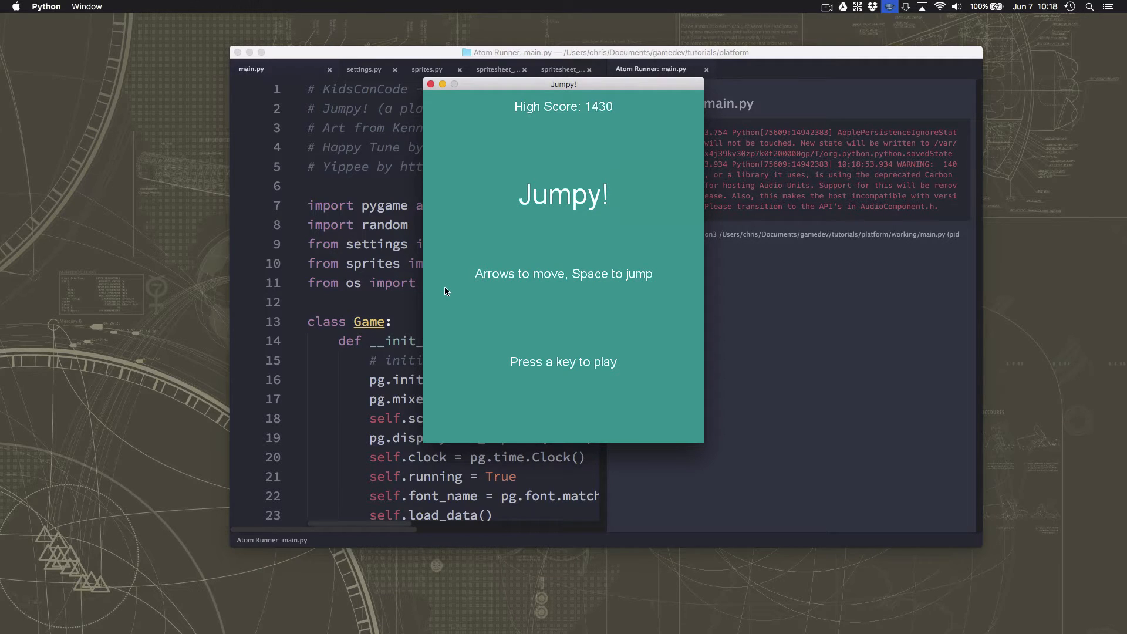
Start a Jumpy! round from the title screen with the space bar
{"action": "key", "text": "space"}
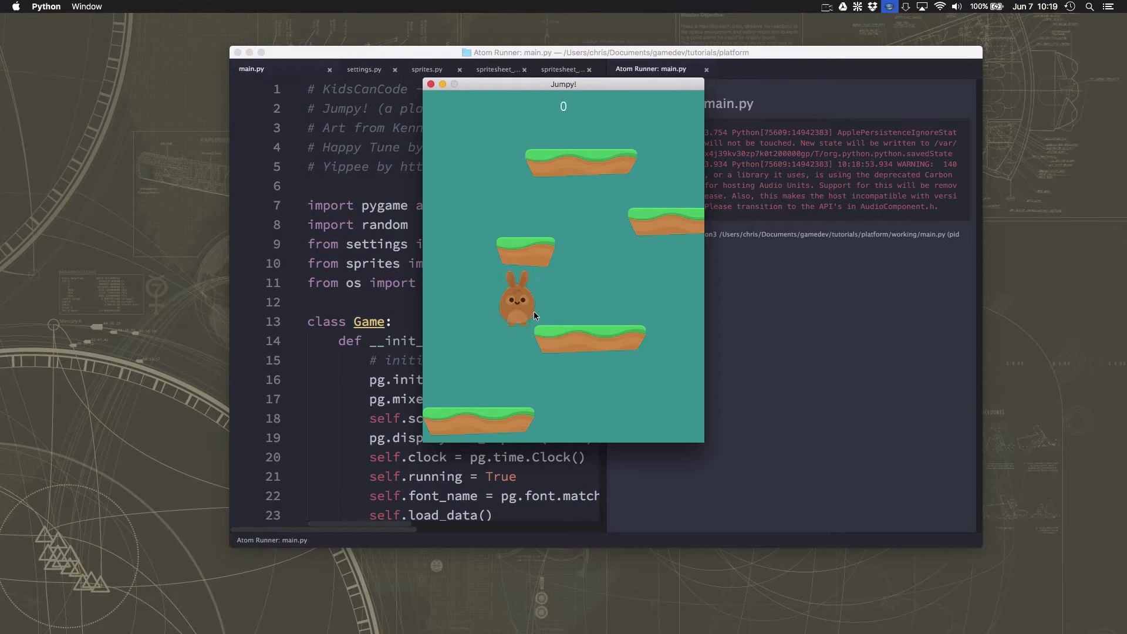
{"action": "mouse_move", "coordinate": [498, 323]}
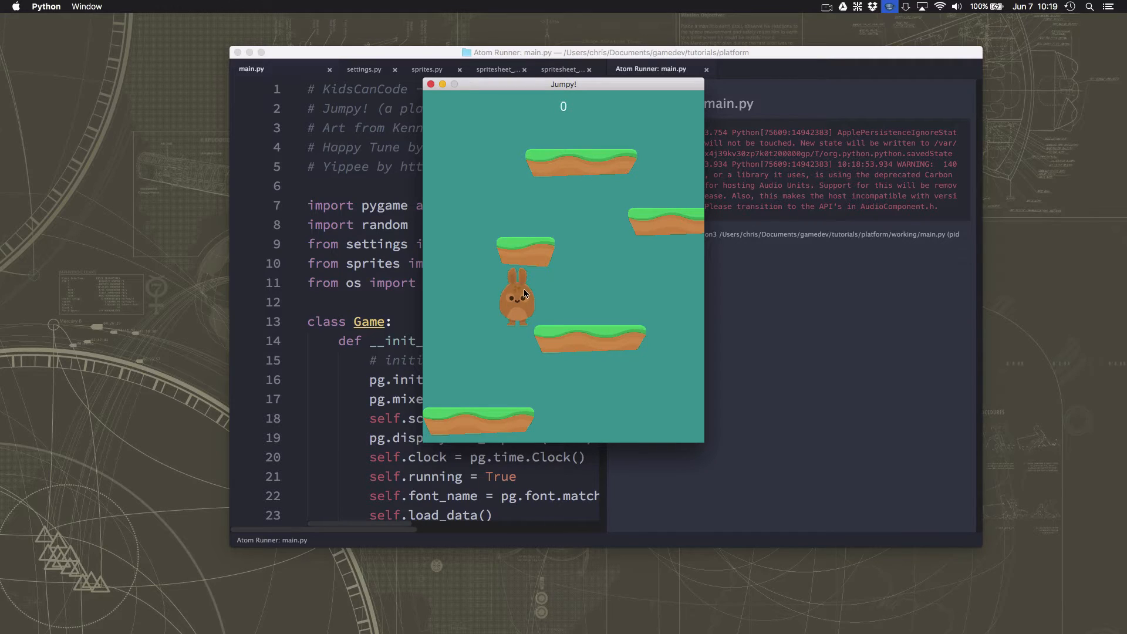
{"action": "mouse_move", "coordinate": [529, 348]}
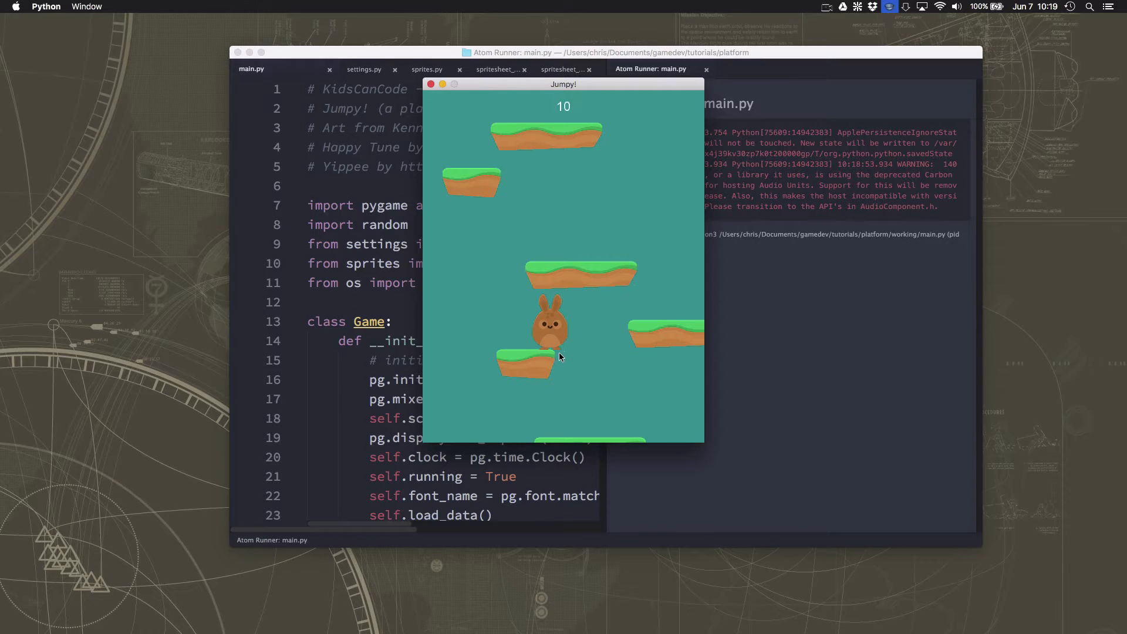
{"action": "mouse_move", "coordinate": [521, 342]}
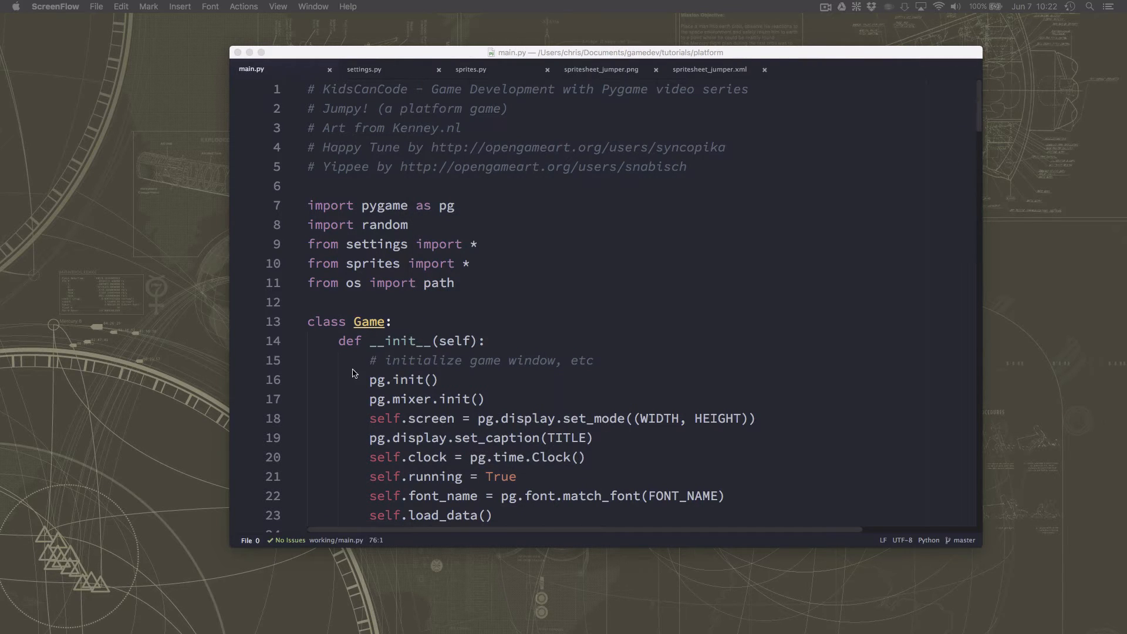
Begin an if on new line 76 comparing self.player.pos.x with lowest.rect.right
{"action": "scroll", "scroll_direction": "down", "scroll_amount": 3}
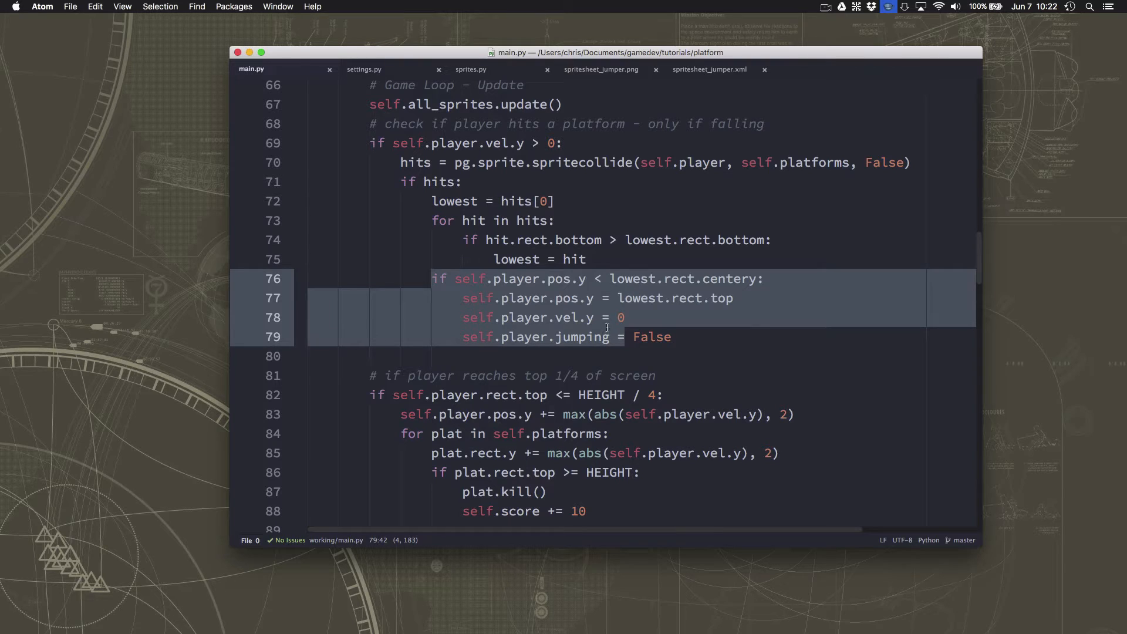
{"action": "mouse_move", "coordinate": [604, 319]}
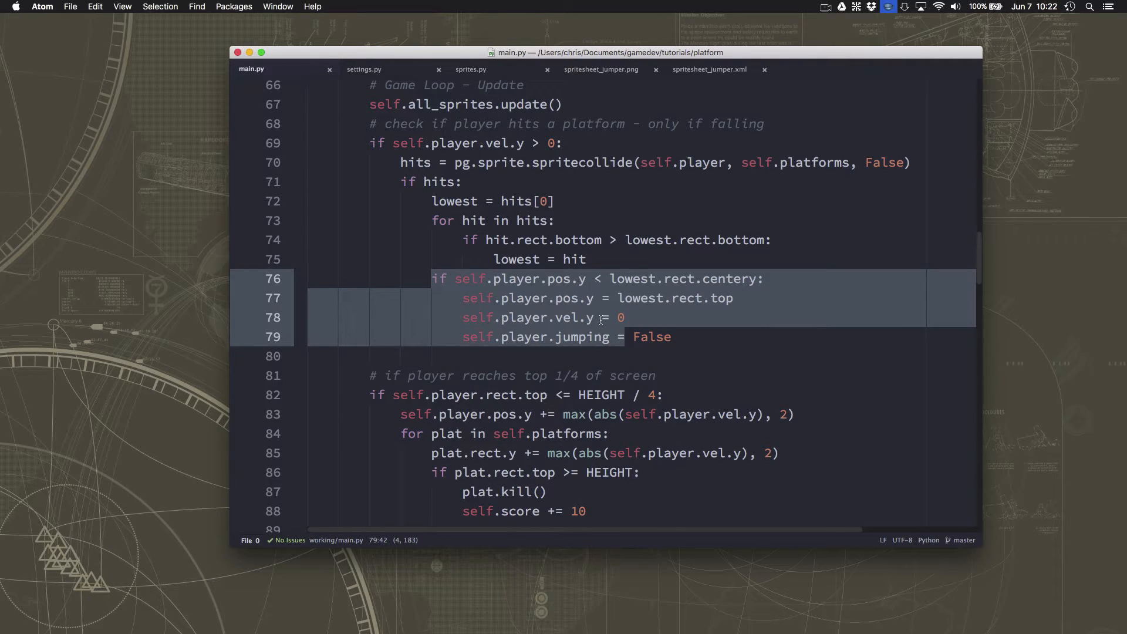
{"action": "mouse_move", "coordinate": [568, 292]}
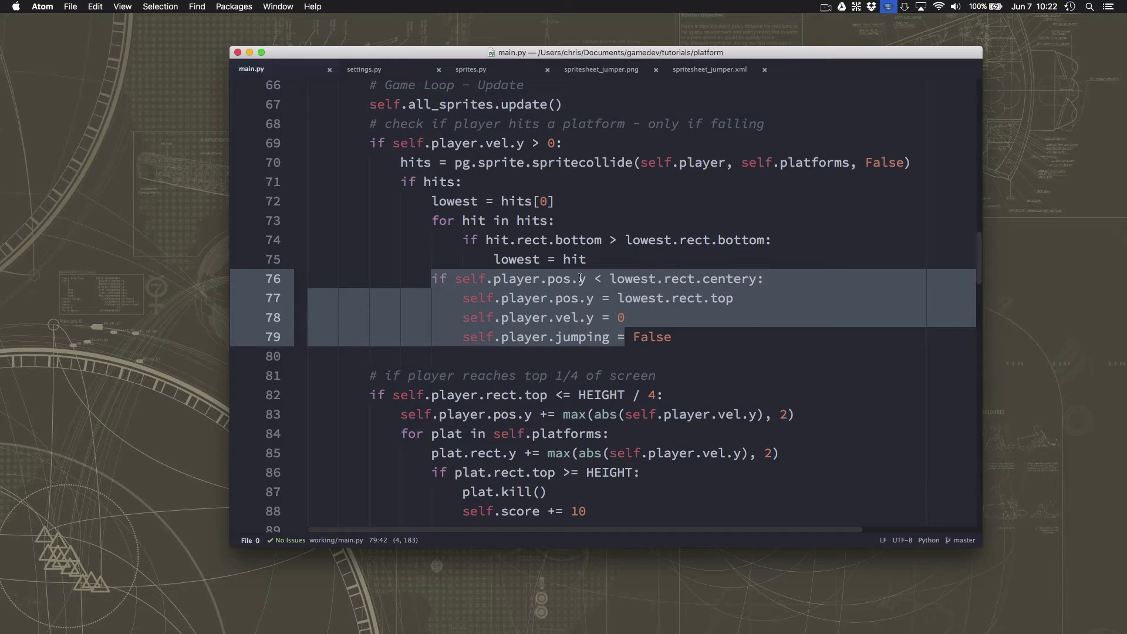
{"action": "key", "text": "enter"}
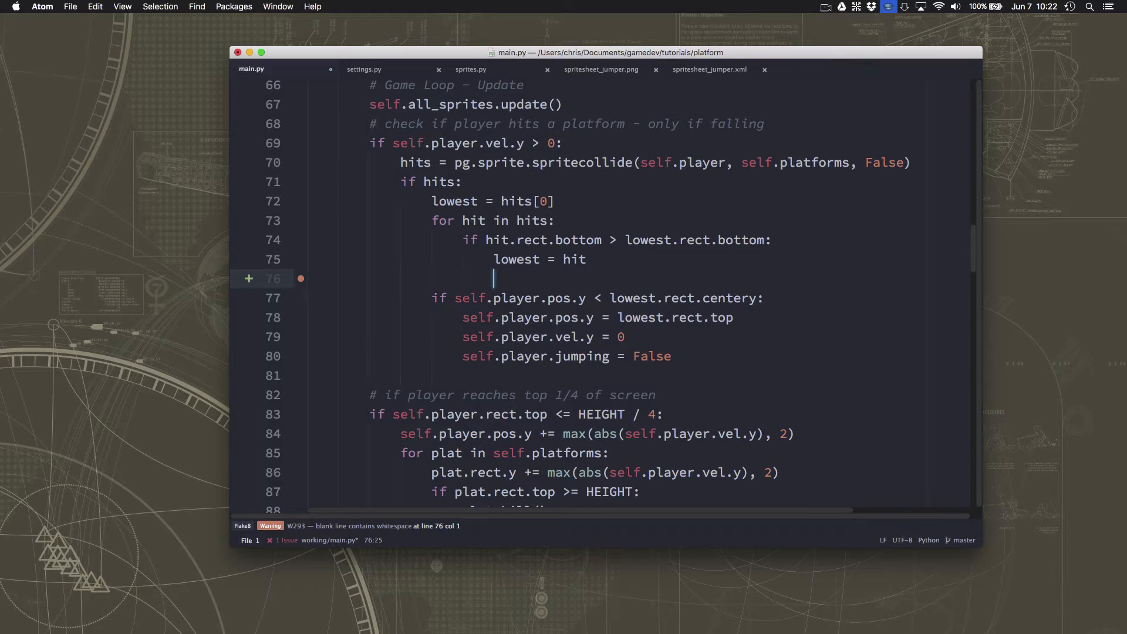
{"action": "type", "text": "if"}
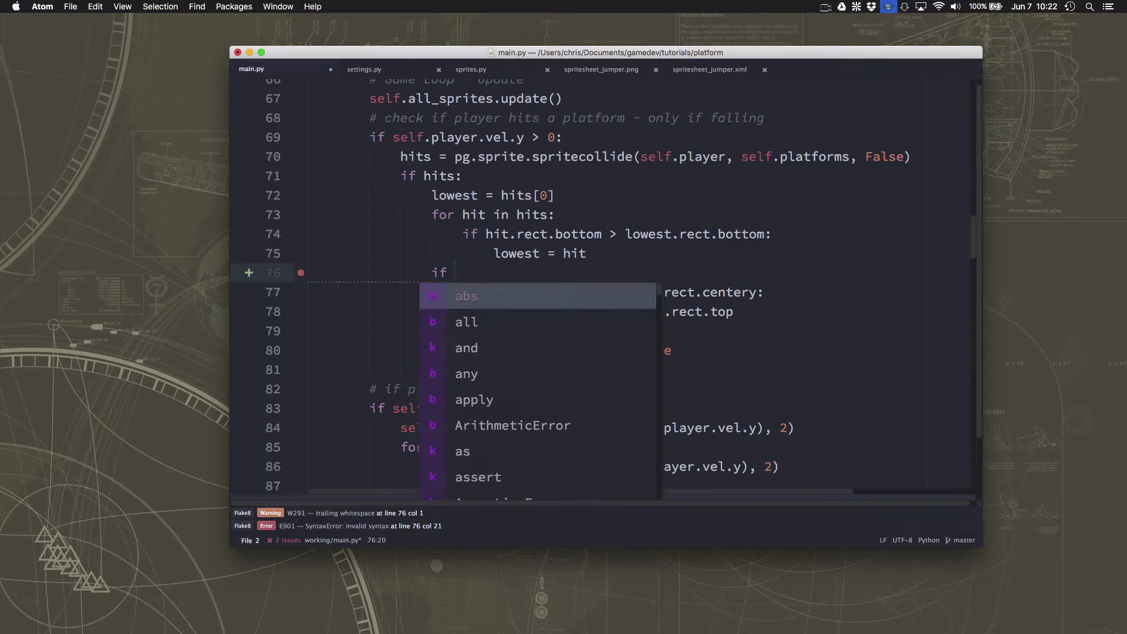
{"action": "type", "text": "self.player.r"}
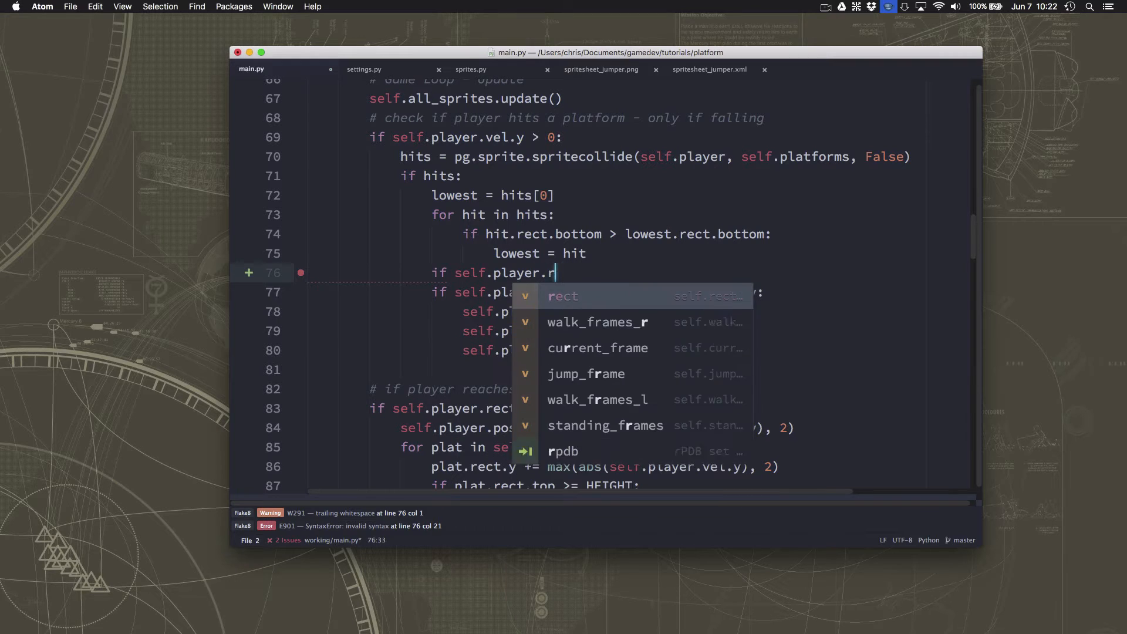
{"action": "type", "text": "pos.x < l"}
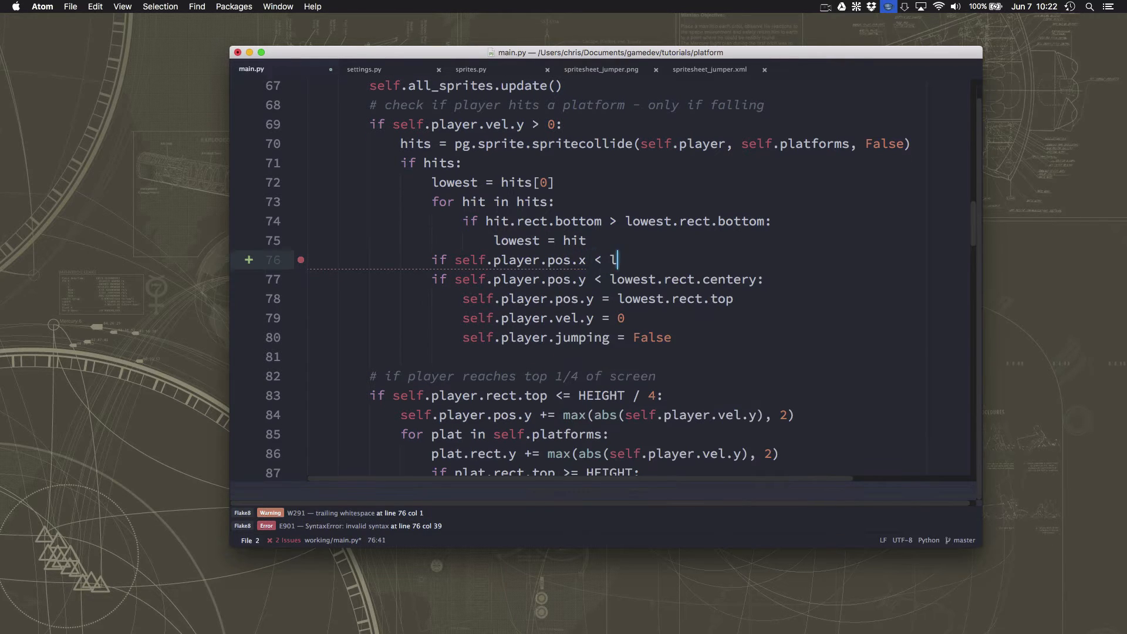
{"action": "type", "text": "owest"}
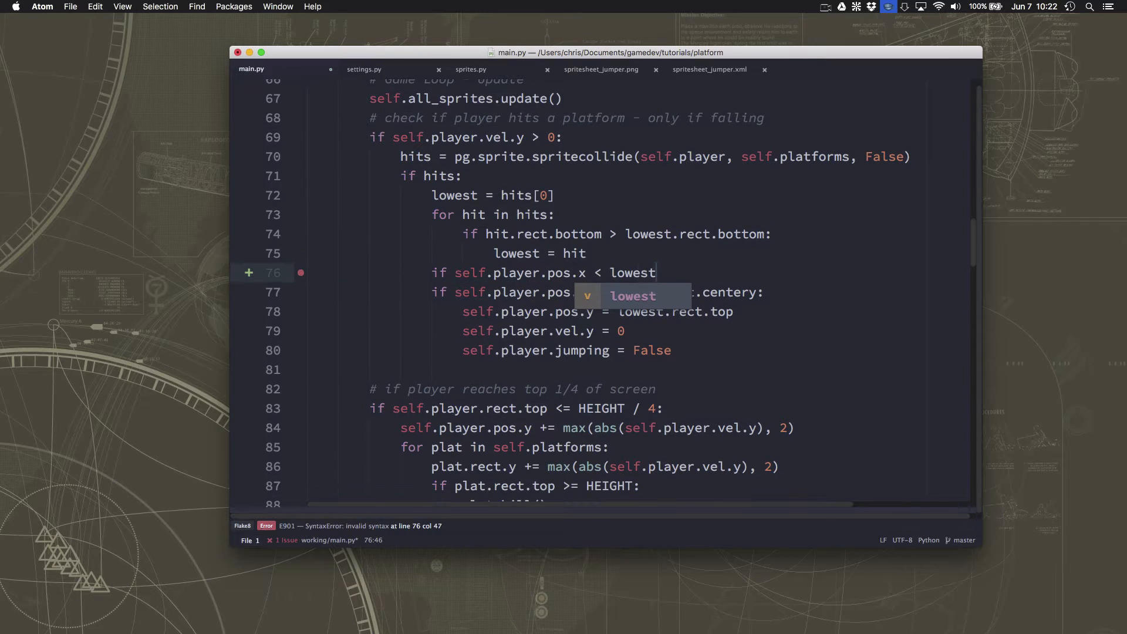
{"action": "type", "text": ".rect.right"}
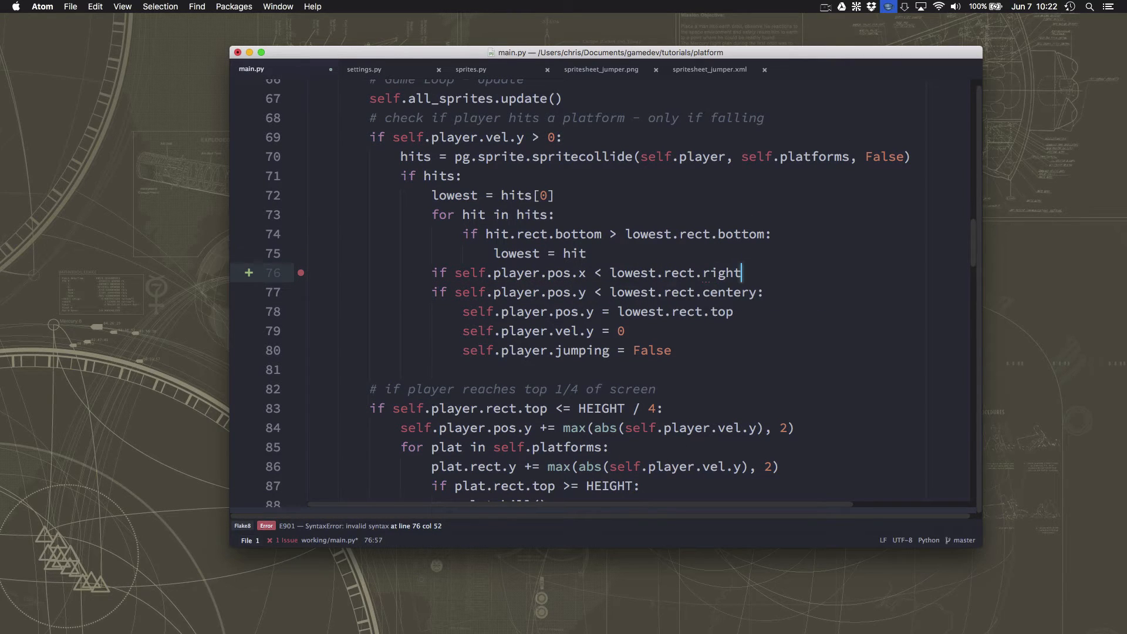
Complete the condition with 'and self.player.pos.x > lowest.rect.left:'
{"action": "type", "text": "and"}
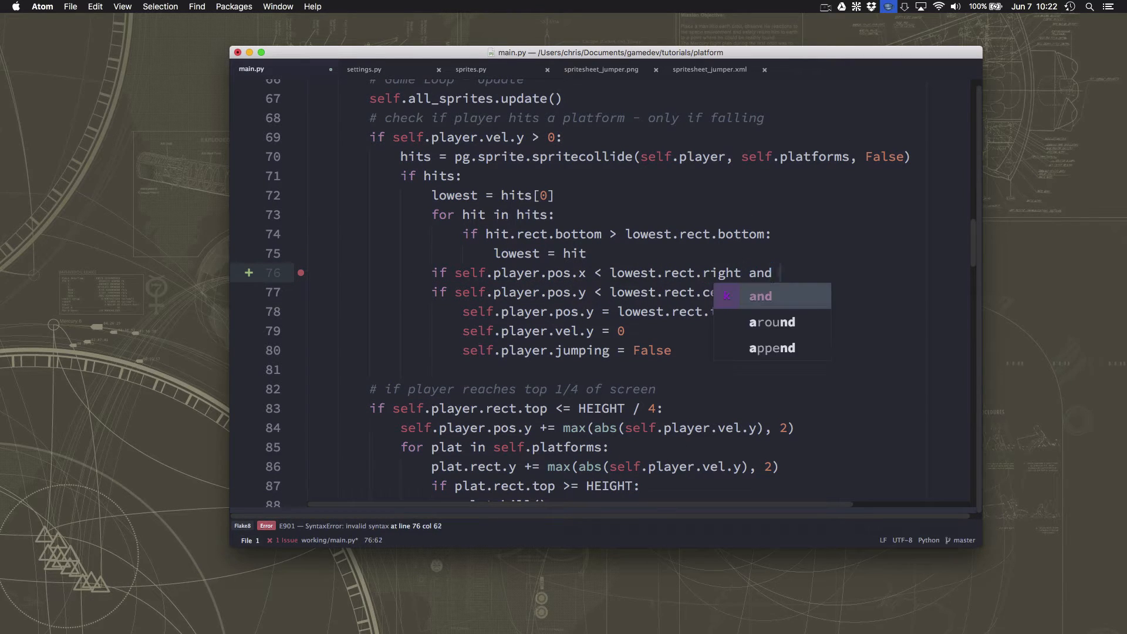
{"action": "type", "text": "self.player"}
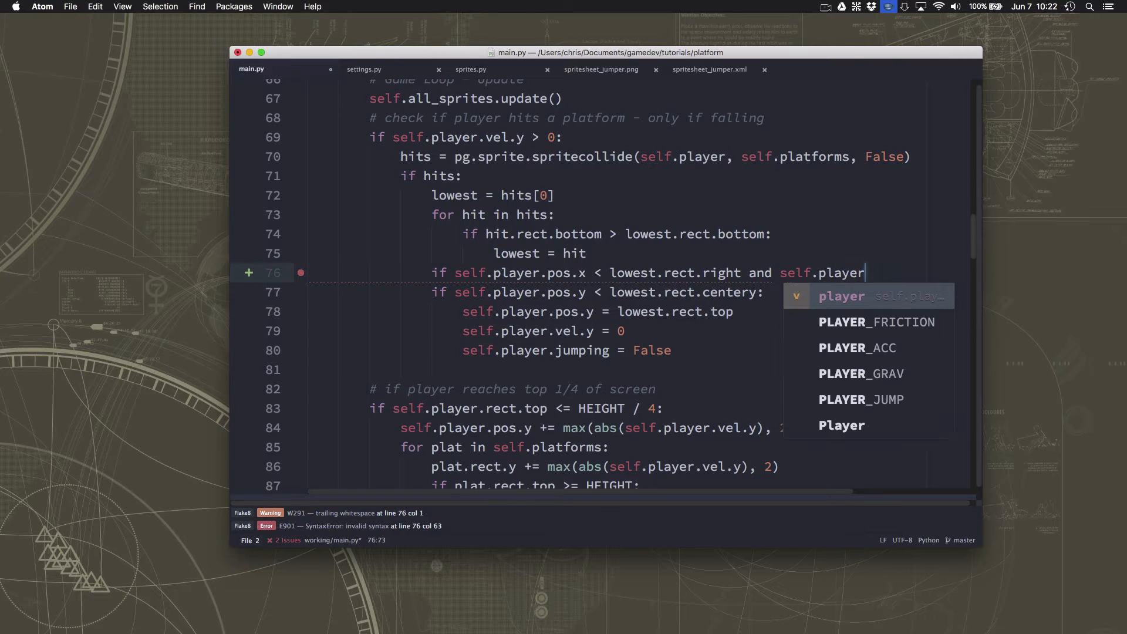
{"action": "type", "text": ".posx"}
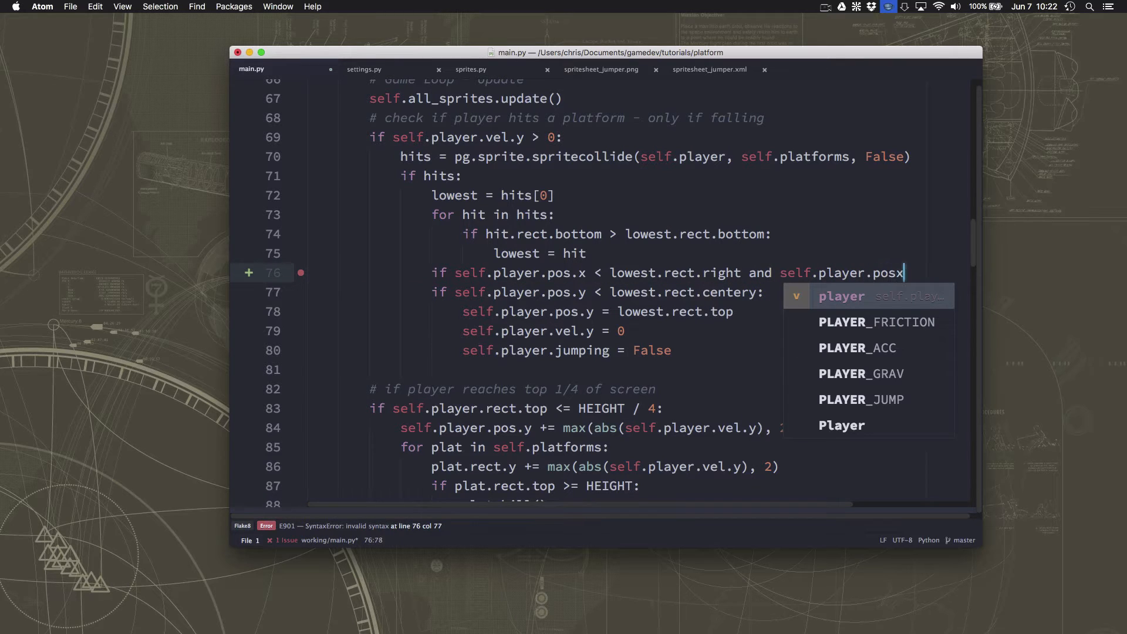
{"action": "type", "text": ">"}
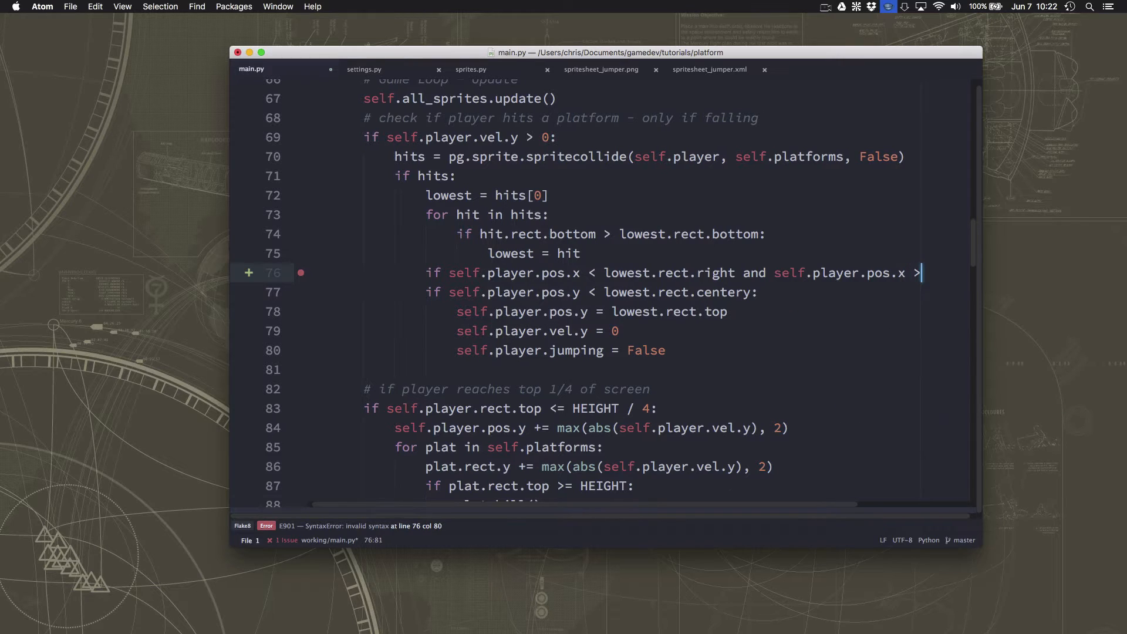
{"action": "type", "text": "lowest.rect.left"}
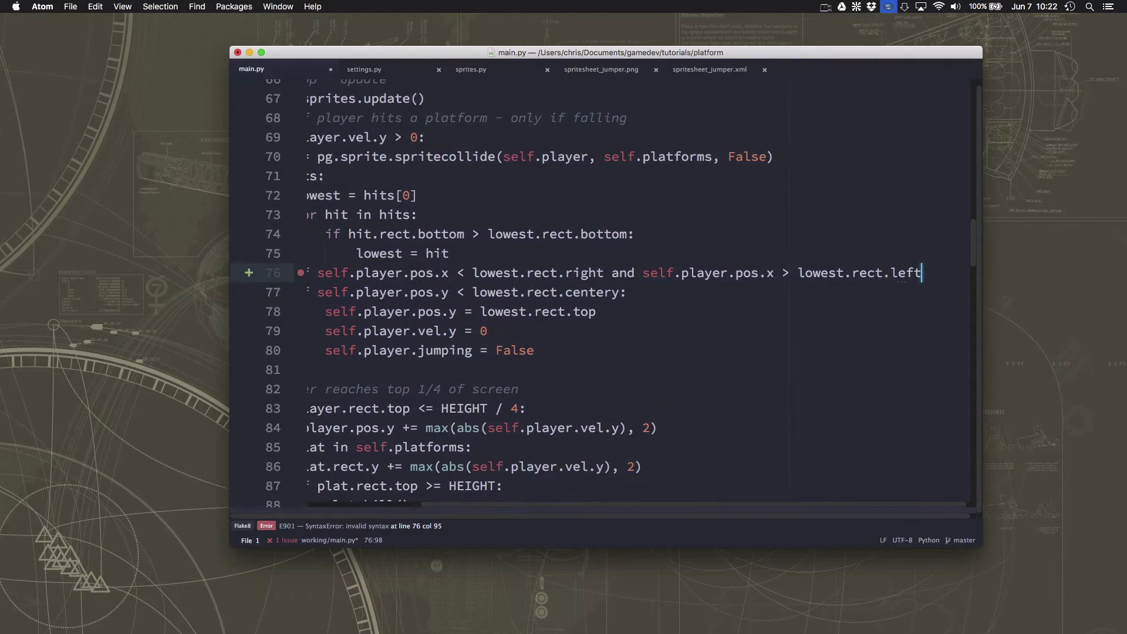
{"action": "type", "text": ":"}
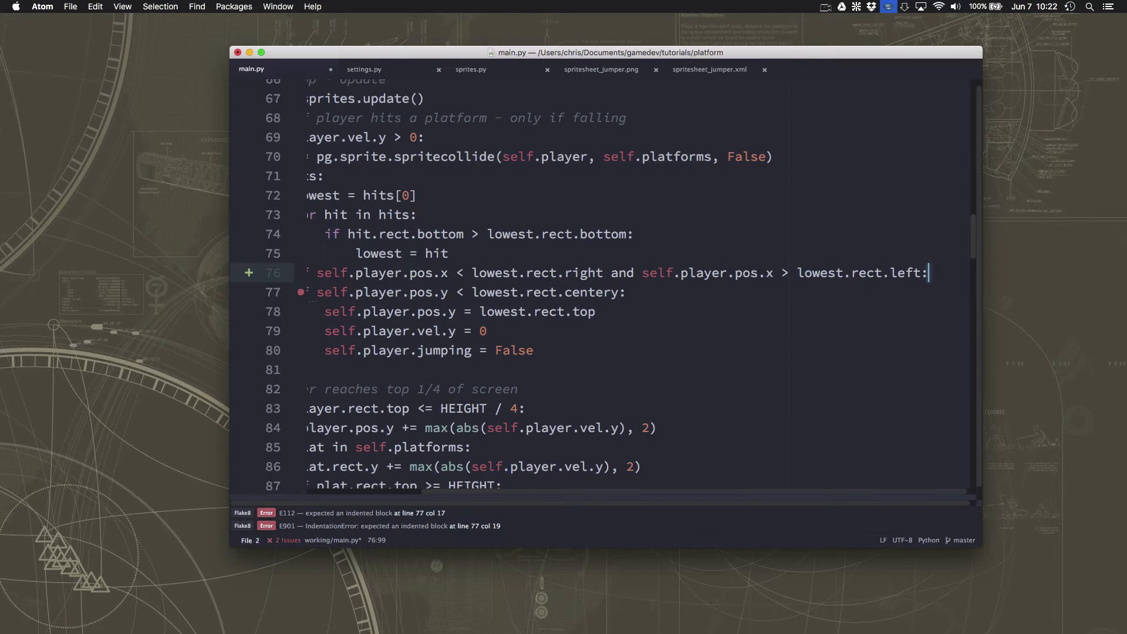
{"action": "scroll", "scroll_direction": "left", "scroll_amount": 3}
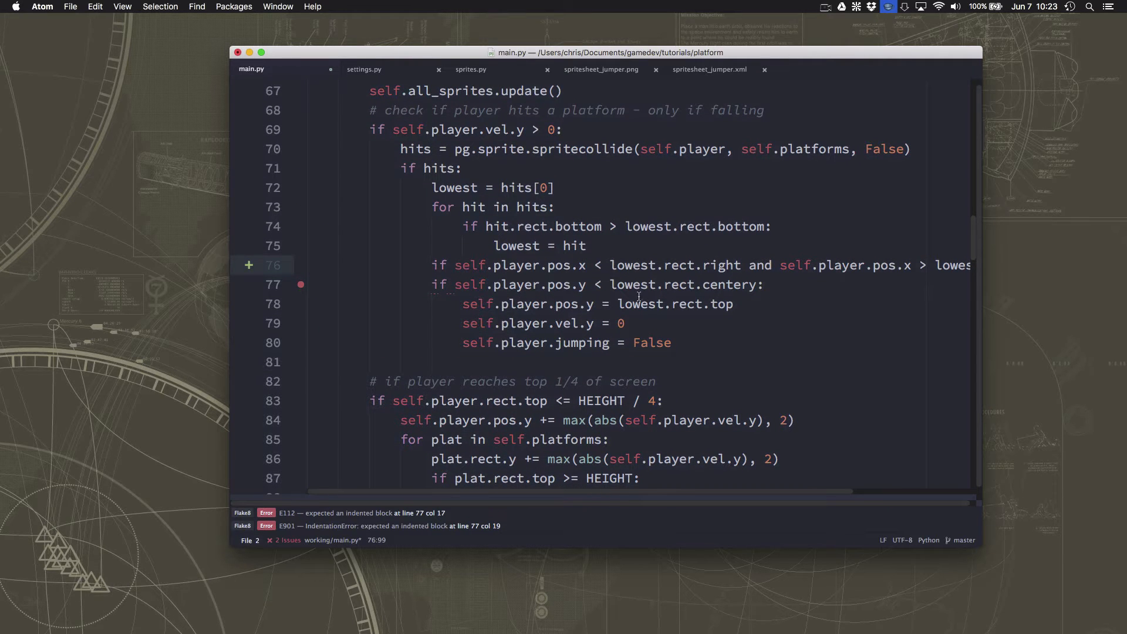
{"action": "mouse_move", "coordinate": [782, 261]}
{"action": "type", "text": "\\"}
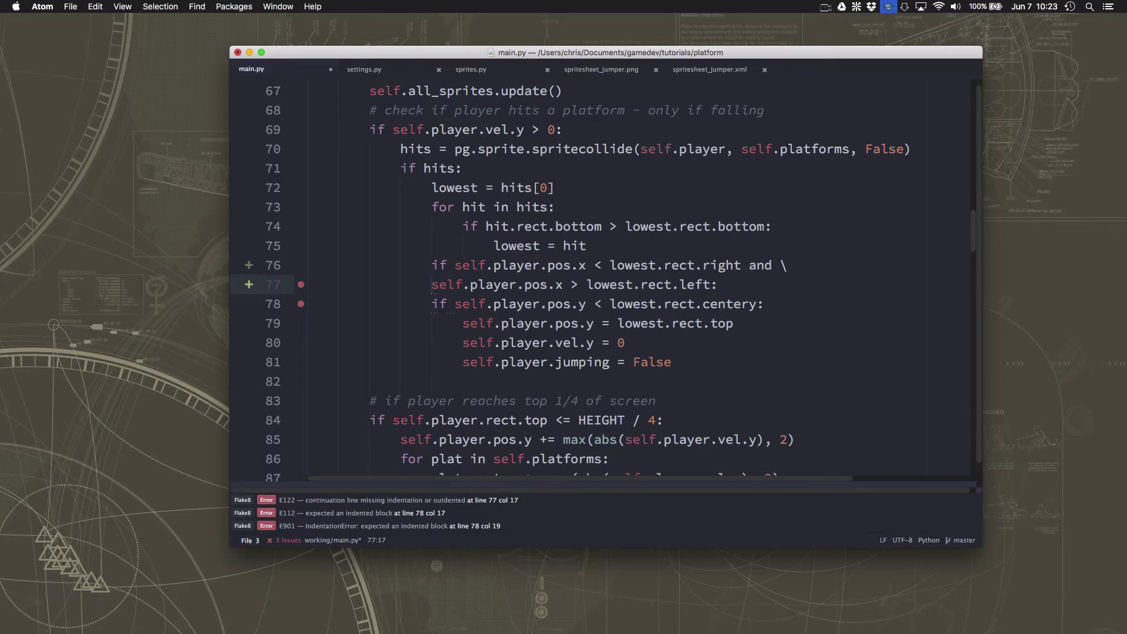
Indent the continuation line and the landing block under the new condition
{"action": "left_click", "coordinate": [432, 284]}
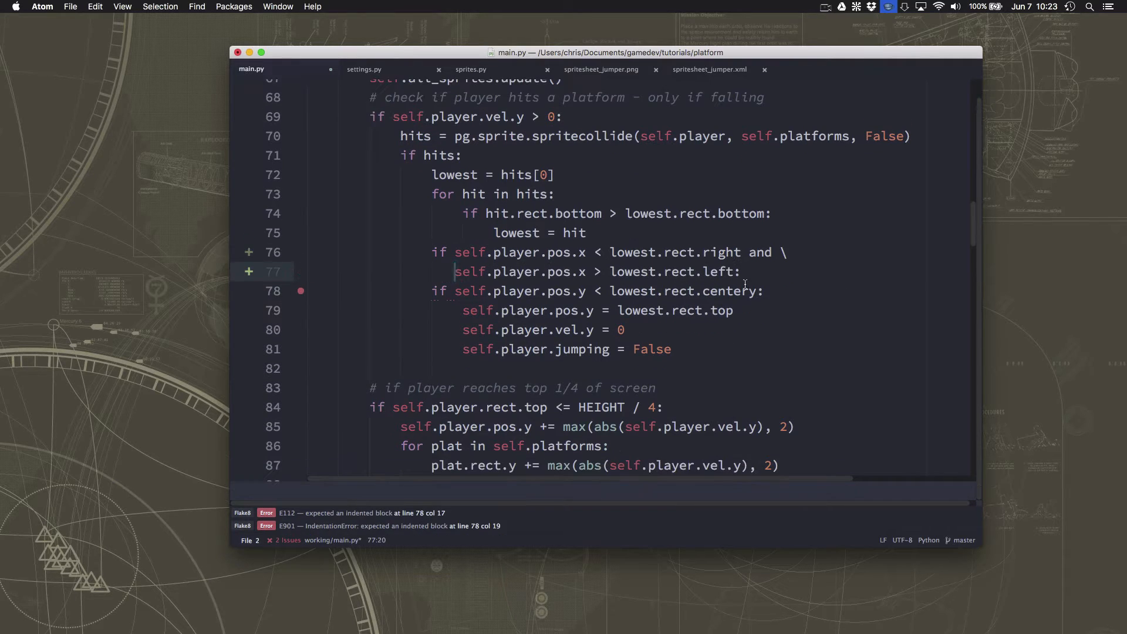
{"action": "left_click", "coordinate": [431, 253]}
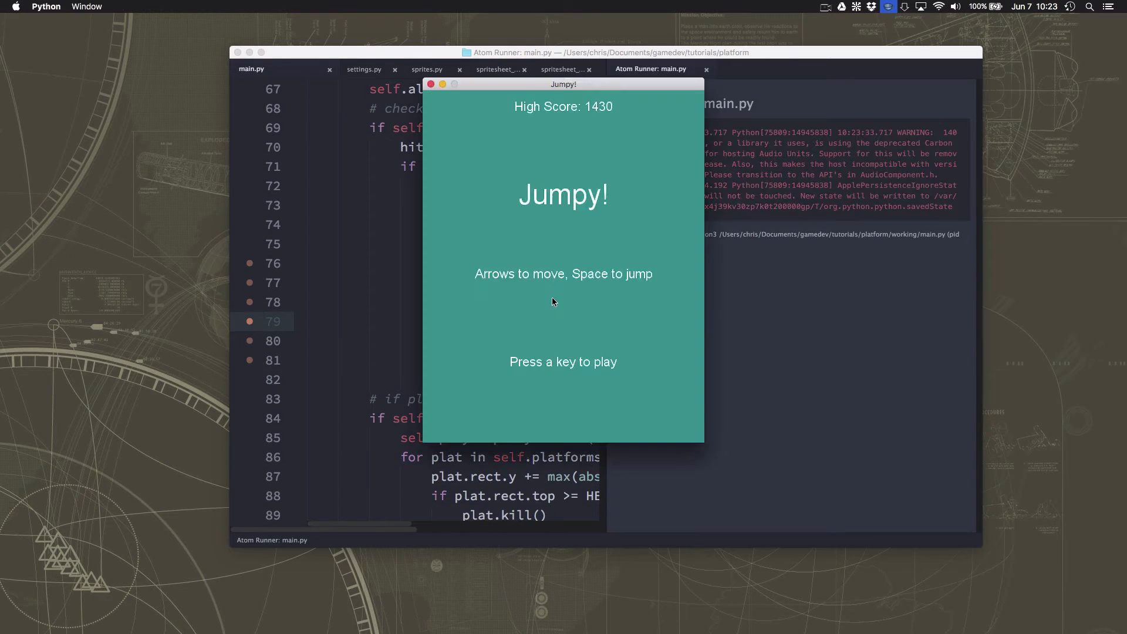
Play a test round with the new landing rule, then close the game window
{"action": "key", "text": "space"}
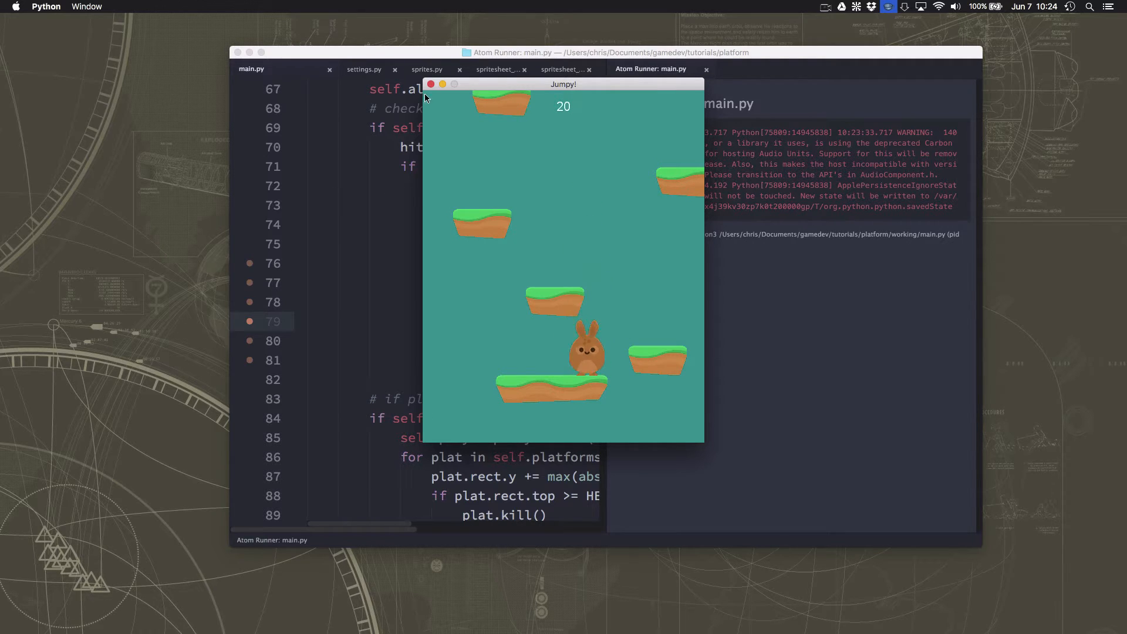
{"action": "left_click", "coordinate": [431, 84]}
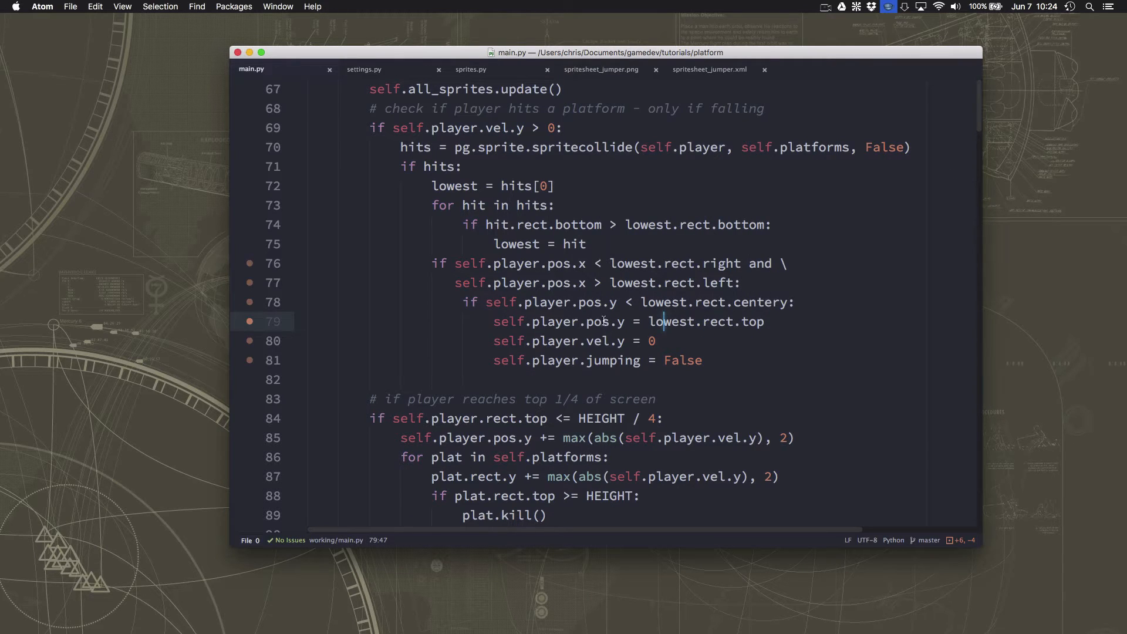
Add + 10 to the right edge and - 10 to the left edge, test a round, close the game
{"action": "left_click", "coordinate": [738, 262]}
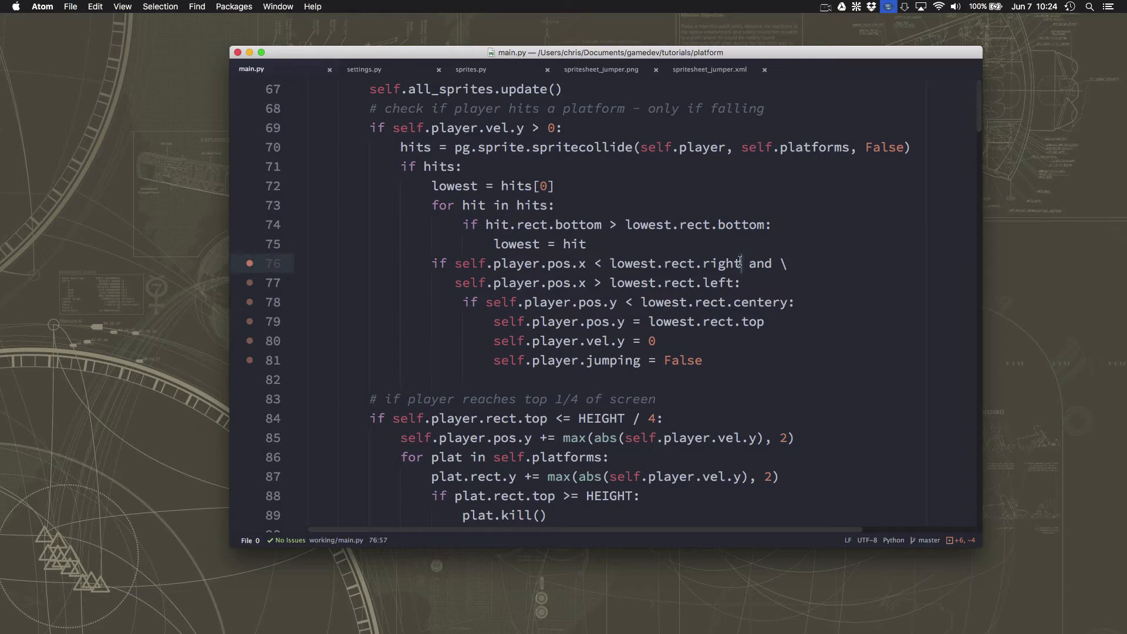
{"action": "type", "text": "+ 10"}
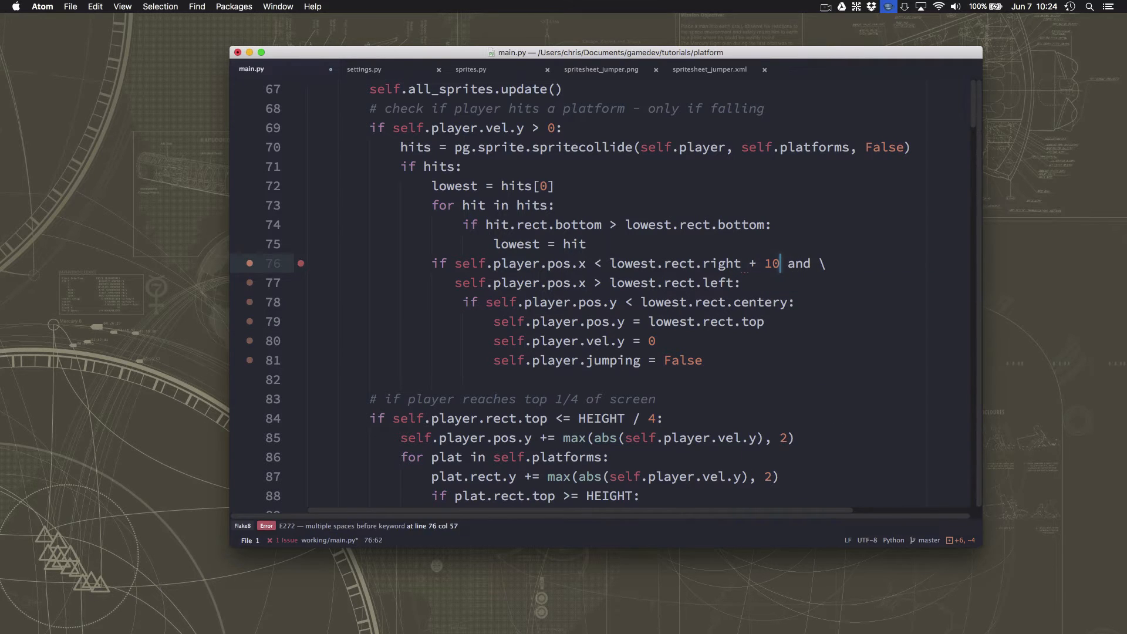
{"action": "type", "text": "- 10"}
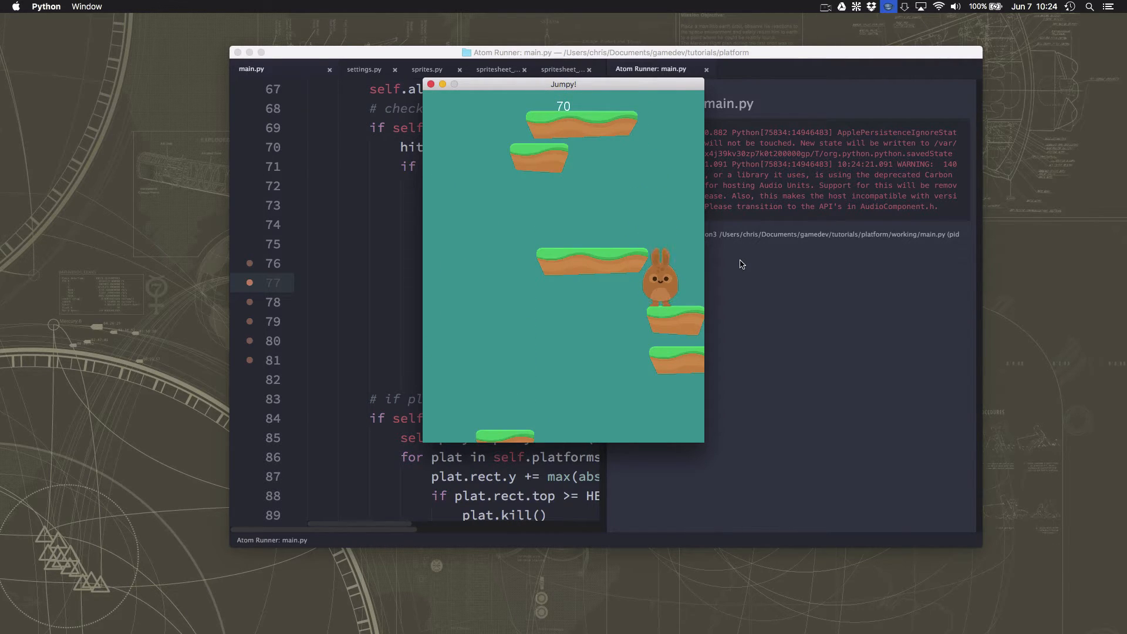
{"action": "left_click", "coordinate": [430, 85]}
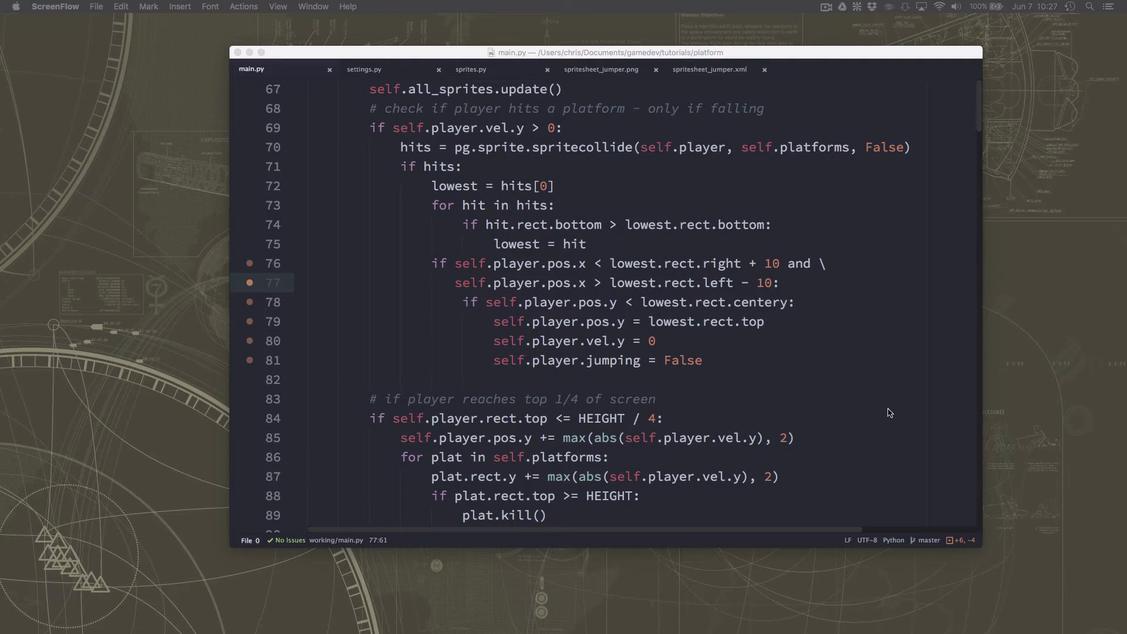
{"action": "mouse_move", "coordinate": [420, 139]}
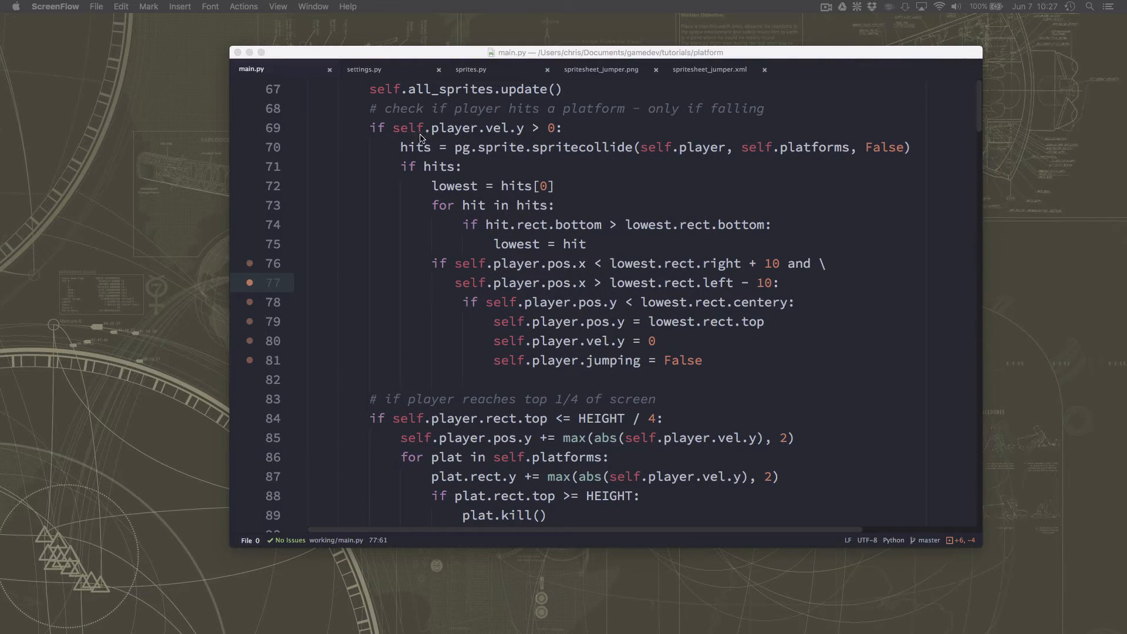
In sprites.py, fold the Player class and paste a copy of the Platform class below it
{"action": "left_click", "coordinate": [471, 69]}
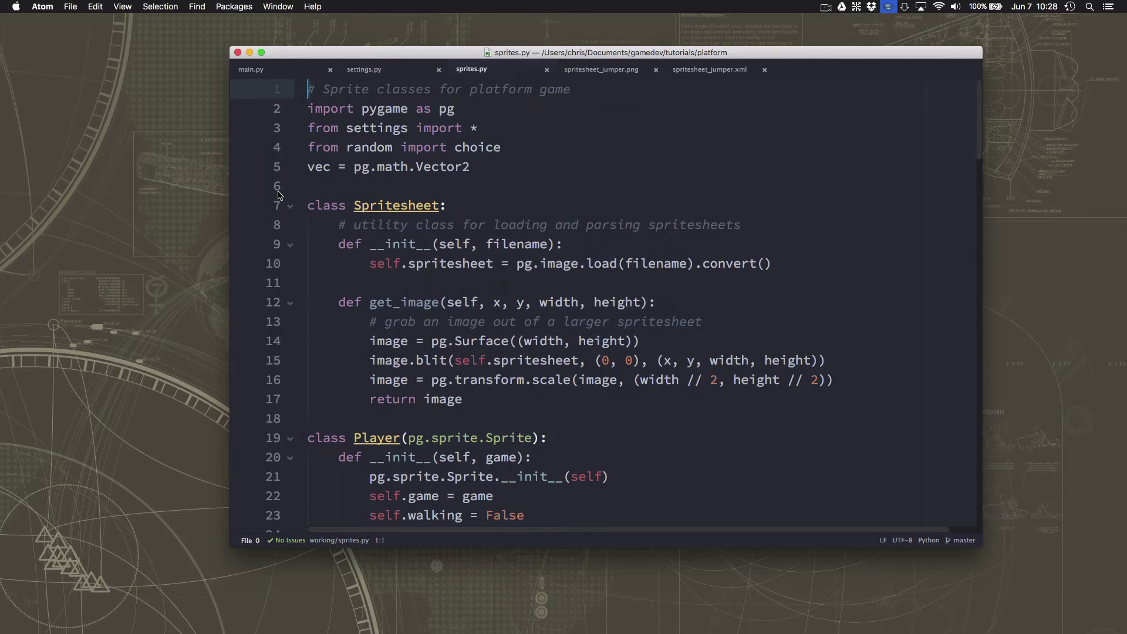
{"action": "left_click", "coordinate": [290, 205]}
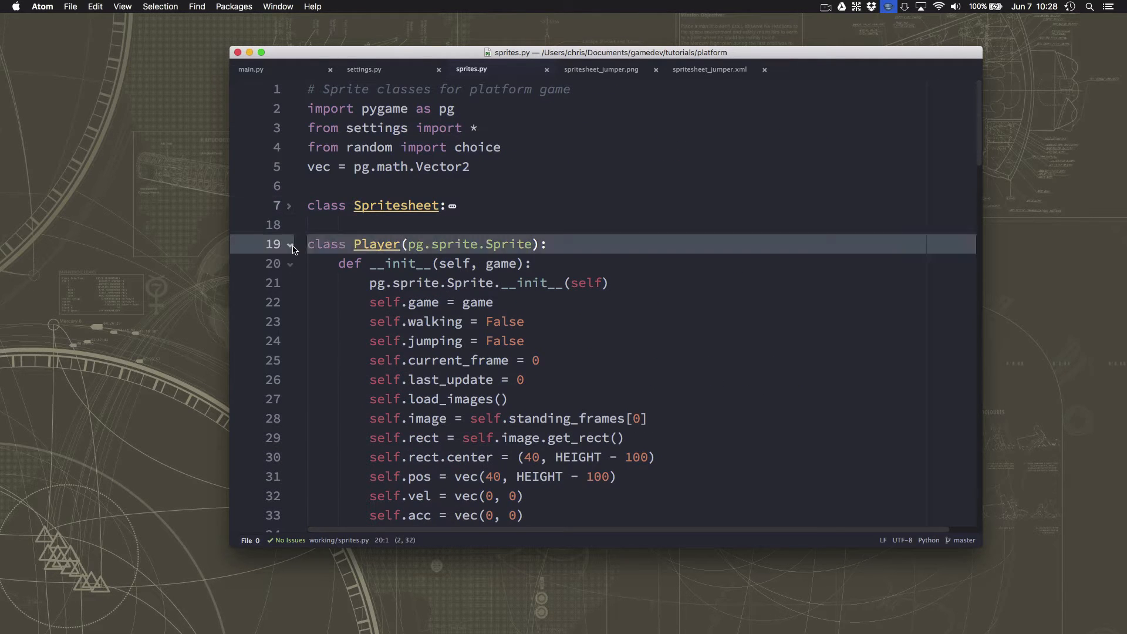
{"action": "left_click", "coordinate": [290, 244]}
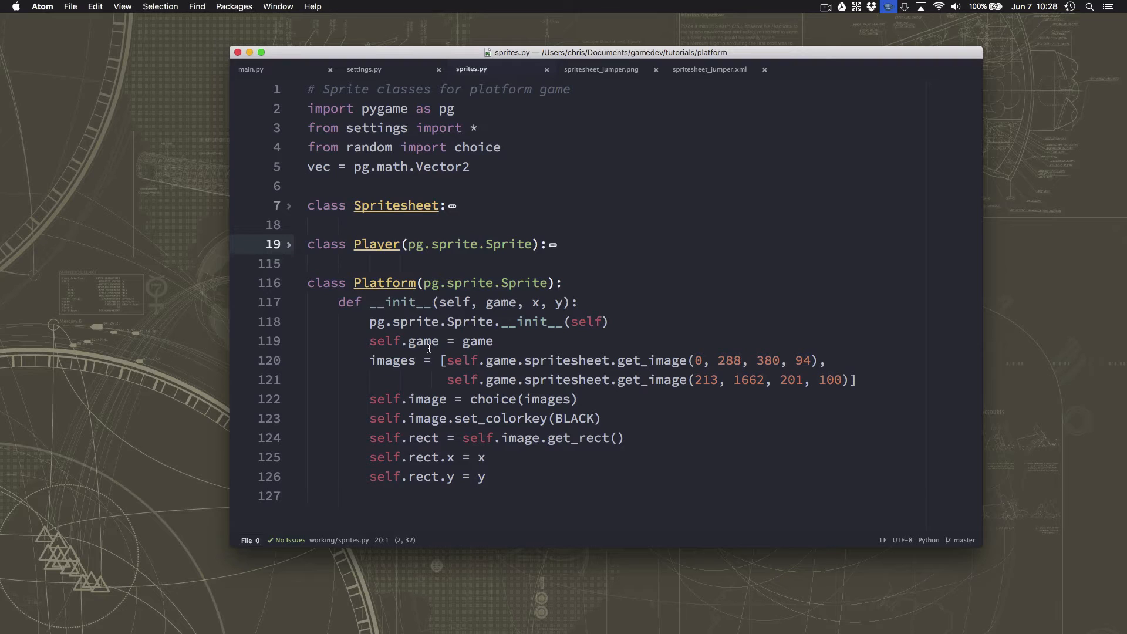
{"action": "mouse_move", "coordinate": [606, 421]}
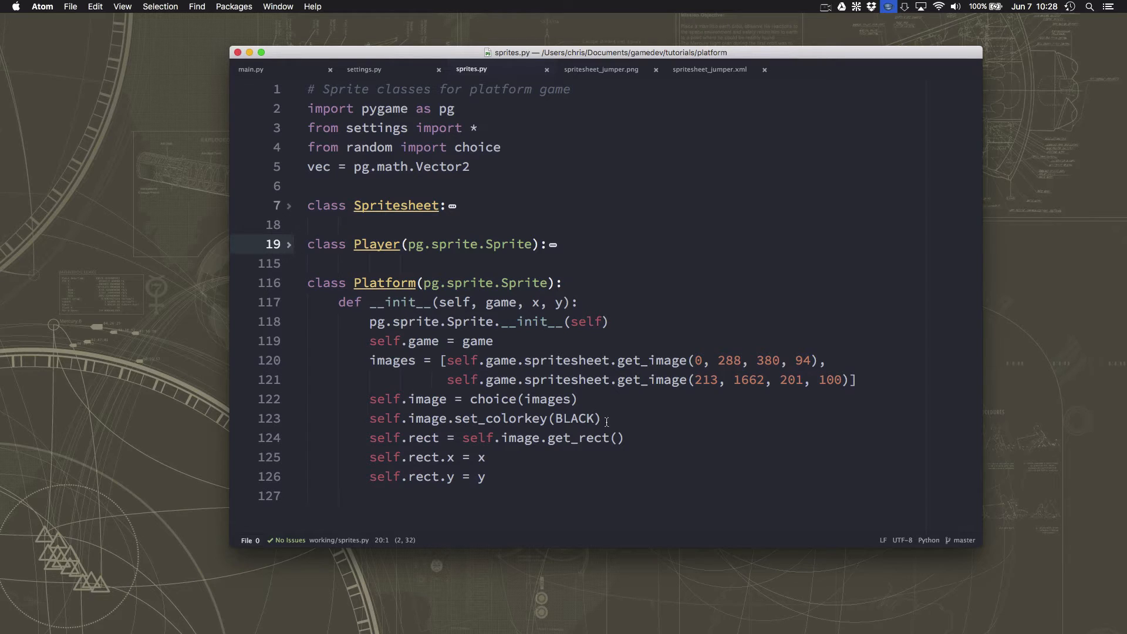
{"action": "mouse_move", "coordinate": [523, 359]}
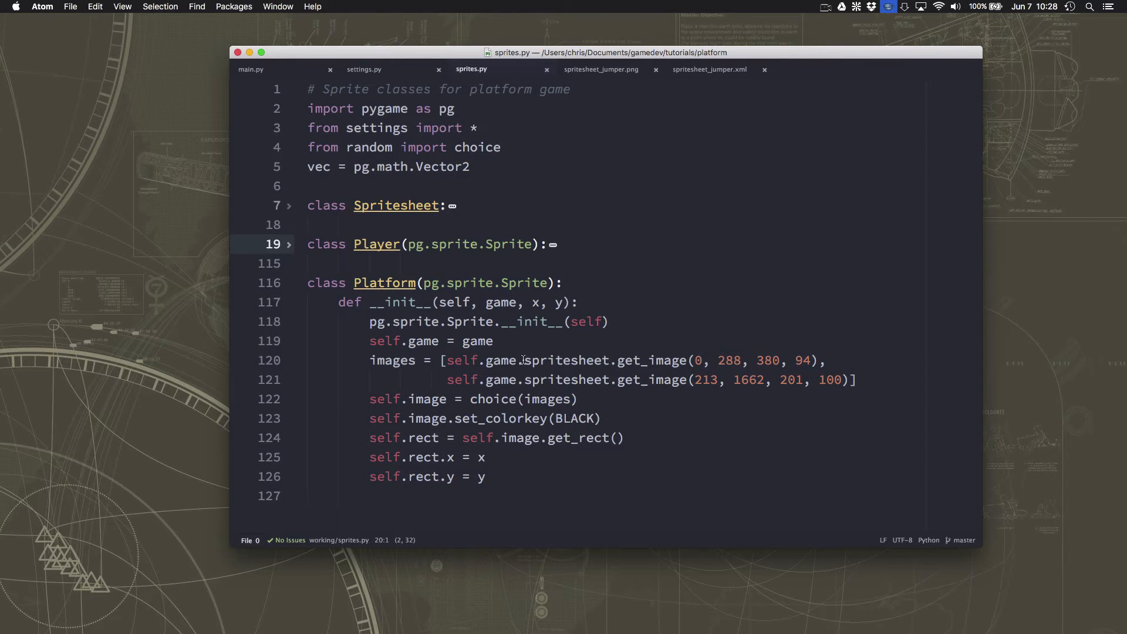
{"action": "left_click", "coordinate": [494, 399]}
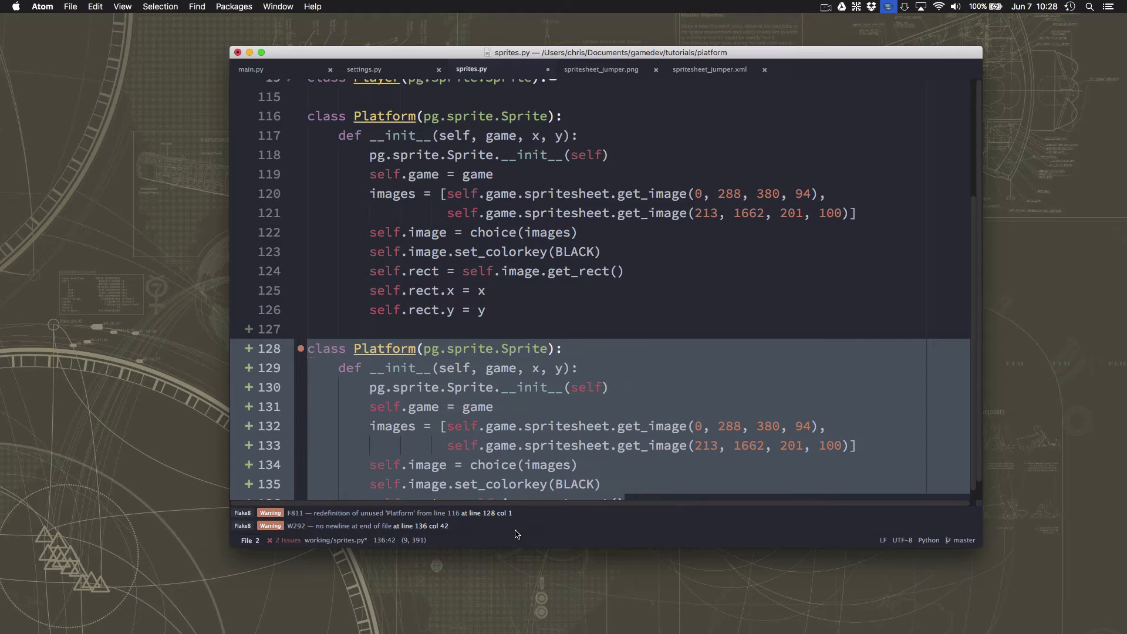
{"action": "left_click", "coordinate": [475, 465]}
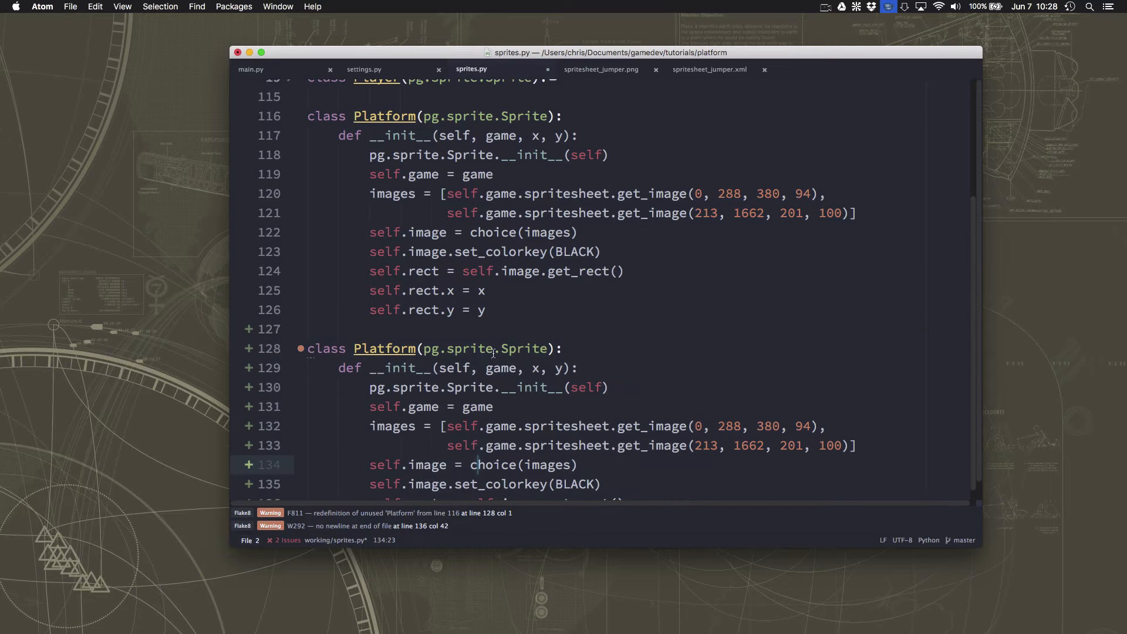
Rename the copy to Pow, take a plat argument and store self.plat = plat
{"action": "left_click", "coordinate": [310, 349]}
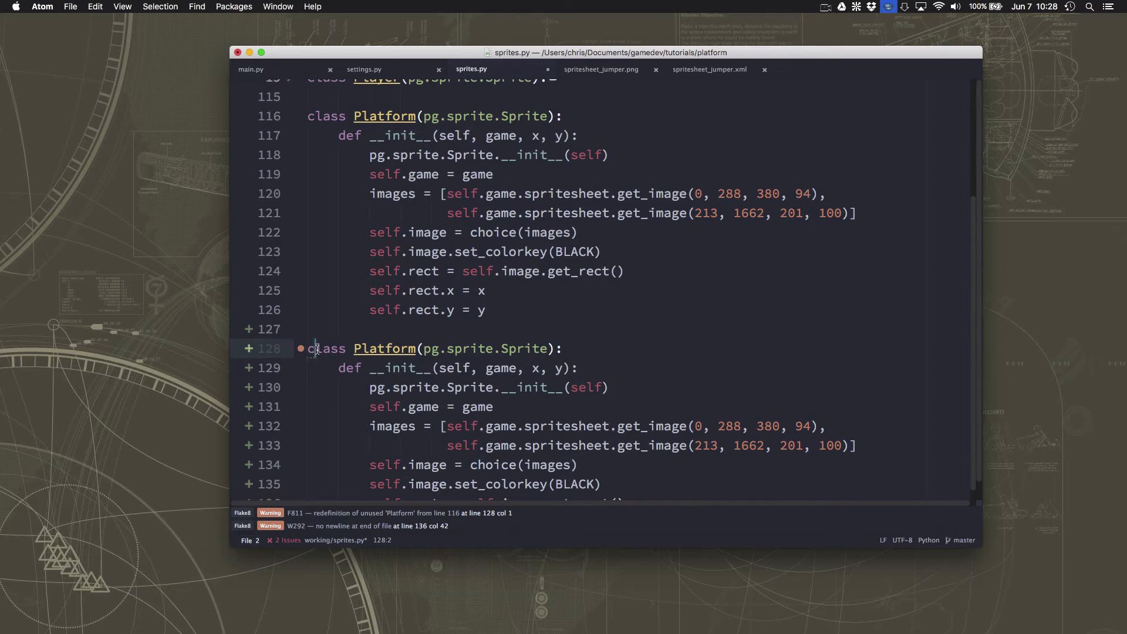
{"action": "left_click", "coordinate": [359, 349]}
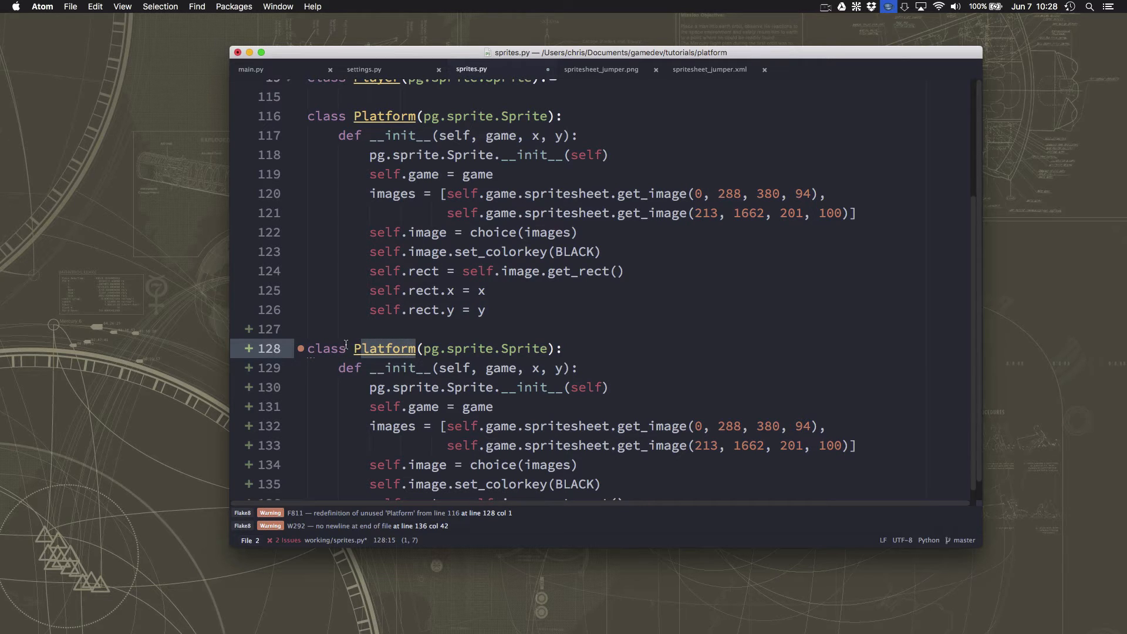
{"action": "type", "text": "Pow"}
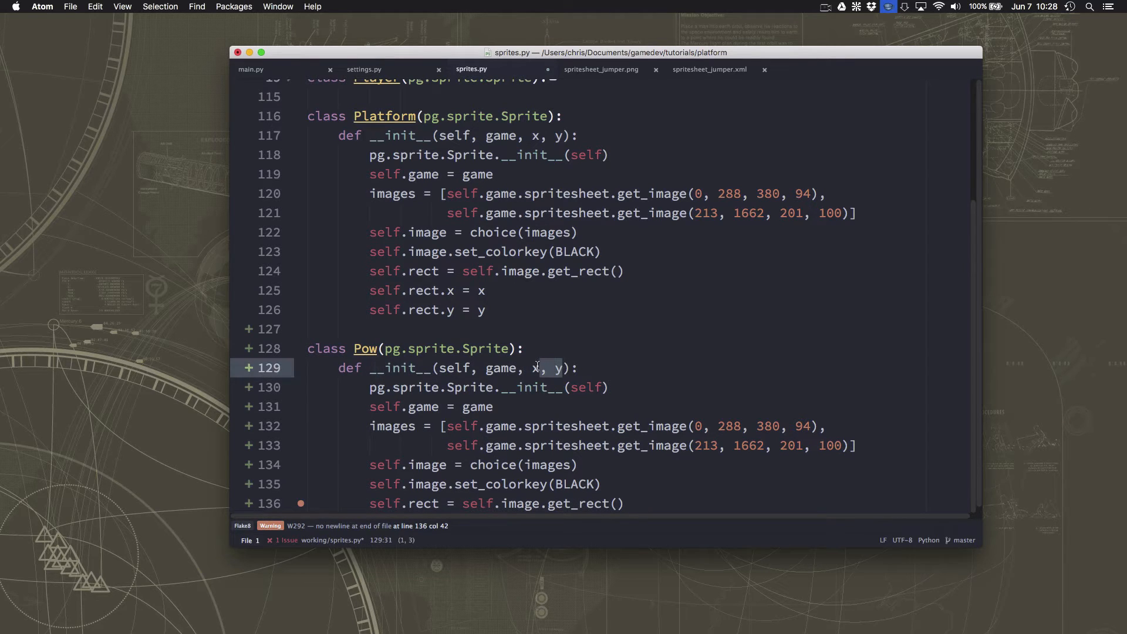
{"action": "type", "text": "plat"}
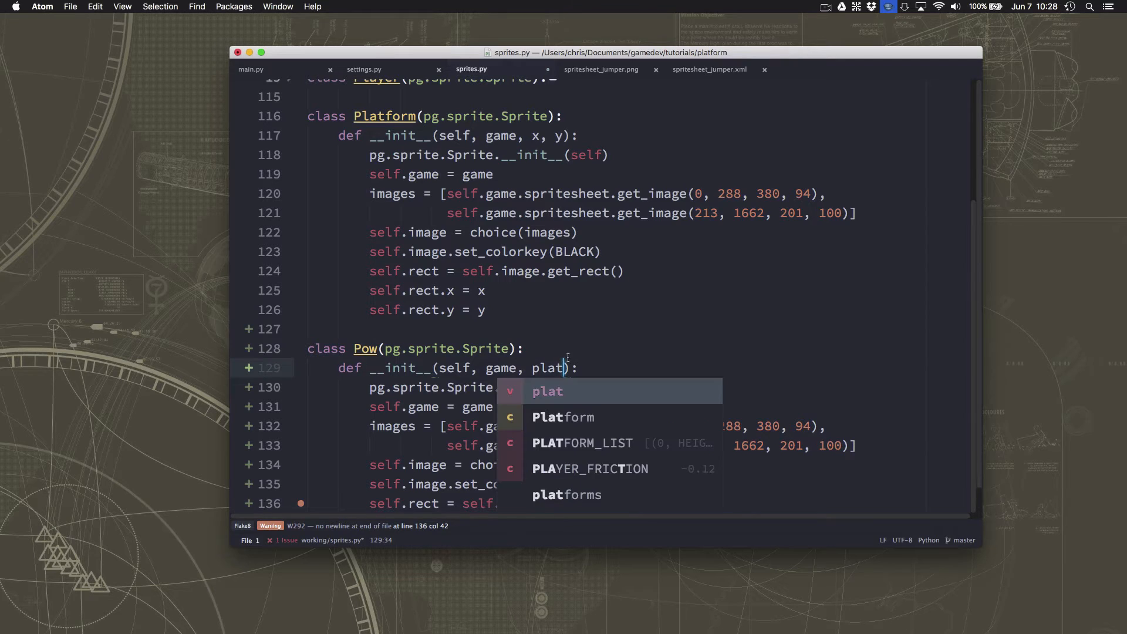
{"action": "key", "text": "Escape"}
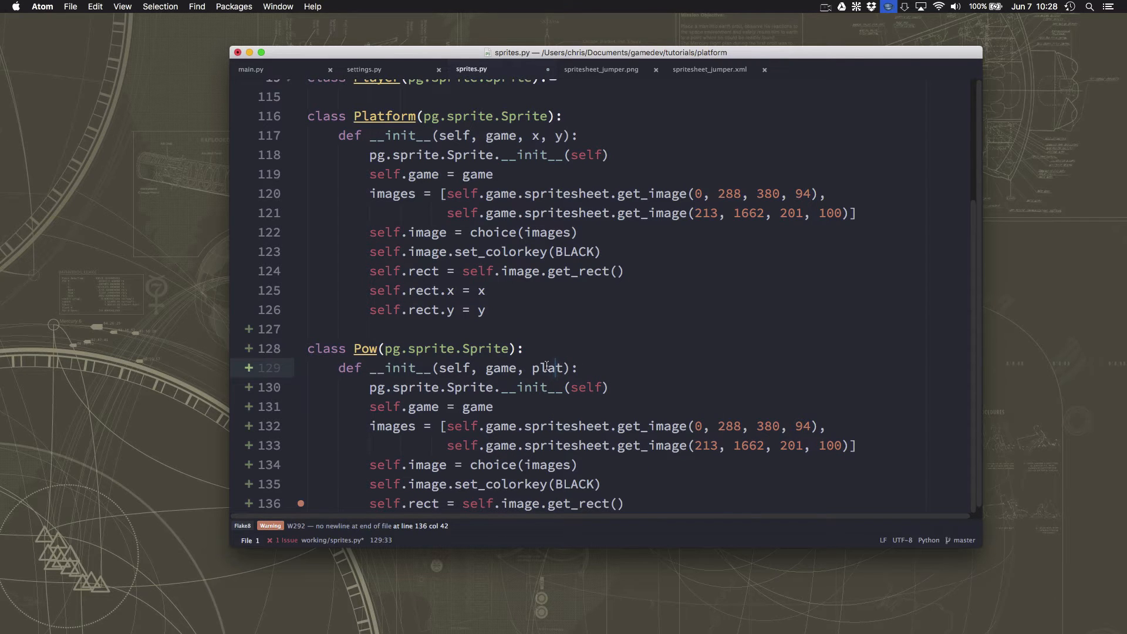
{"action": "mouse_move", "coordinate": [459, 317]}
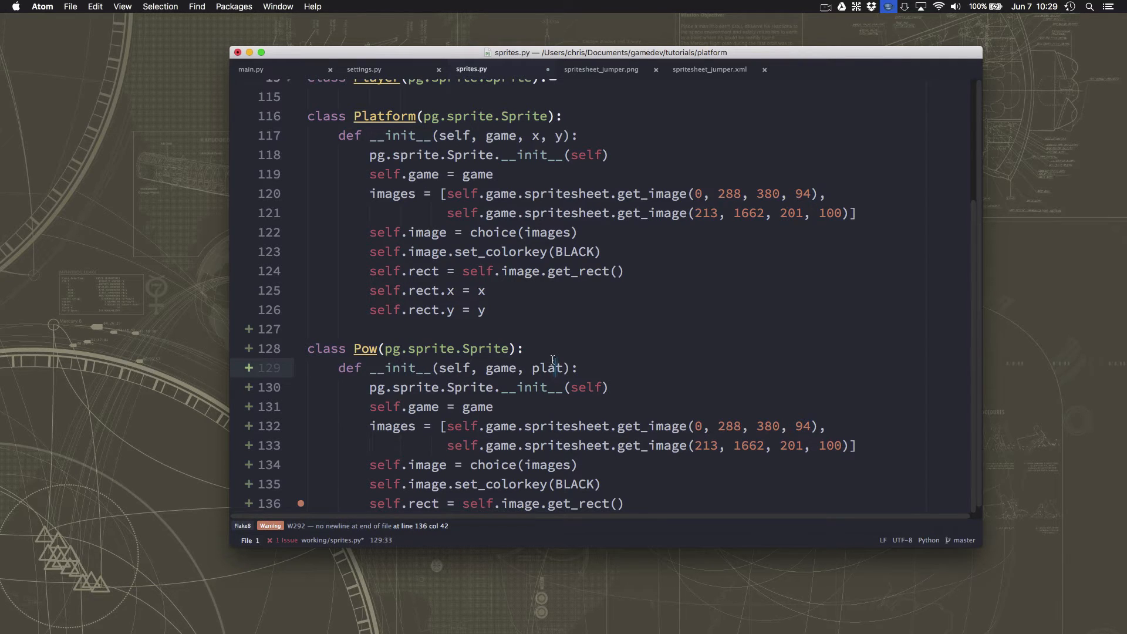
{"action": "scroll", "scroll_direction": "up", "scroll_amount": 3}
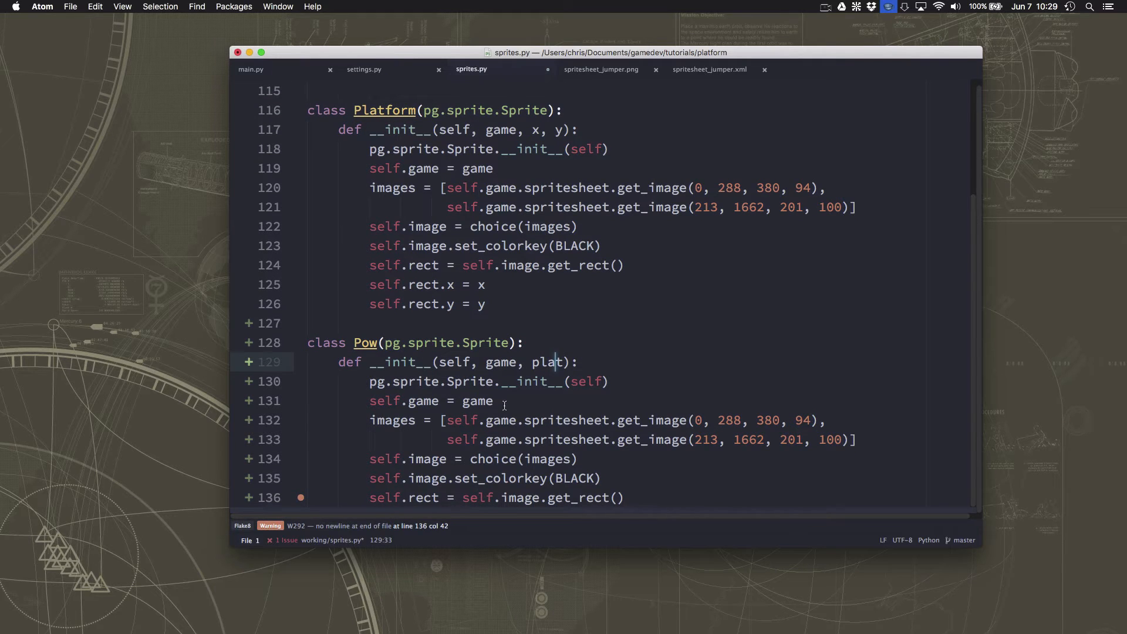
{"action": "left_click", "coordinate": [495, 400]}
{"action": "type", "text": "self.pla"}
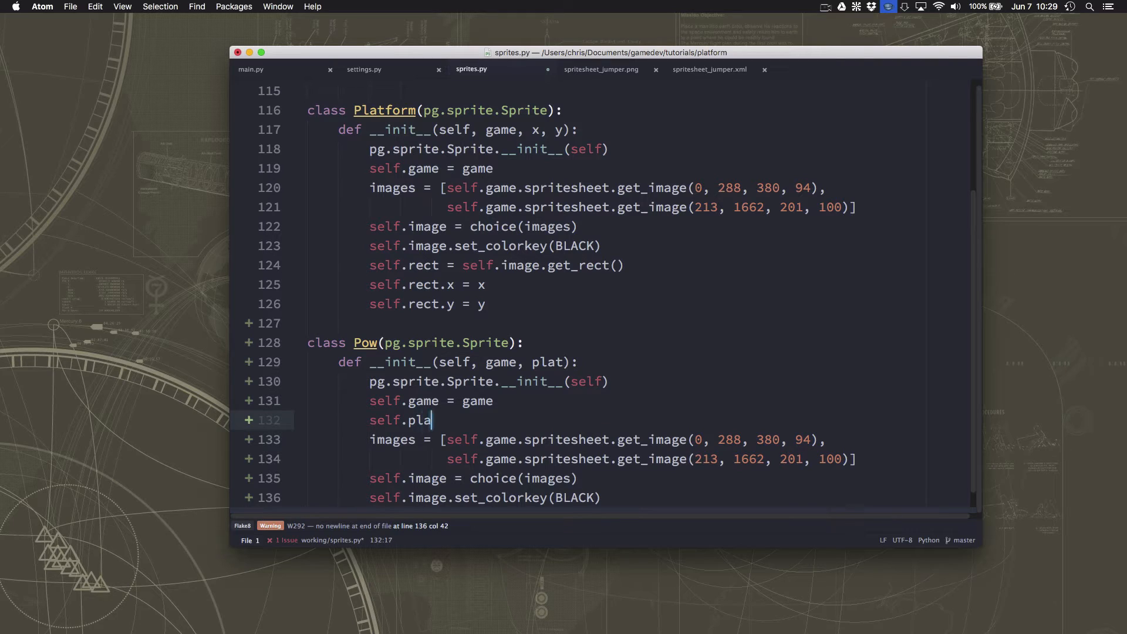
{"action": "type", "text": "t = plat"}
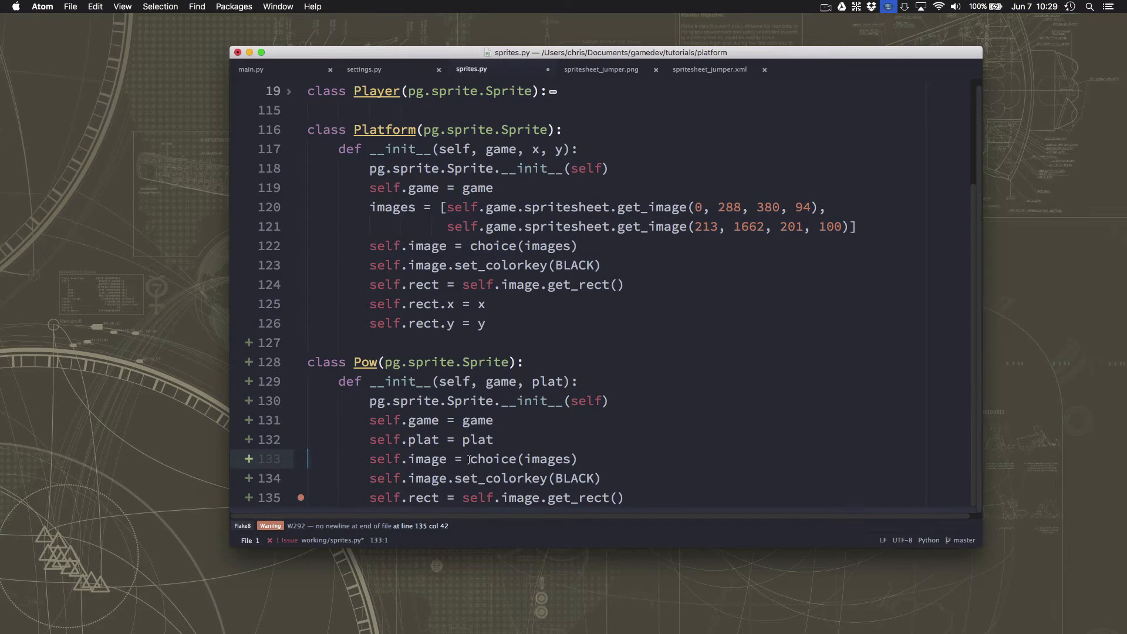
Add self.type = choice(['boost']) below the self.plat line
{"action": "left_click", "coordinate": [494, 439]}
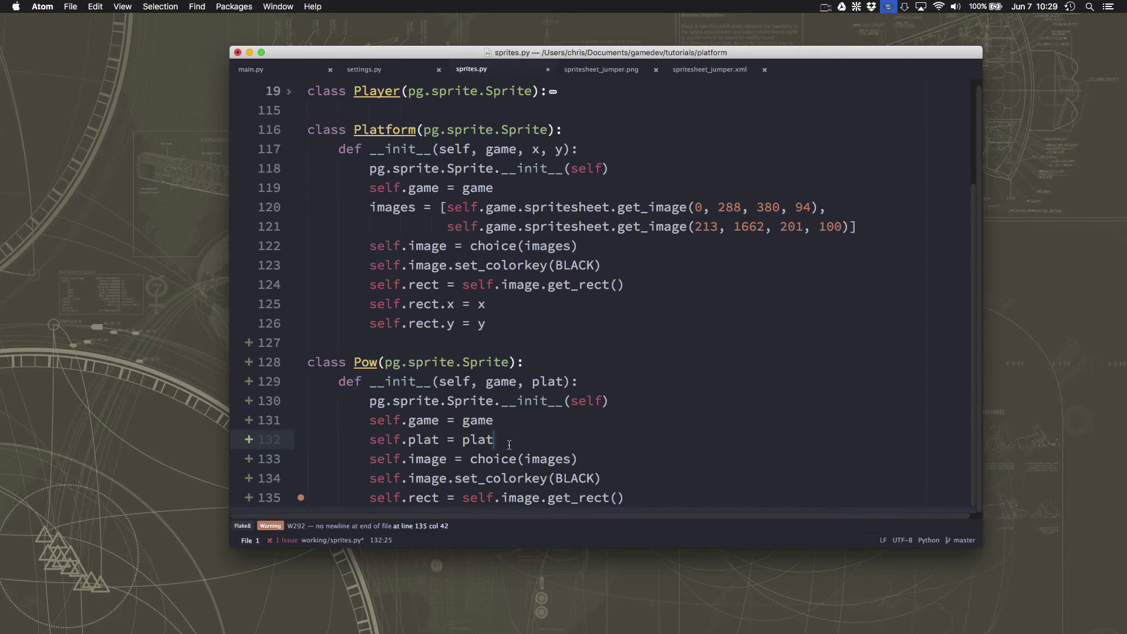
{"action": "key", "text": "enter"}
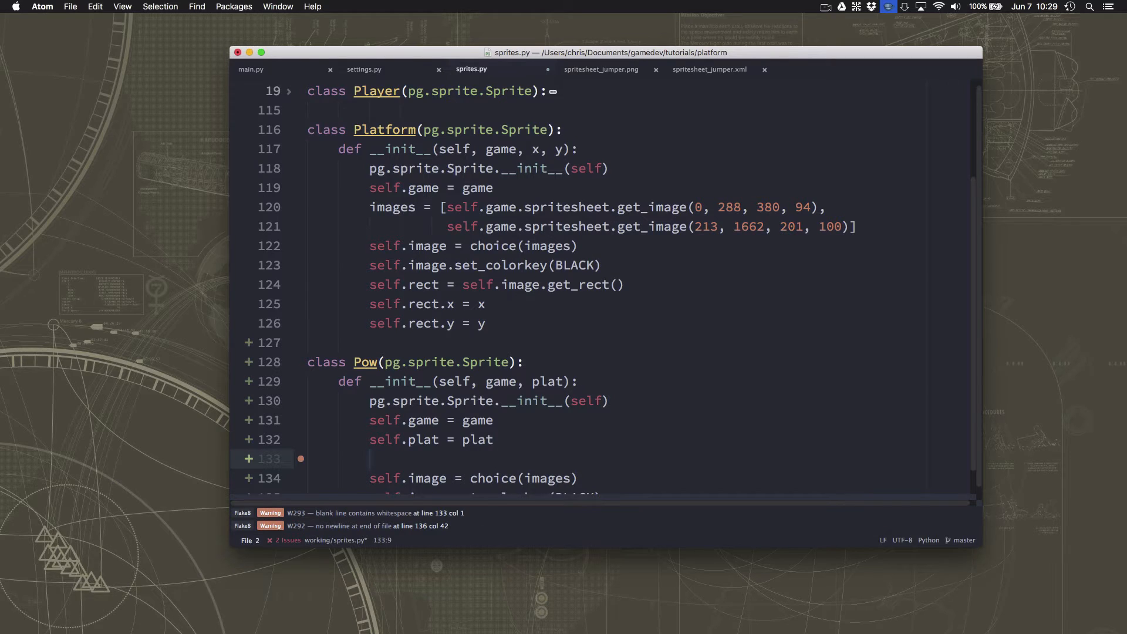
{"action": "type", "text": "self.type ="}
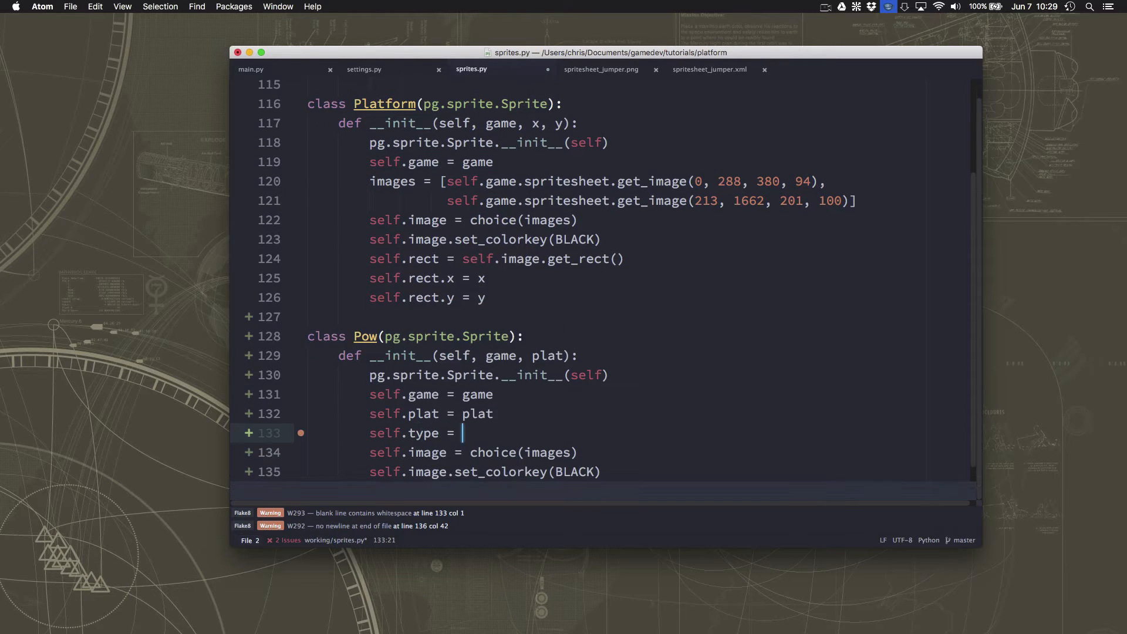
{"action": "type", "text": "choice"}
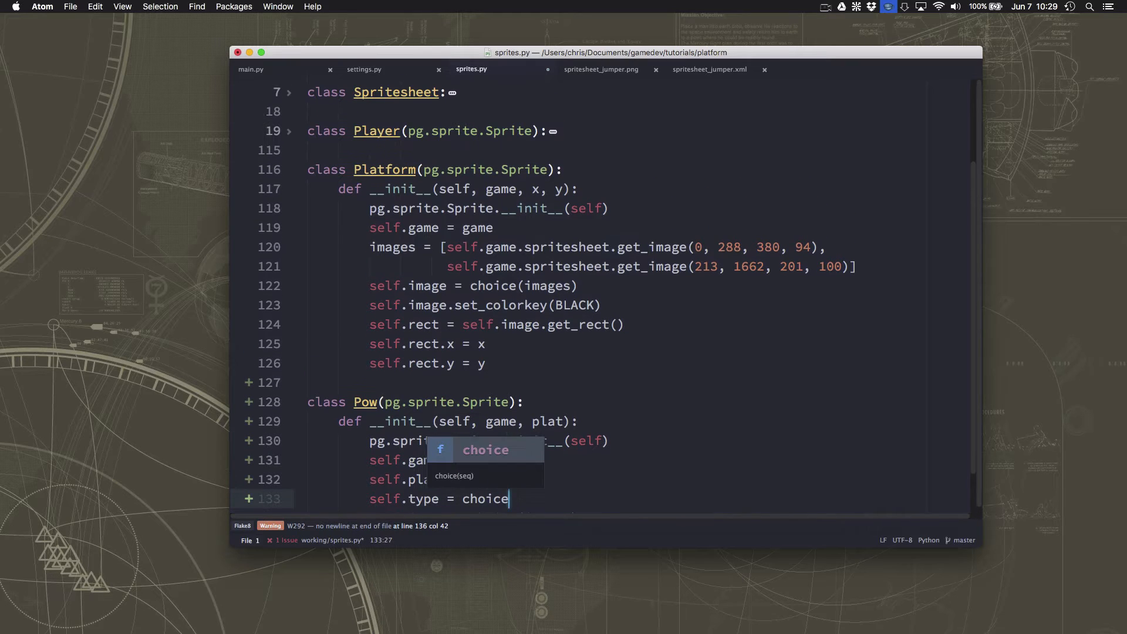
{"action": "scroll", "scroll_direction": "up", "scroll_amount": 3}
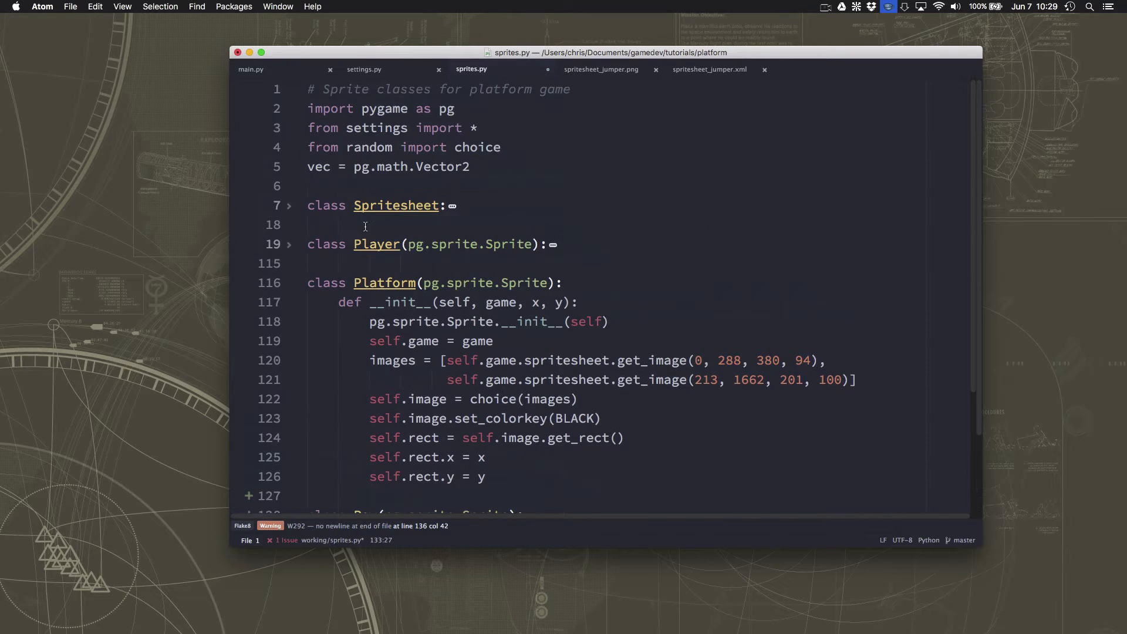
{"action": "mouse_move", "coordinate": [459, 149]}
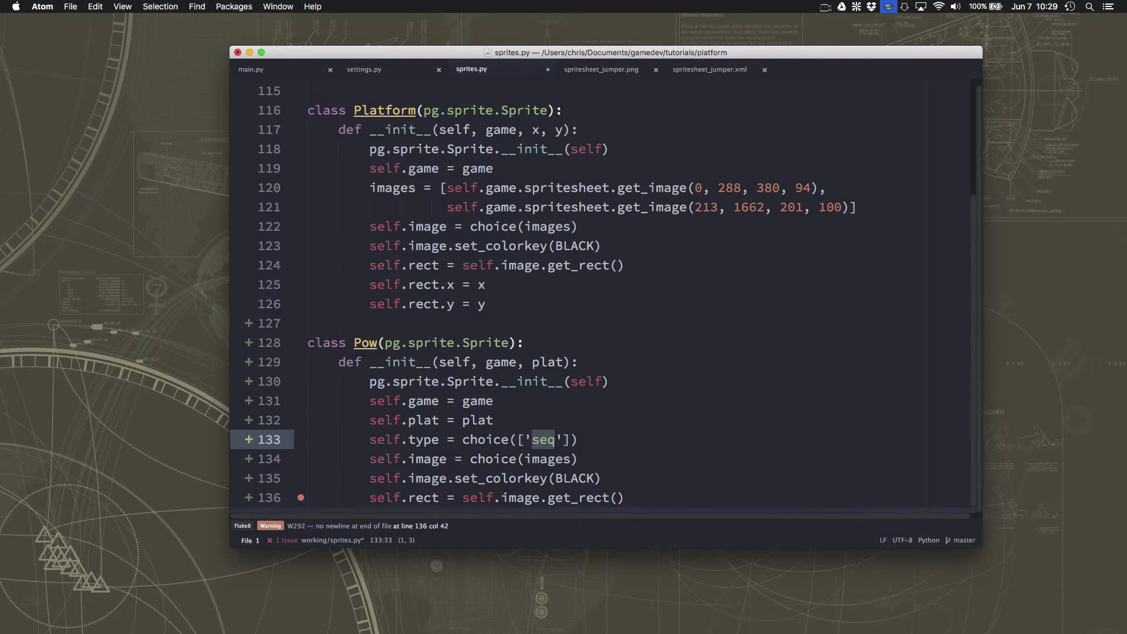
{"action": "type", "text": "boost"}
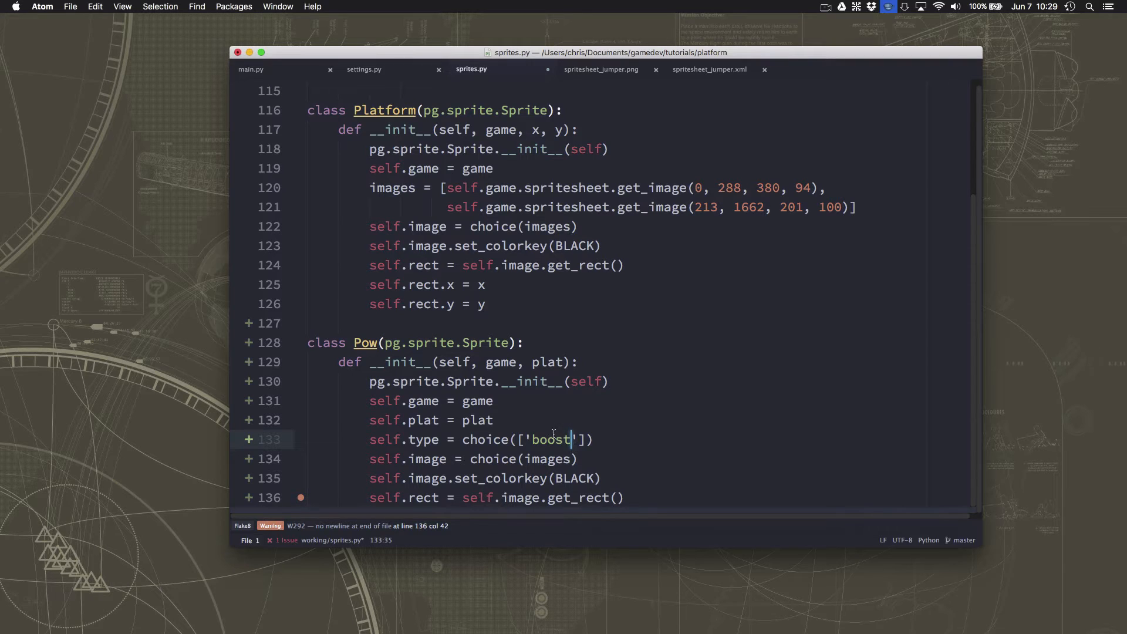
{"action": "mouse_move", "coordinate": [475, 439]}
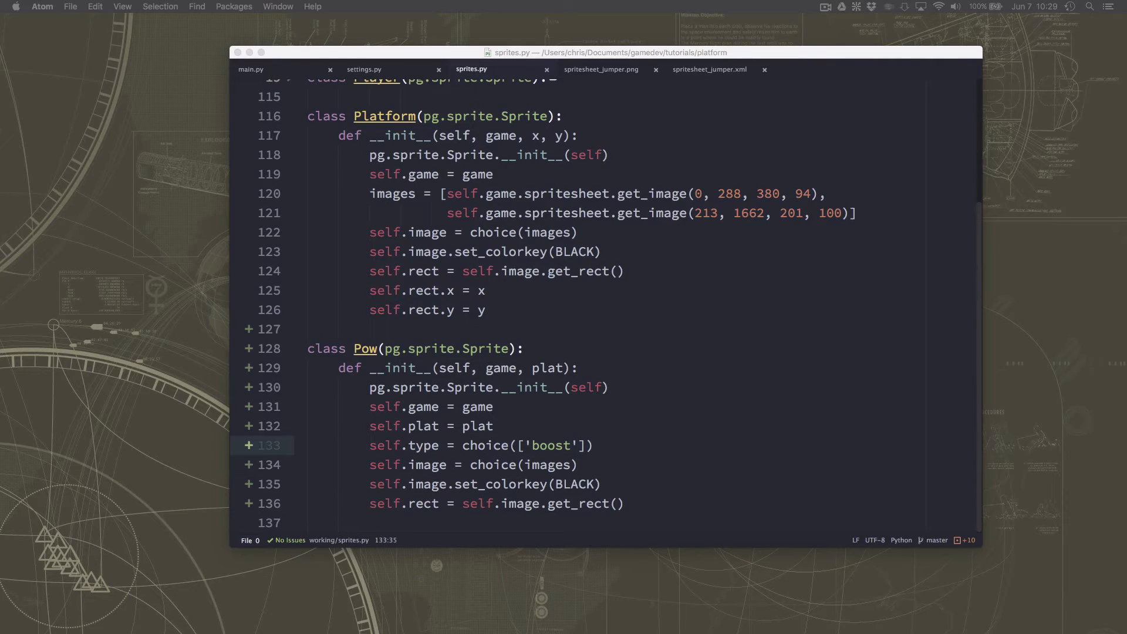
{"action": "mouse_move", "coordinate": [140, 322]}
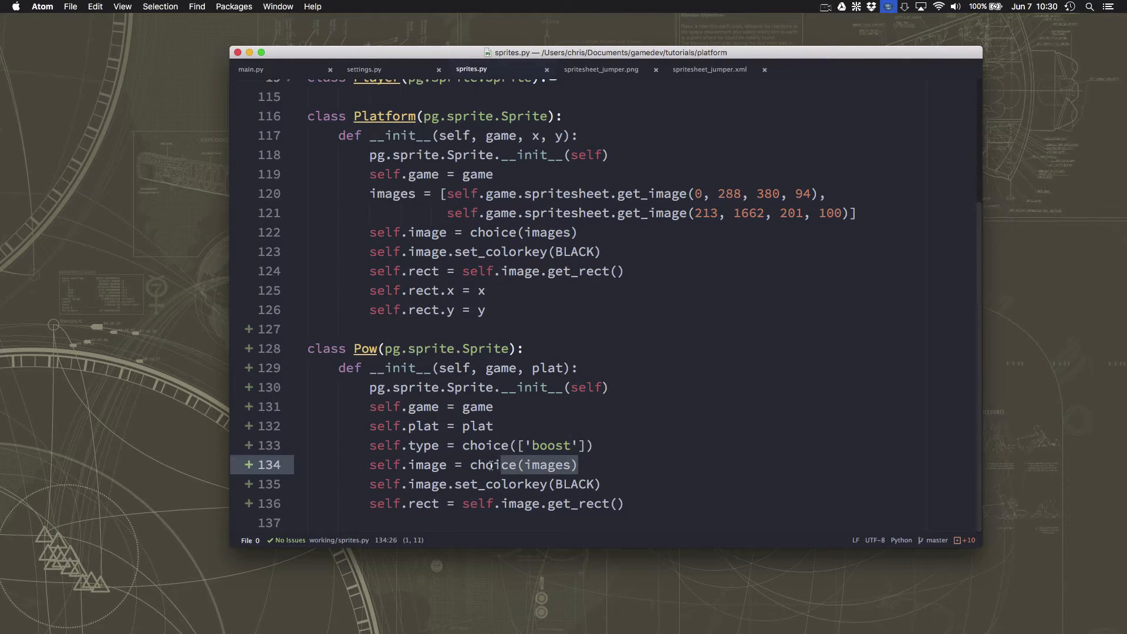
Set Pow's image to spritesheet.get_image(820, 1805, 71, 70) and check it against the sprite sheet
{"action": "type", "text": "self.game.spritesheet.get_image(820, 1805, 71, 70)"}
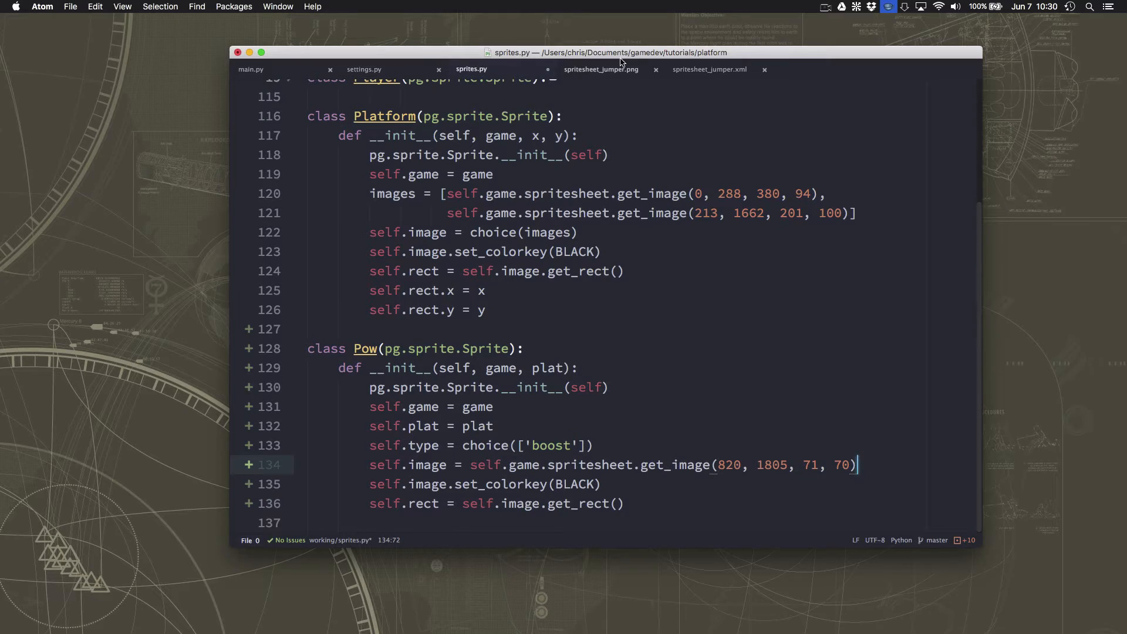
{"action": "left_click", "coordinate": [602, 70]}
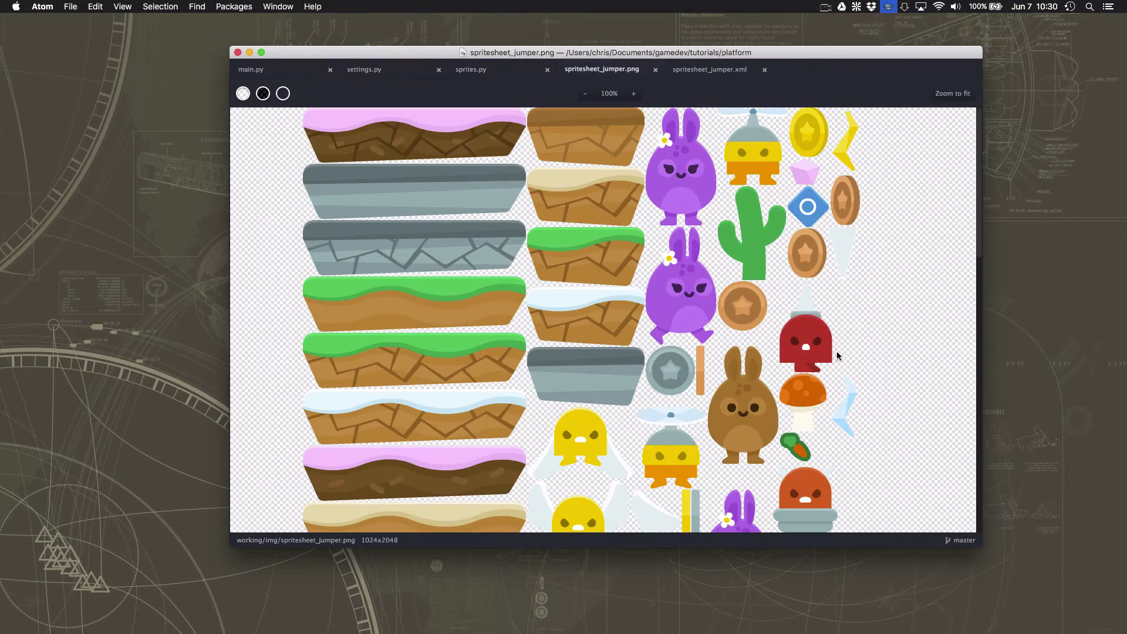
{"action": "scroll", "scroll_direction": "down", "scroll_amount": 3}
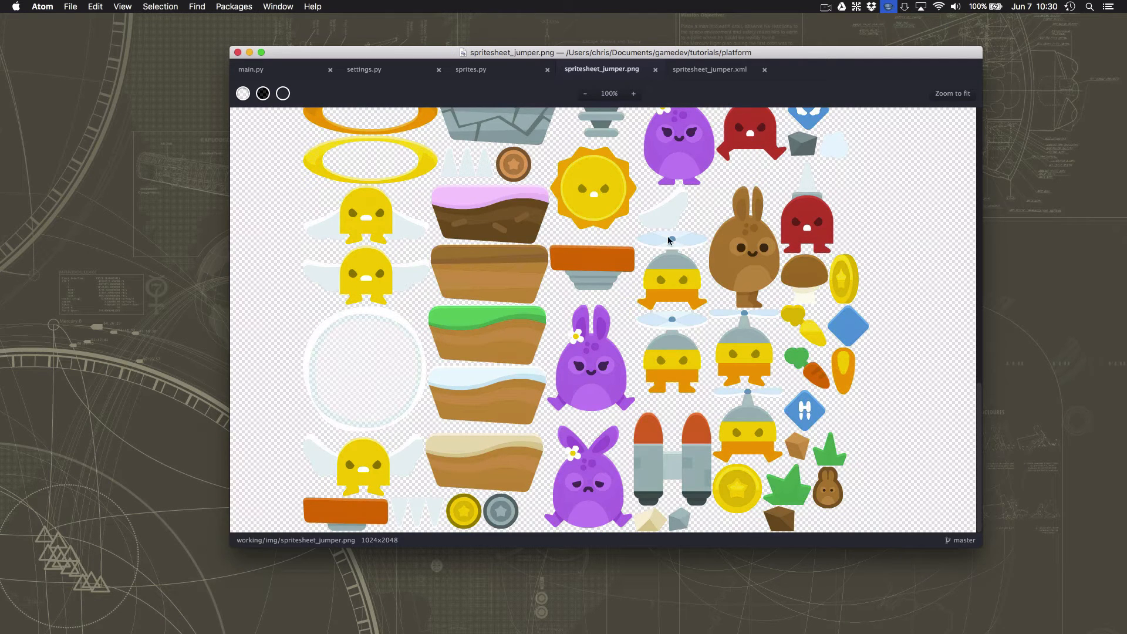
{"action": "mouse_move", "coordinate": [459, 85]}
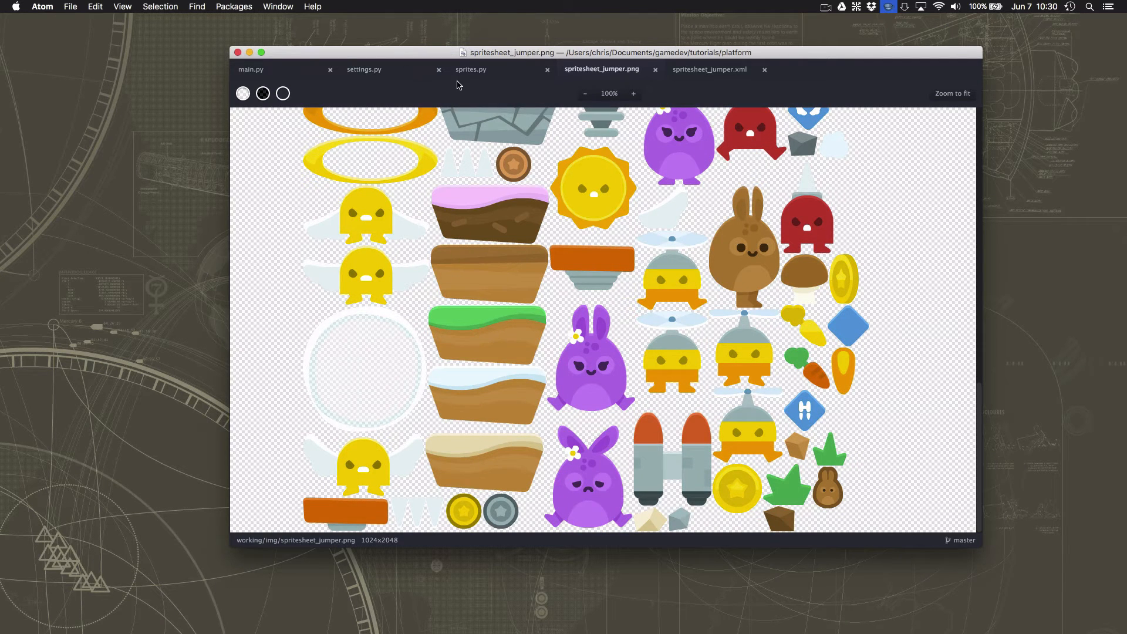
{"action": "left_click", "coordinate": [471, 69]}
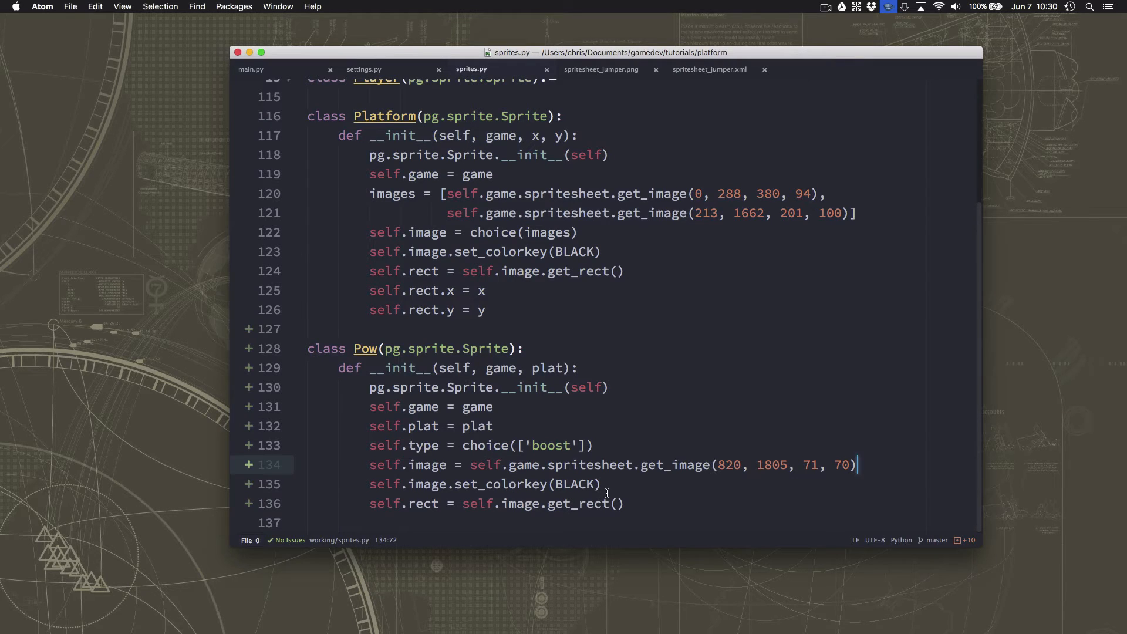
Set the Pow rect's centerx to self.plat.rect.centerx
{"action": "left_click", "coordinate": [624, 504]}
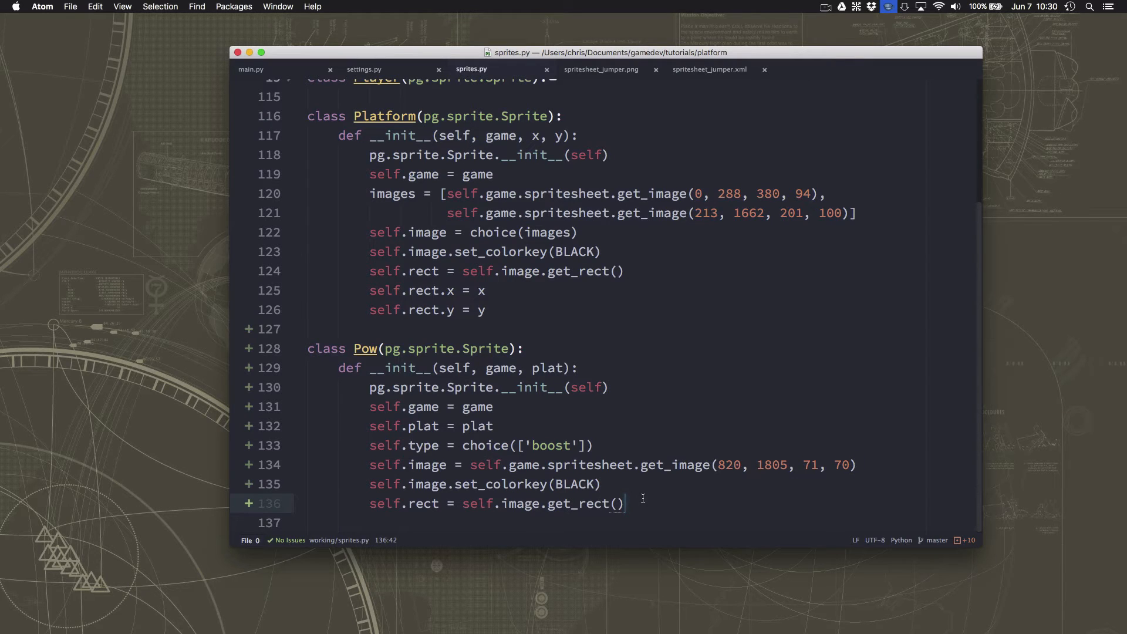
{"action": "type", "text": "self.rec"}
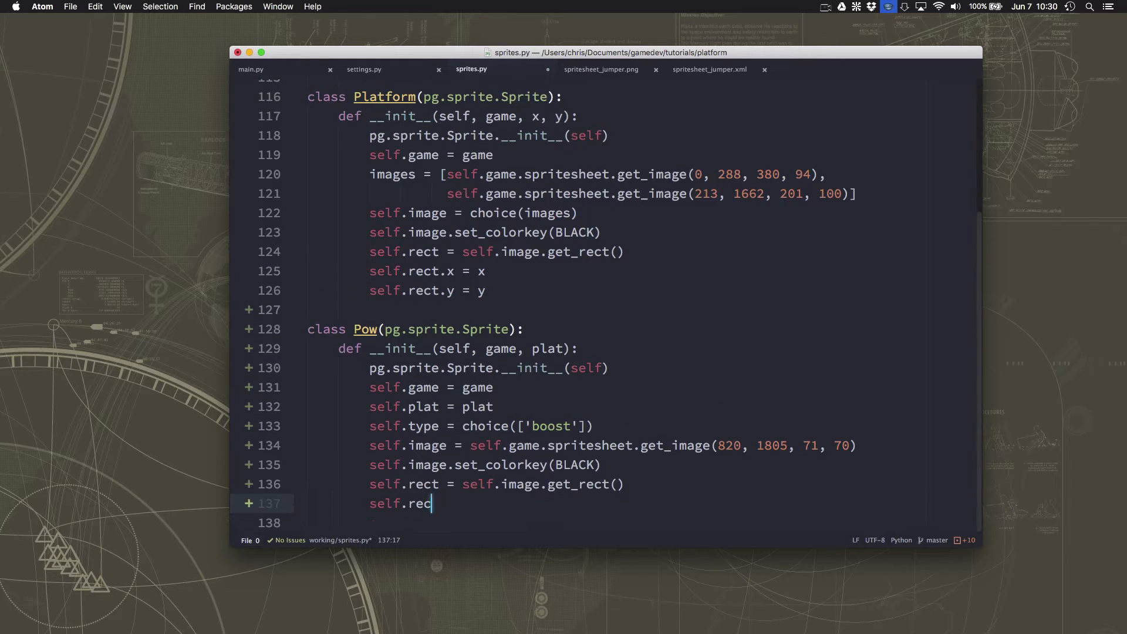
{"action": "type", "text": "t.centers"}
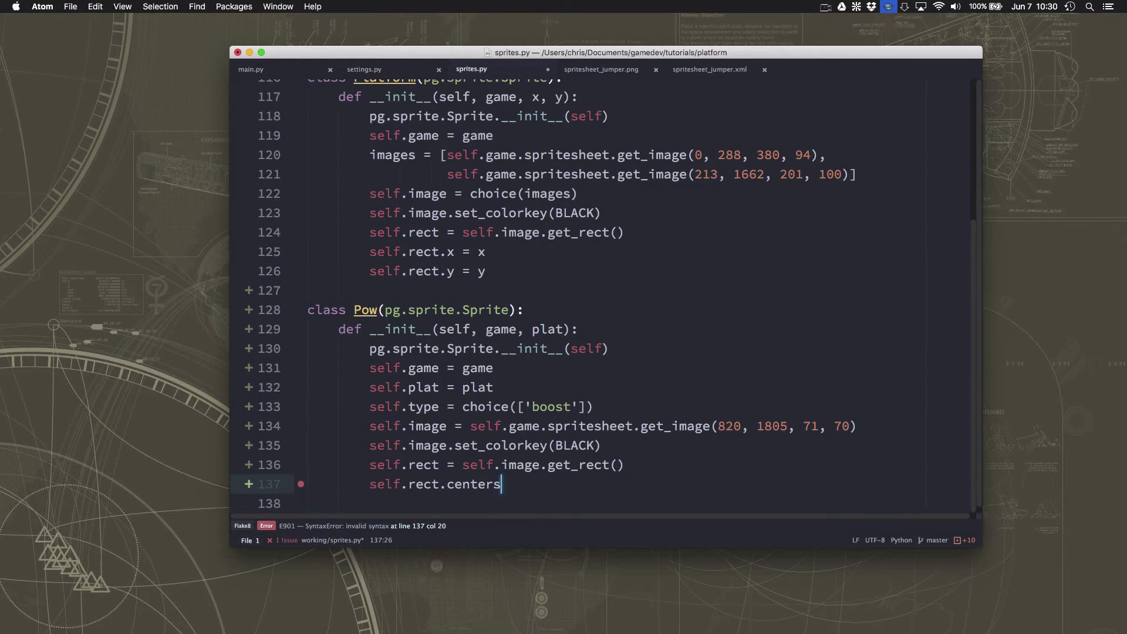
{"action": "type", "text": "x = self."}
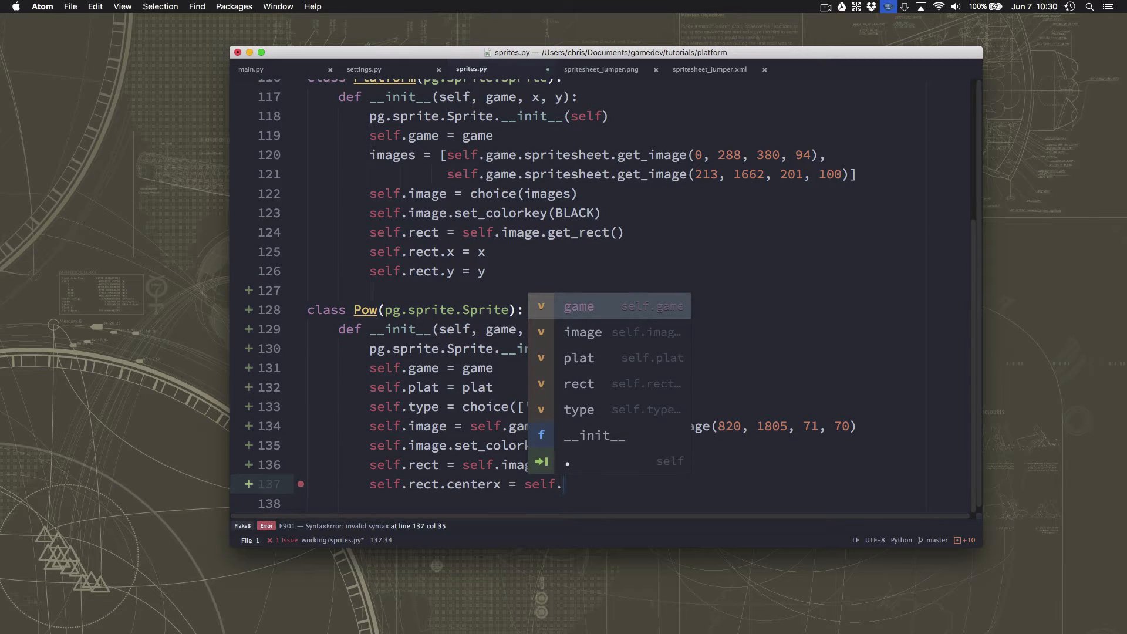
{"action": "type", "text": "pl"}
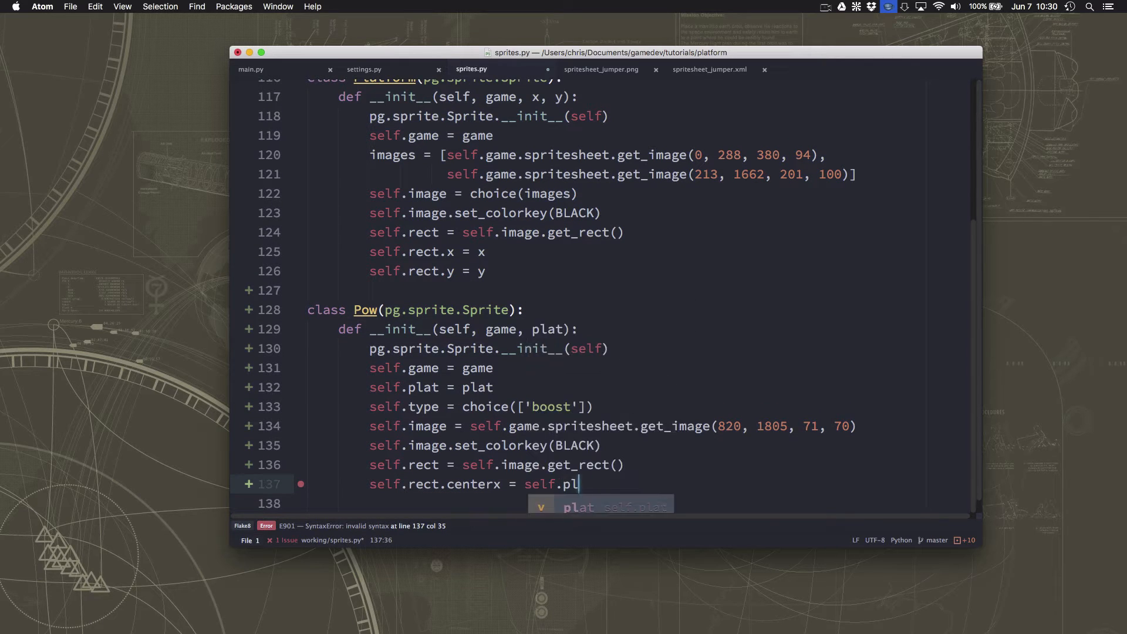
{"action": "type", "text": "at.rect.c"}
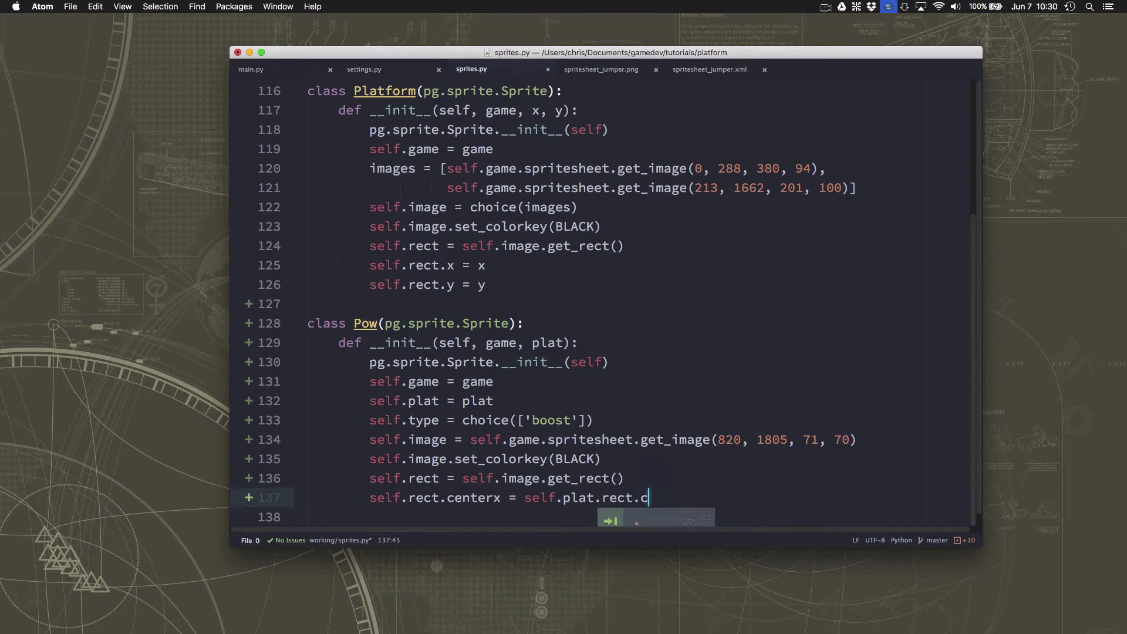
{"action": "type", "text": "enterx"}
{"action": "left_click", "coordinate": [635, 516]}
{"action": "type", "text": "self.rect.bottom"}
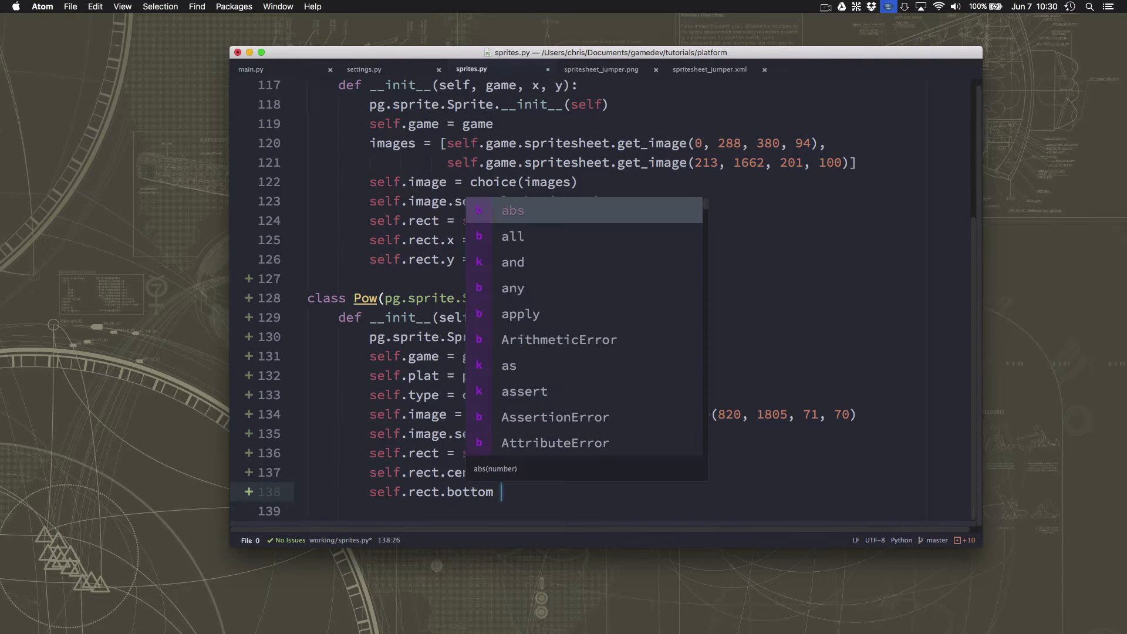
Set the Pow rect's bottom to self.plat.rect.top - 5
{"action": "type", "text": "= self.r"}
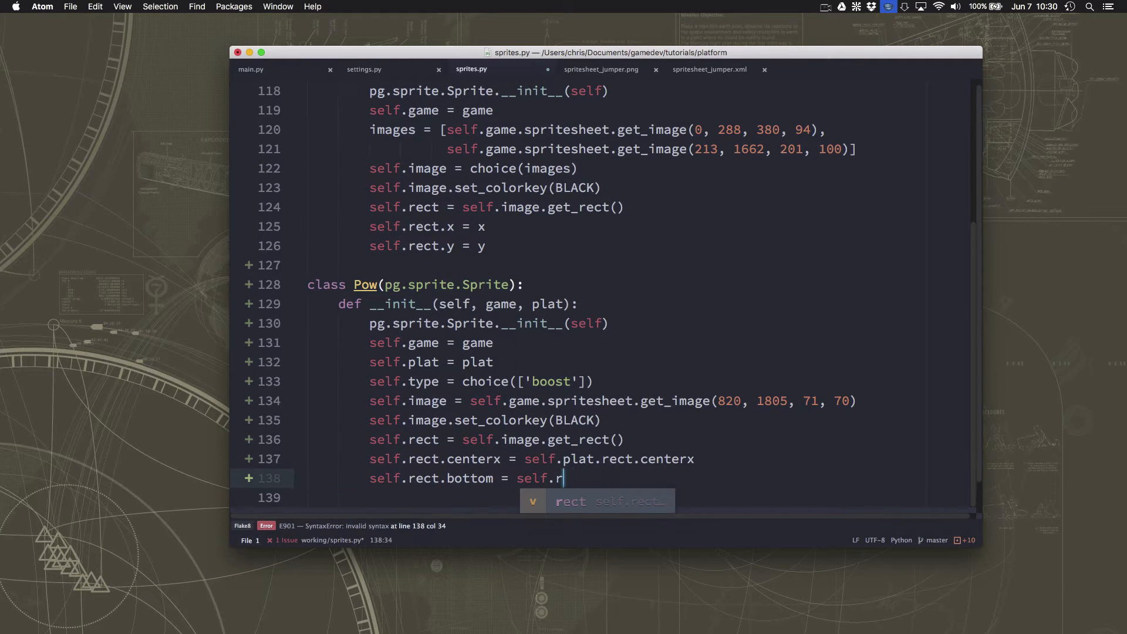
{"action": "type", "text": "plat.rect."}
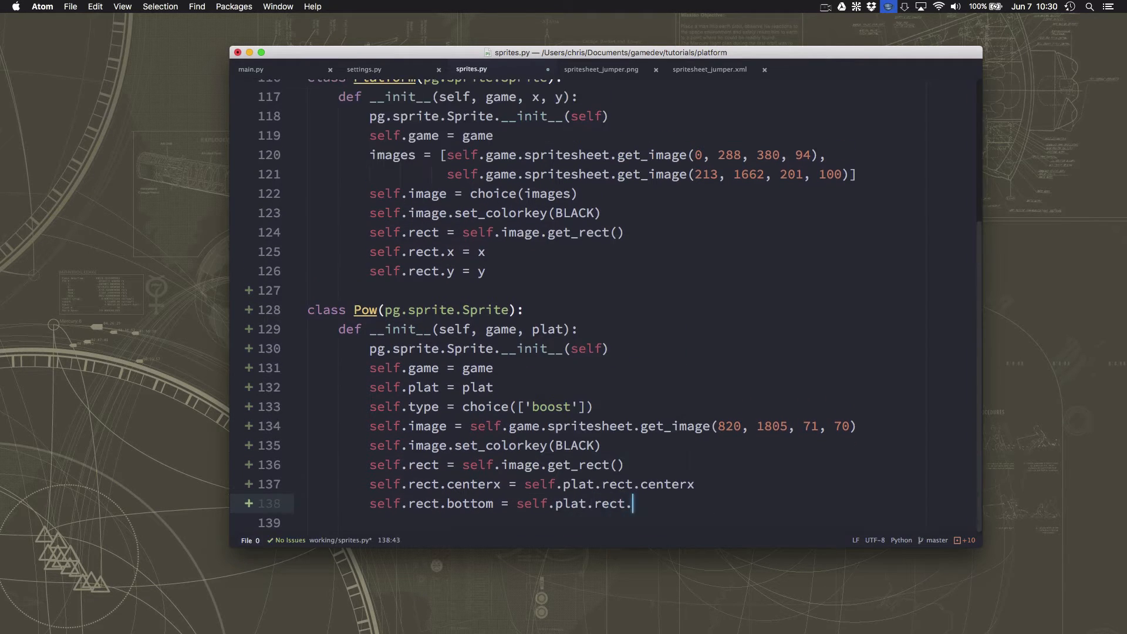
{"action": "type", "text": "top -"}
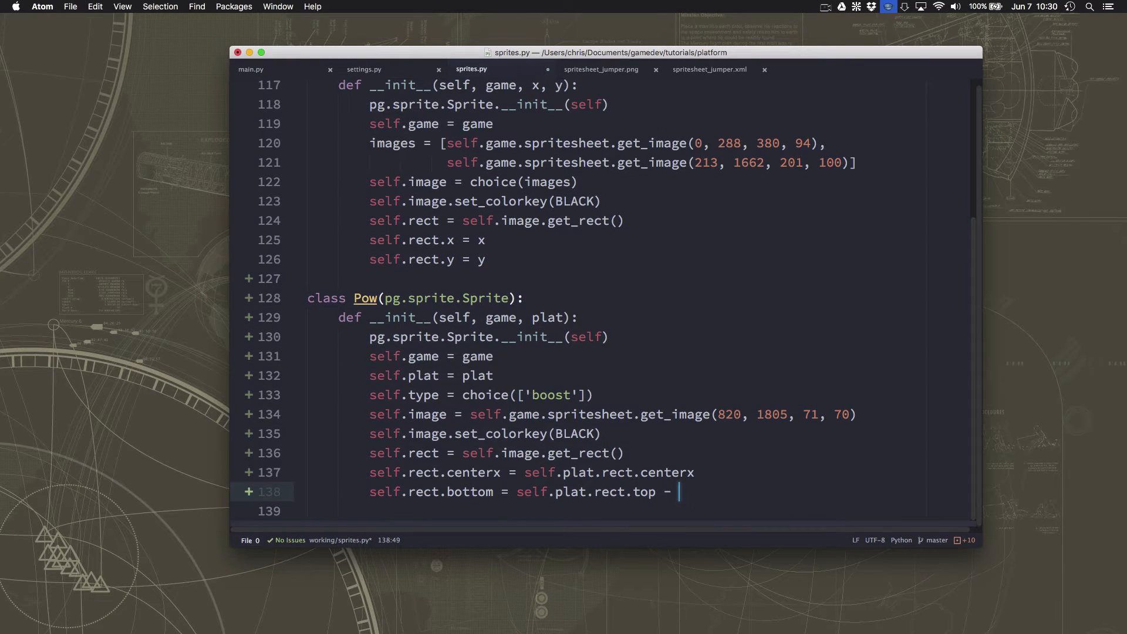
{"action": "type", "text": "5"}
{"action": "type", "text": "def"}
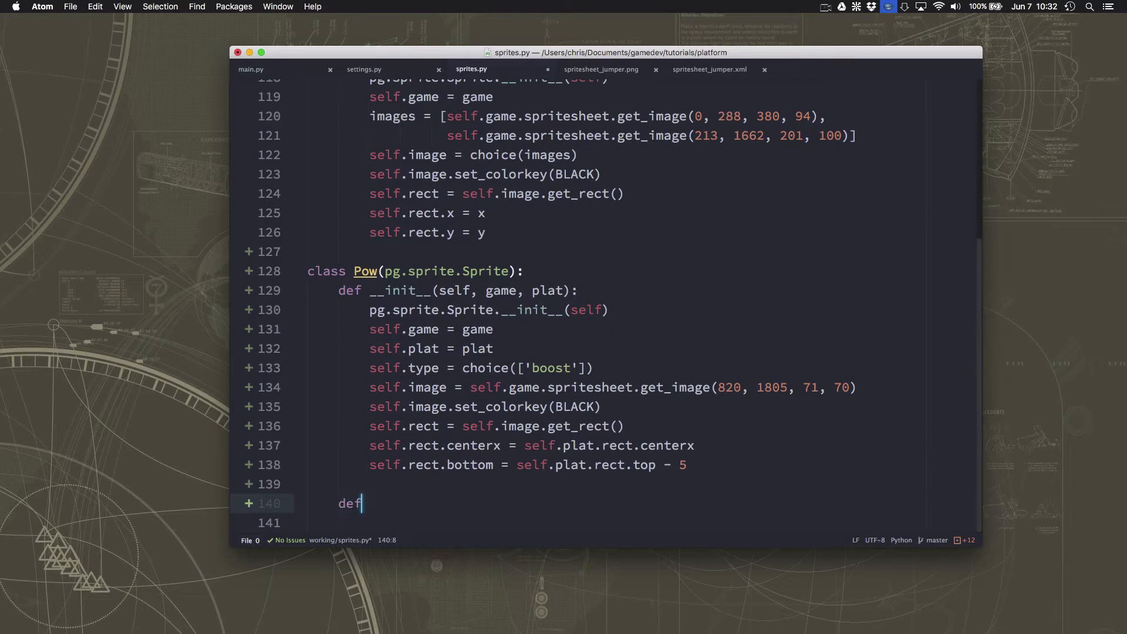
Define update(self) keeping rect.bottom at self.plat.rect.top - 5
{"action": "type", "text": "update(self):"}
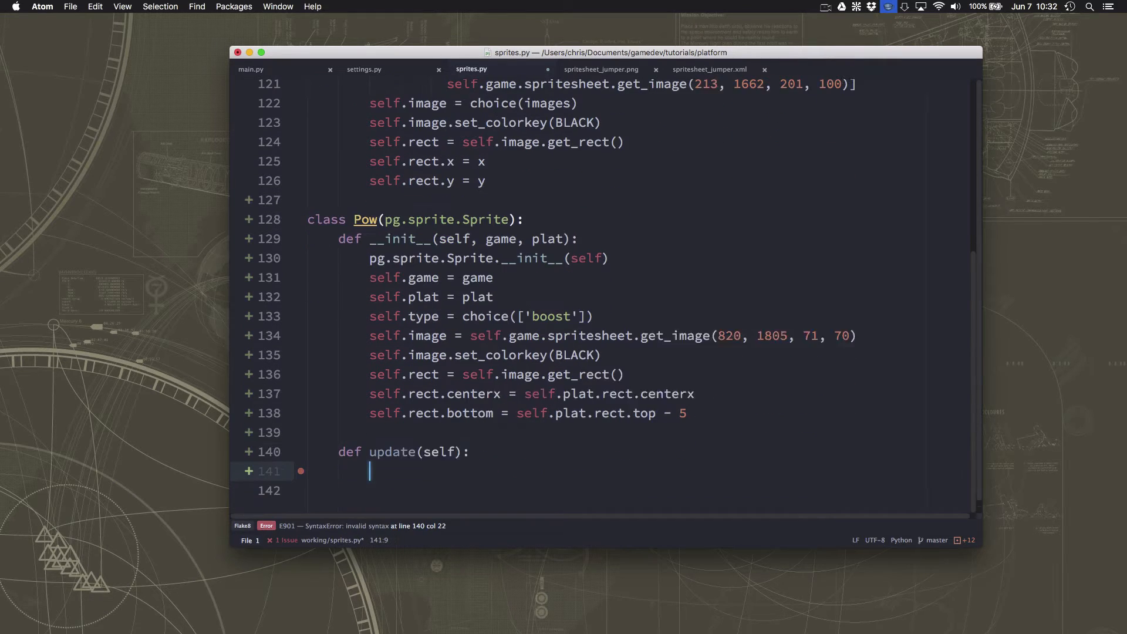
{"action": "type", "text": "self."}
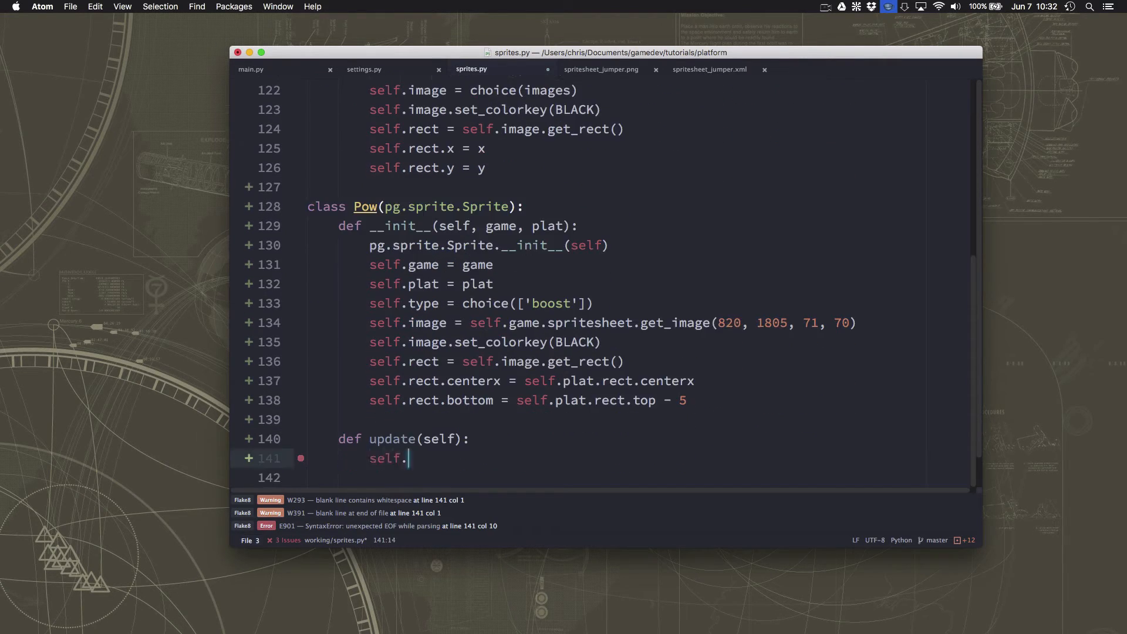
{"action": "type", "text": "."}
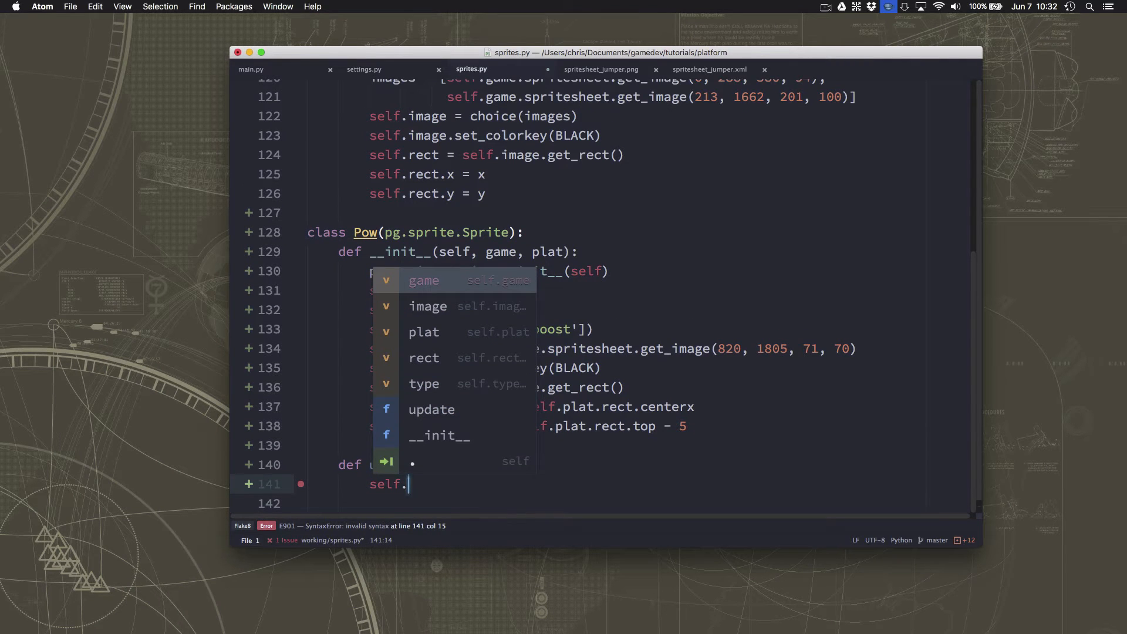
{"action": "type", "text": "rect."}
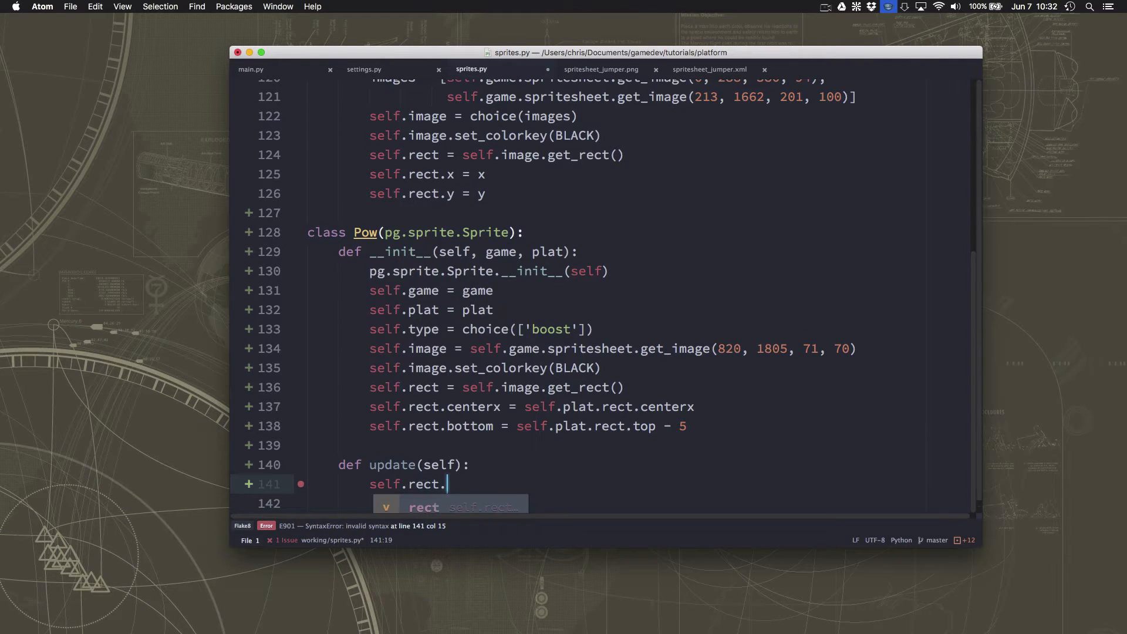
{"action": "type", "text": "bottom = self.plat.rect.top - 5"}
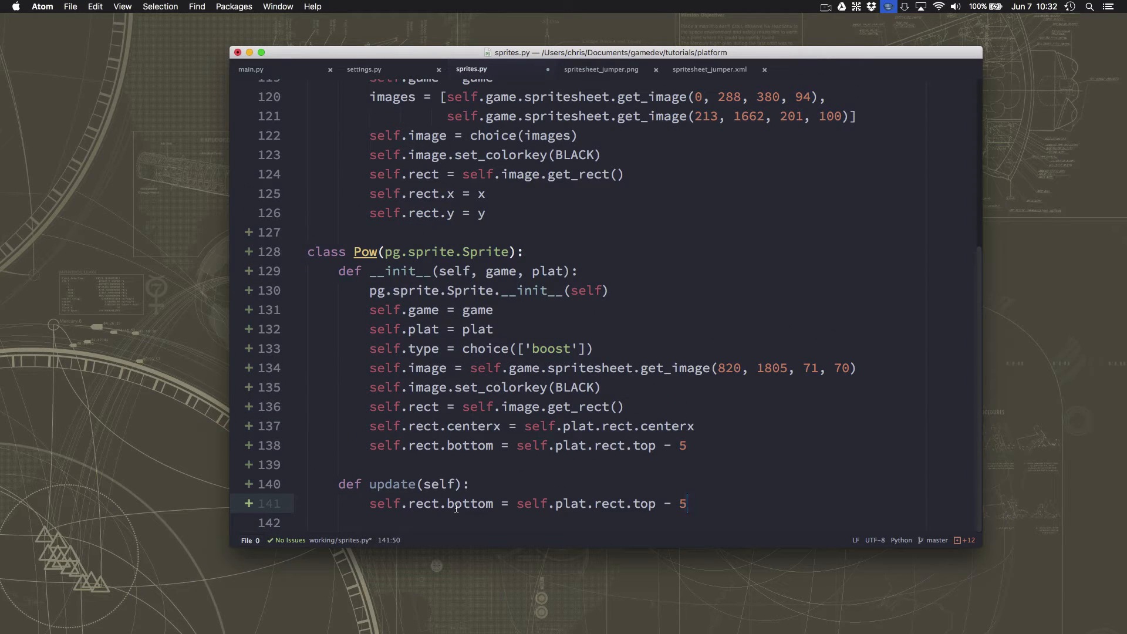
{"action": "type", "text": "if"}
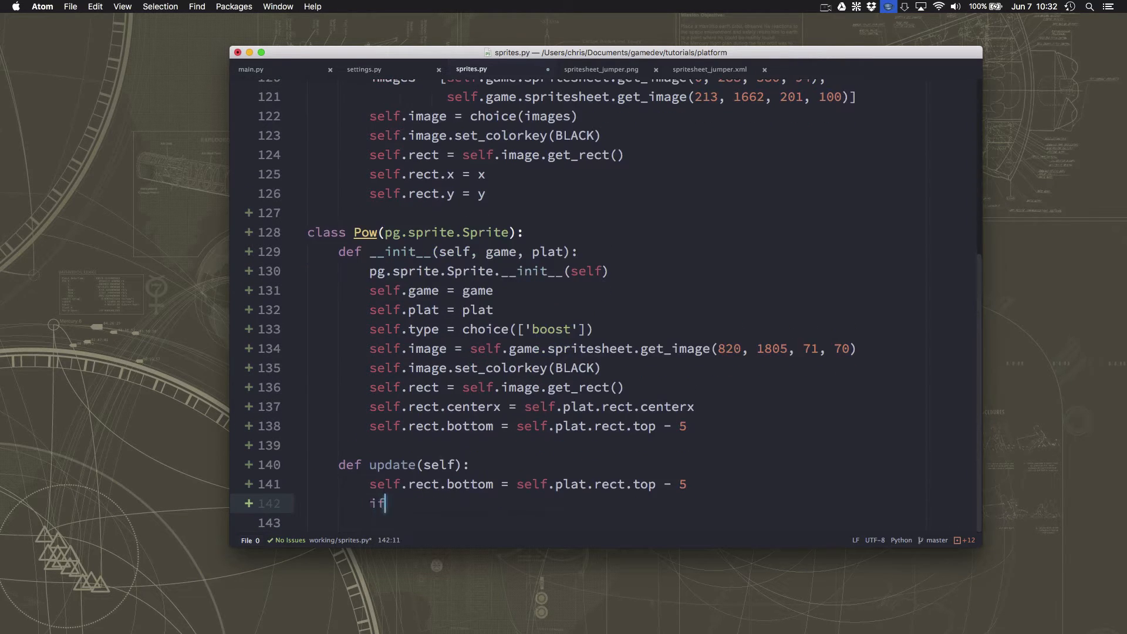
{"action": "type", "text": "no"}
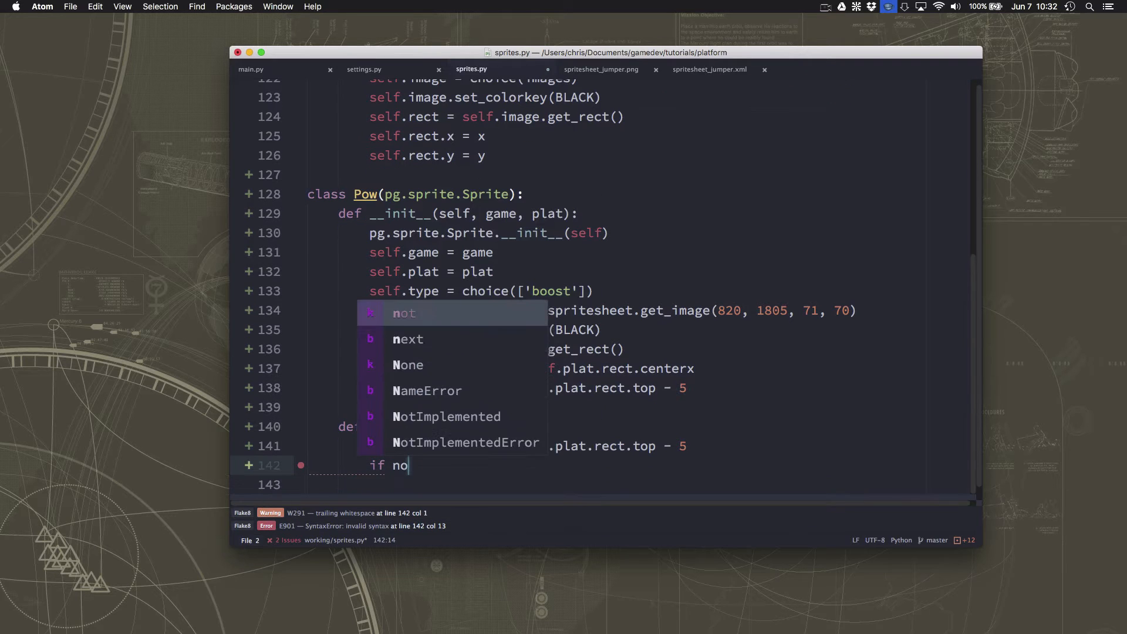
{"action": "key", "text": "backspace"}
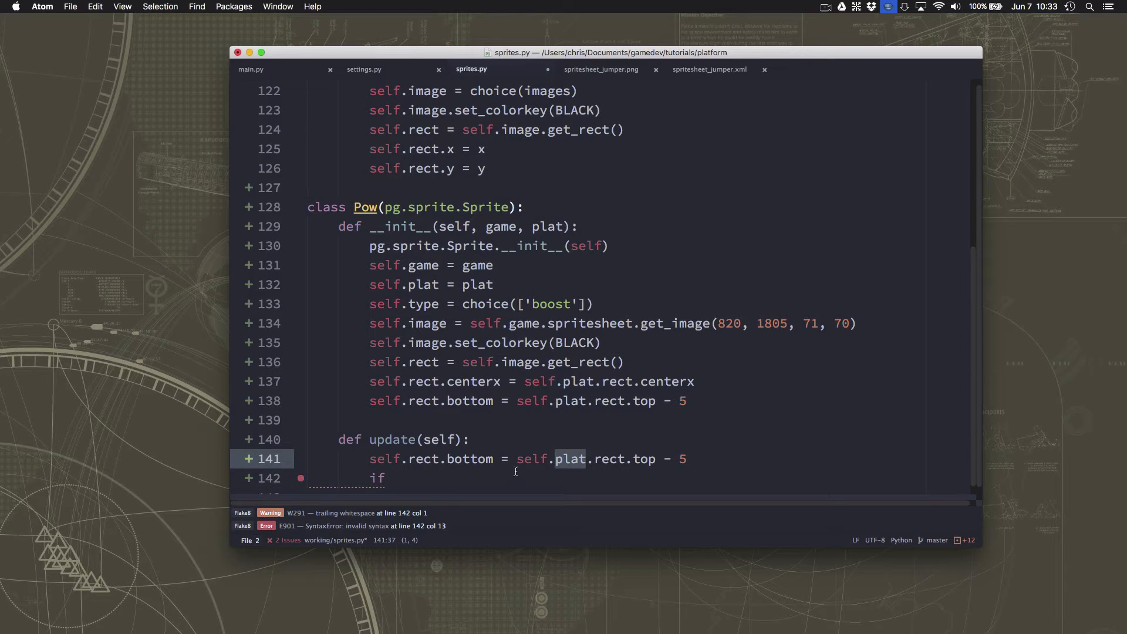
{"action": "mouse_move", "coordinate": [390, 466]}
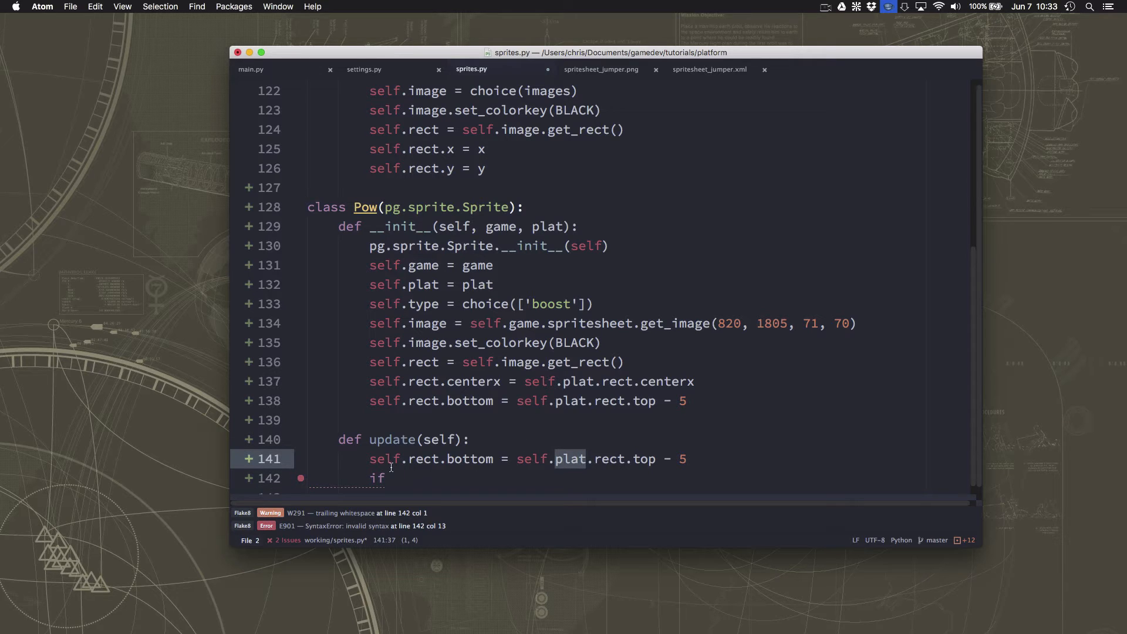
Add the condition 'if not self.game.platforms.has(self.plat):'
{"action": "left_click", "coordinate": [393, 478]}
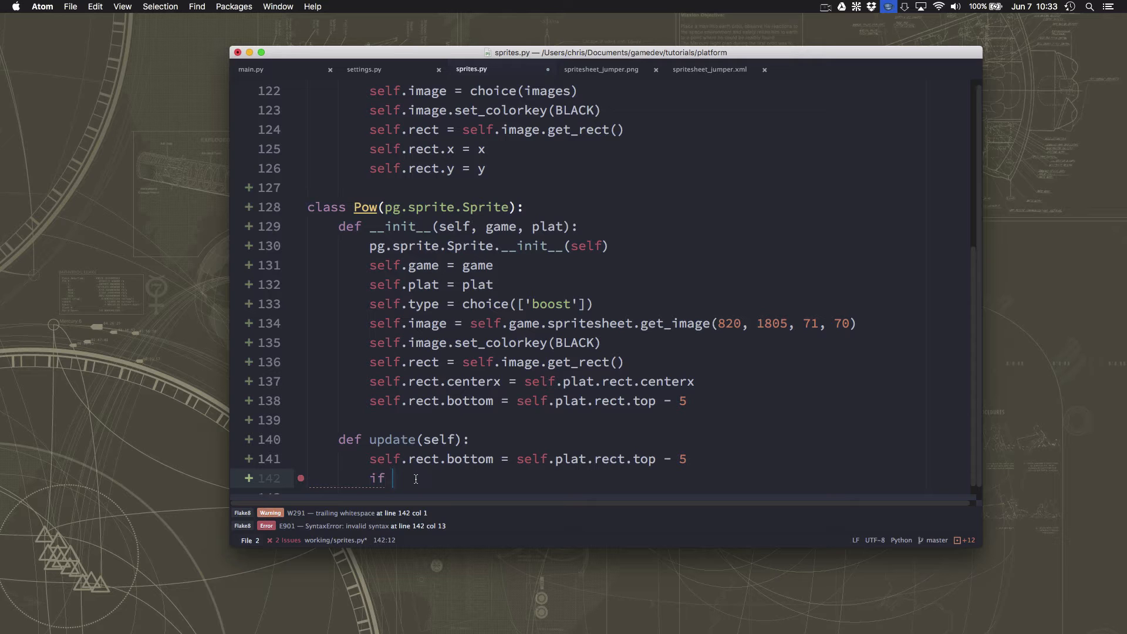
{"action": "type", "text": "not"}
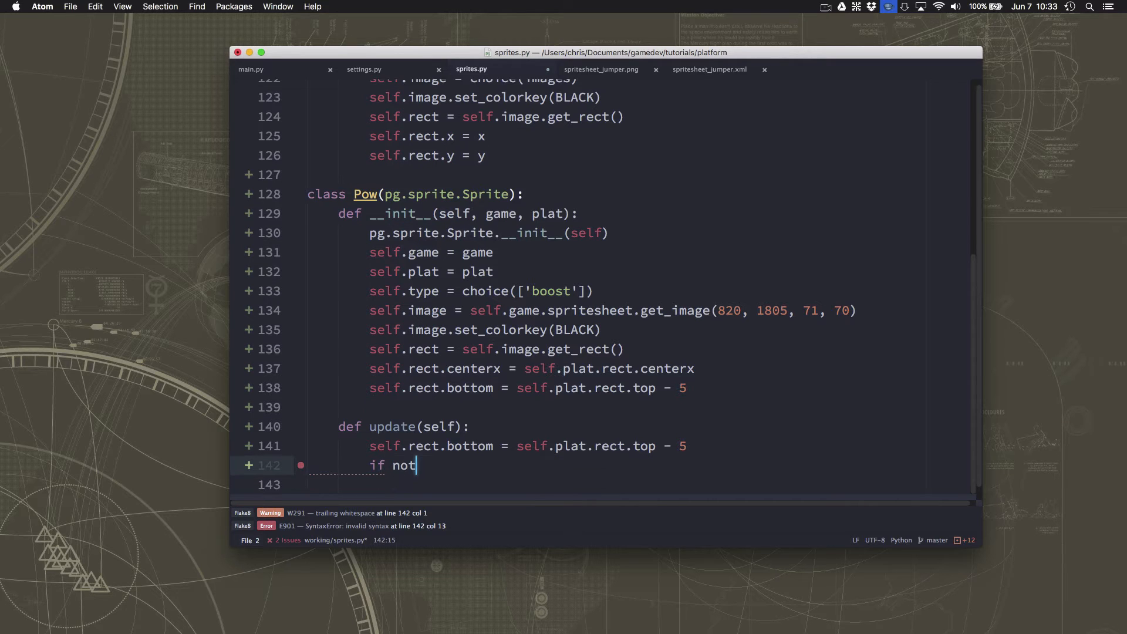
{"action": "type", "text": "self.game.po"}
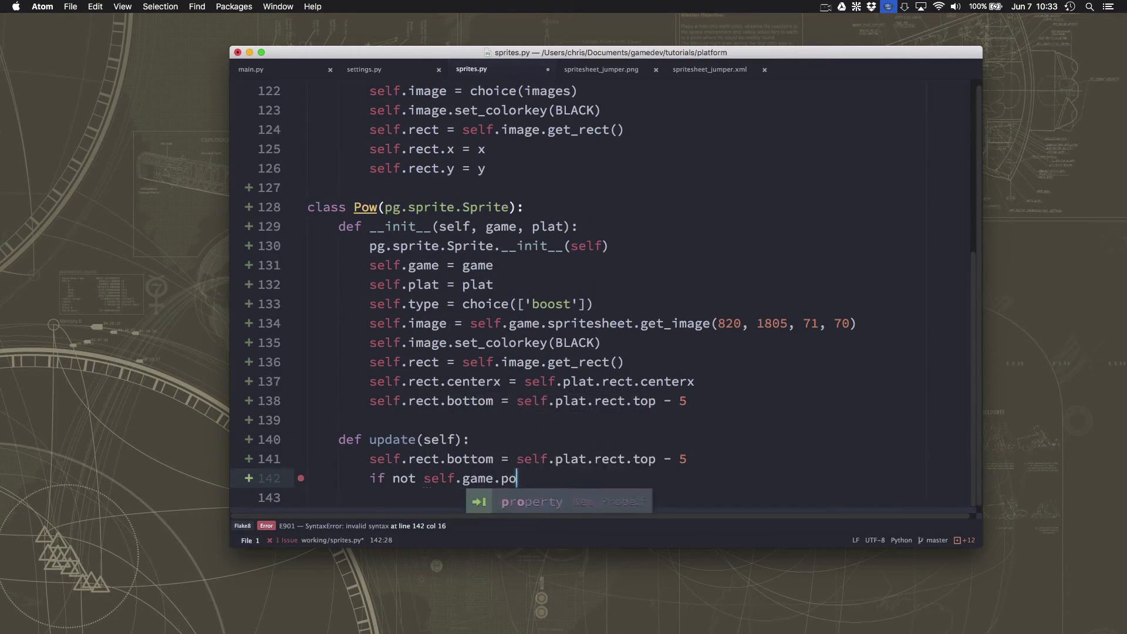
{"action": "type", "text": "platforms"}
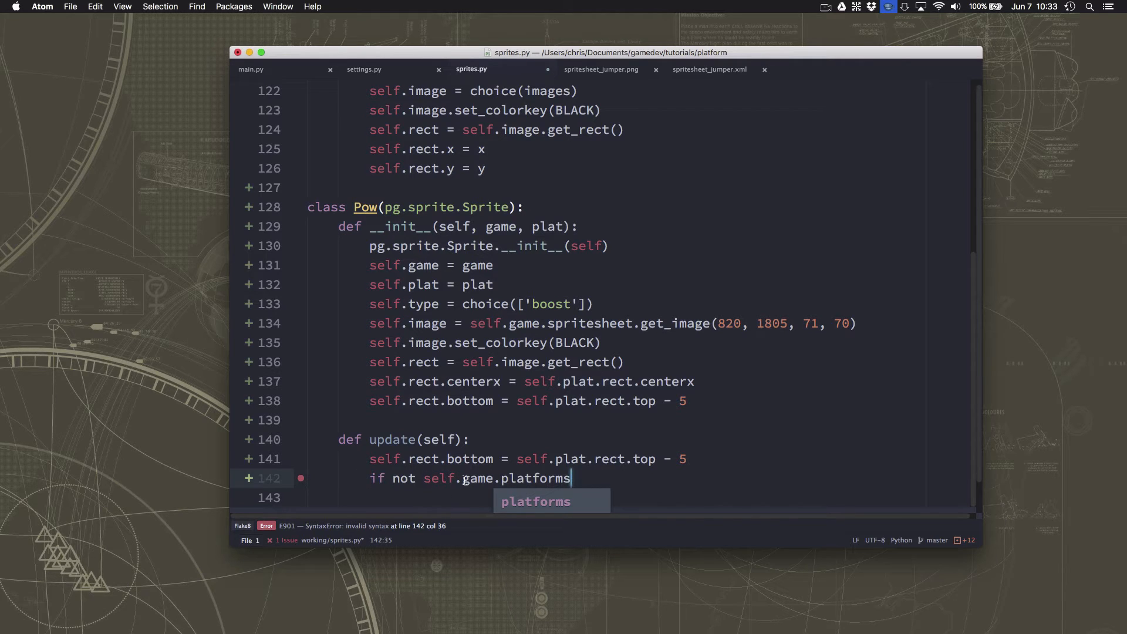
{"action": "mouse_move", "coordinate": [520, 478]}
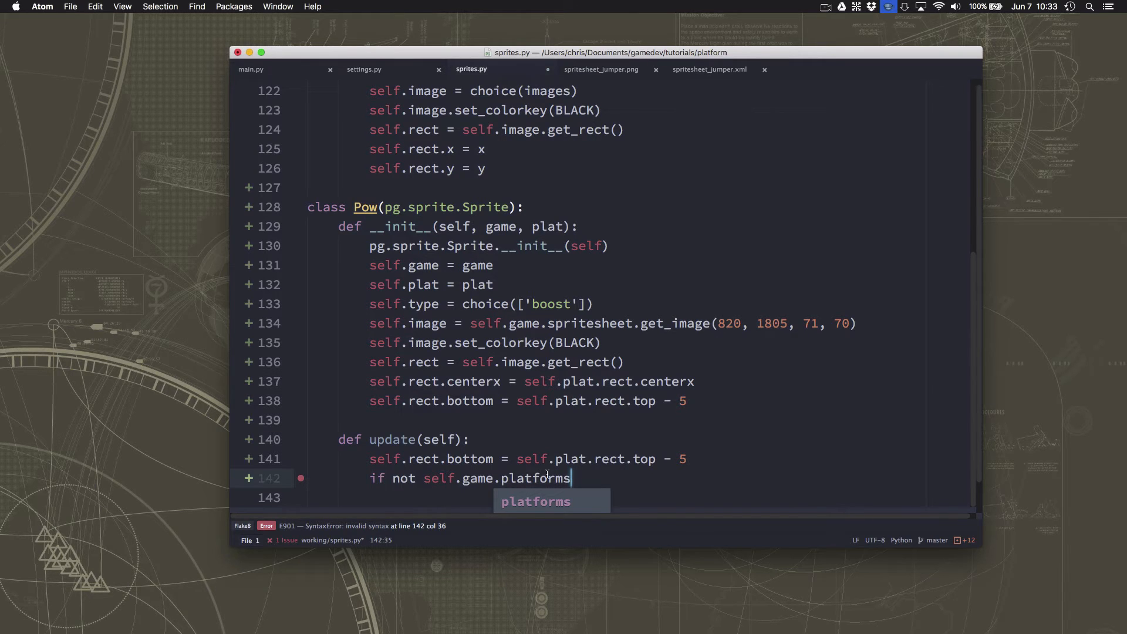
{"action": "type", "text": ".has"}
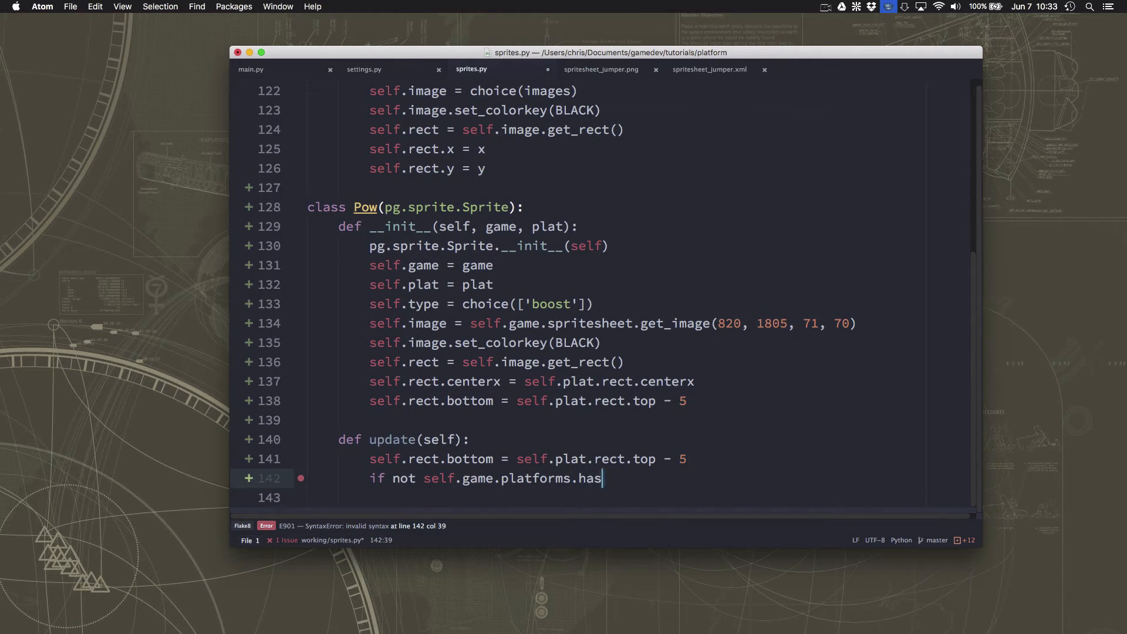
{"action": "type", "text": "(self.pl"}
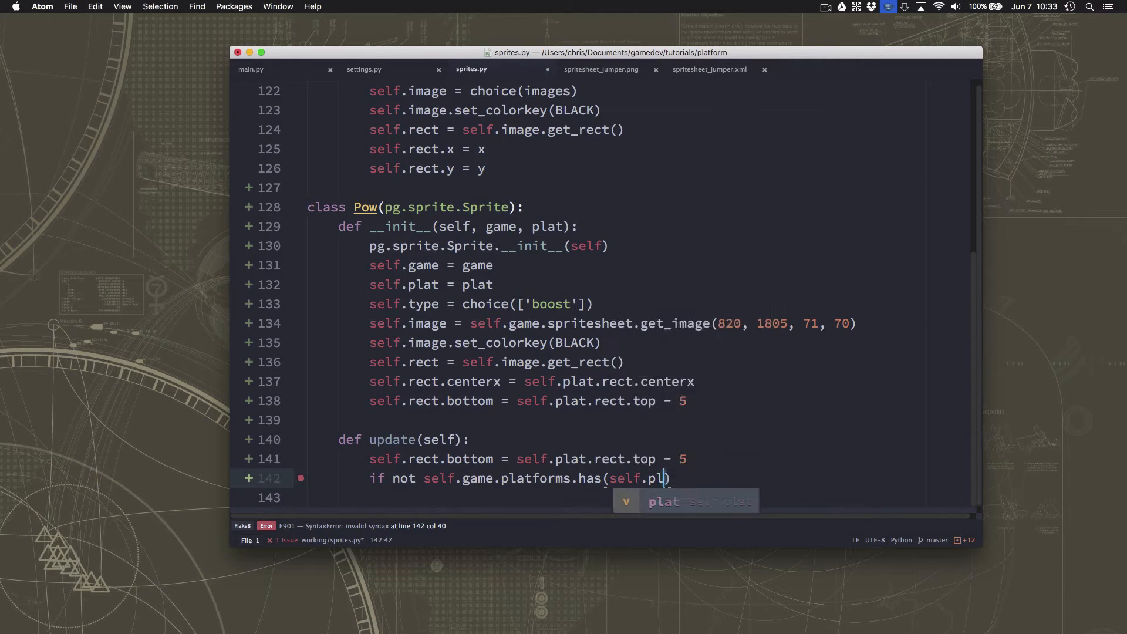
{"action": "type", "text": "at):"}
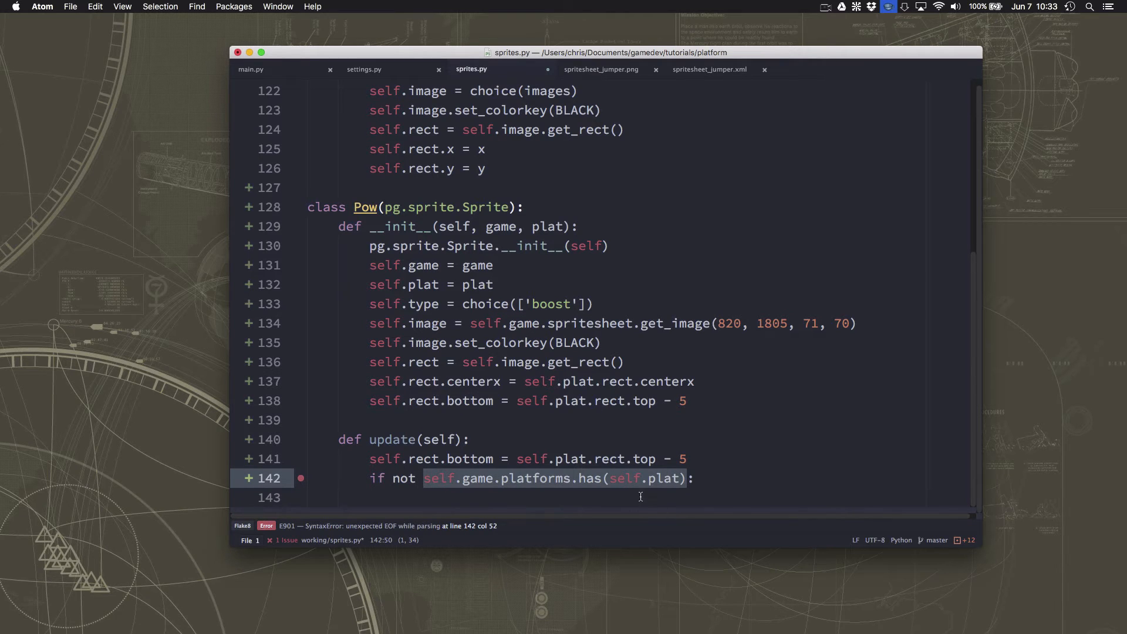
{"action": "mouse_move", "coordinate": [447, 480]}
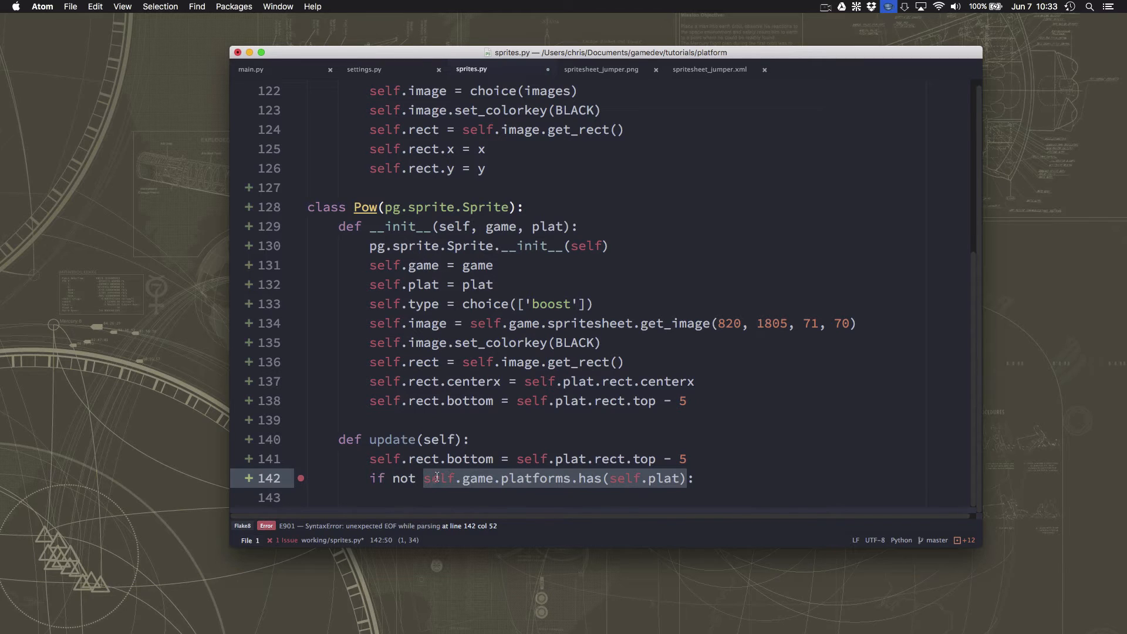
Call self.kill() under that condition so the power-up dies with its platform
{"action": "type", "text": "s"}
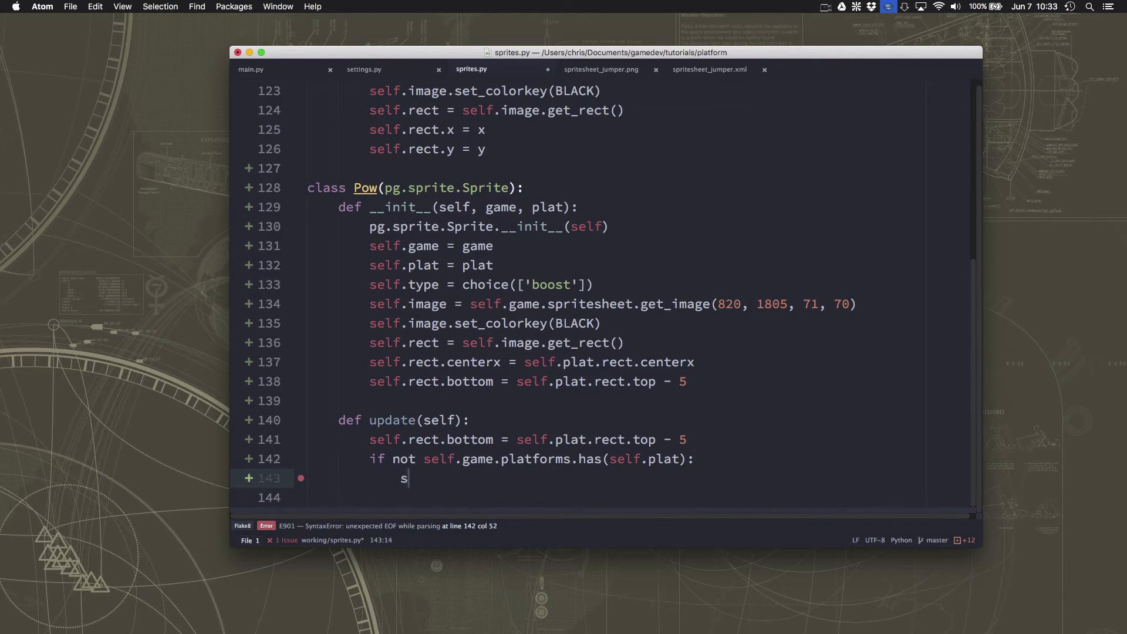
{"action": "type", "text": "elf.kill()"}
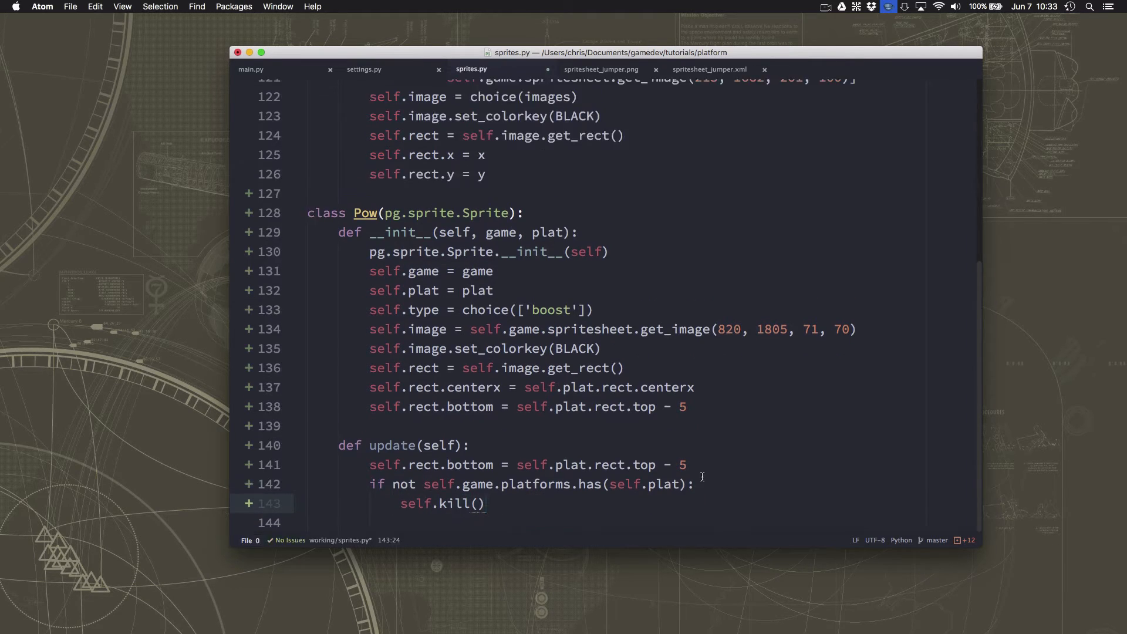
{"action": "left_click", "coordinate": [485, 503]}
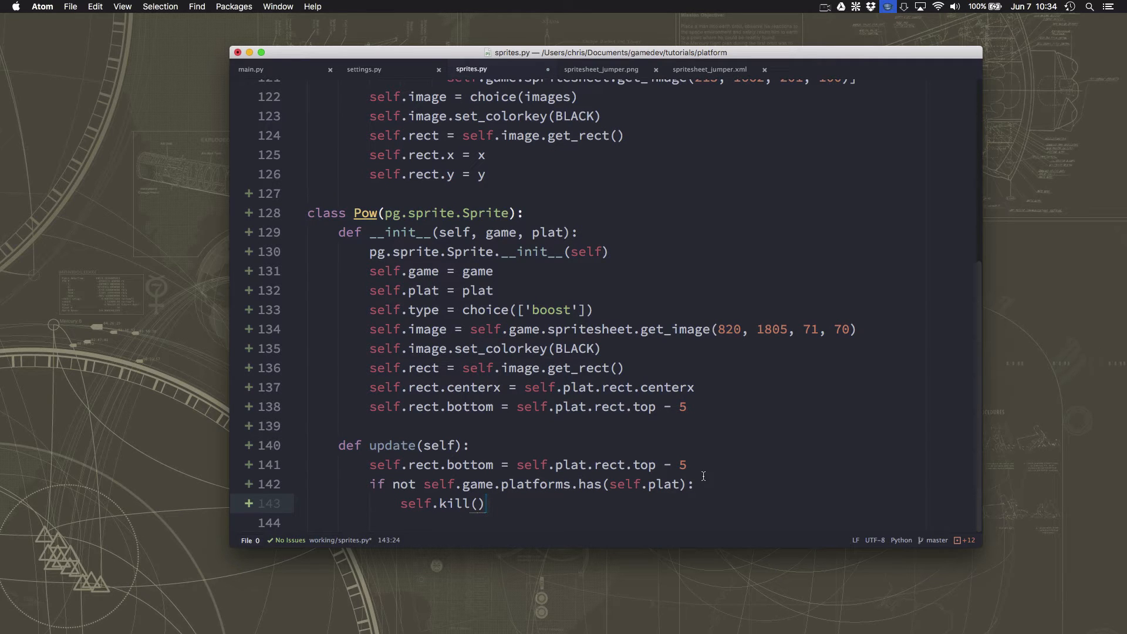
{"action": "left_click", "coordinate": [486, 504]}
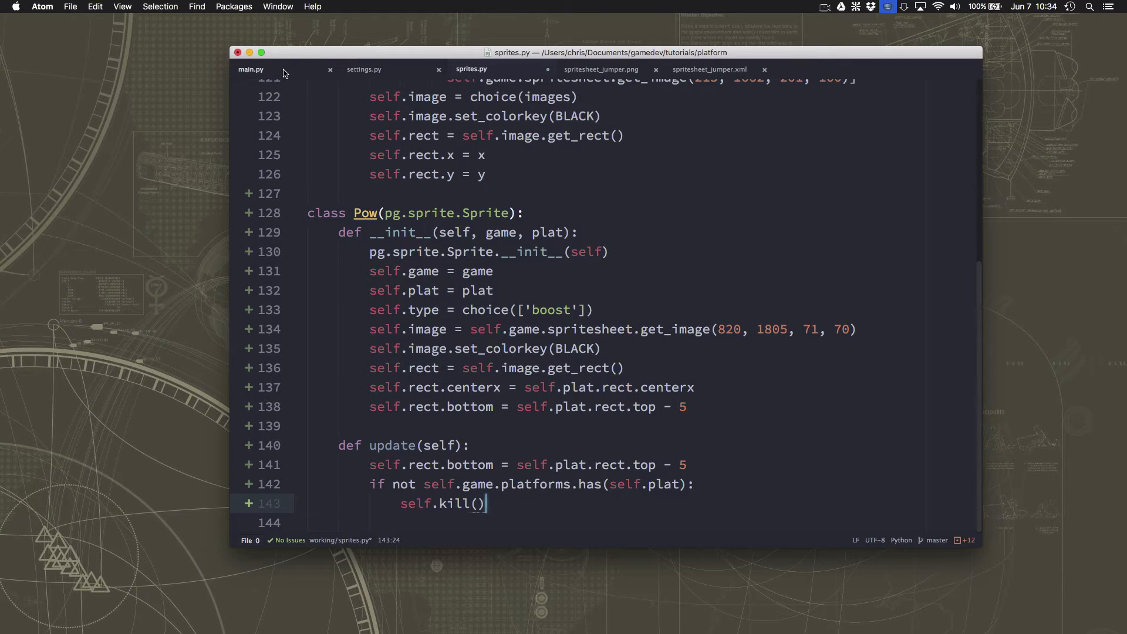
Review main.py's sprite groups and the lines adding platforms to them
{"action": "left_click", "coordinate": [251, 69]}
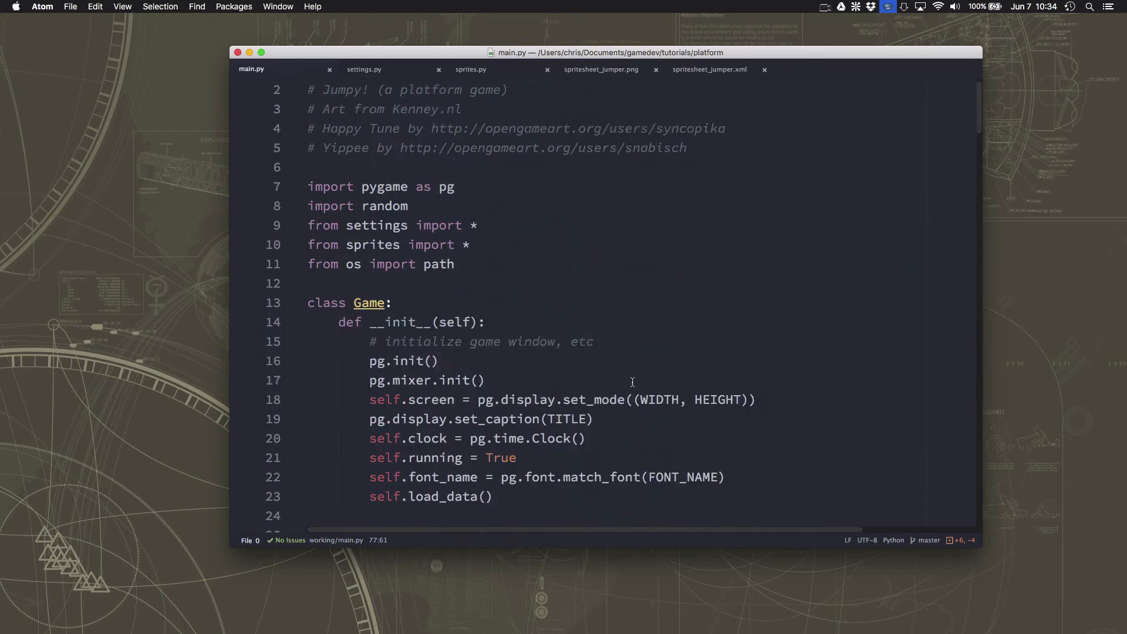
{"action": "scroll", "scroll_direction": "down", "scroll_amount": 3}
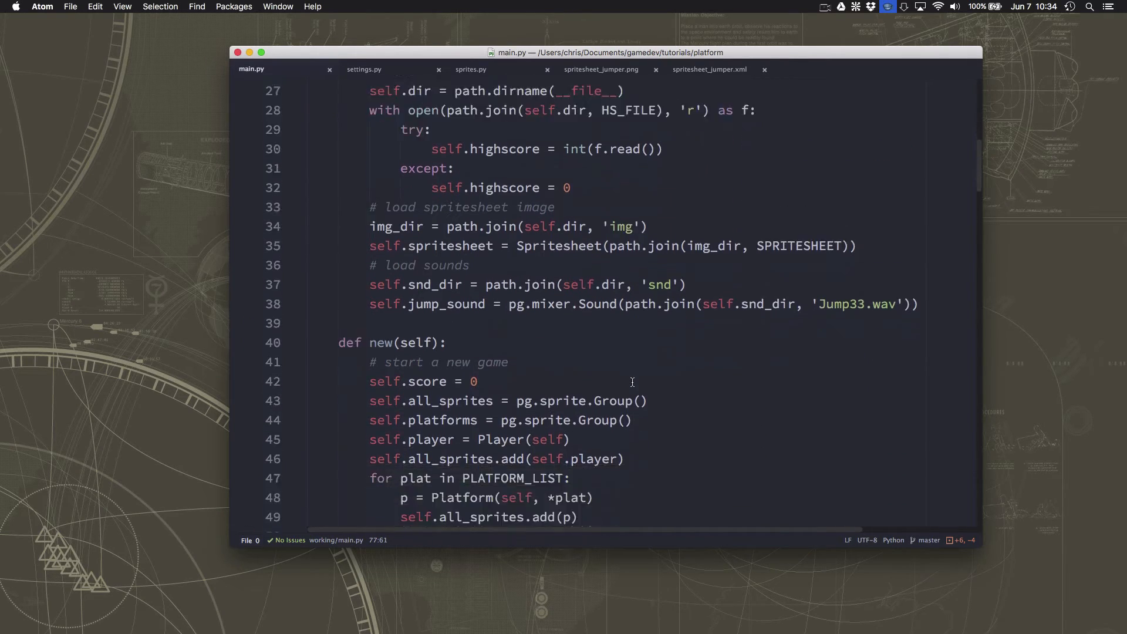
{"action": "scroll", "scroll_direction": "down", "scroll_amount": 3}
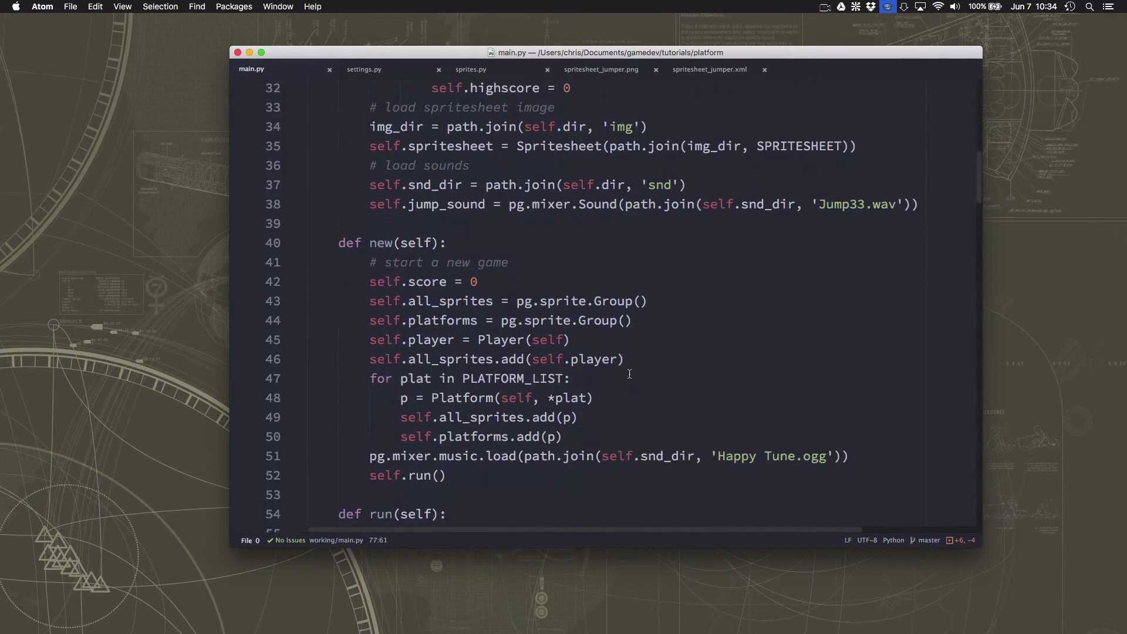
{"action": "left_click", "coordinate": [568, 320]}
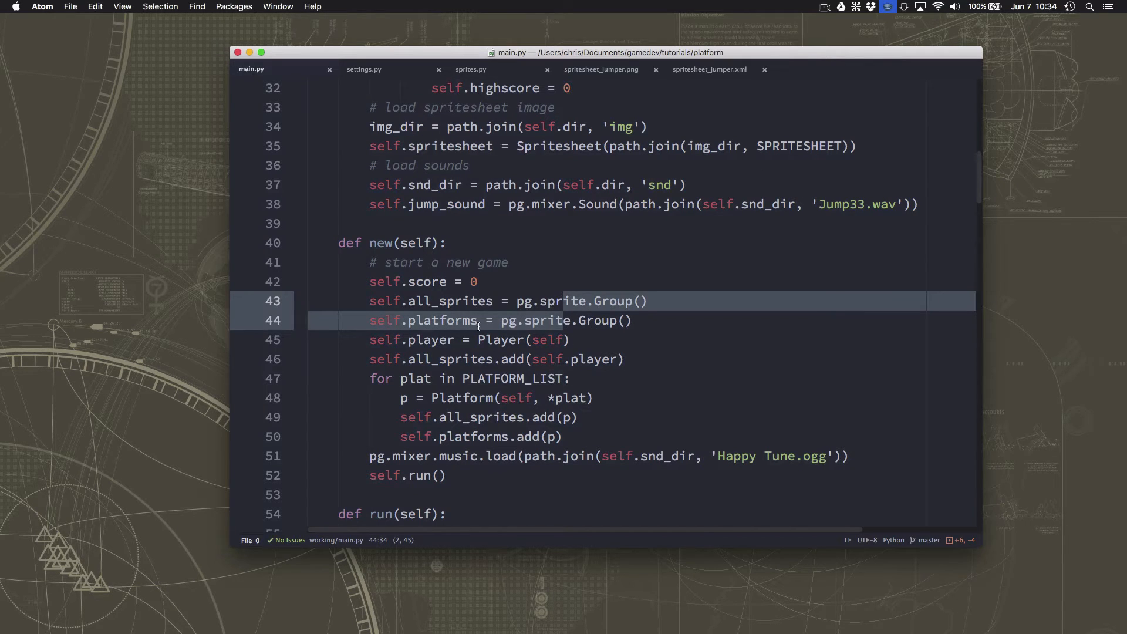
{"action": "scroll", "scroll_direction": "down", "scroll_amount": 3}
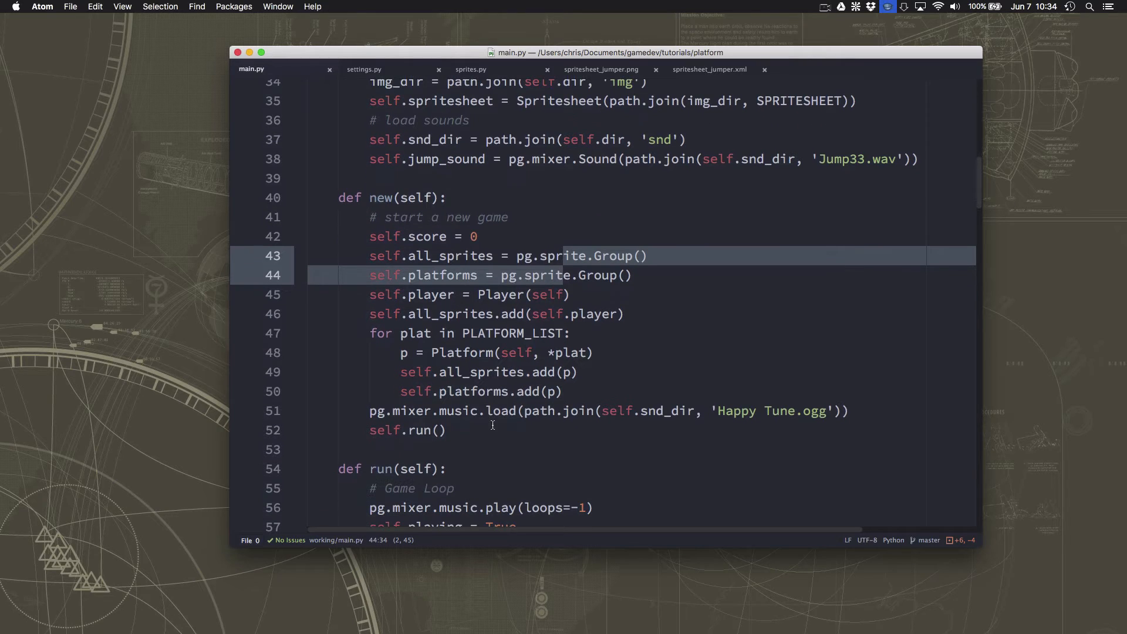
{"action": "left_click", "coordinate": [549, 313]}
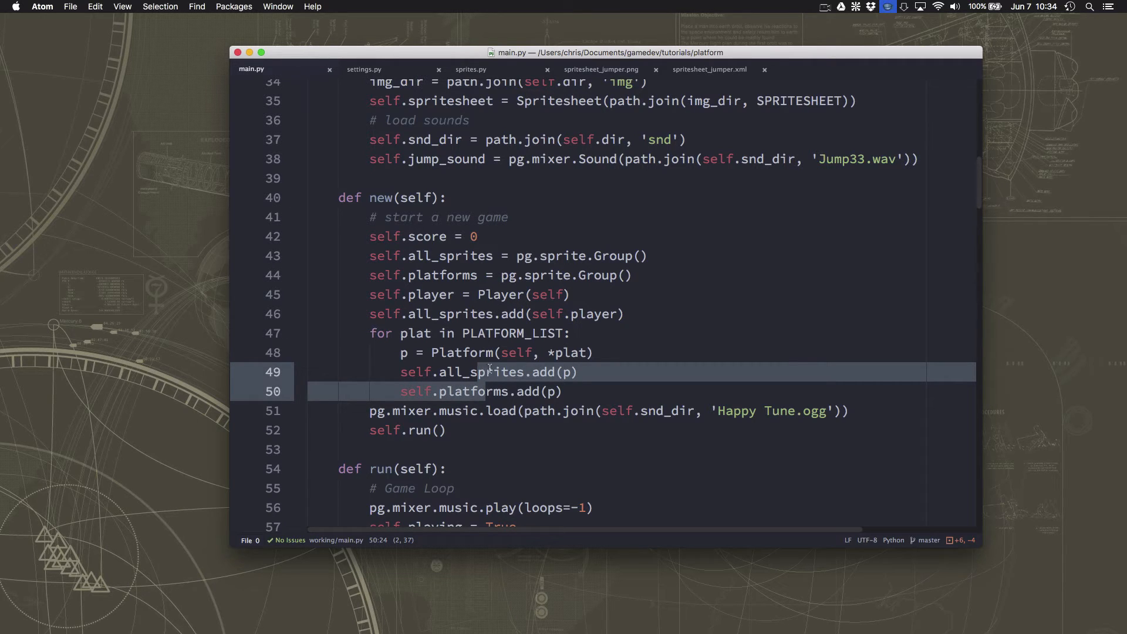
{"action": "scroll", "scroll_direction": "down", "scroll_amount": 3}
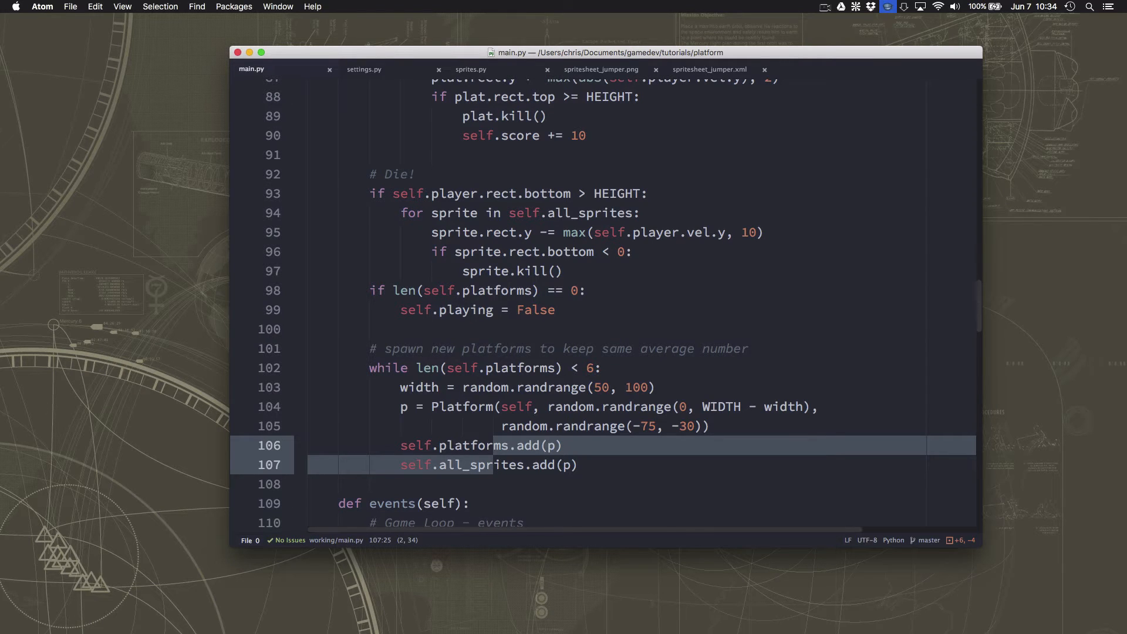
{"action": "mouse_move", "coordinate": [465, 79]}
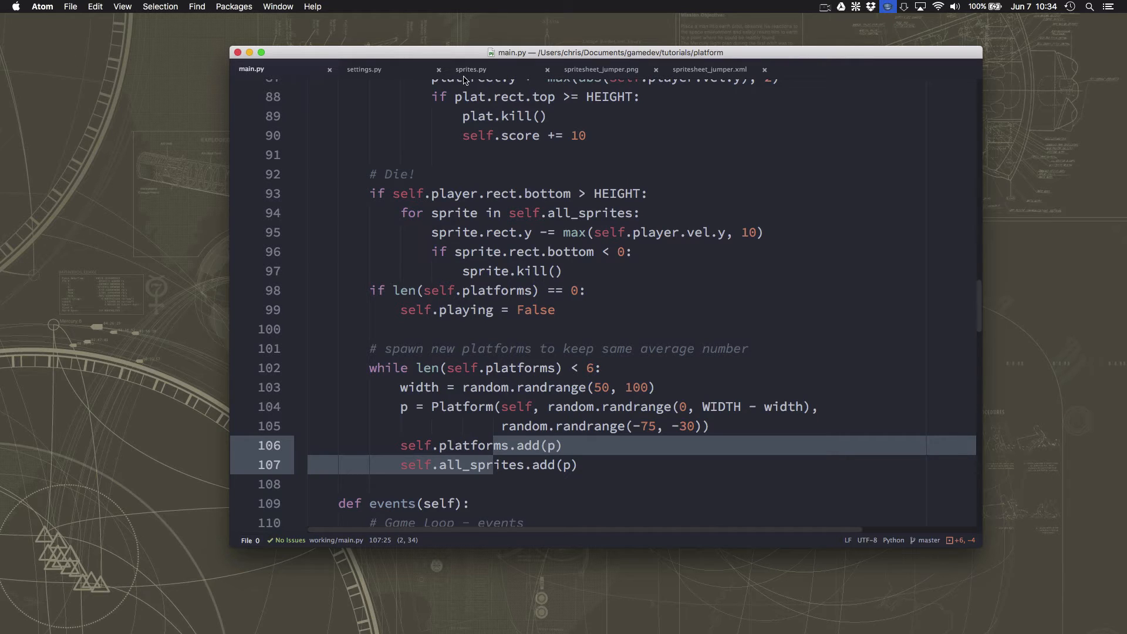
Glance at sprites.py, return to main.py and scroll to the new() method
{"action": "left_click", "coordinate": [470, 69]}
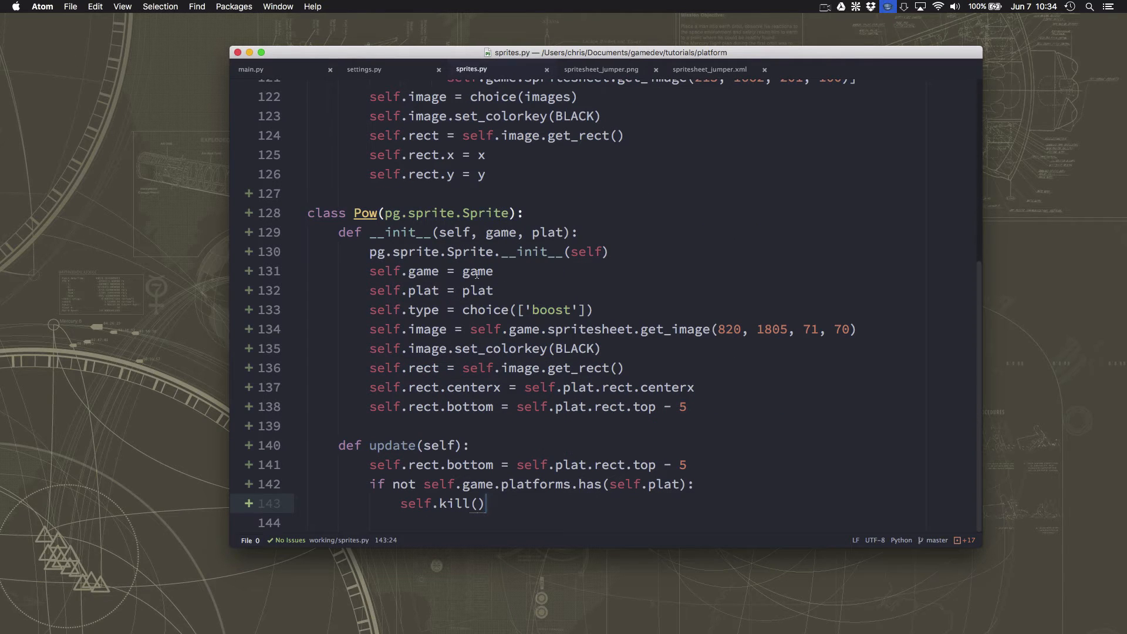
{"action": "left_click", "coordinate": [251, 70]}
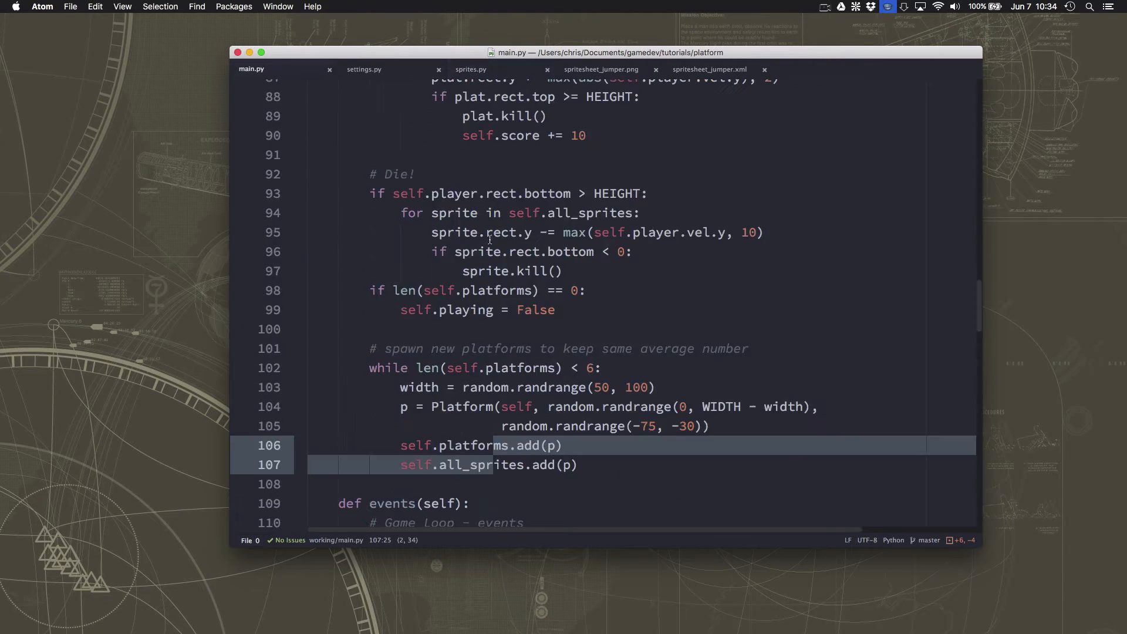
{"action": "scroll", "scroll_direction": "up", "scroll_amount": 3}
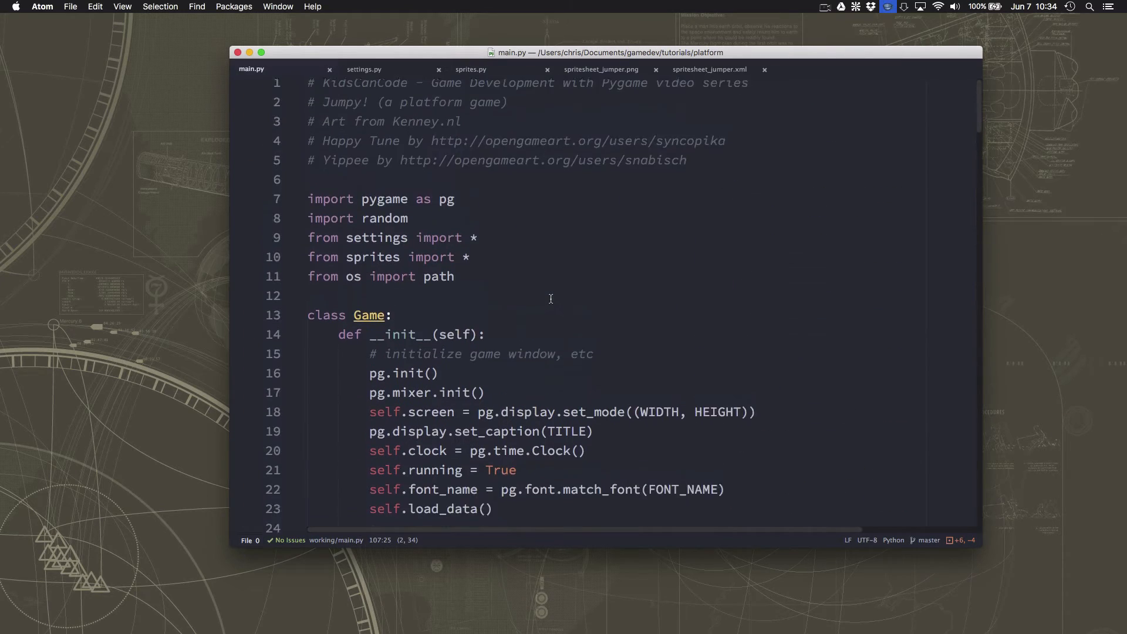
{"action": "scroll", "scroll_direction": "down", "scroll_amount": 3}
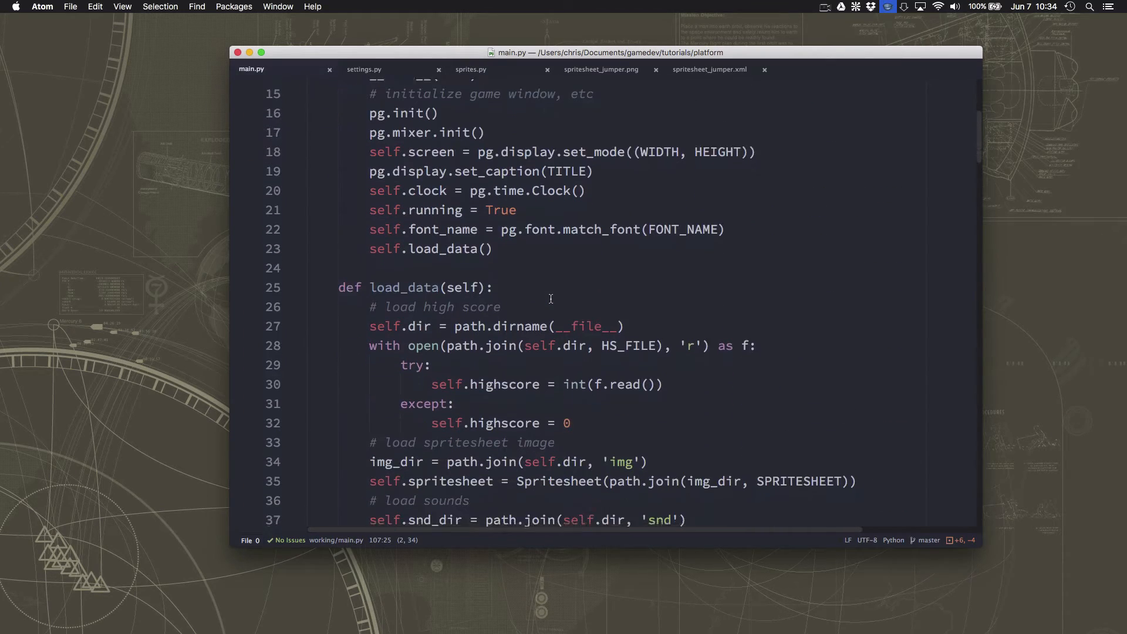
{"action": "scroll", "scroll_direction": "down", "scroll_amount": 3}
{"action": "type", "text": "self."}
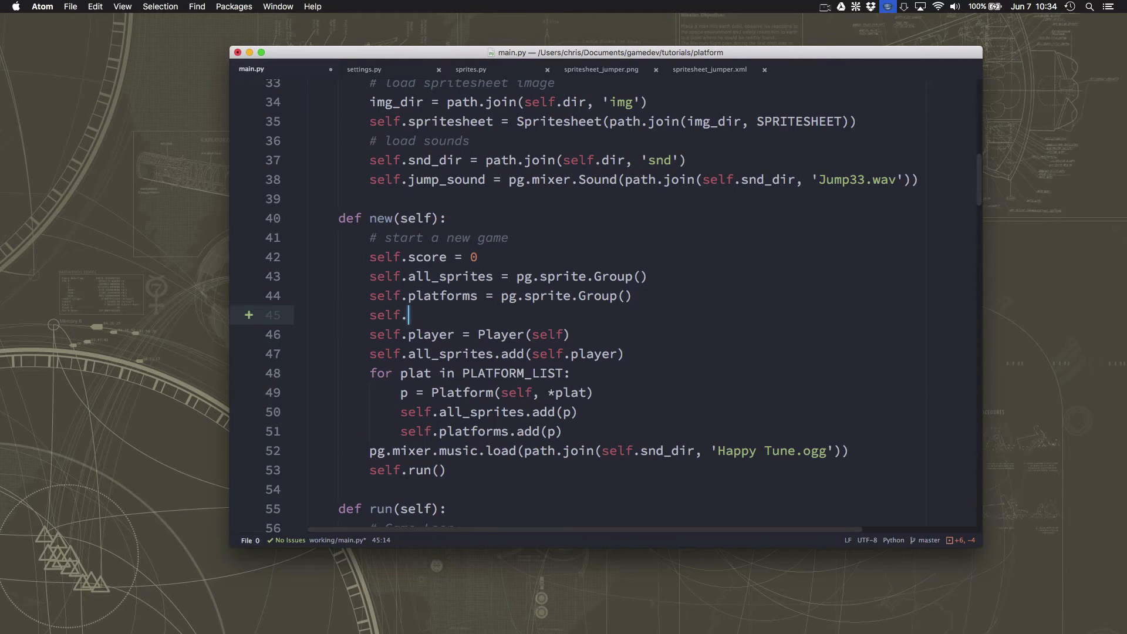
Create self.powerups = pg.sprite.Group() in new(), then switch to sprites.py
{"action": "type", "text": "powerups"}
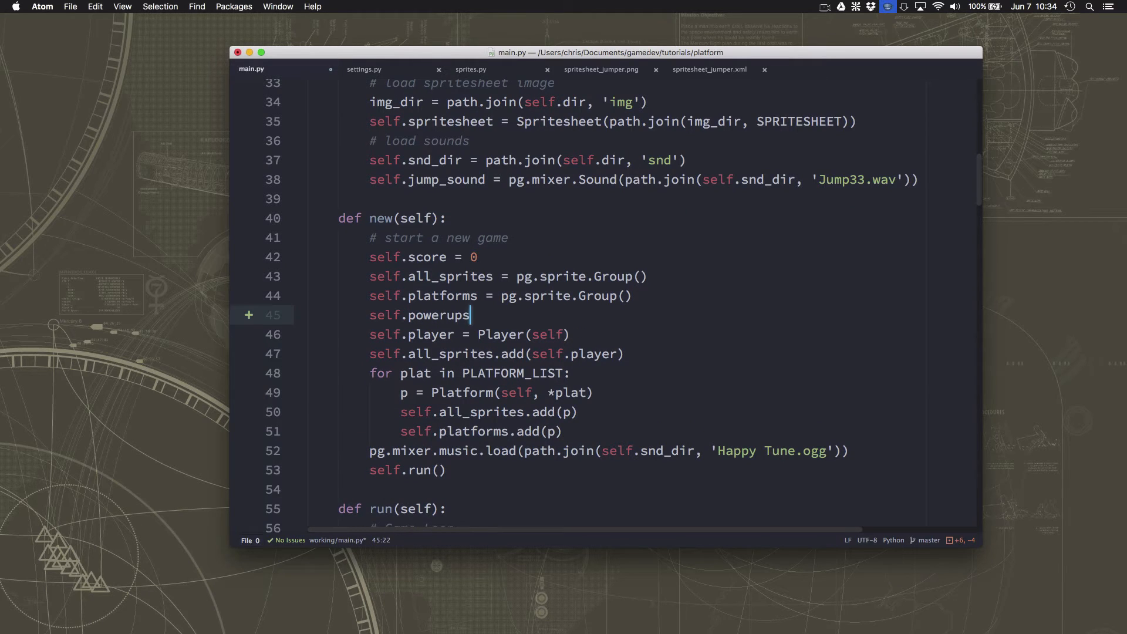
{"action": "type", "text": "= pg.sprite"}
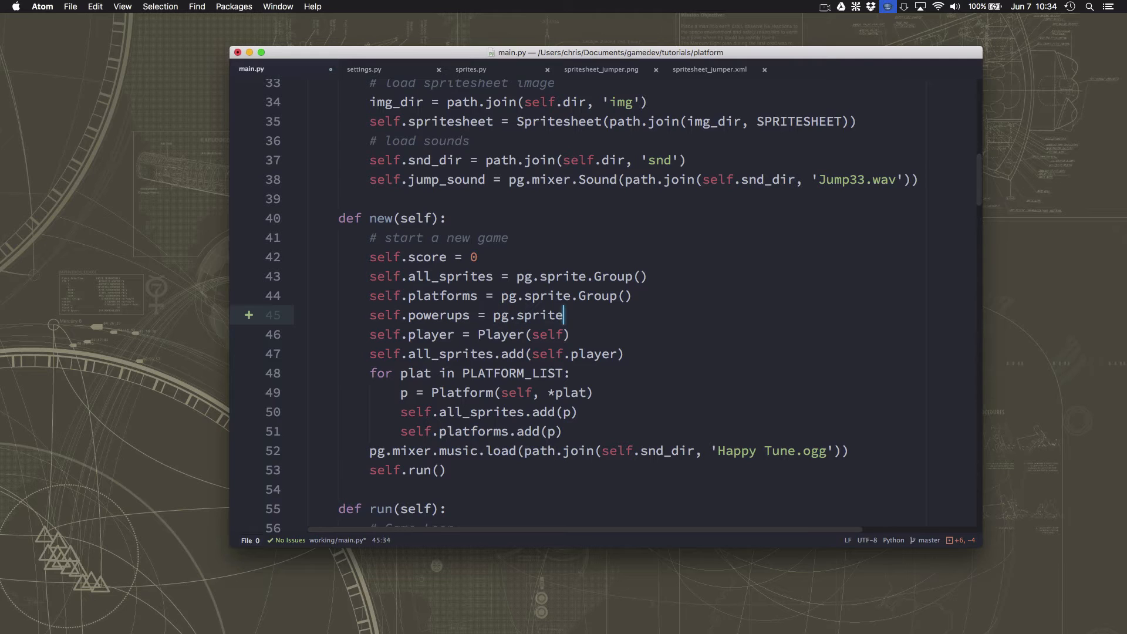
{"action": "type", "text": ".Group()"}
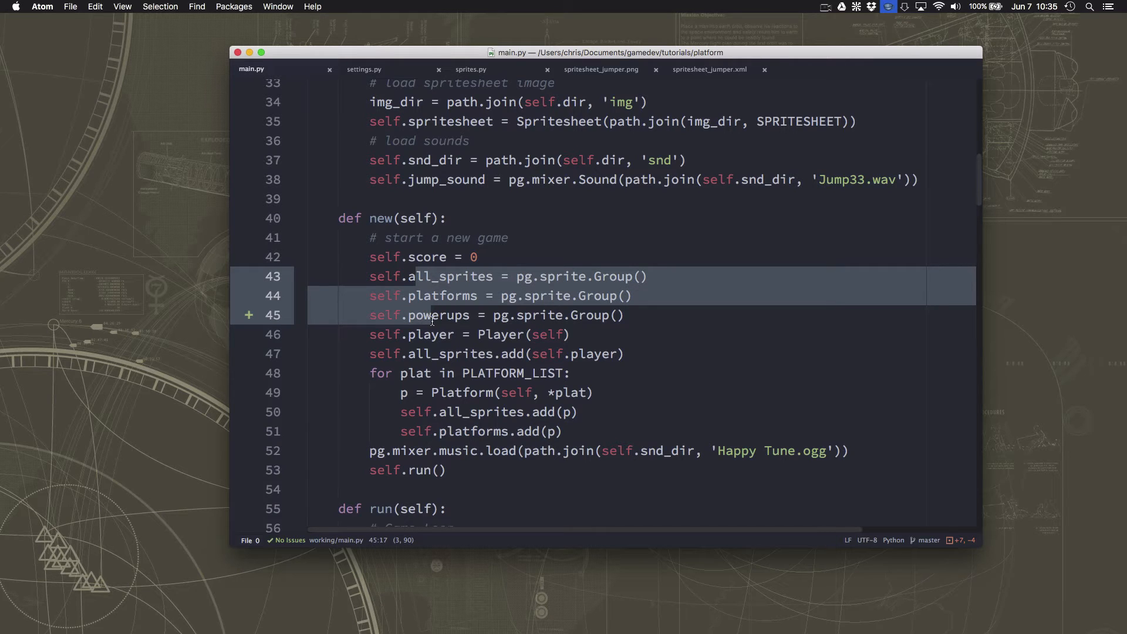
{"action": "mouse_move", "coordinate": [437, 81]}
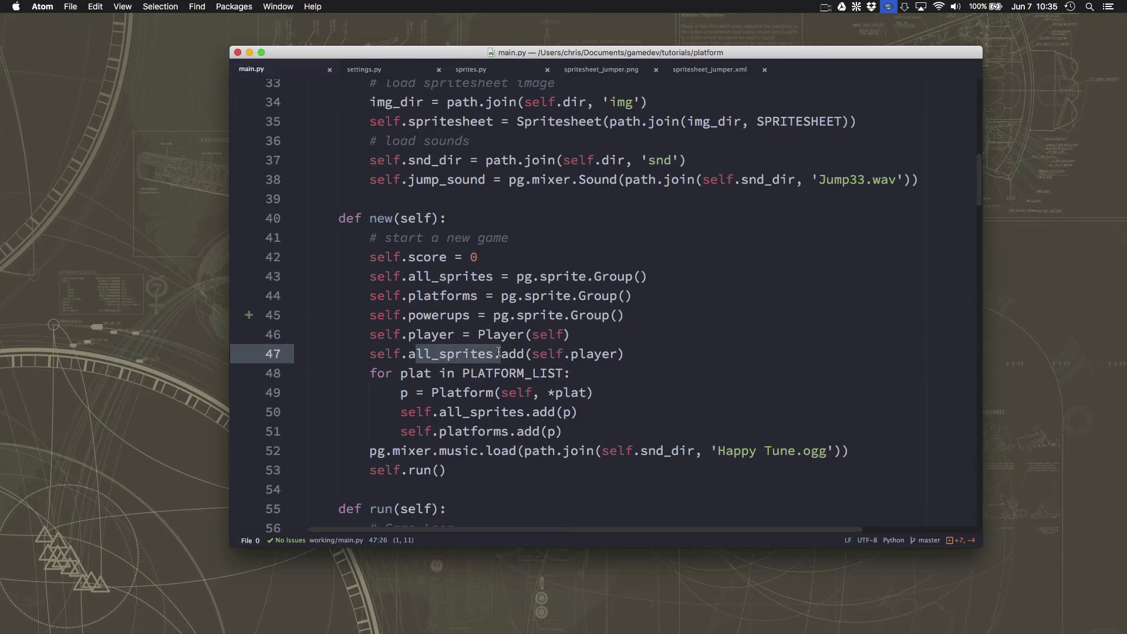
{"action": "left_click", "coordinate": [469, 70]}
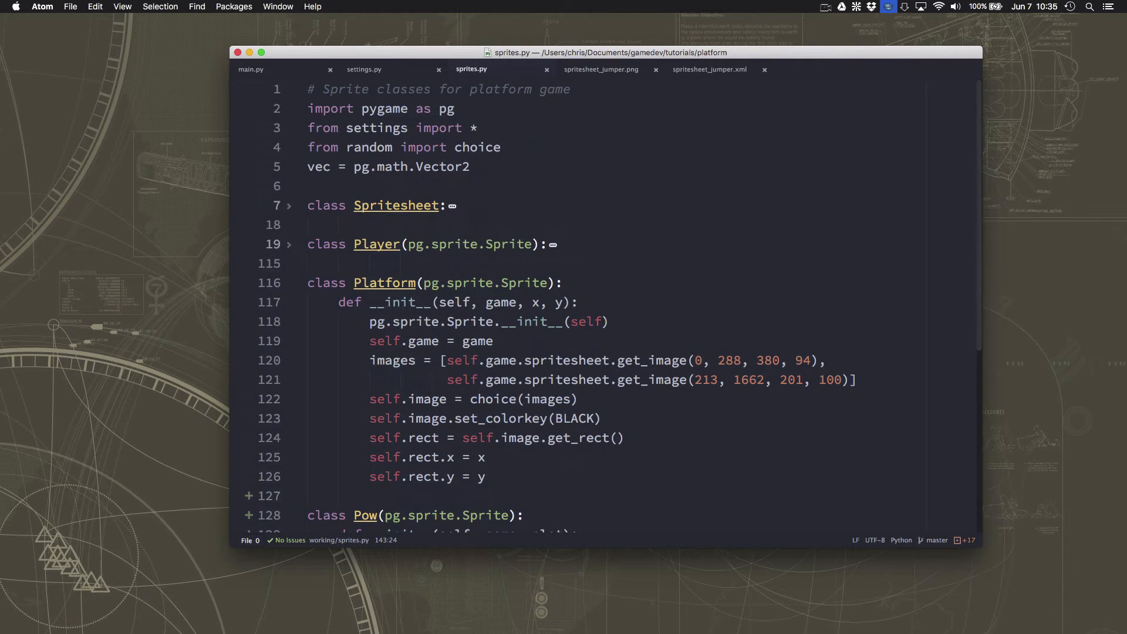
Set Pow's self.groups to game.all_sprites, game.powerups and pass self.groups to Sprite.__init__
{"action": "scroll", "scroll_direction": "down", "scroll_amount": 3}
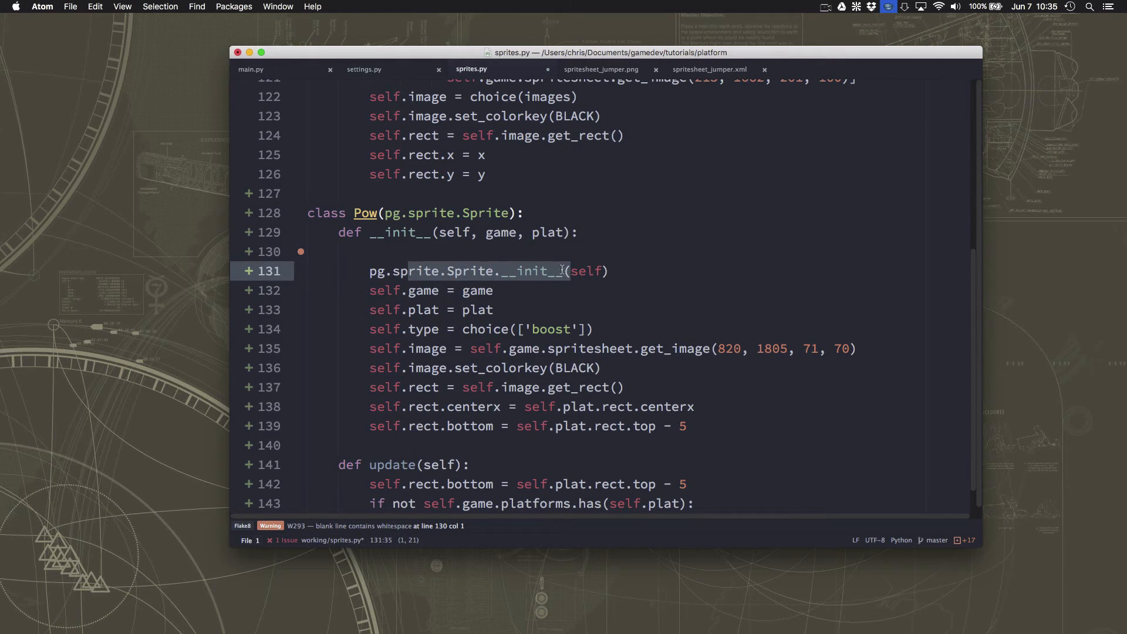
{"action": "type", "text": "self.groups ="}
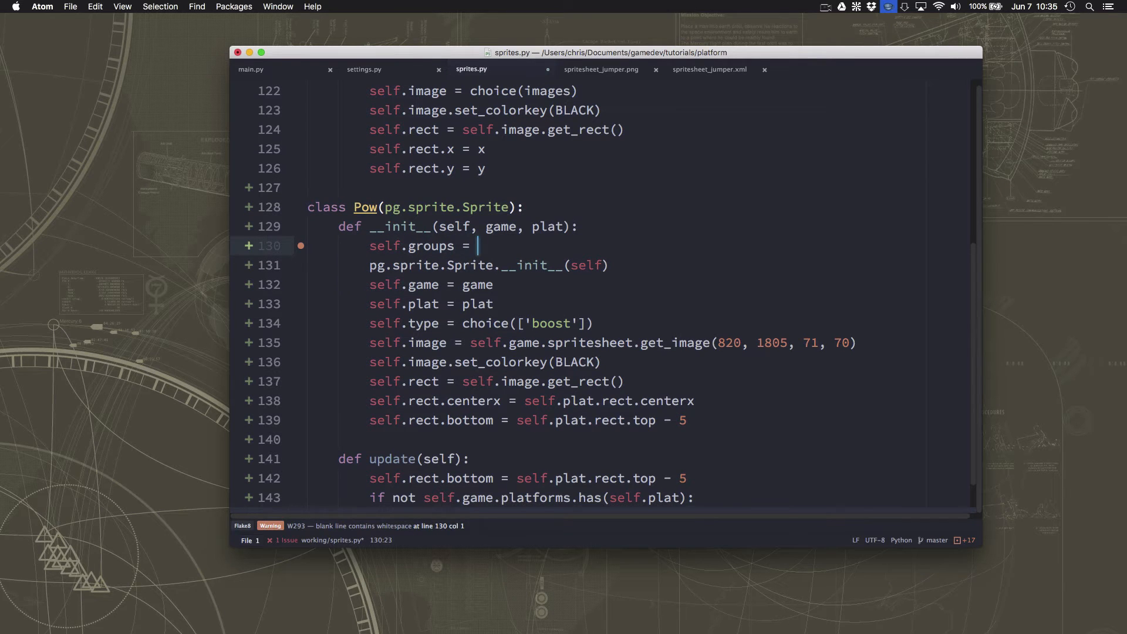
{"action": "type", "text": "game.all_sprites"}
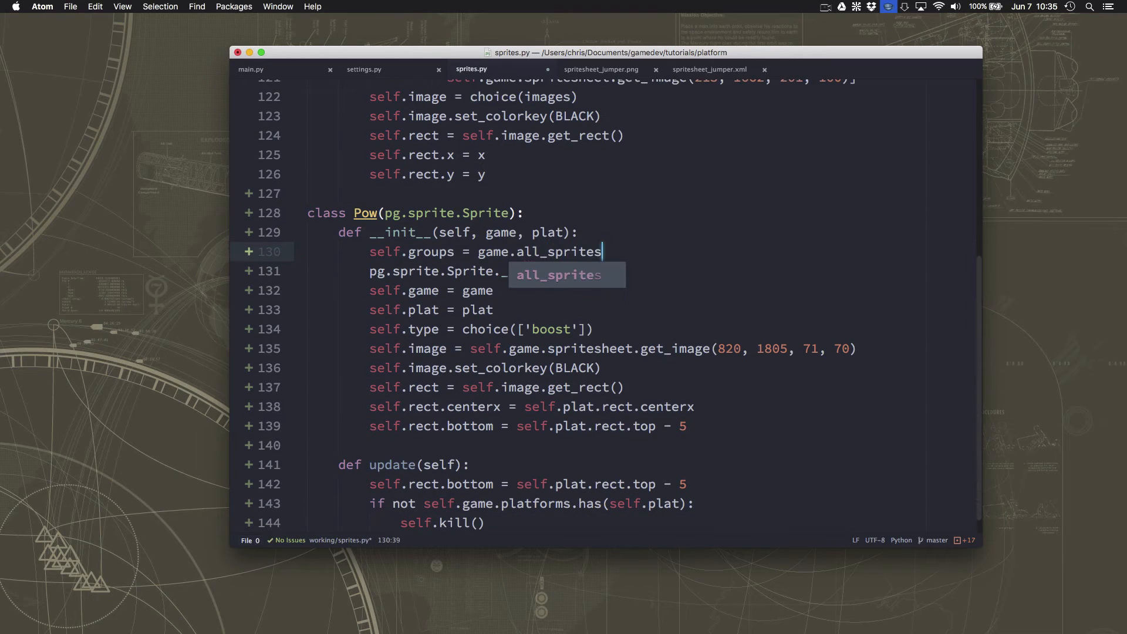
{"action": "type", "text": ", game.powerups"}
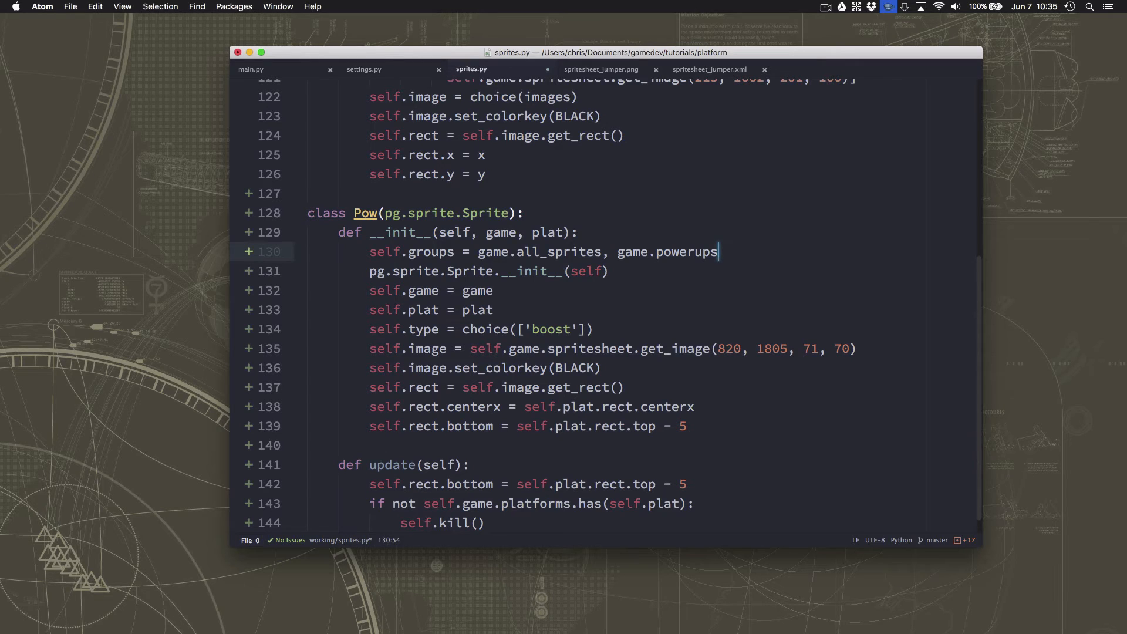
{"action": "left_click", "coordinate": [599, 271]}
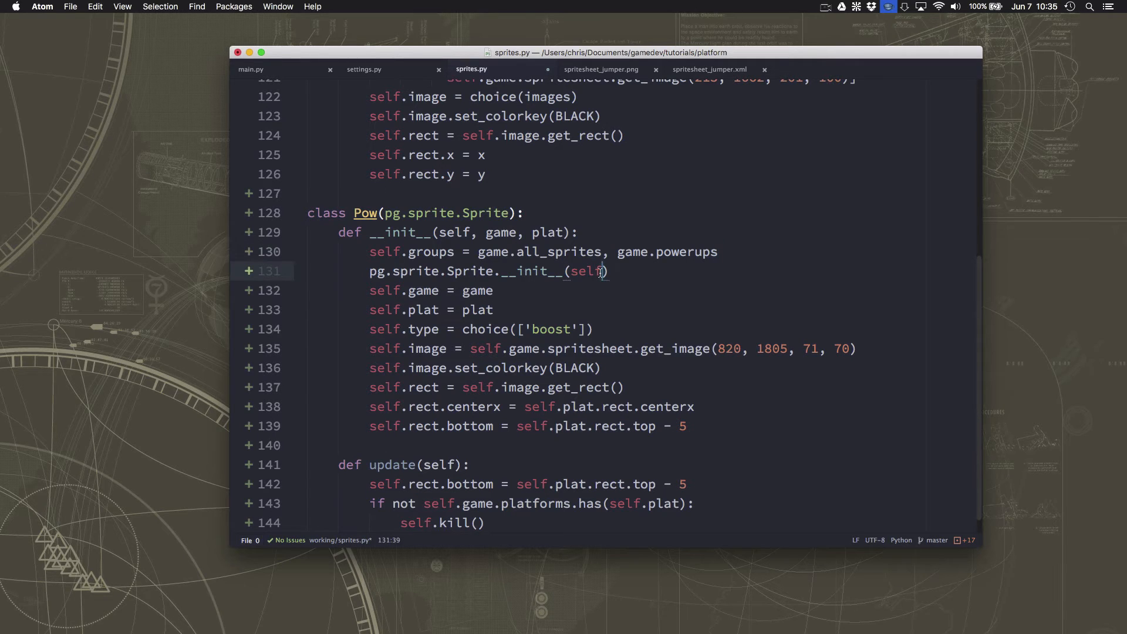
{"action": "type", "text": ", self.groups"}
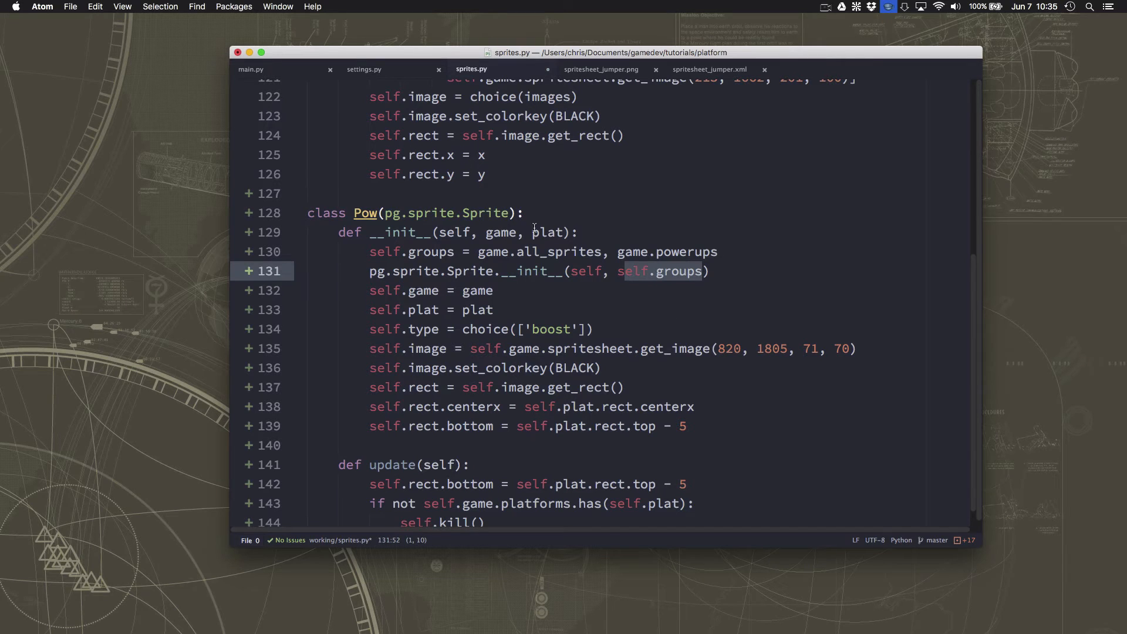
Set Platform's self.groups to game.all_sprites, game.platforms in its __init__
{"action": "scroll", "scroll_direction": "up", "scroll_amount": 3}
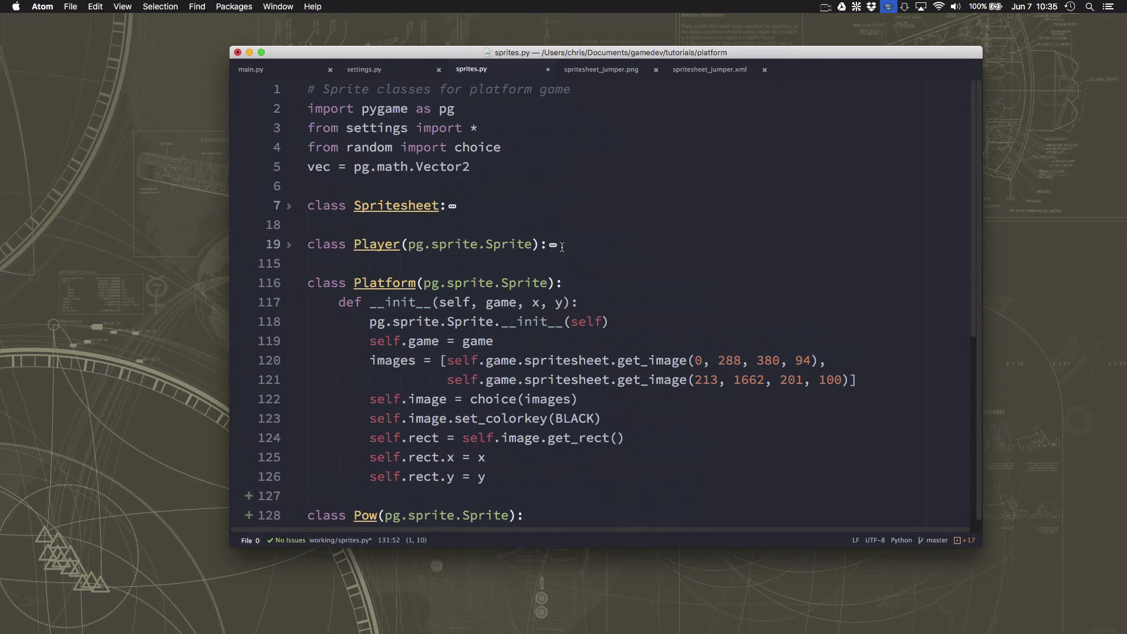
{"action": "left_click", "coordinate": [582, 302]}
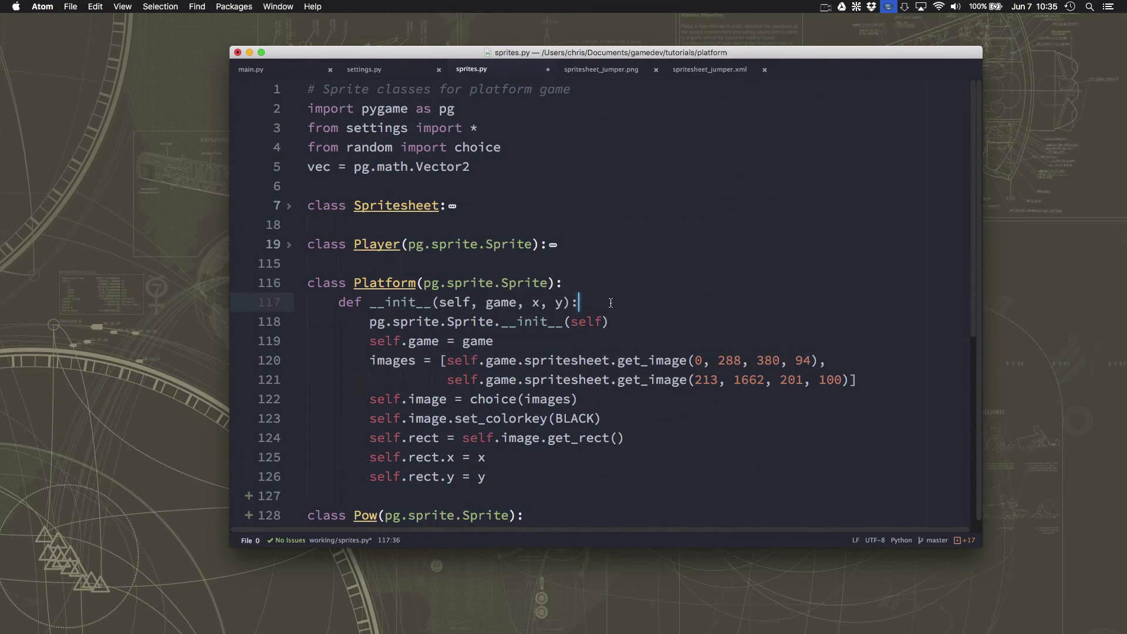
{"action": "type", "text": "self.g"}
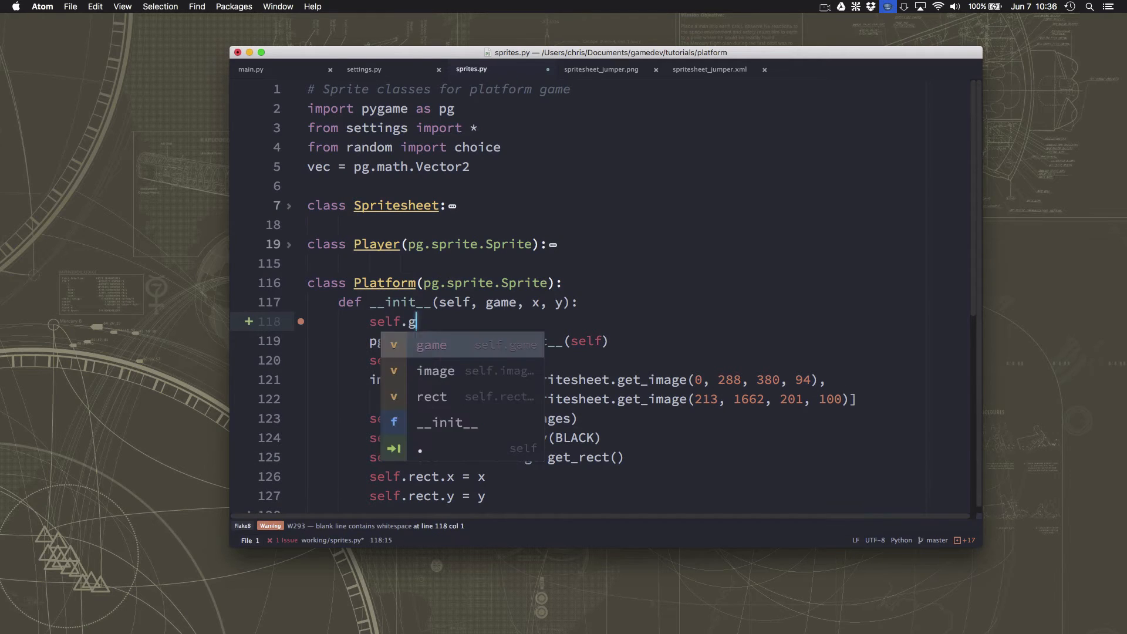
{"action": "type", "text": "roups ="}
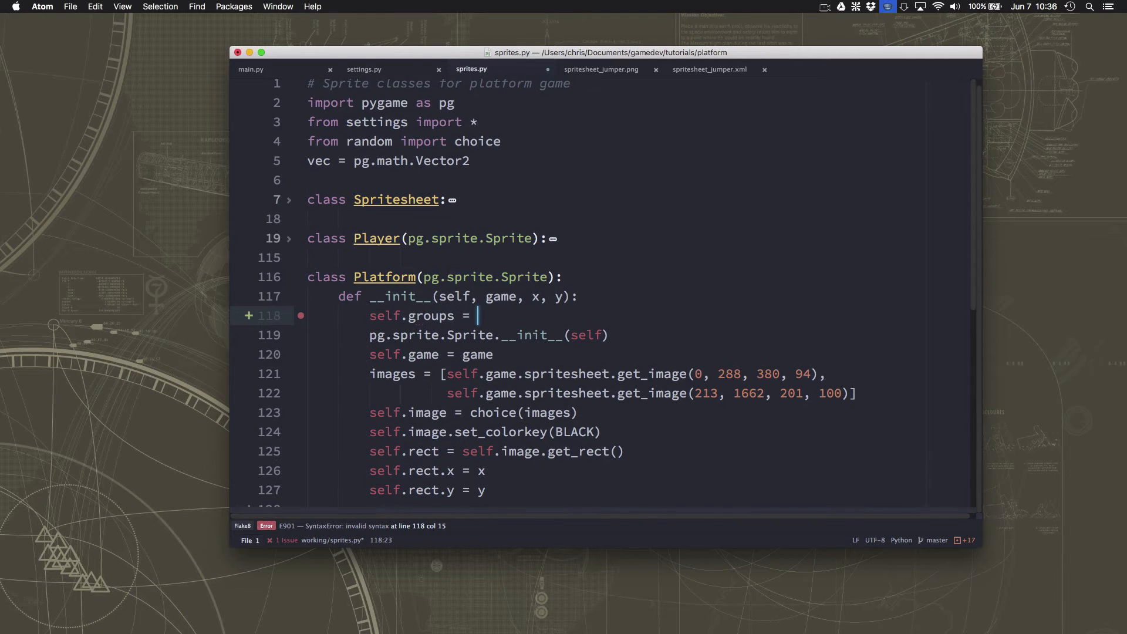
{"action": "type", "text": "g"}
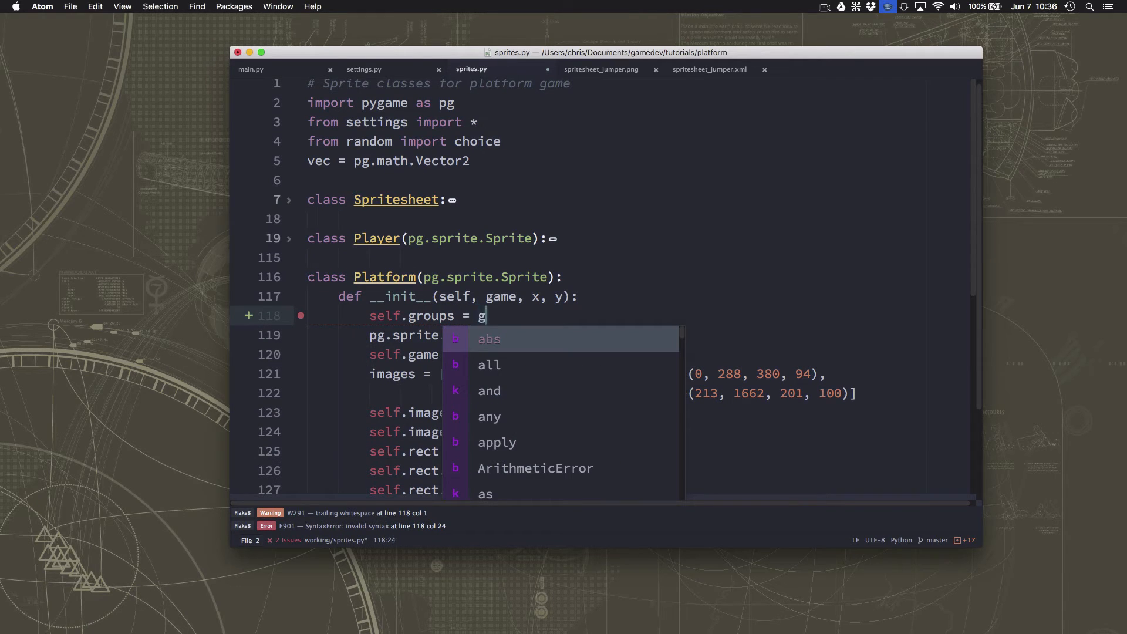
{"action": "type", "text": "ame.all_spr"}
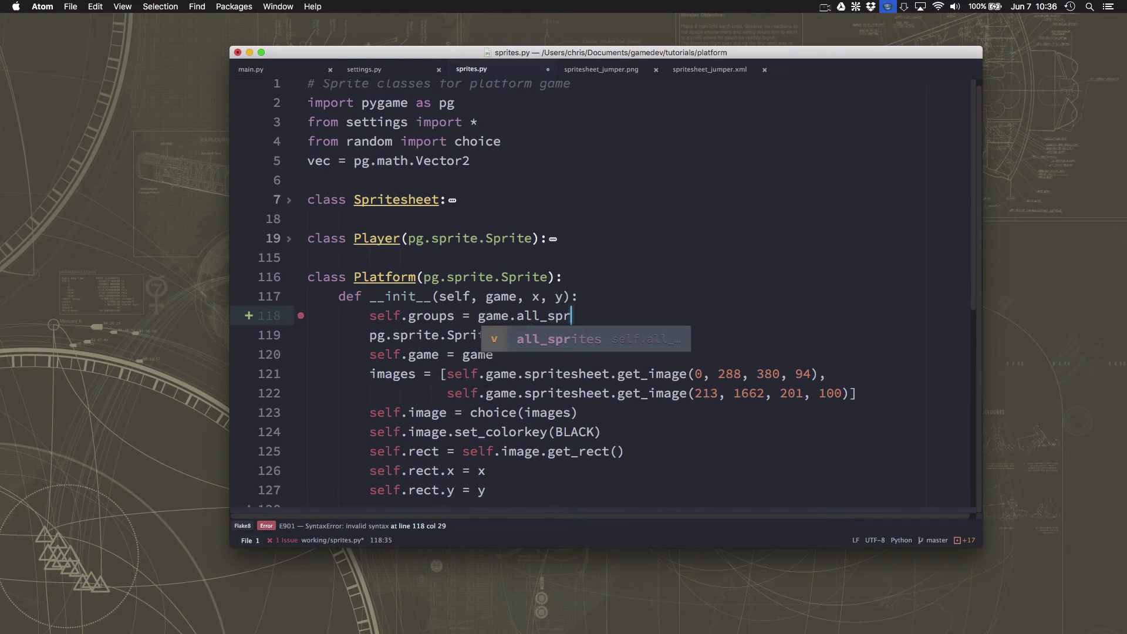
{"action": "type", "text": "ites, game.platforms"}
{"action": "left_click", "coordinate": [669, 336]}
{"action": "type", "text": ", self.gropus"}
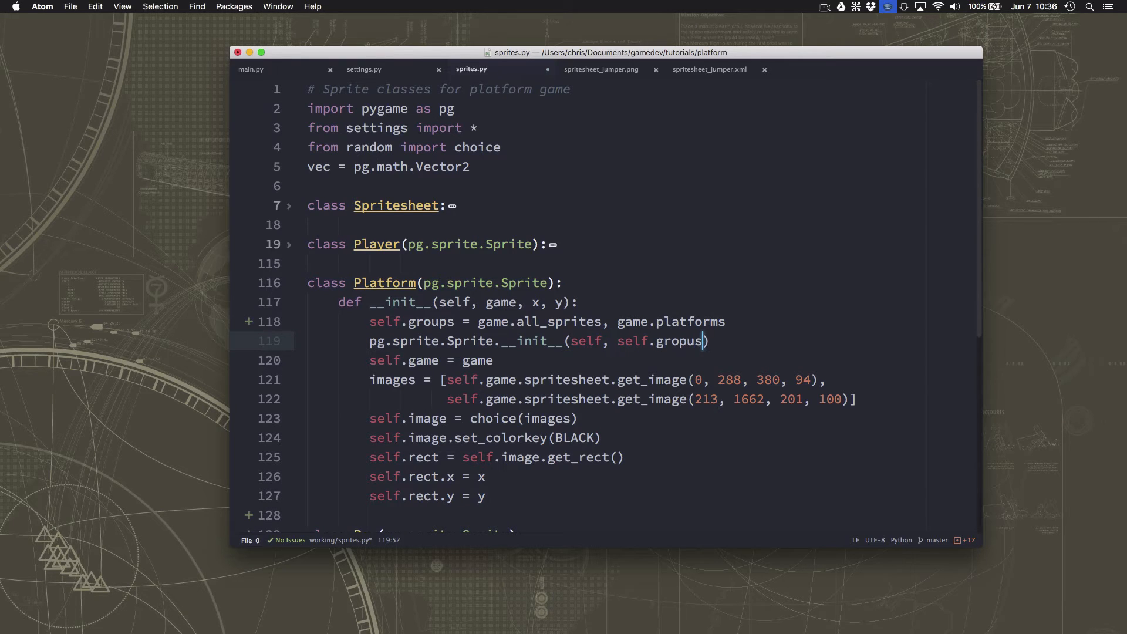
Finish Platform's groups, then give Player self.groups = game.all_sprites passed to Sprite.__init__
{"action": "type", "text": "groups"}
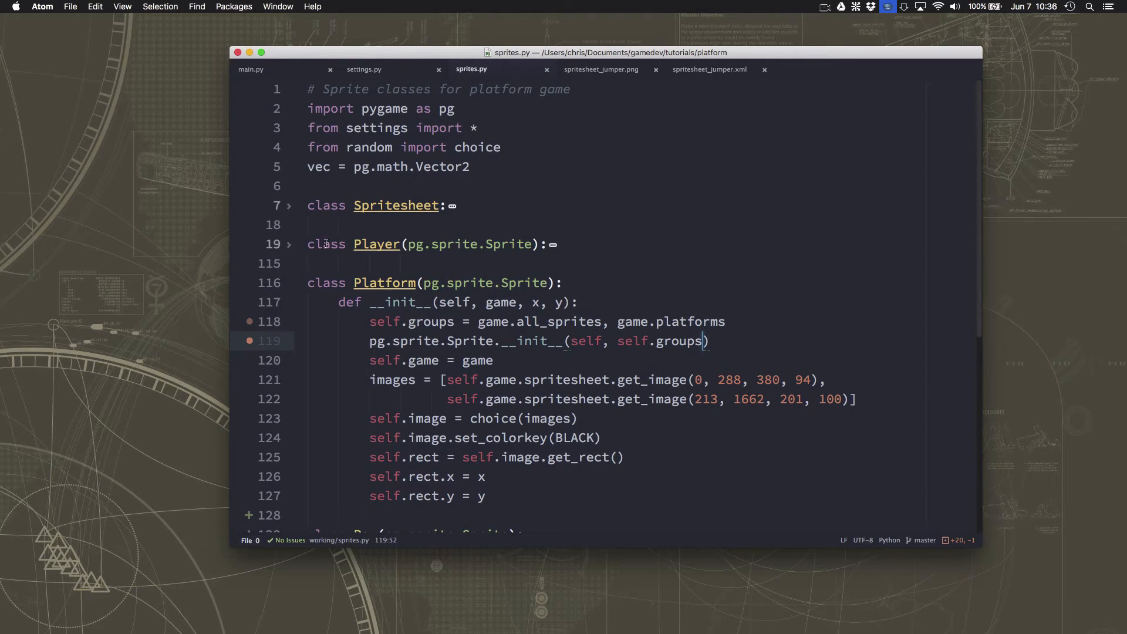
{"action": "left_click", "coordinate": [290, 244]}
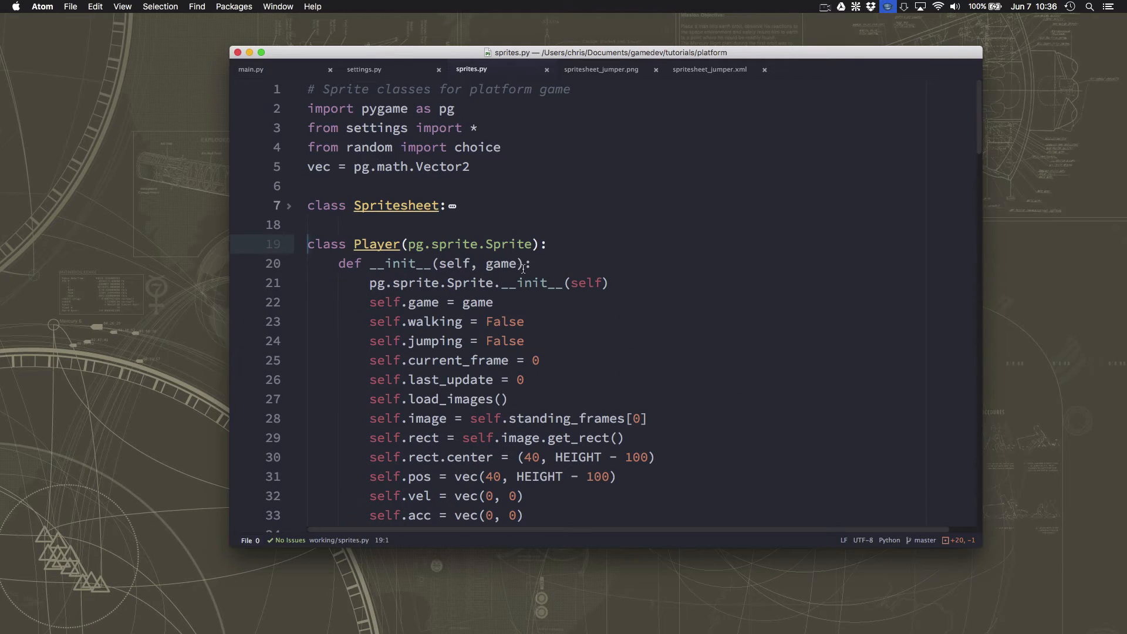
{"action": "left_click", "coordinate": [532, 263]}
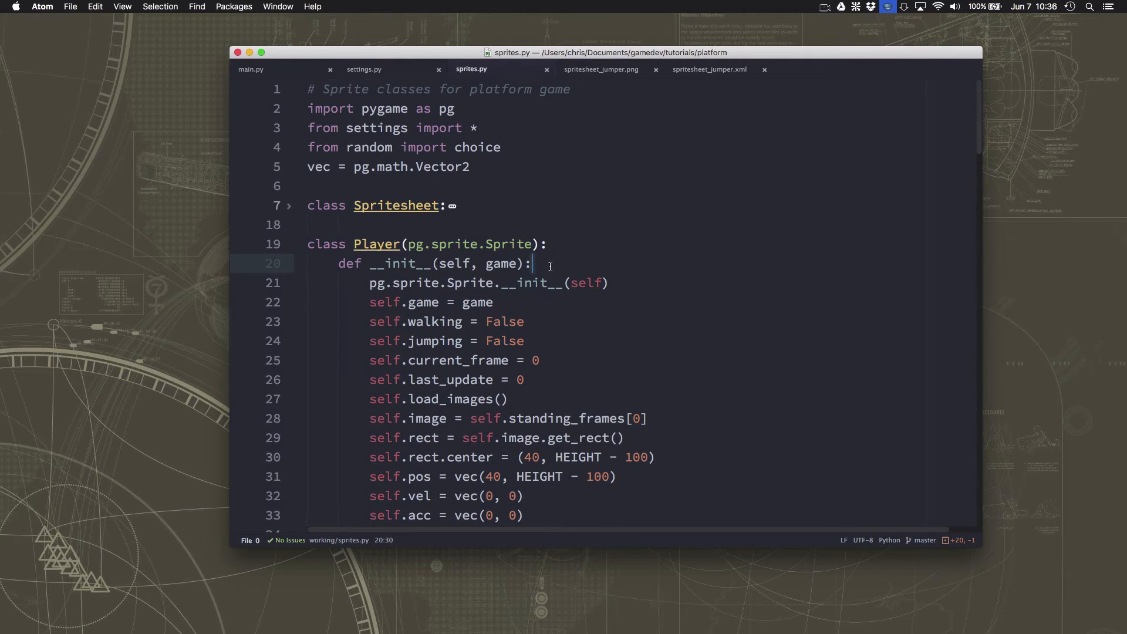
{"action": "type", "text": "self.groups ="}
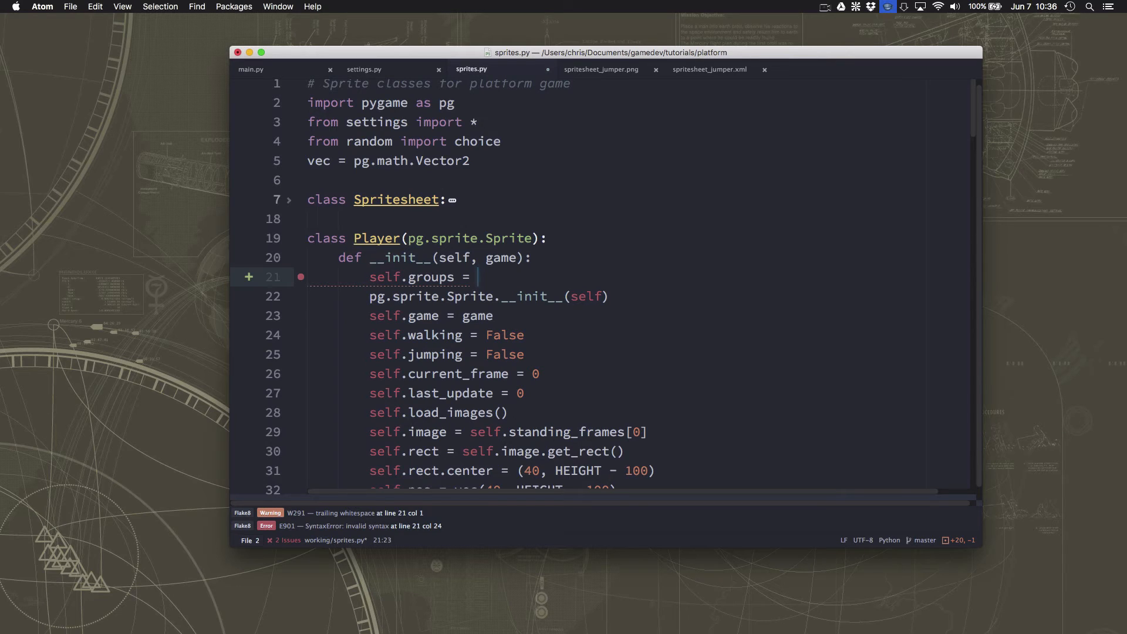
{"action": "type", "text": "g"}
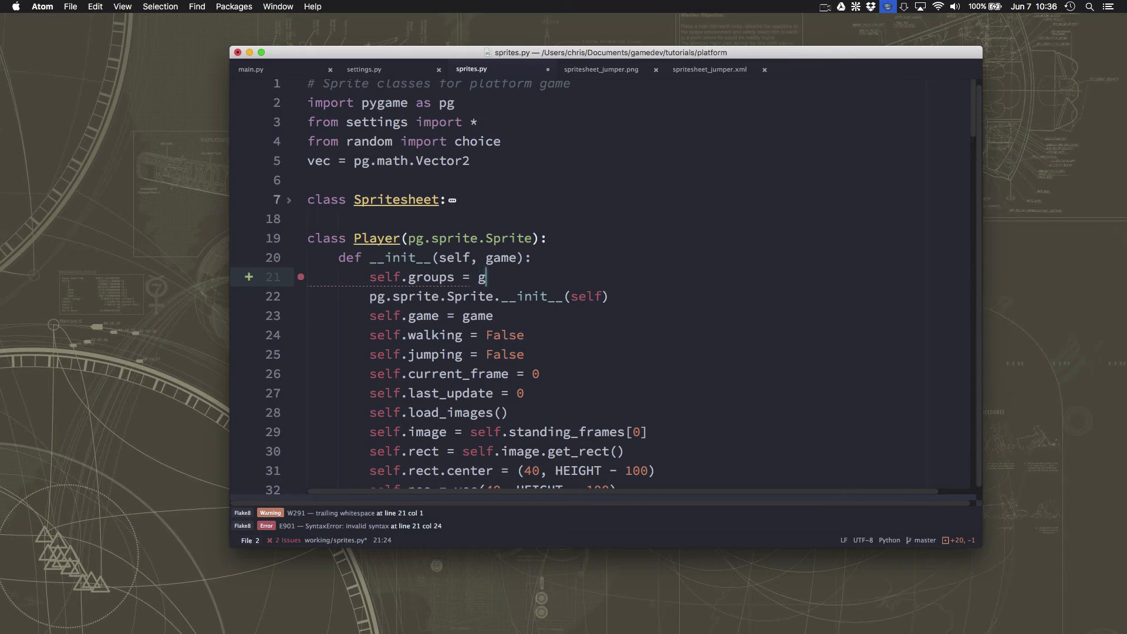
{"action": "type", "text": "ame.all_spr"}
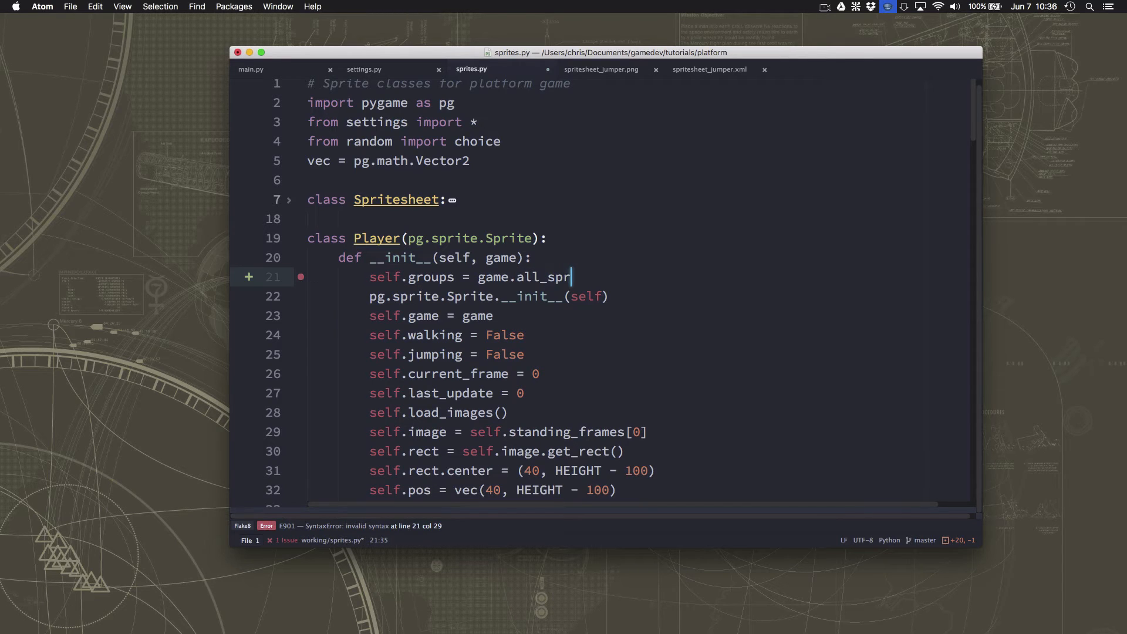
{"action": "type", "text": "ites"}
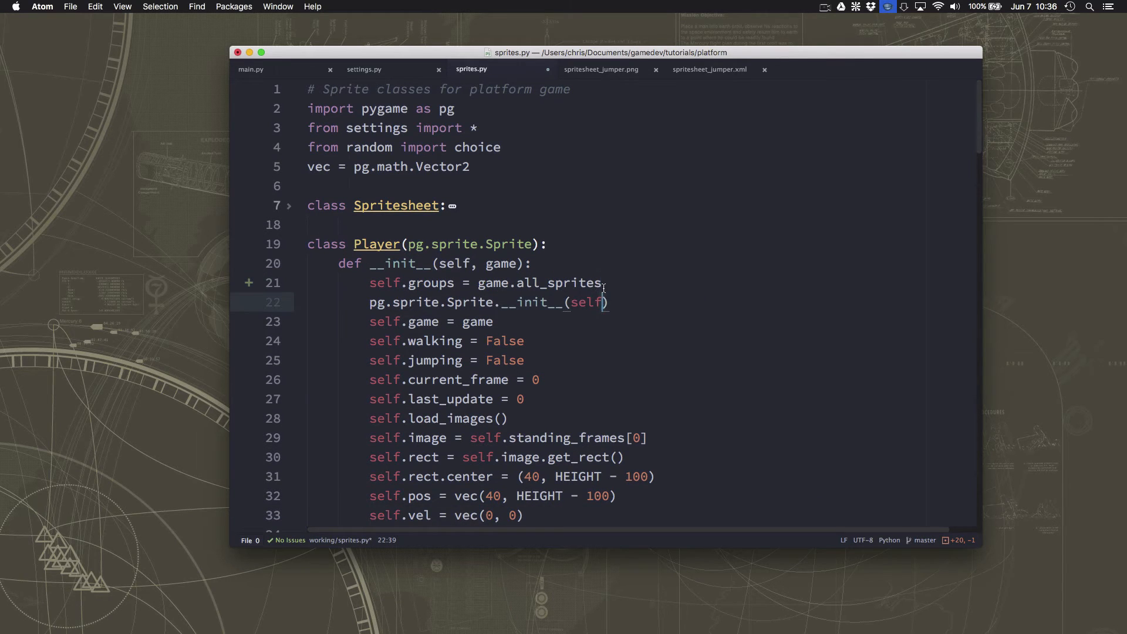
{"action": "type", "text": ", self.groups"}
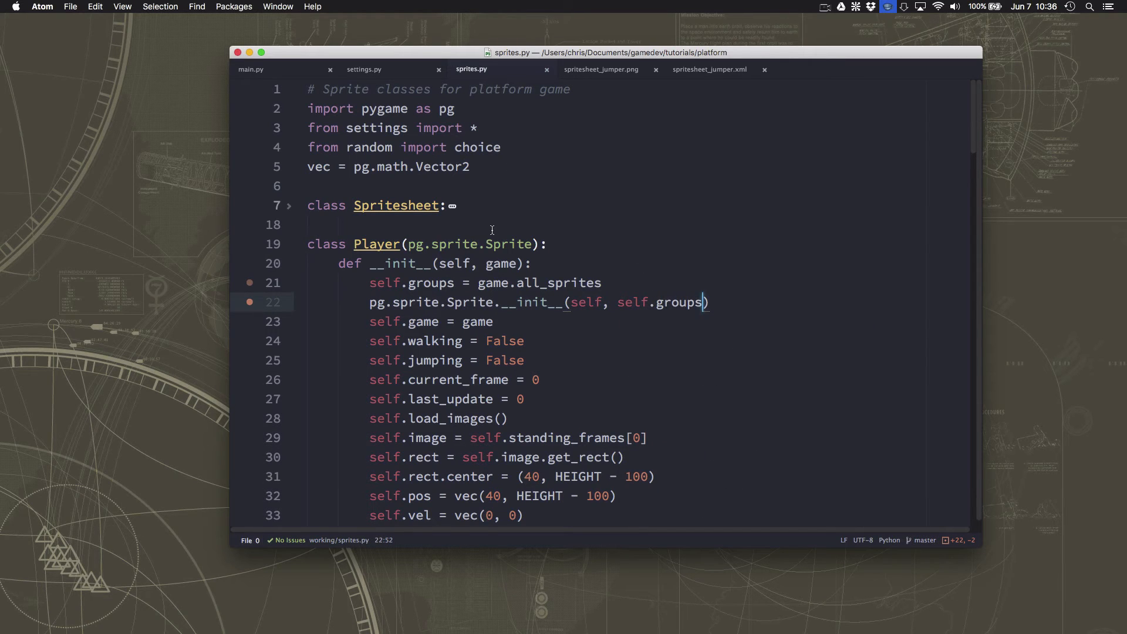
In main.py remove the manual .add() calls so new() and the spawn loop just call Platform(...)
{"action": "left_click", "coordinate": [252, 69]}
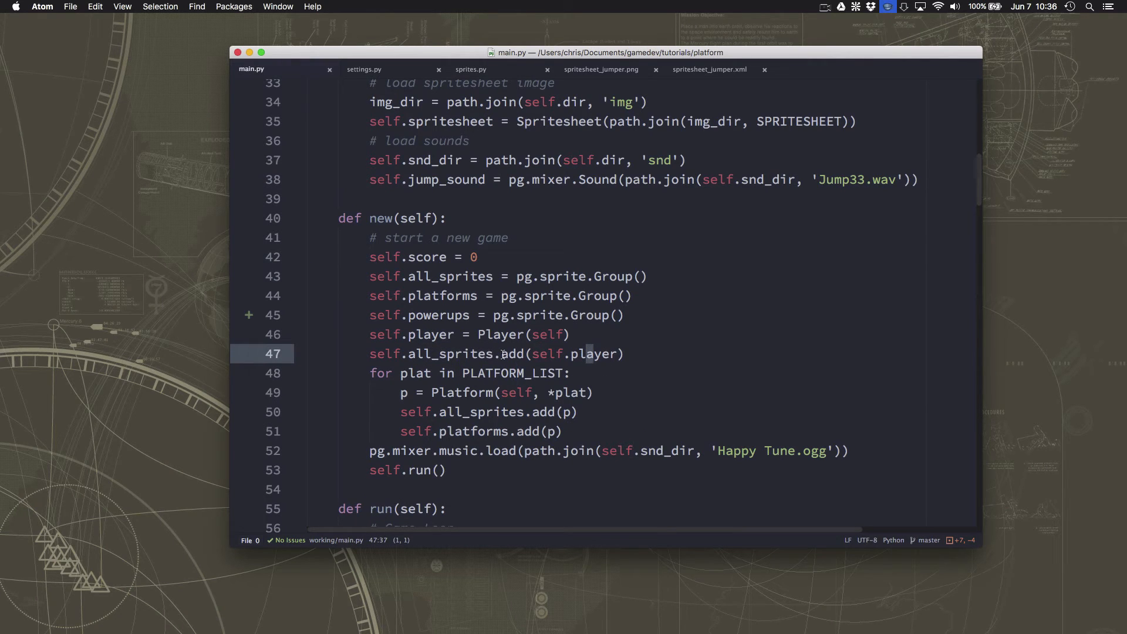
{"action": "key", "text": "Backspace"}
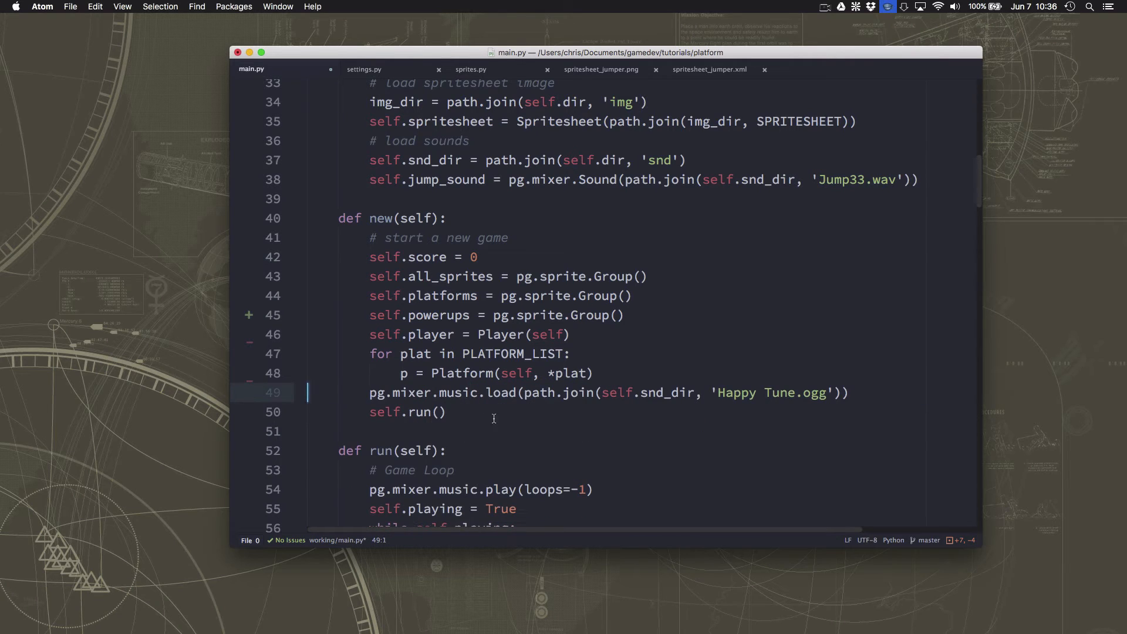
{"action": "left_click", "coordinate": [431, 374]}
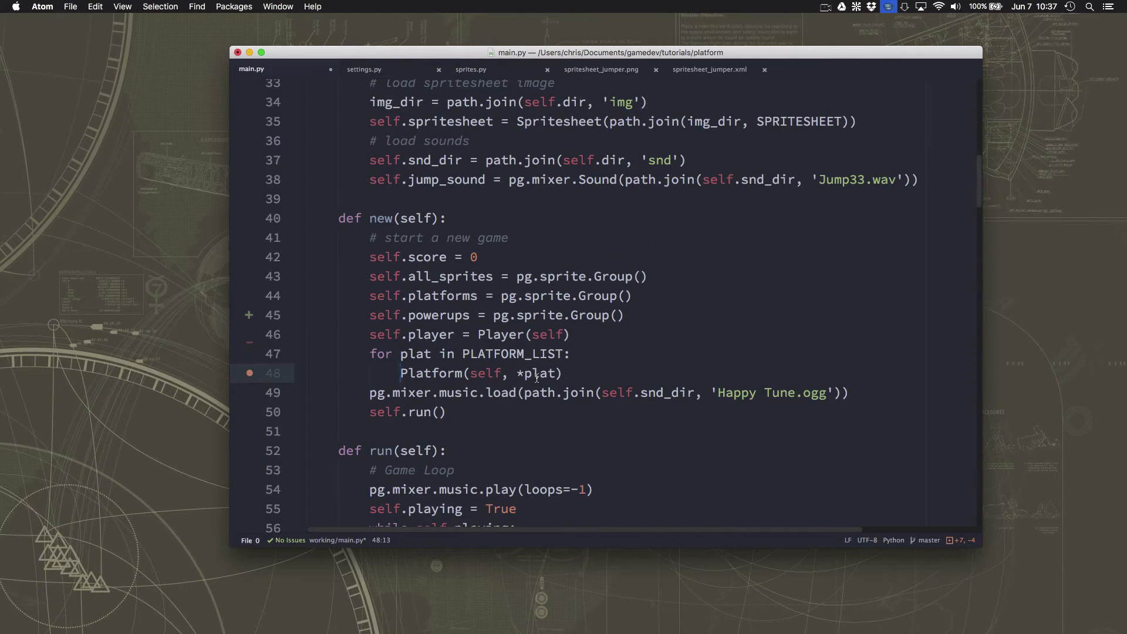
{"action": "scroll", "scroll_direction": "down", "scroll_amount": 3}
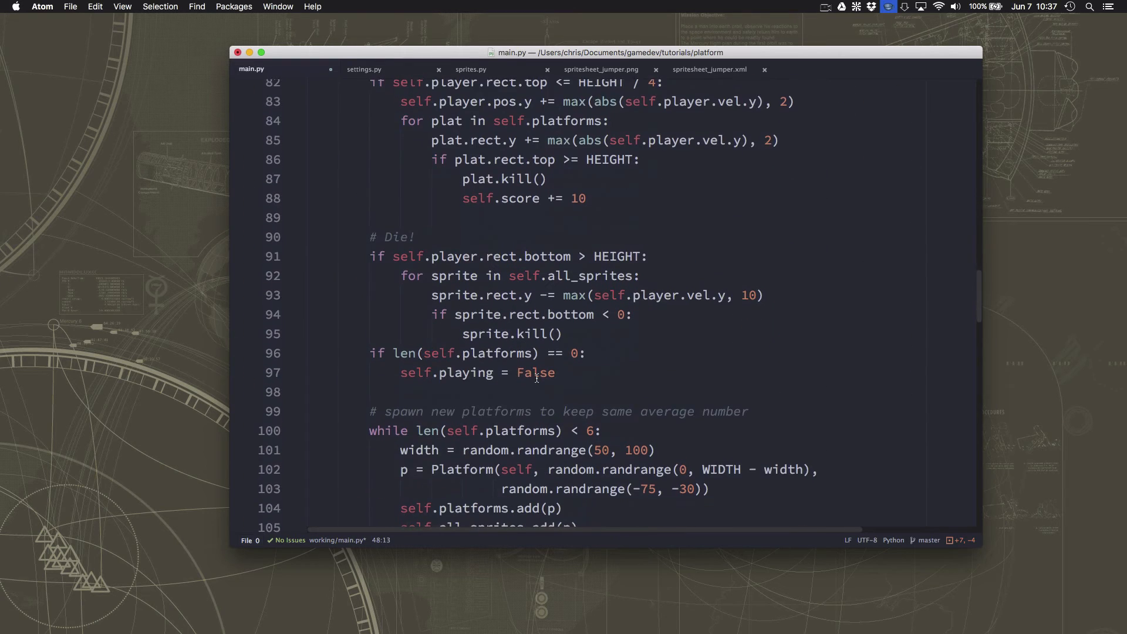
{"action": "scroll", "scroll_direction": "down", "scroll_amount": 3}
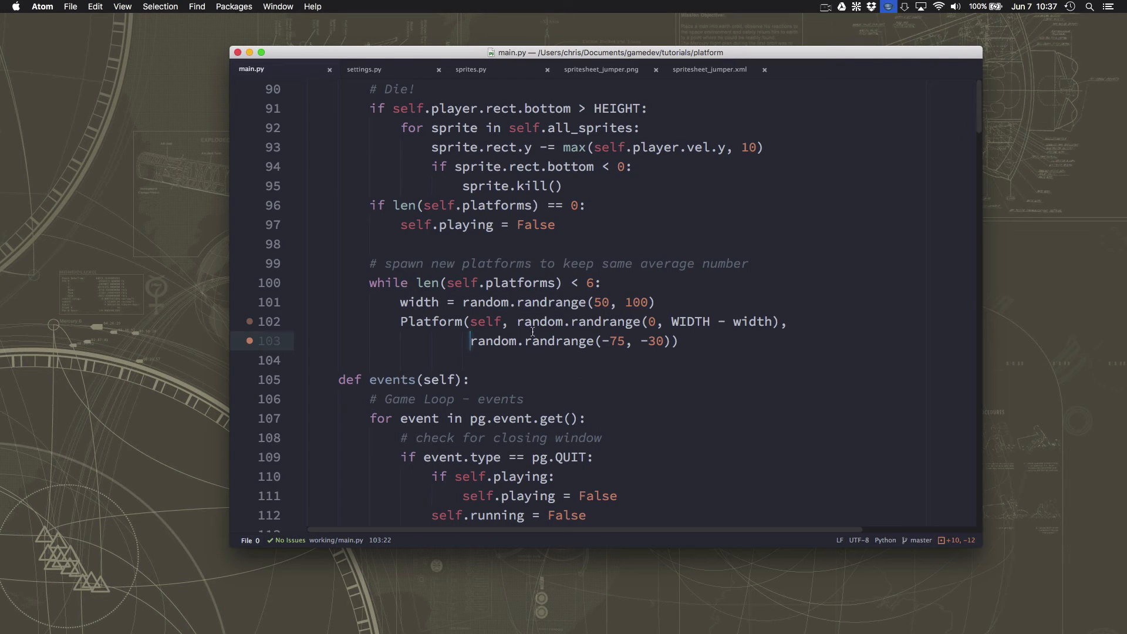
{"action": "scroll", "scroll_direction": "up", "scroll_amount": 3}
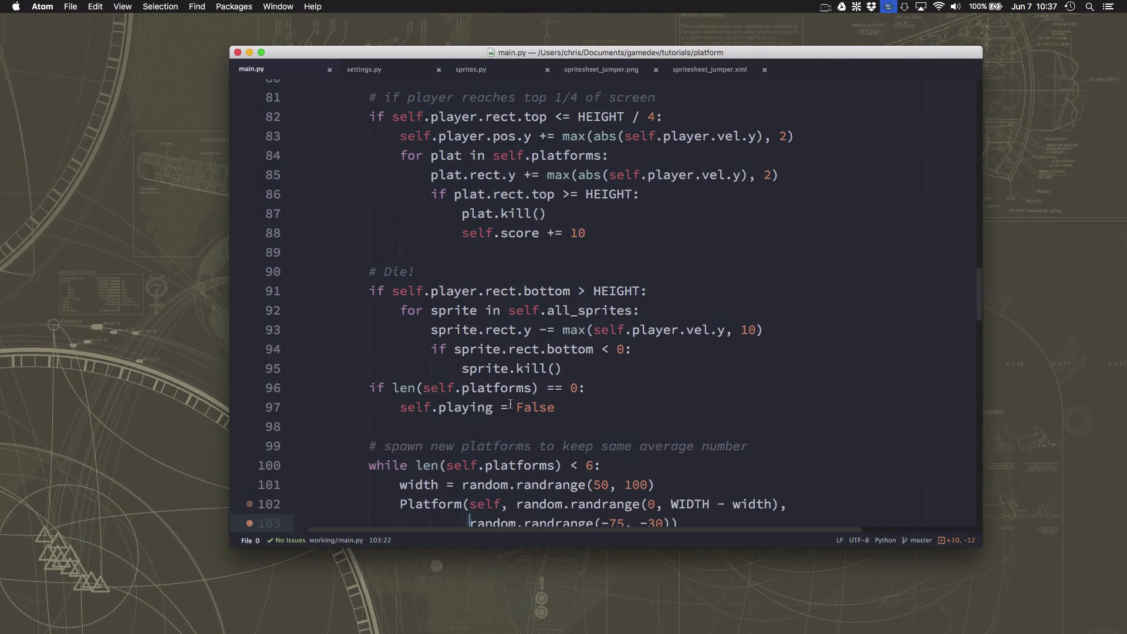
{"action": "scroll", "scroll_direction": "up", "scroll_amount": 3}
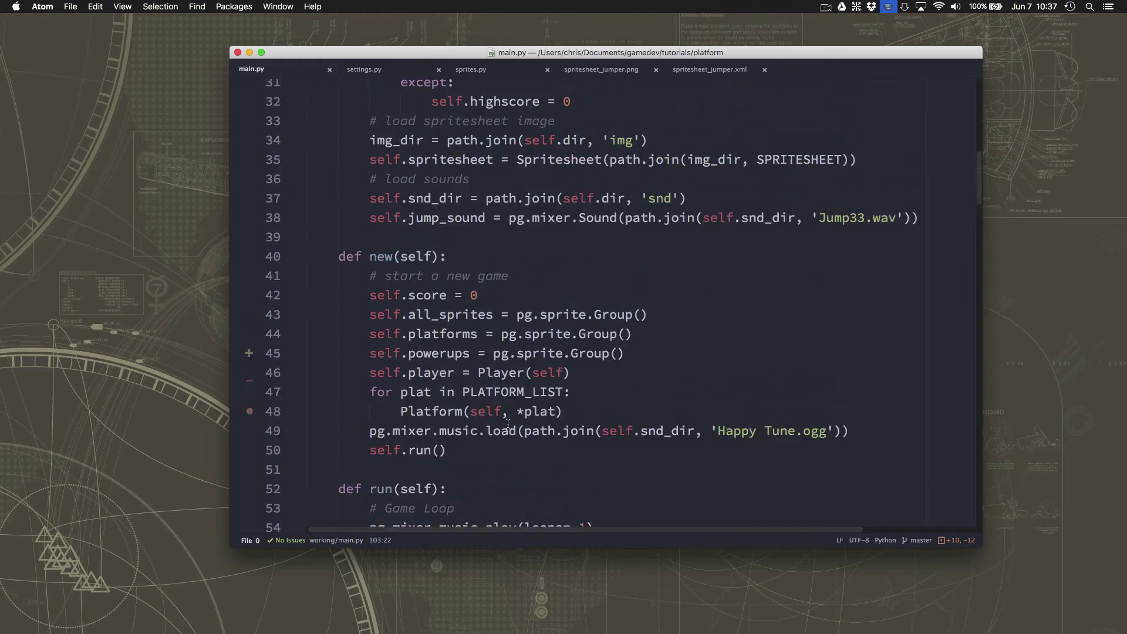
{"action": "scroll", "scroll_direction": "down", "scroll_amount": 3}
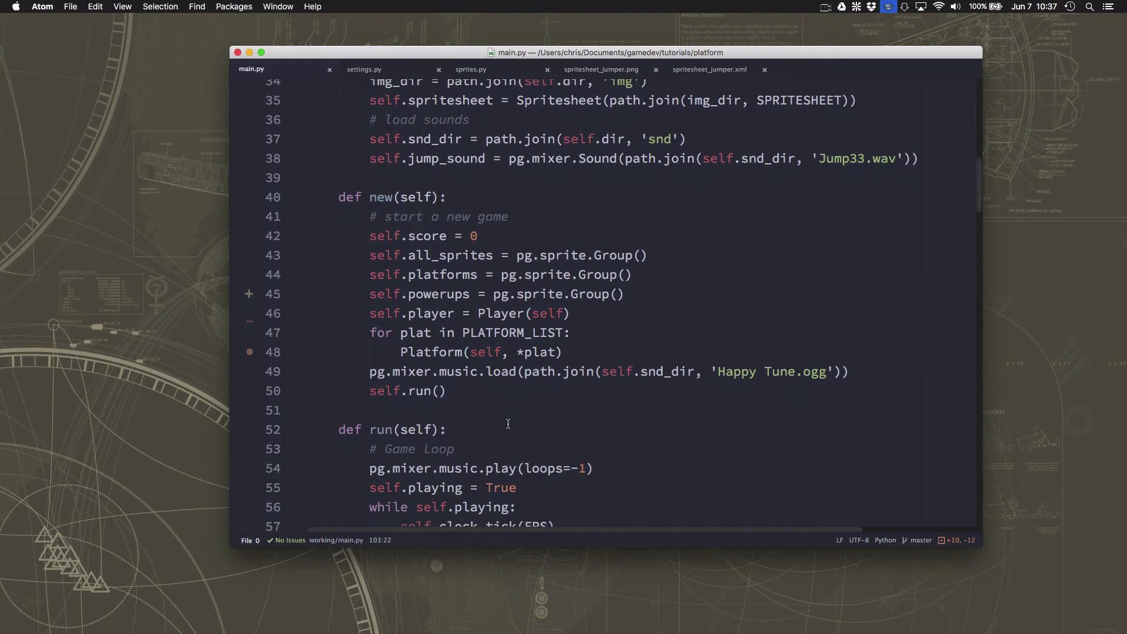
{"action": "scroll", "scroll_direction": "down", "scroll_amount": 3}
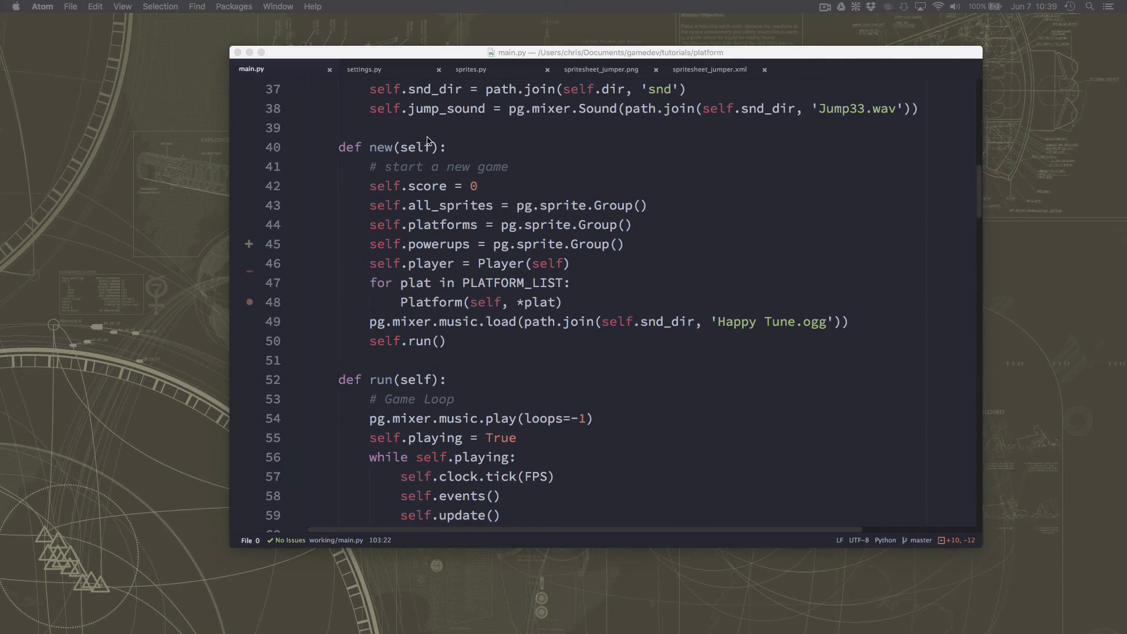
Add a '# Game properties' section in settings.py with BOOST_POWER = 60
{"action": "left_click", "coordinate": [364, 69]}
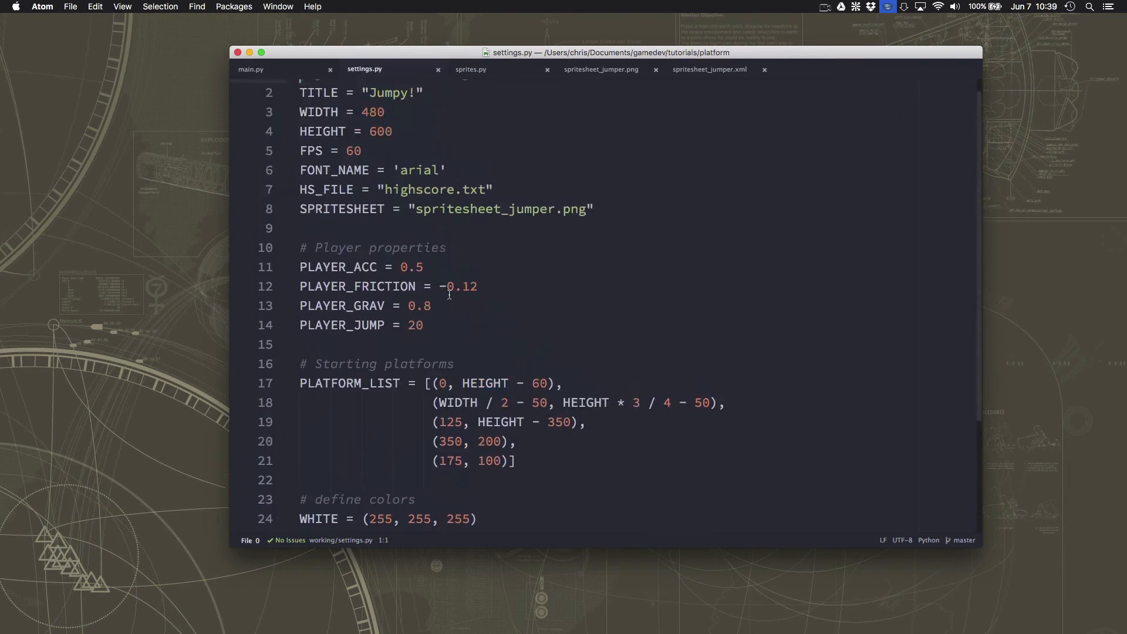
{"action": "scroll", "scroll_direction": "down", "scroll_amount": 3}
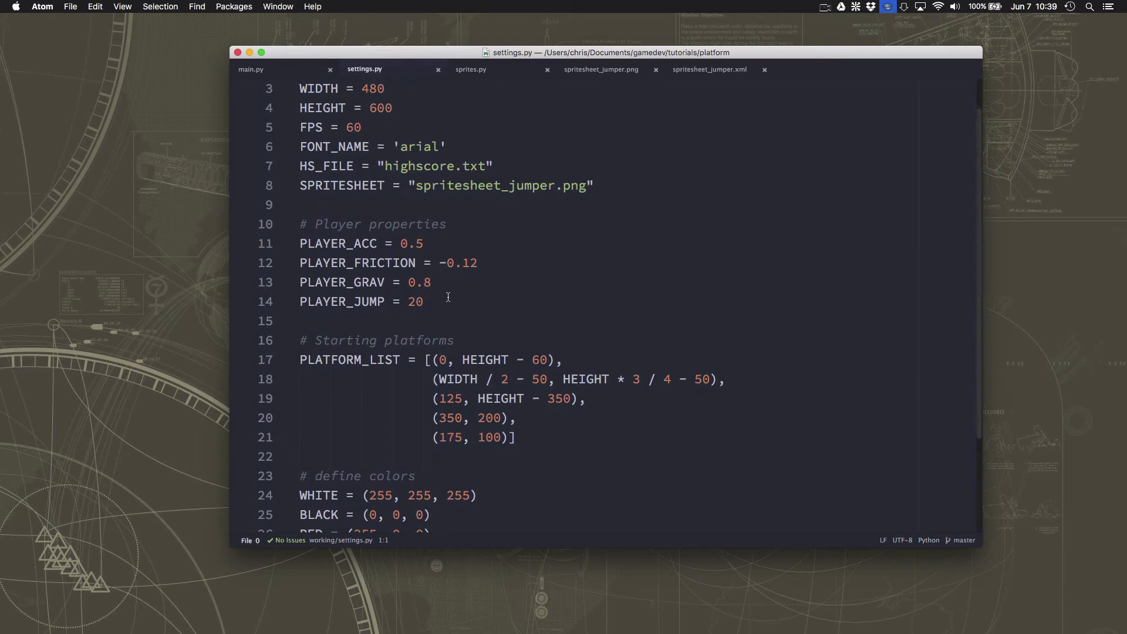
{"action": "key", "text": "enter"}
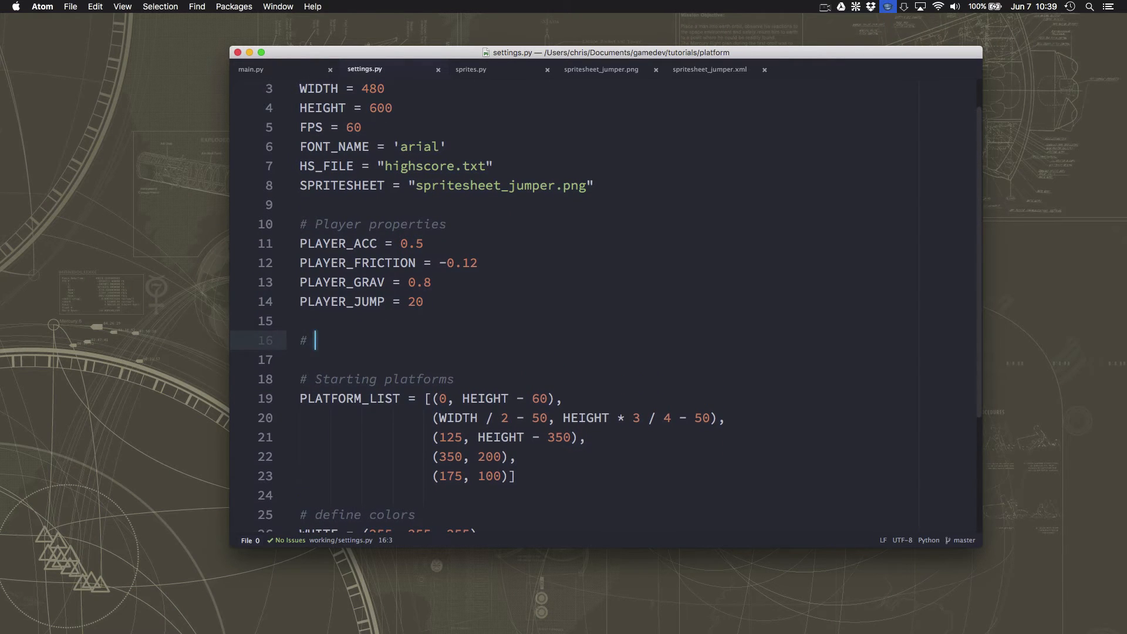
{"action": "type", "text": "gG"}
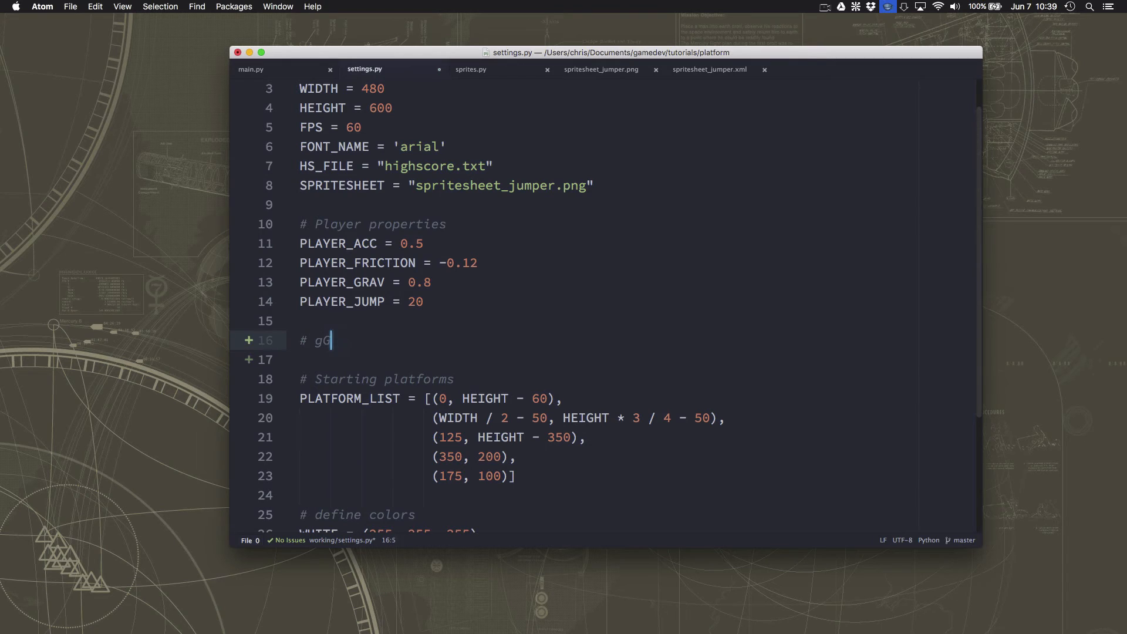
{"action": "type", "text": "ame prop"}
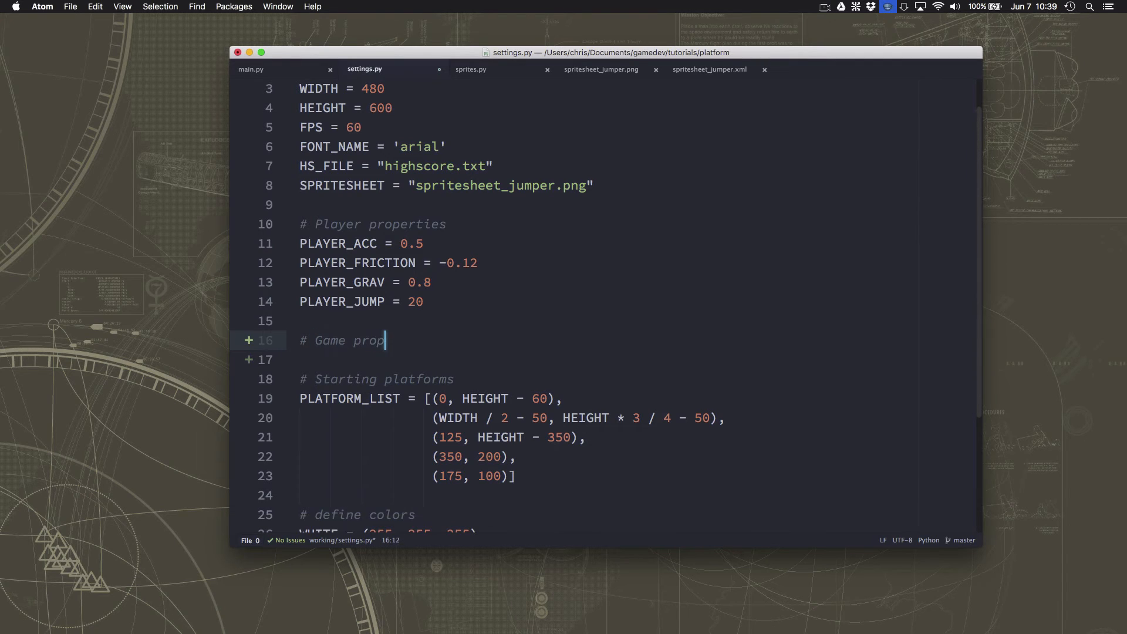
{"action": "type", "text": "erties"}
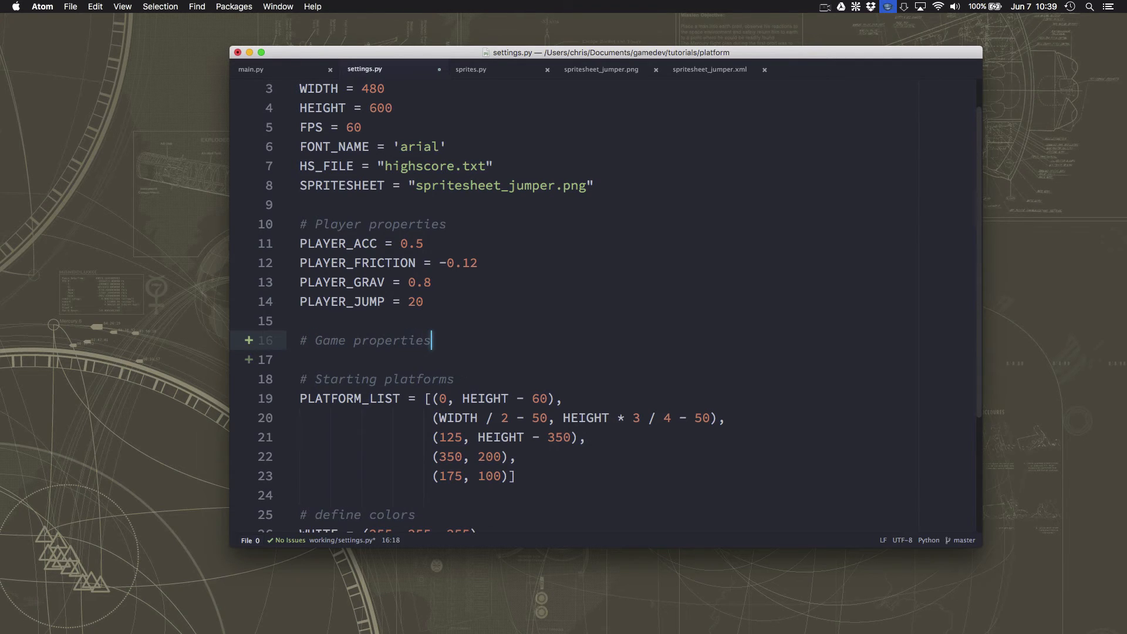
{"action": "type", "text": "BOOST_POWER"}
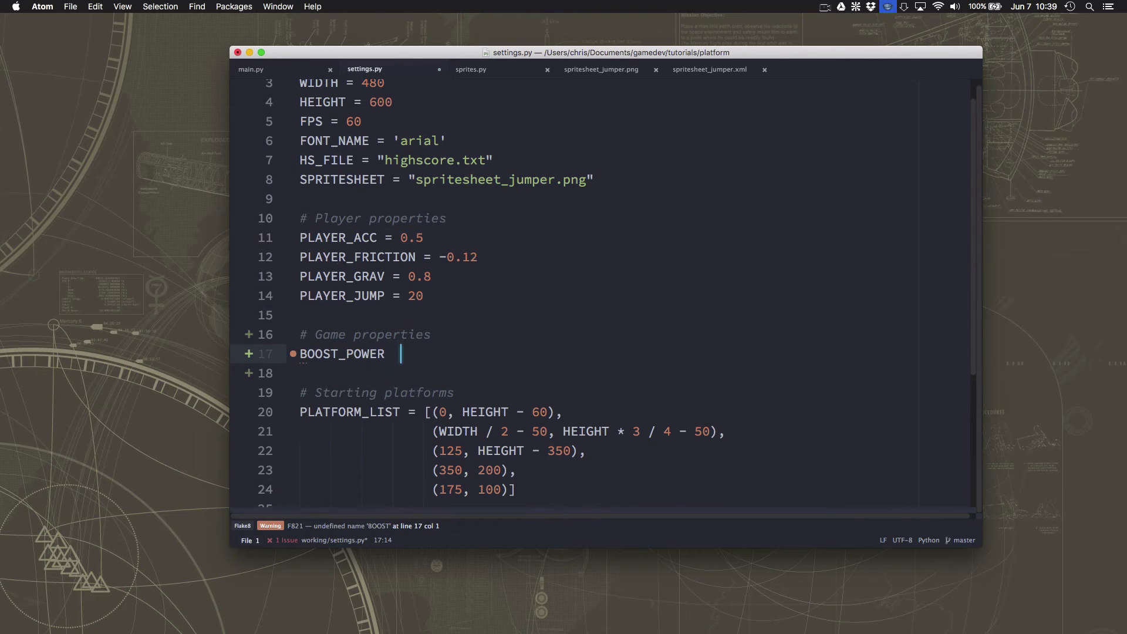
{"action": "type", "text": "="}
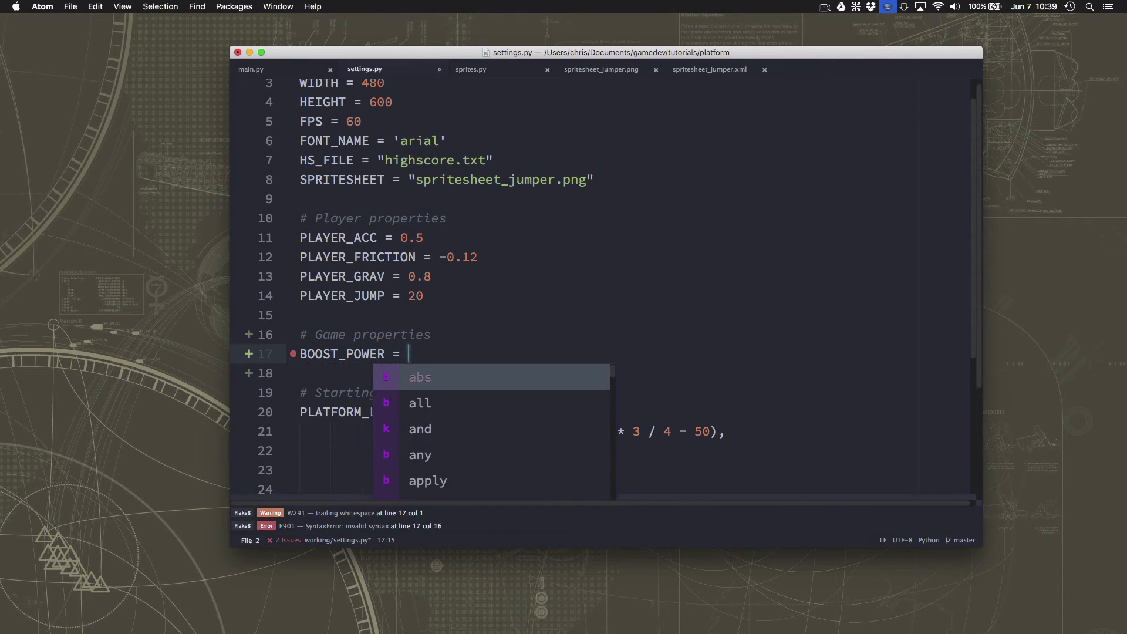
{"action": "type", "text": "60"}
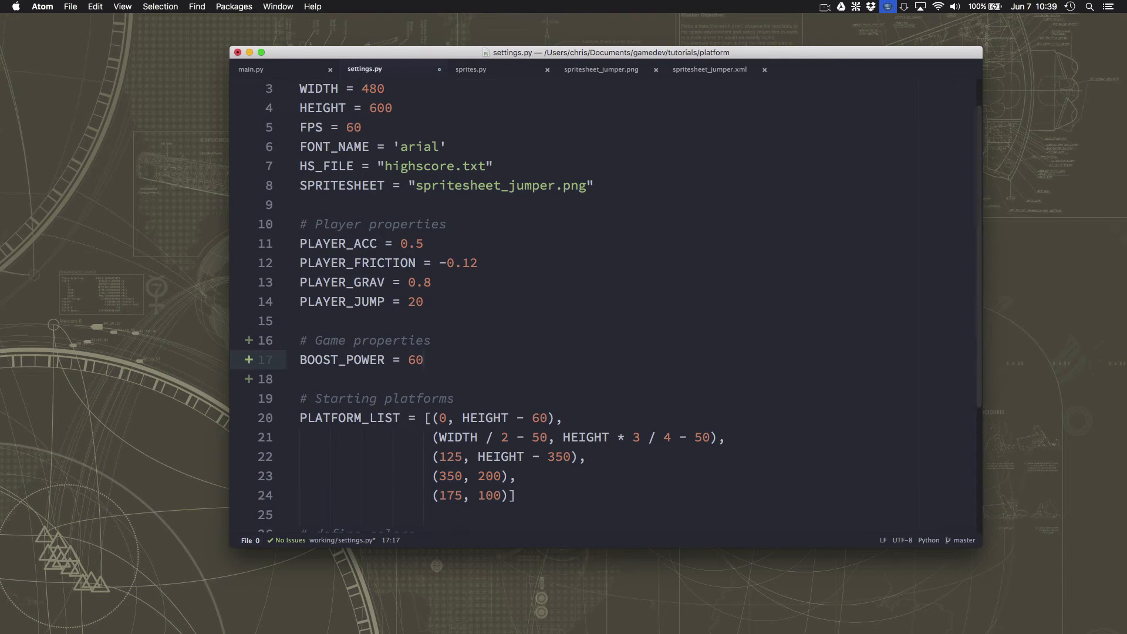
Add POW_SPAWN_PCT = 7 below BOOST_POWER in settings.py
{"action": "left_click", "coordinate": [424, 359]}
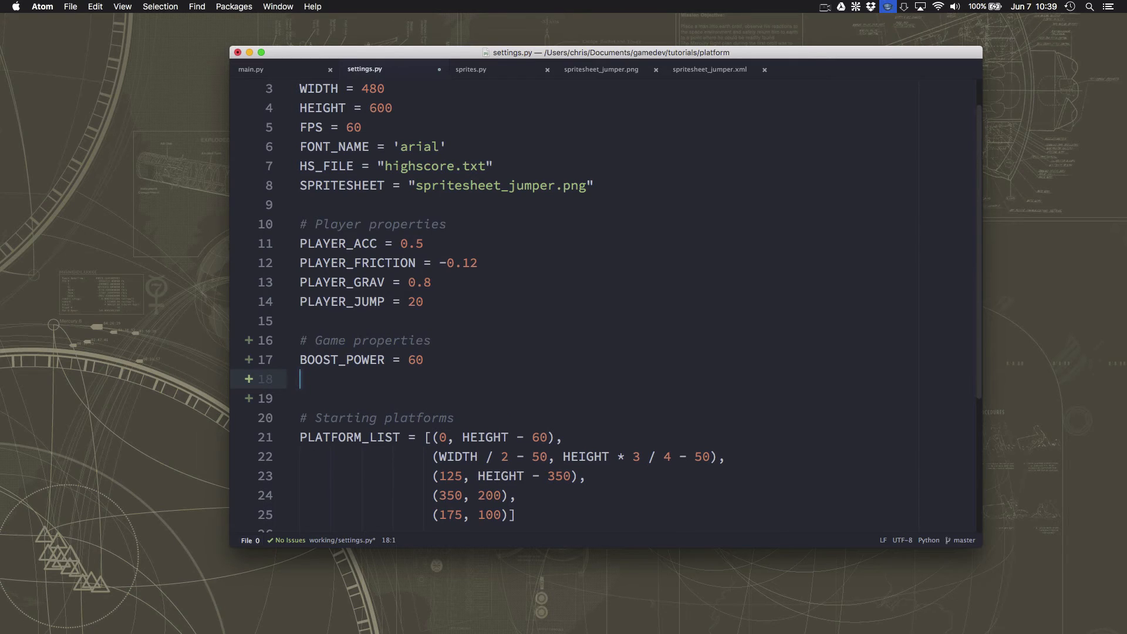
{"action": "type", "text": "pow"}
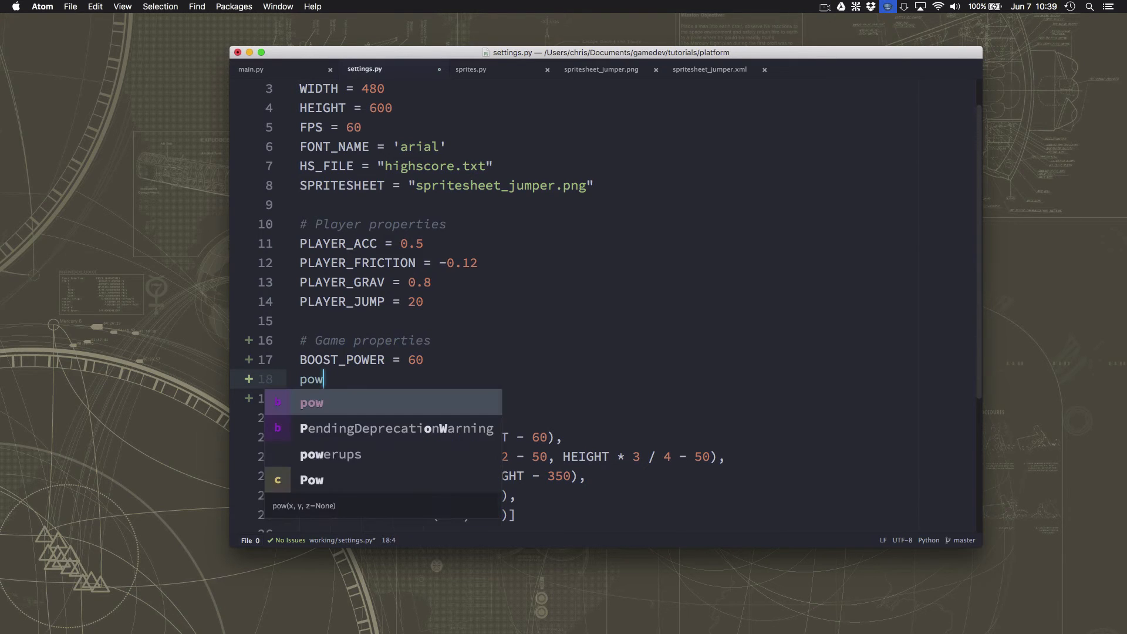
{"action": "type", "text": "POW"}
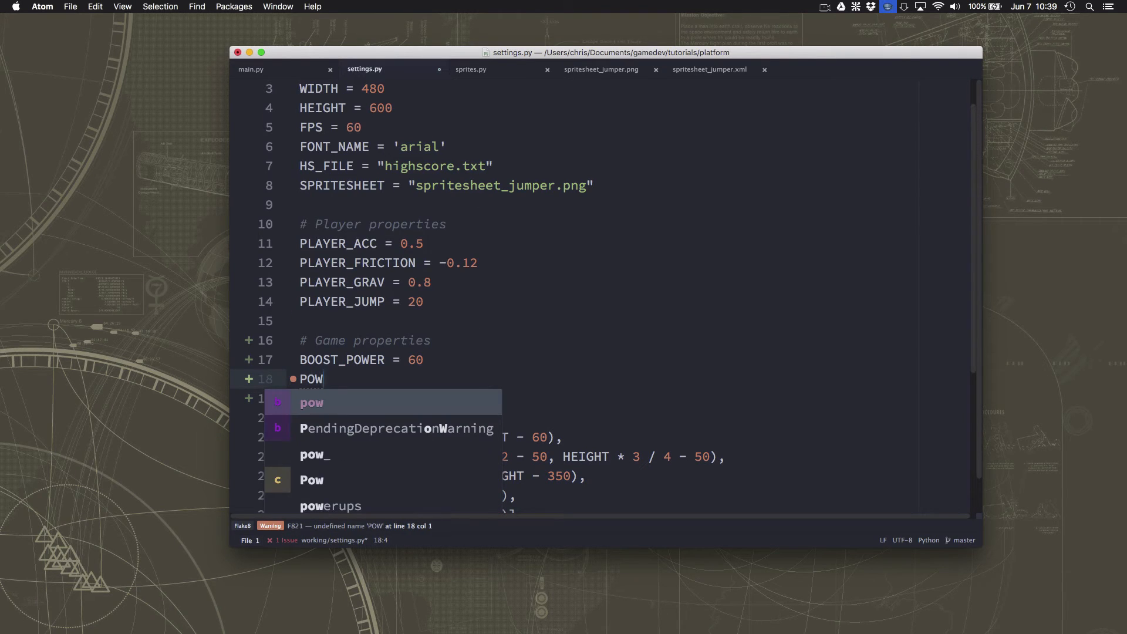
{"action": "type", "text": "_SPAWN_PCT"}
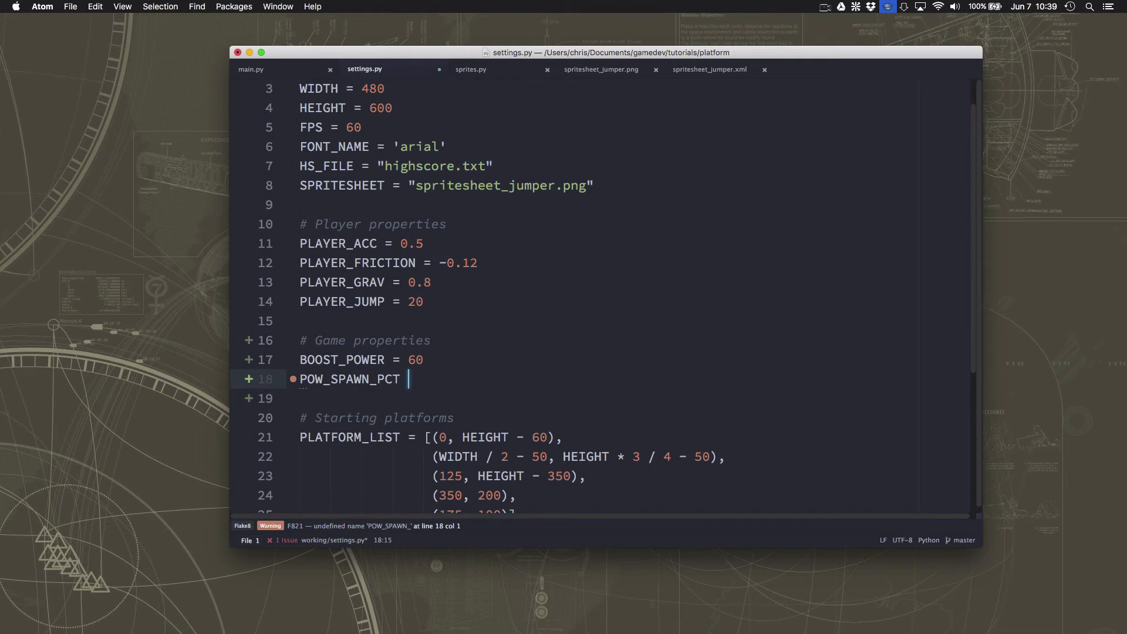
{"action": "type", "text": "= 7"}
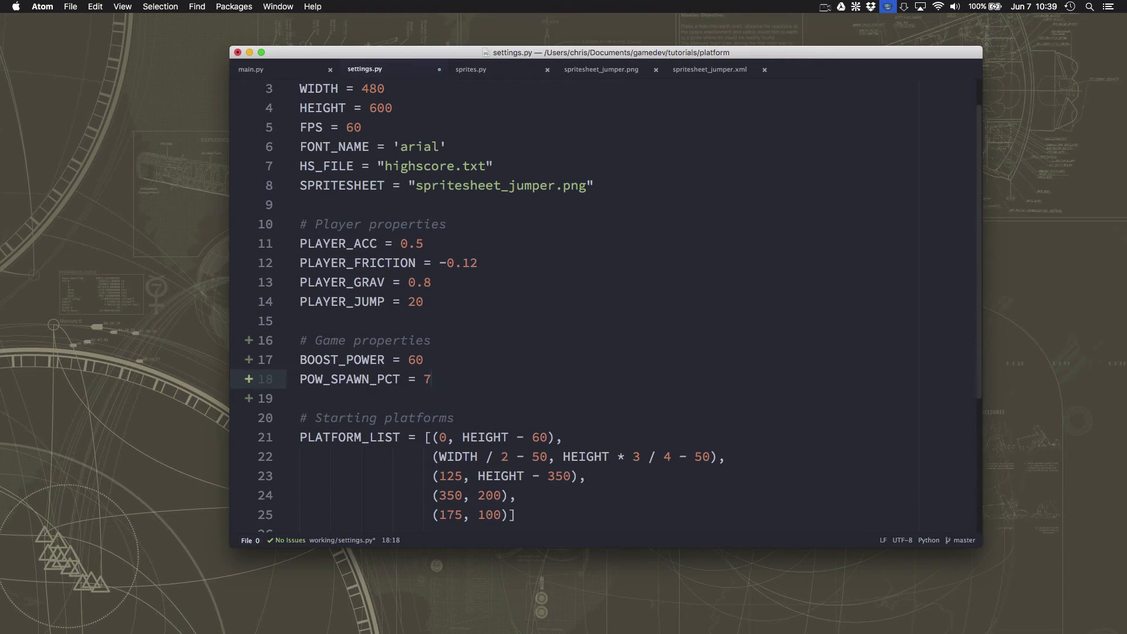
{"action": "left_click", "coordinate": [432, 379]}
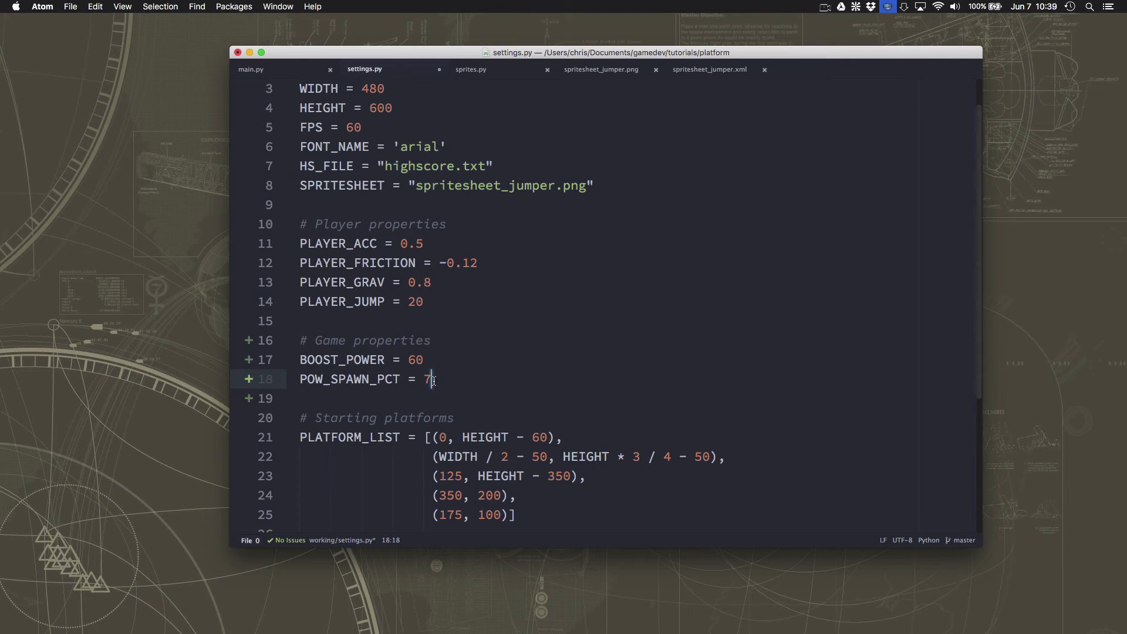
{"action": "mouse_move", "coordinate": [311, 368]}
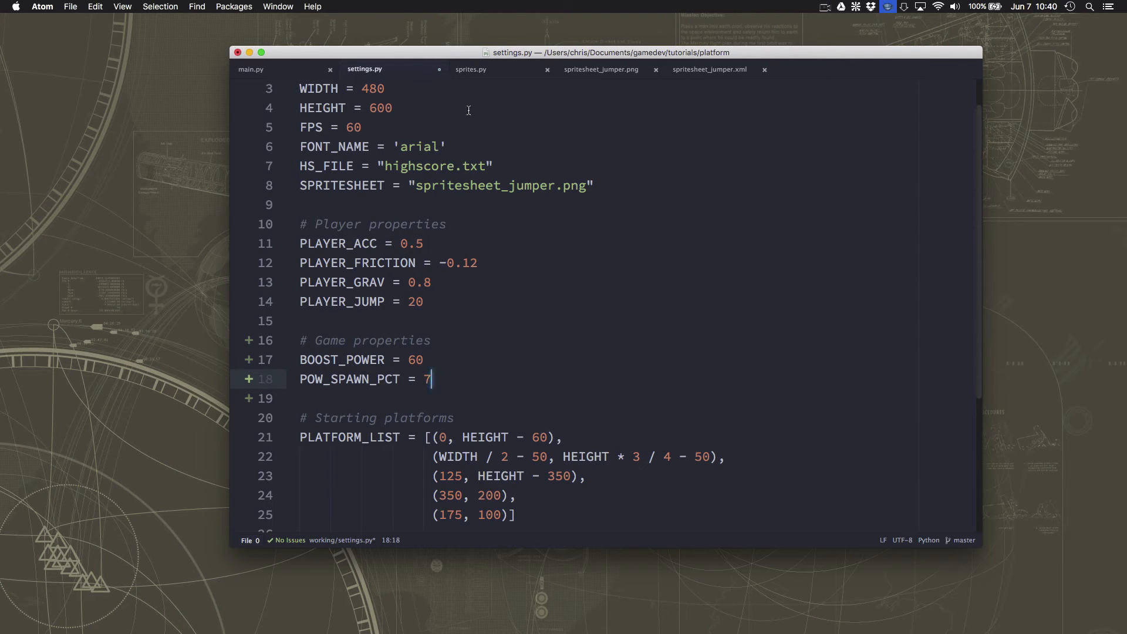
In Platform.__init__ add 'if randrange(100) < POW_SPAWN_PCT: Pow(self.game, self)'
{"action": "left_click", "coordinate": [471, 69]}
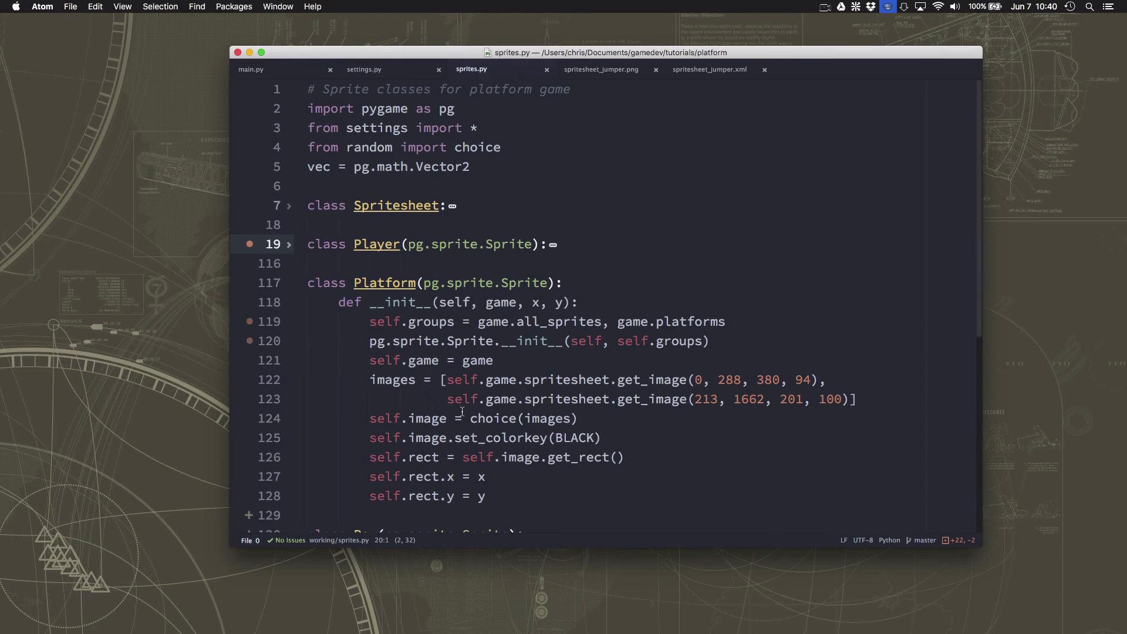
{"action": "scroll", "scroll_direction": "down", "scroll_amount": 3}
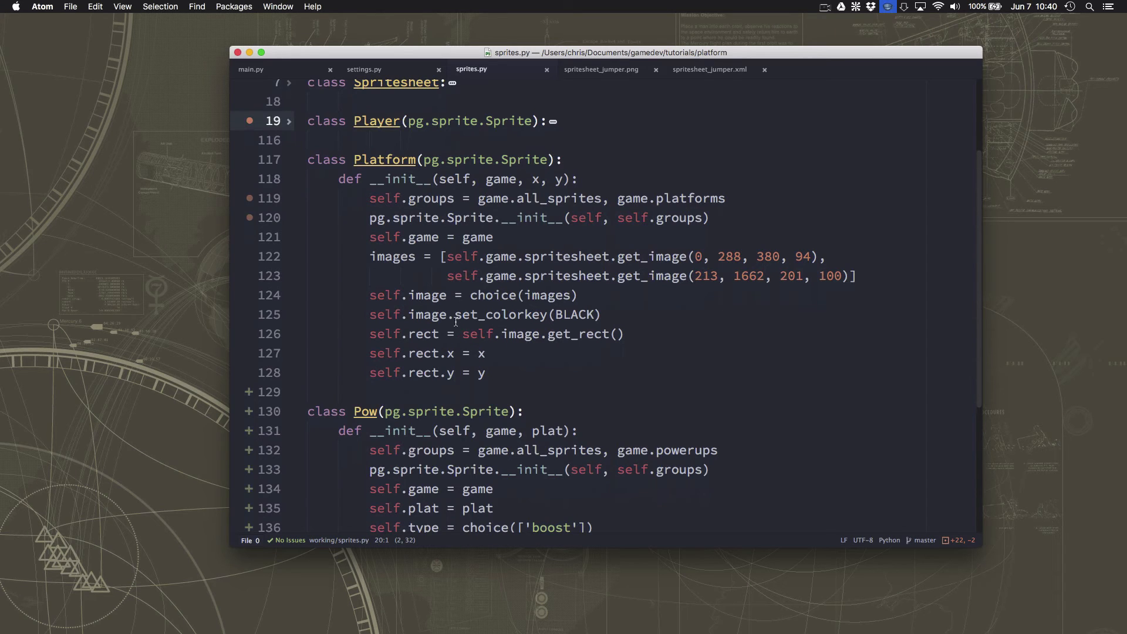
{"action": "left_click", "coordinate": [486, 372]}
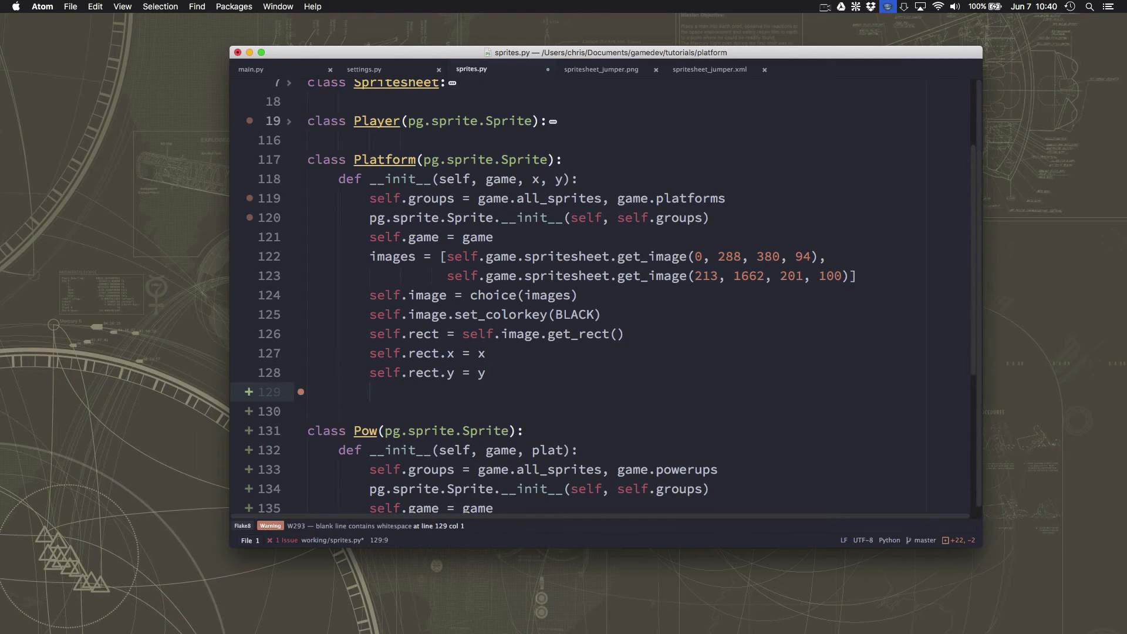
{"action": "type", "text": "if randrange(100"}
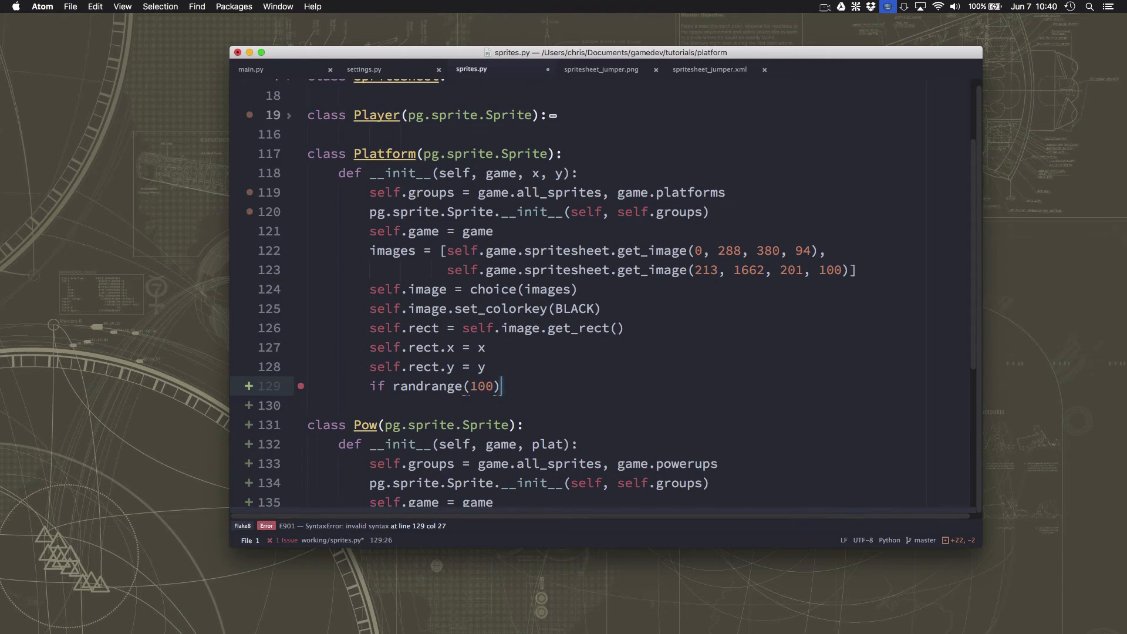
{"action": "type", "text": "< POW_SPAWN_PCT:"}
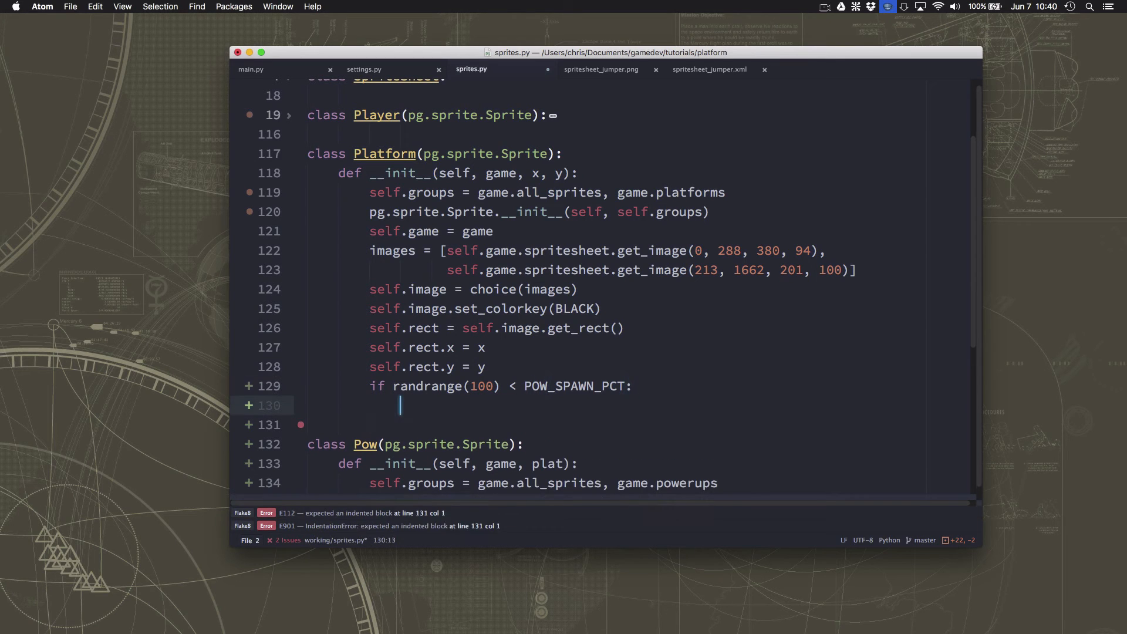
{"action": "type", "text": "Pow(game, plat)"}
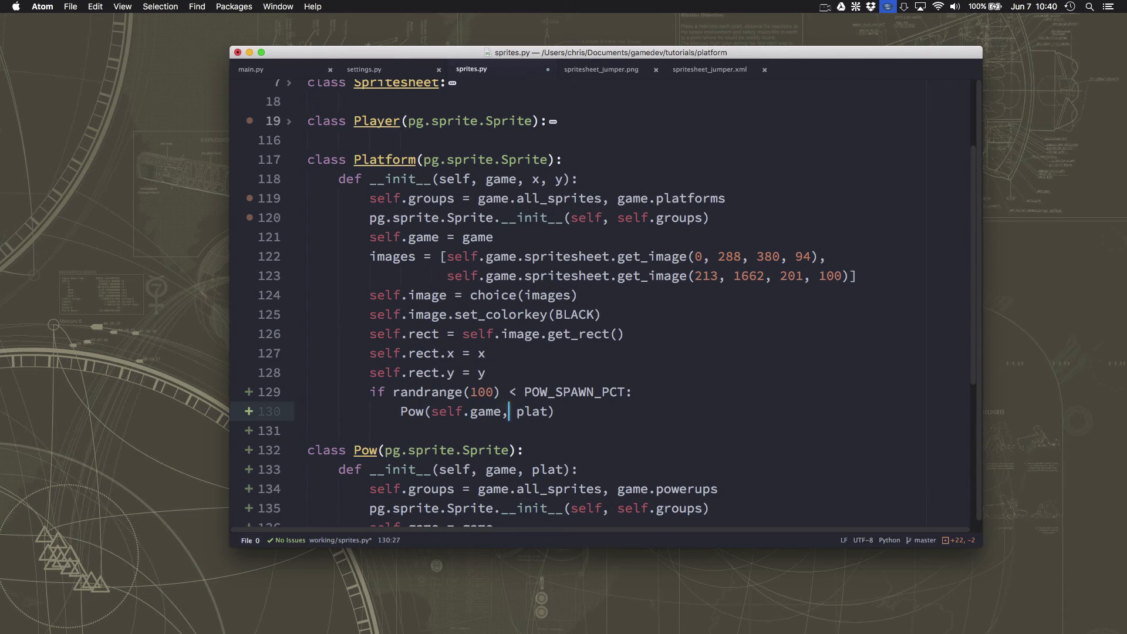
{"action": "double_click", "coordinate": [532, 411]}
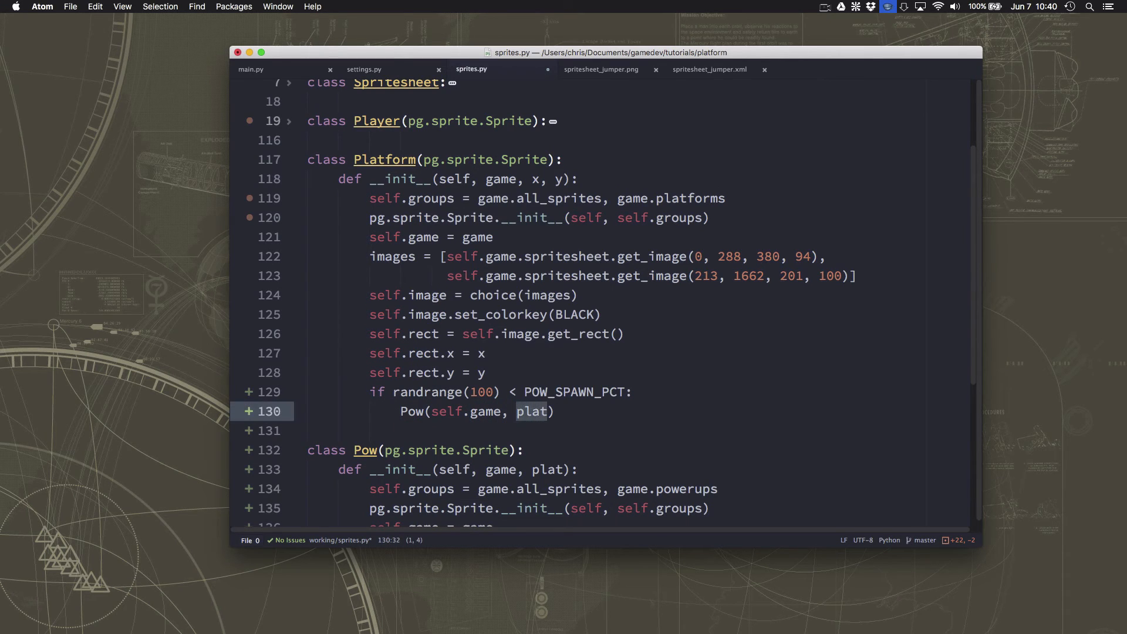
{"action": "type", "text": "self"}
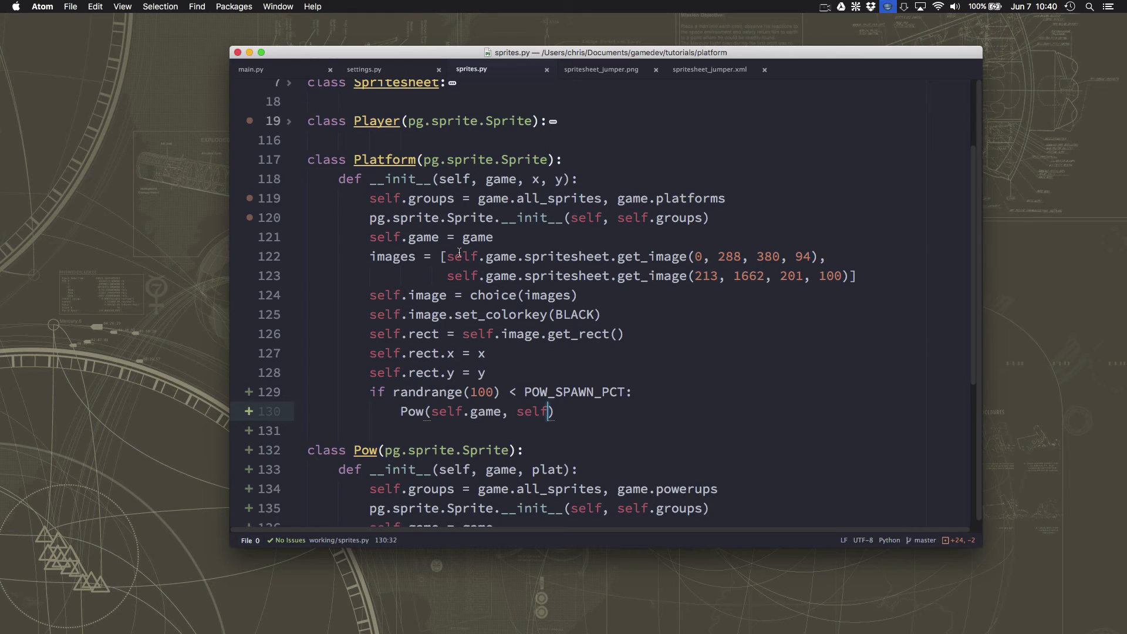
Add randrange to the 'from random import' line in sprites.py
{"action": "scroll", "scroll_direction": "up", "scroll_amount": 3}
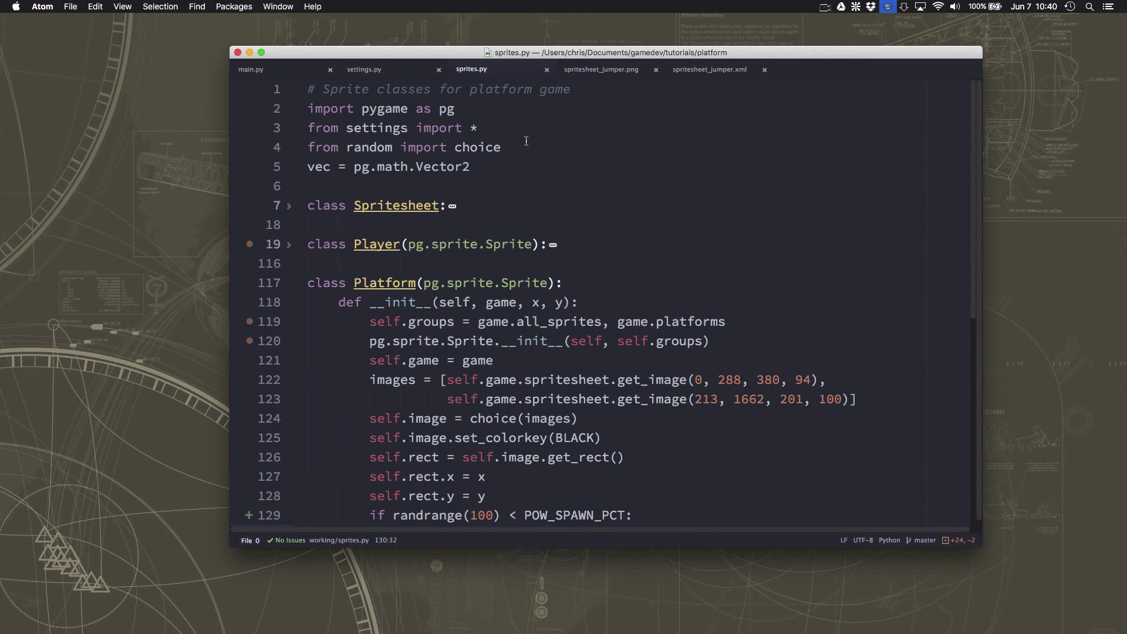
{"action": "type", "text": ", randrange"}
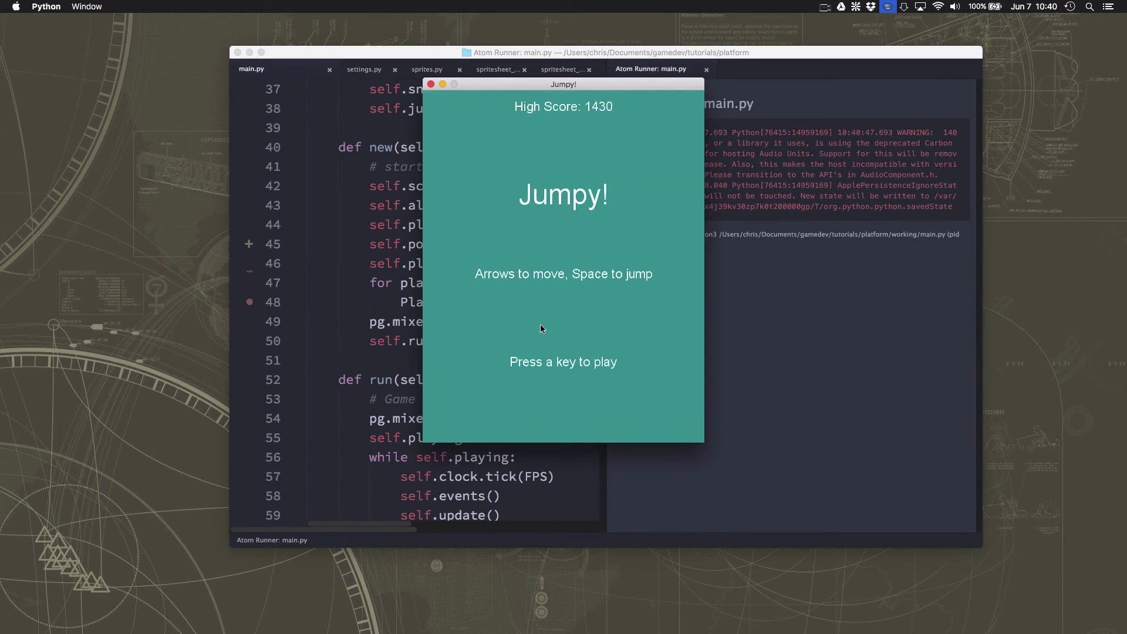
Start a test round of Jumpy! in the running game window
{"action": "key", "text": "space"}
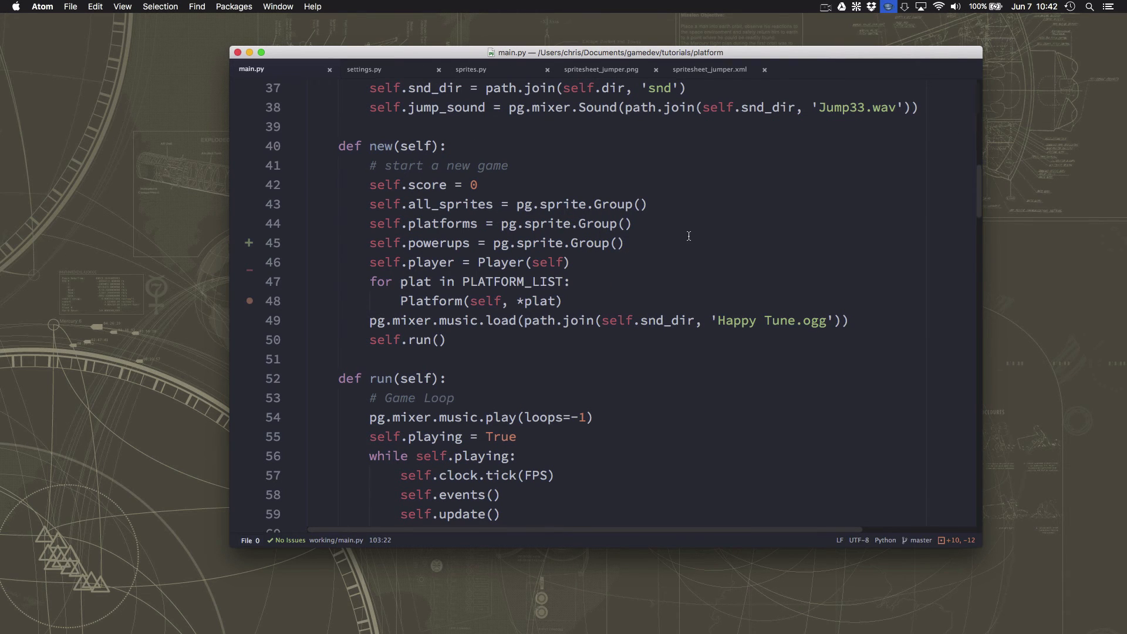
In update() add a powerup comment and pow_hits = pg.sprite.spritecollide(self.player, self.powerups, True)
{"action": "scroll", "scroll_direction": "down", "scroll_amount": 3}
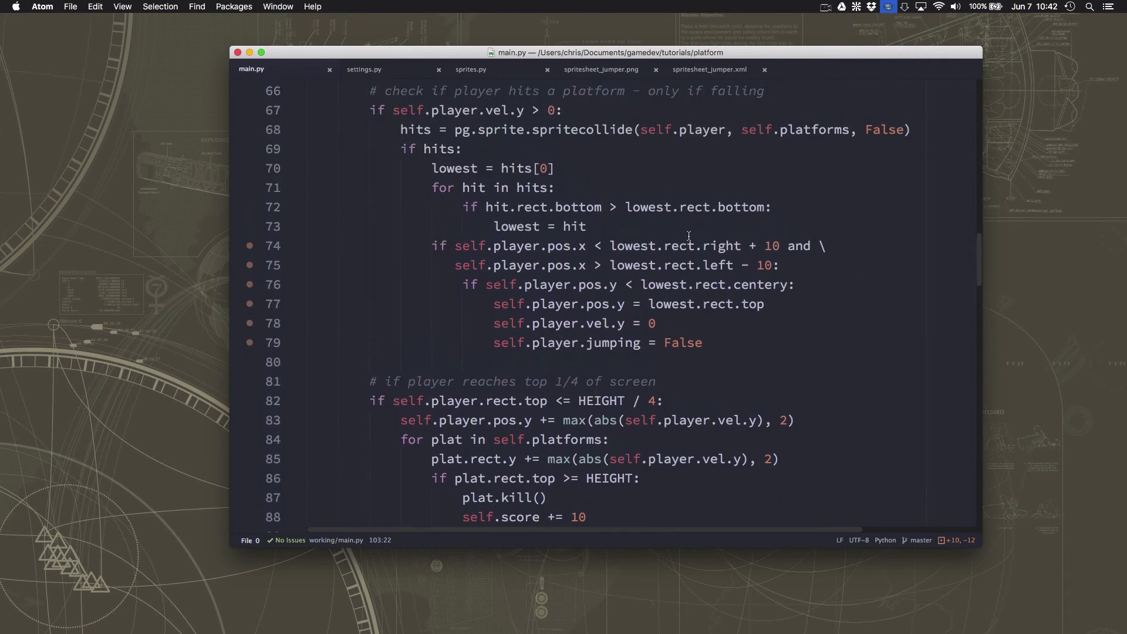
{"action": "scroll", "scroll_direction": "down", "scroll_amount": 3}
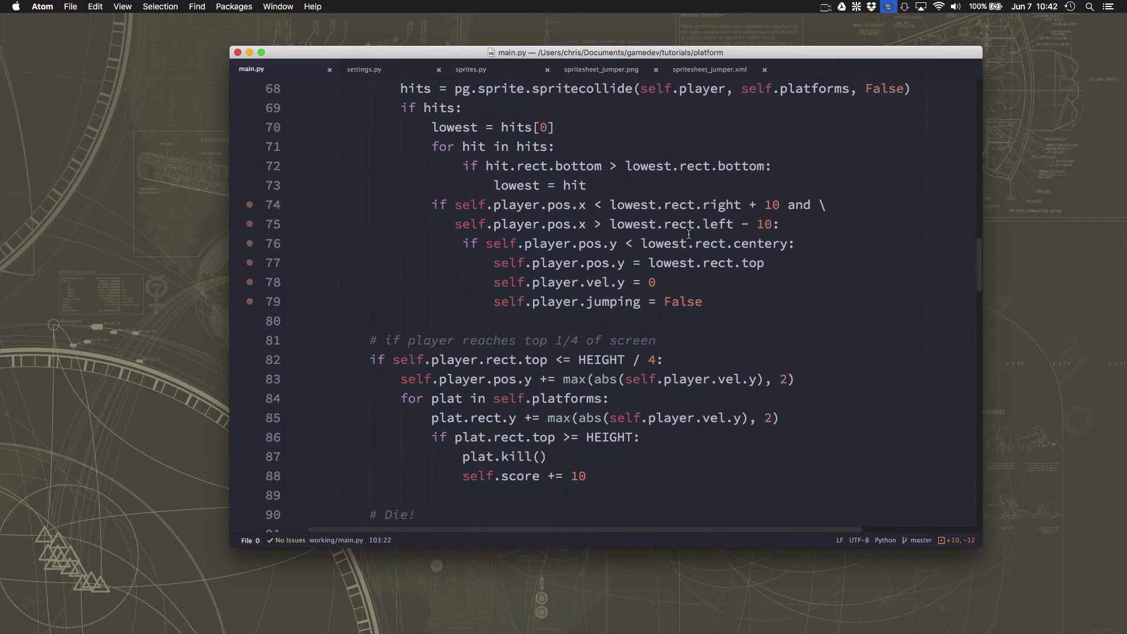
{"action": "scroll", "scroll_direction": "down", "scroll_amount": 3}
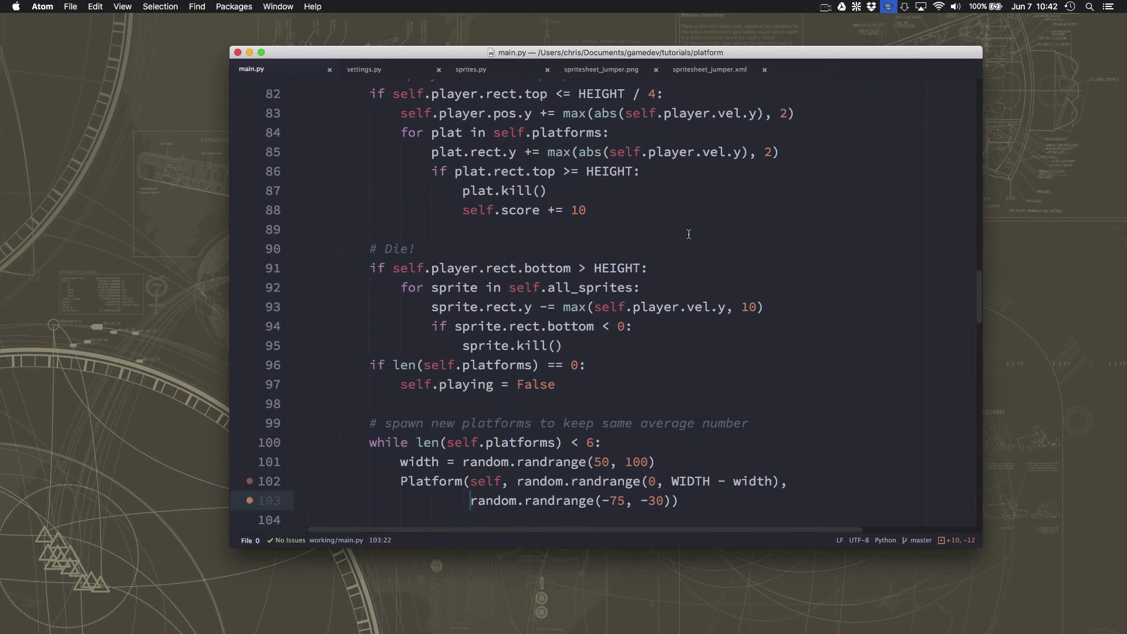
{"action": "scroll", "scroll_direction": "down", "scroll_amount": 3}
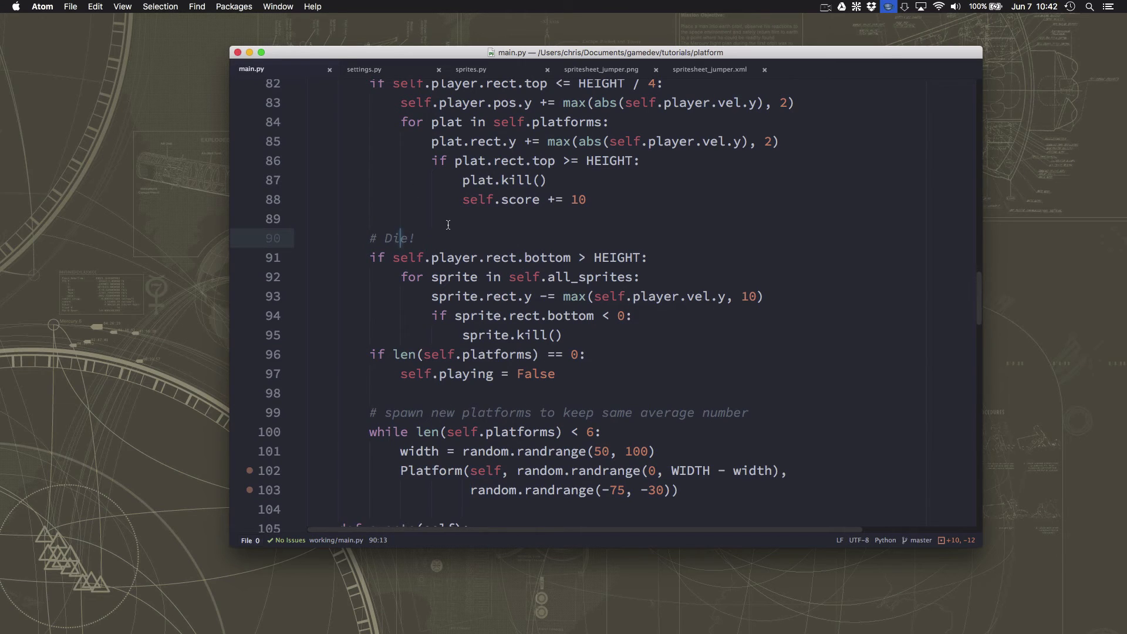
{"action": "left_click", "coordinate": [309, 218]}
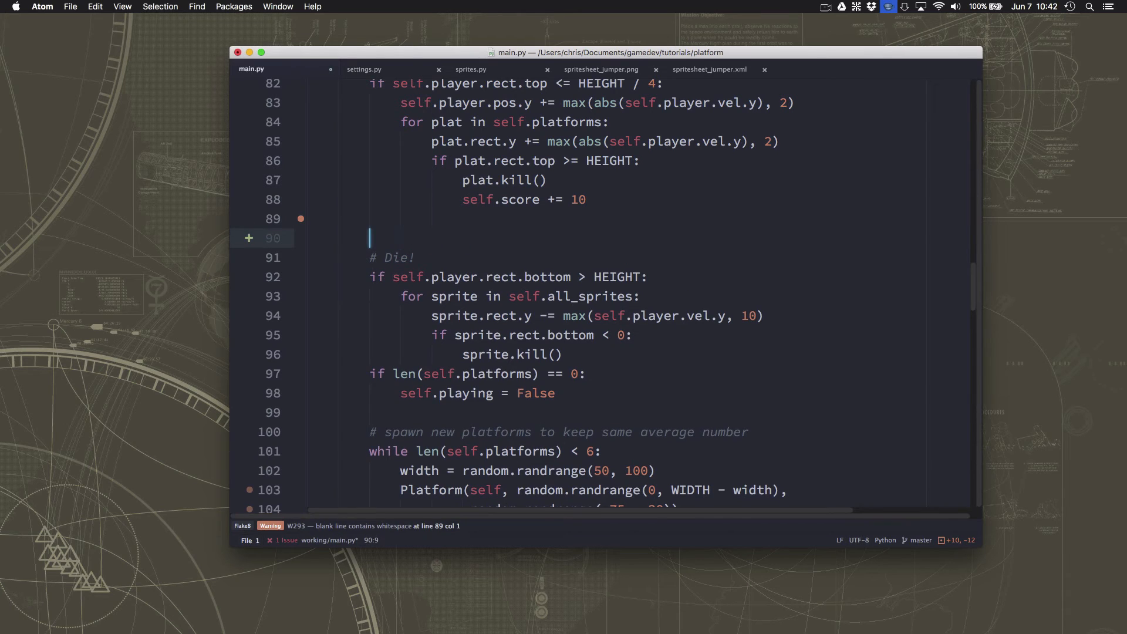
{"action": "type", "text": "# if lp"}
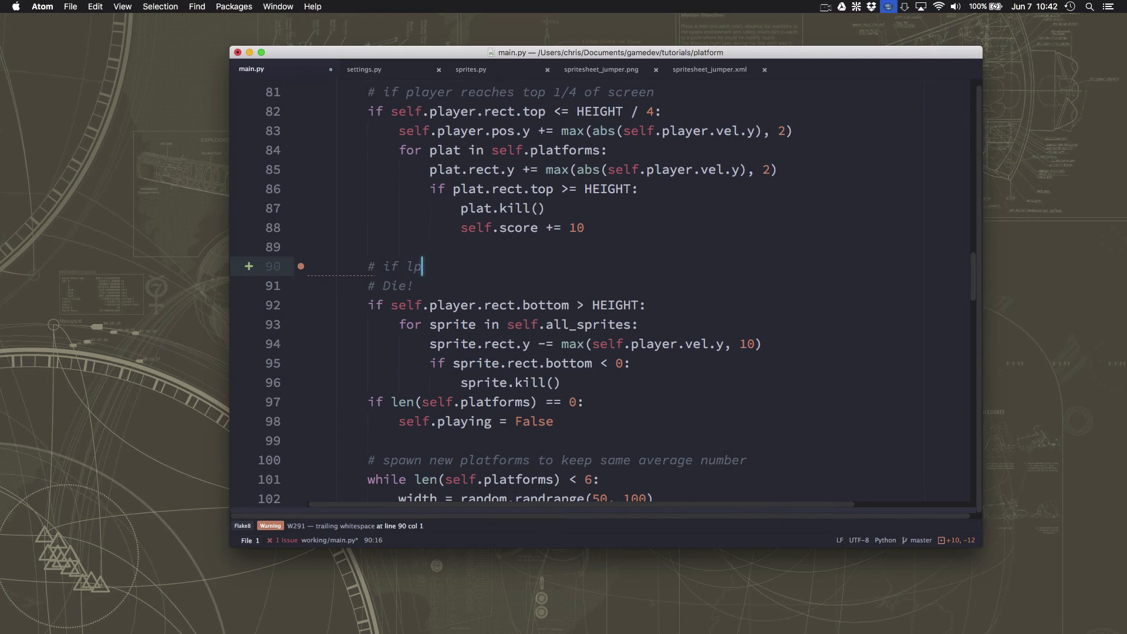
{"action": "type", "text": "ayer"}
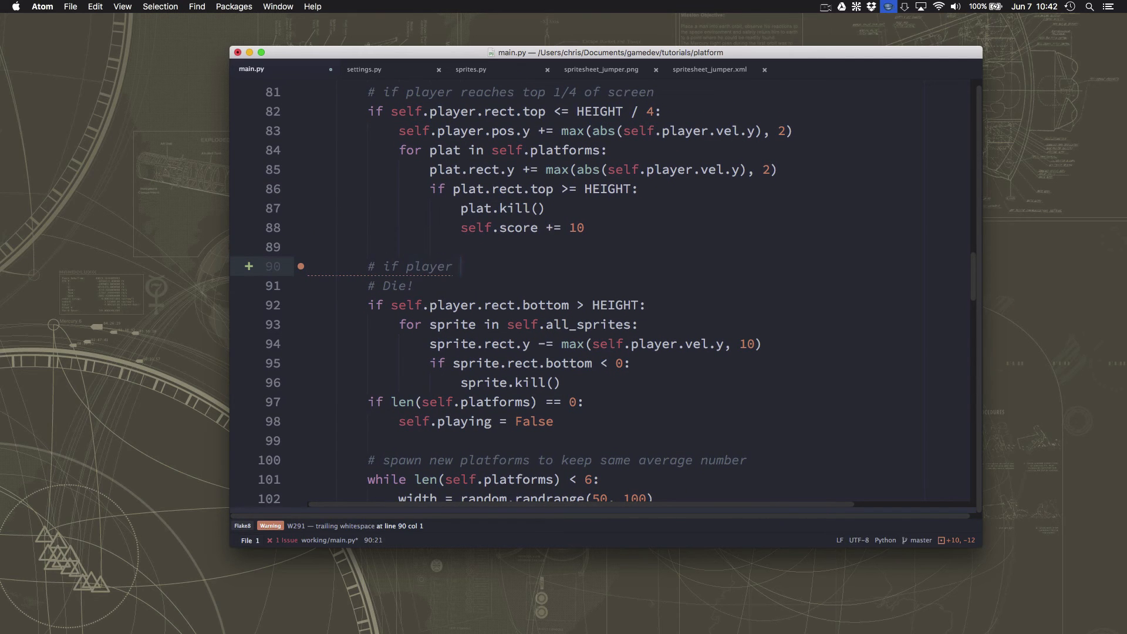
{"action": "type", "text": "hits powerups"}
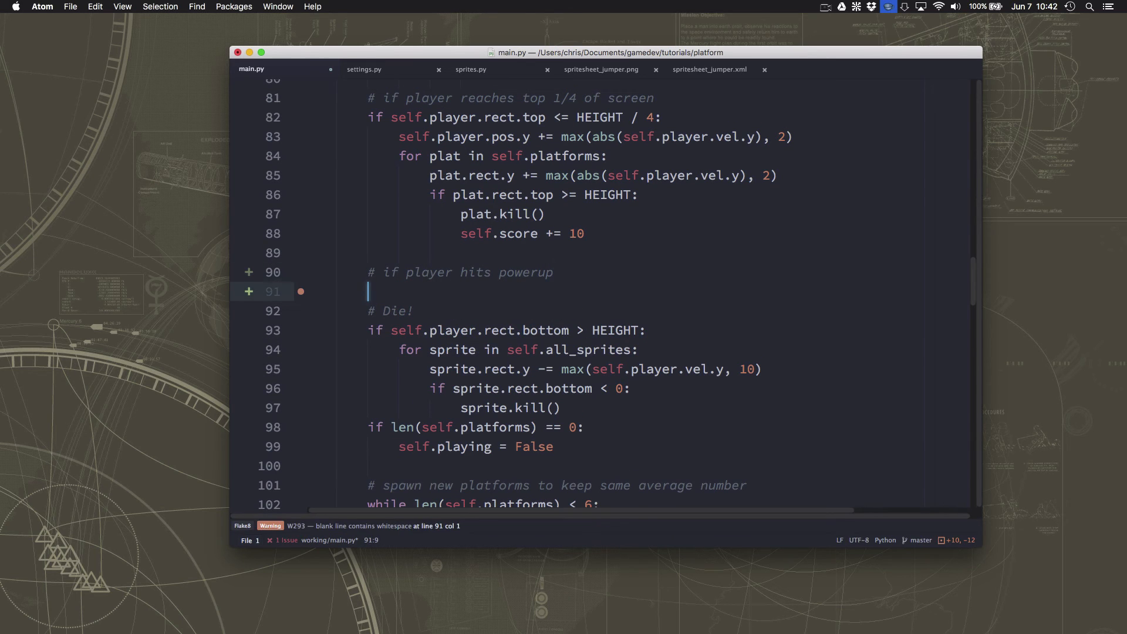
{"action": "type", "text": "pow_hits ="}
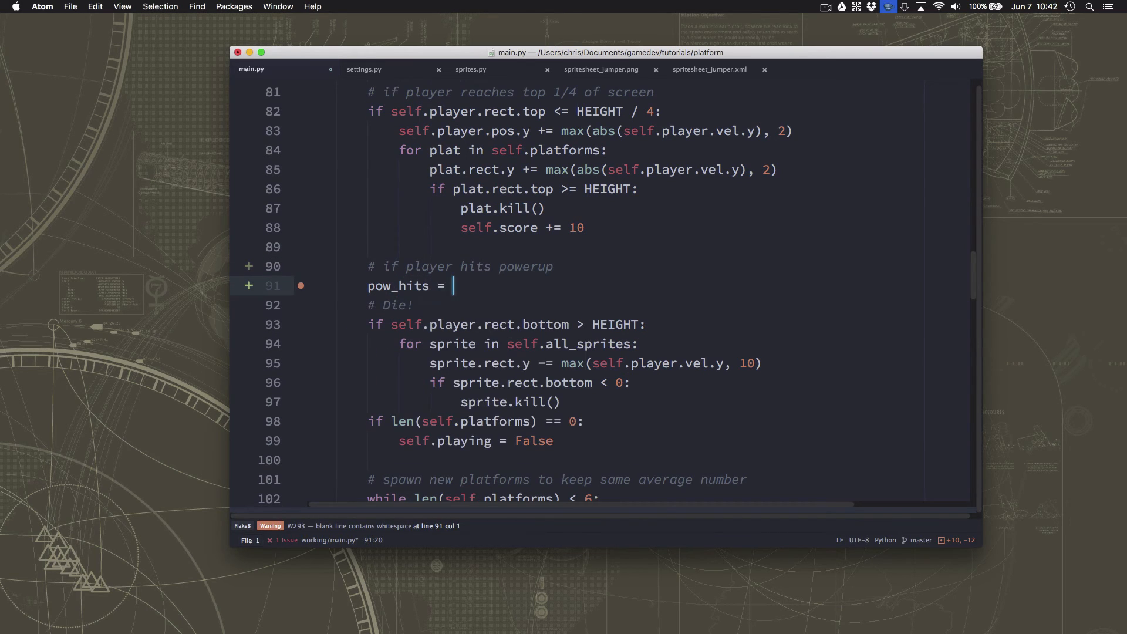
{"action": "type", "text": "pg."}
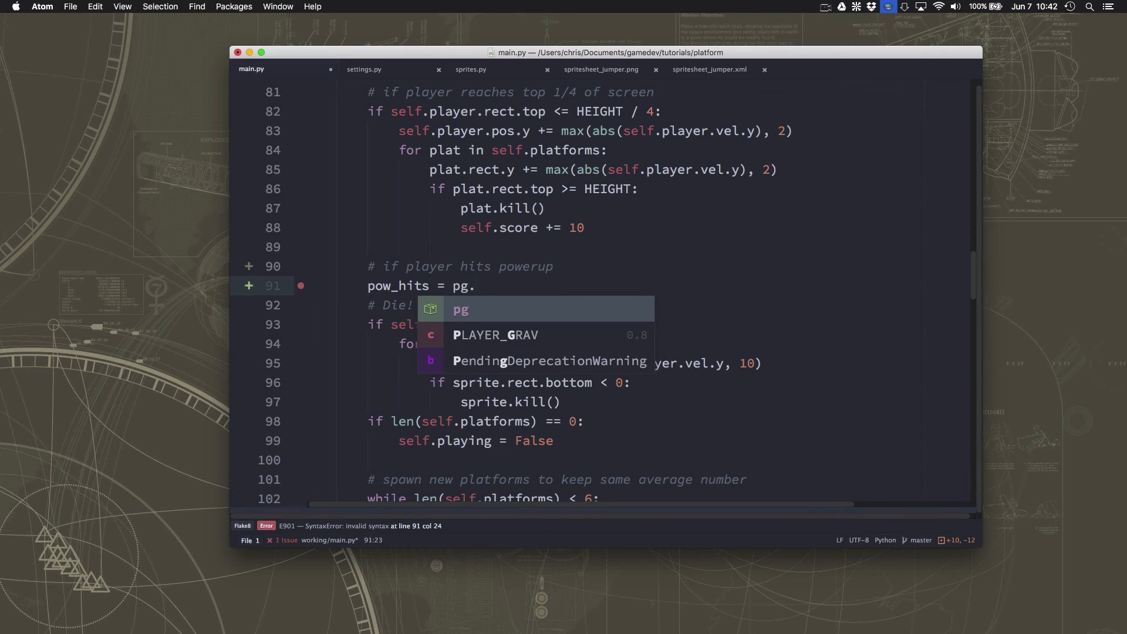
{"action": "type", "text": "sprite.sprited"}
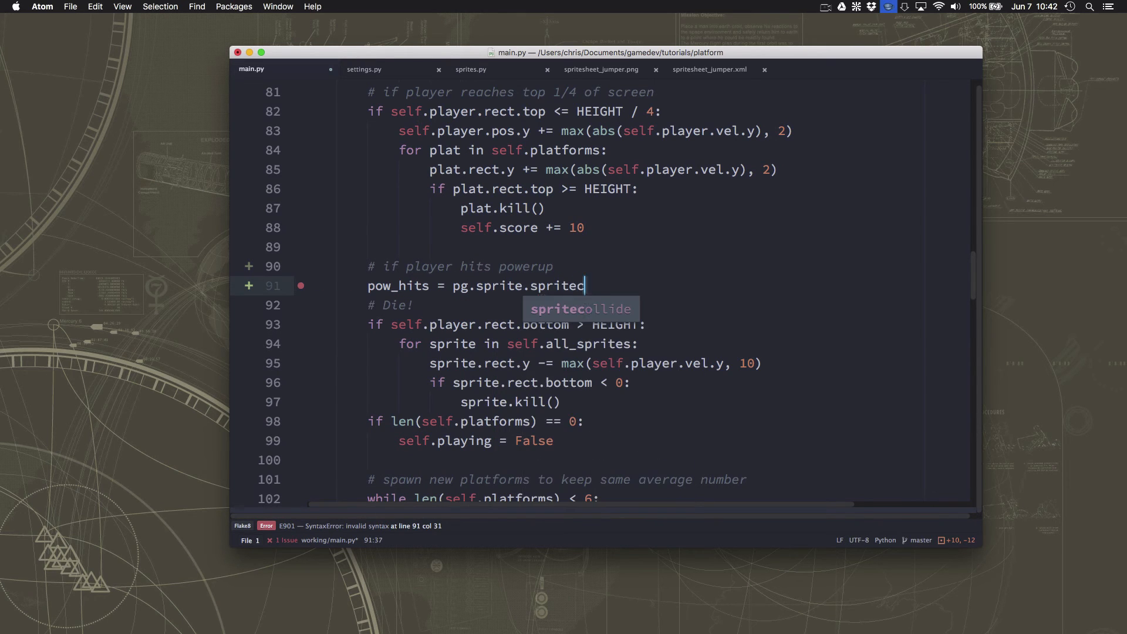
{"action": "type", "text": "ollide(self.player, sel"}
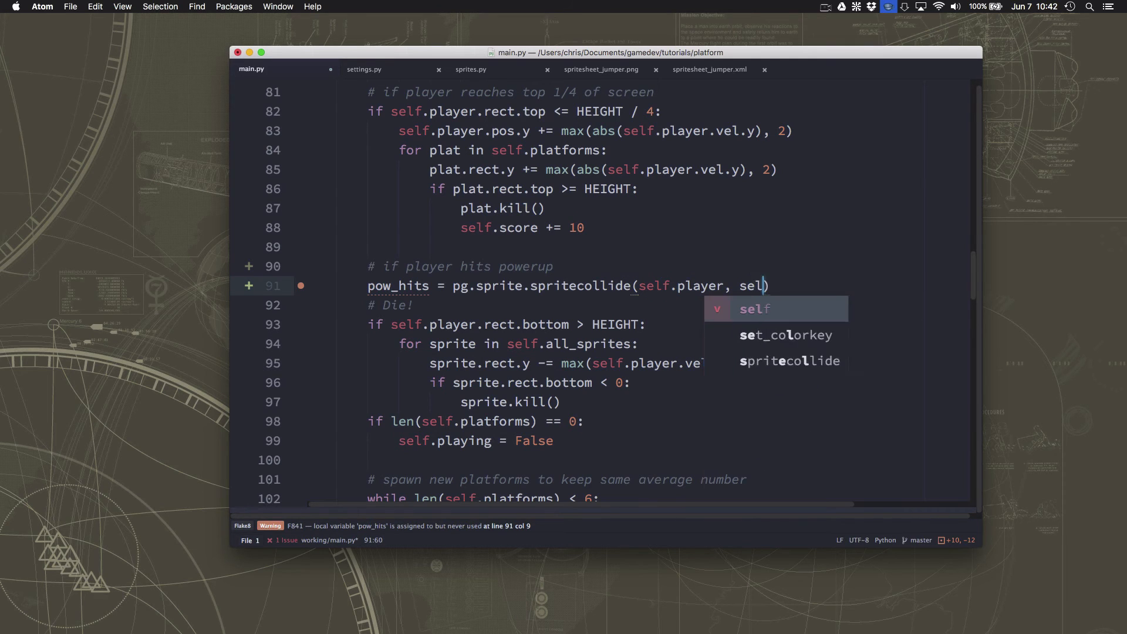
{"action": "type", "text": "f.powerups, Tru"}
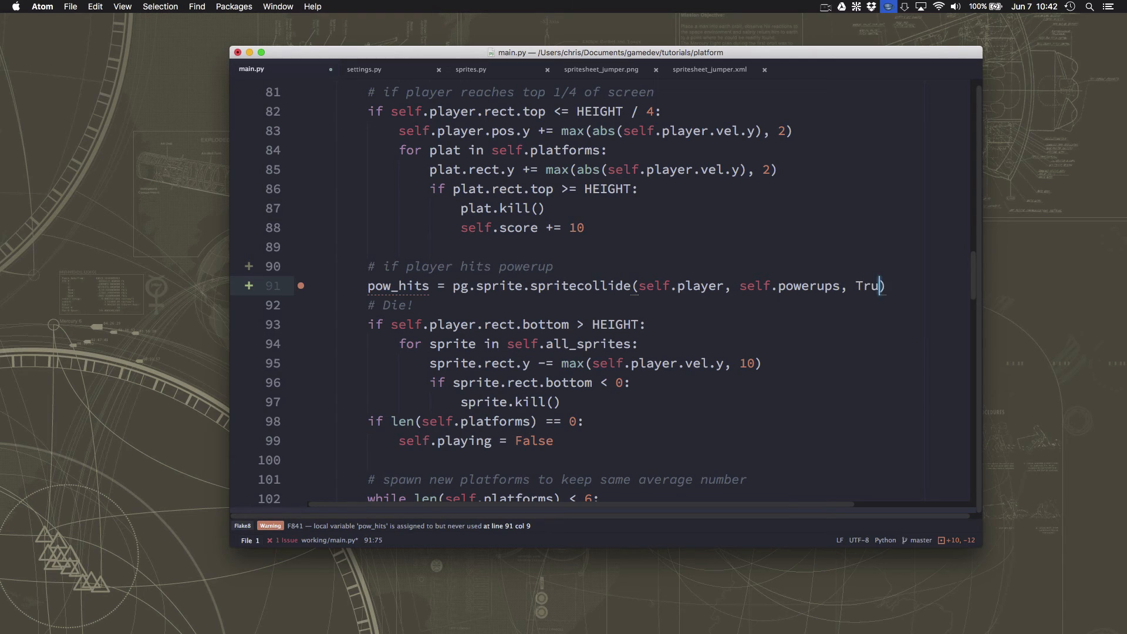
Loop over pow_hits and set the player's vel.y to -BOOST_POWER when pow.type == 'boost'
{"action": "key", "text": "enter"}
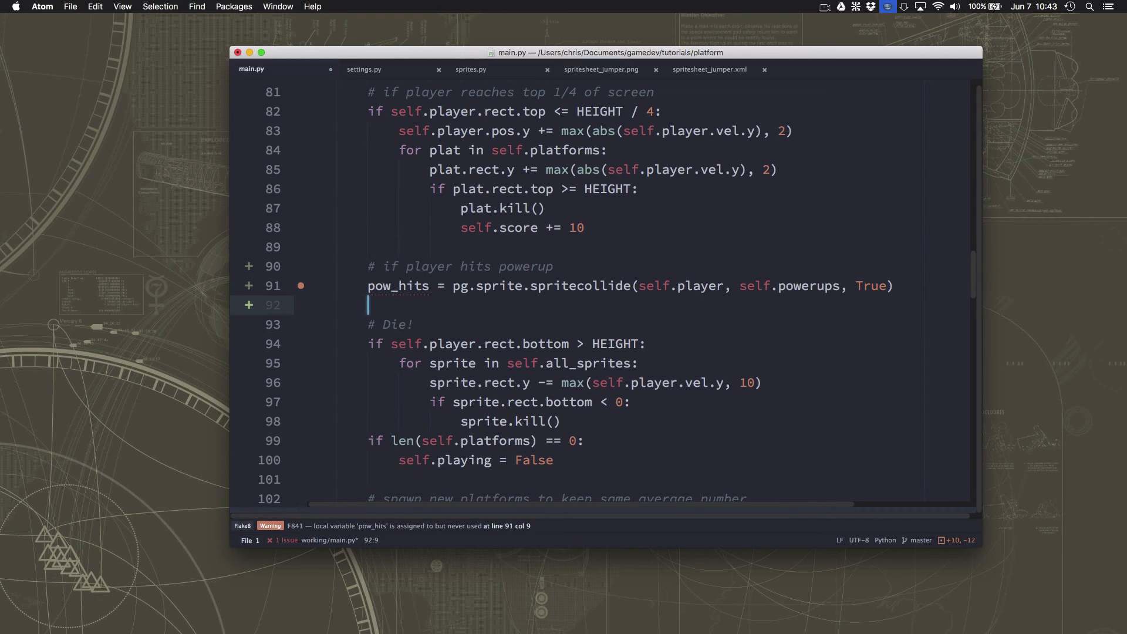
{"action": "type", "text": "for pow in pow_hits:"}
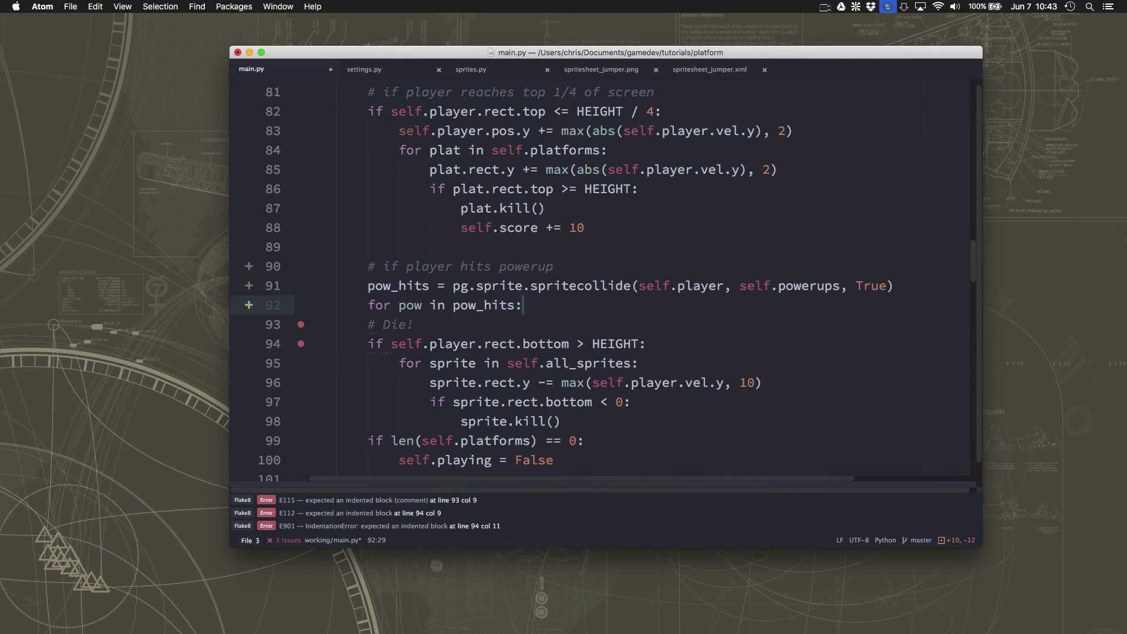
{"action": "key", "text": "Return"}
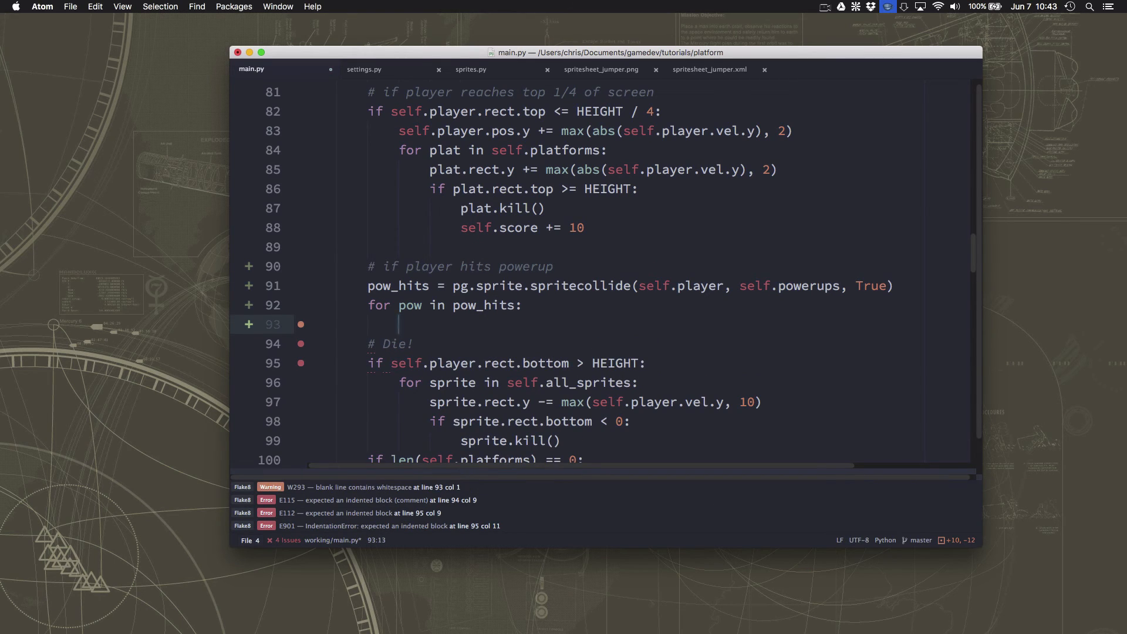
{"action": "type", "text": "if p"}
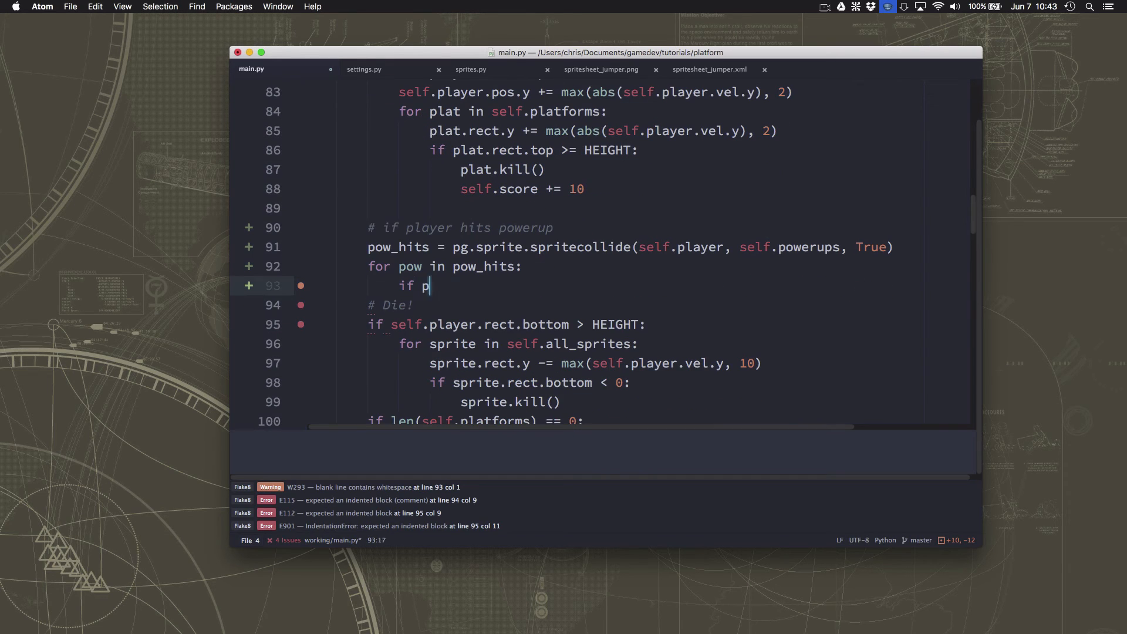
{"action": "type", "text": "ow.type =="}
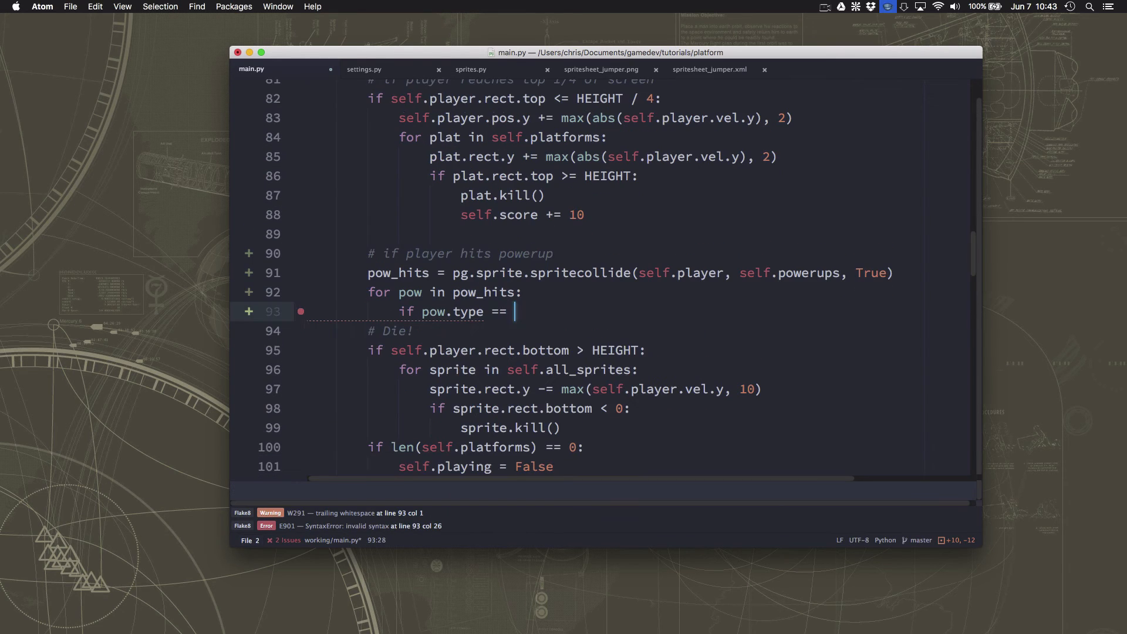
{"action": "type", "text": "'boost':"}
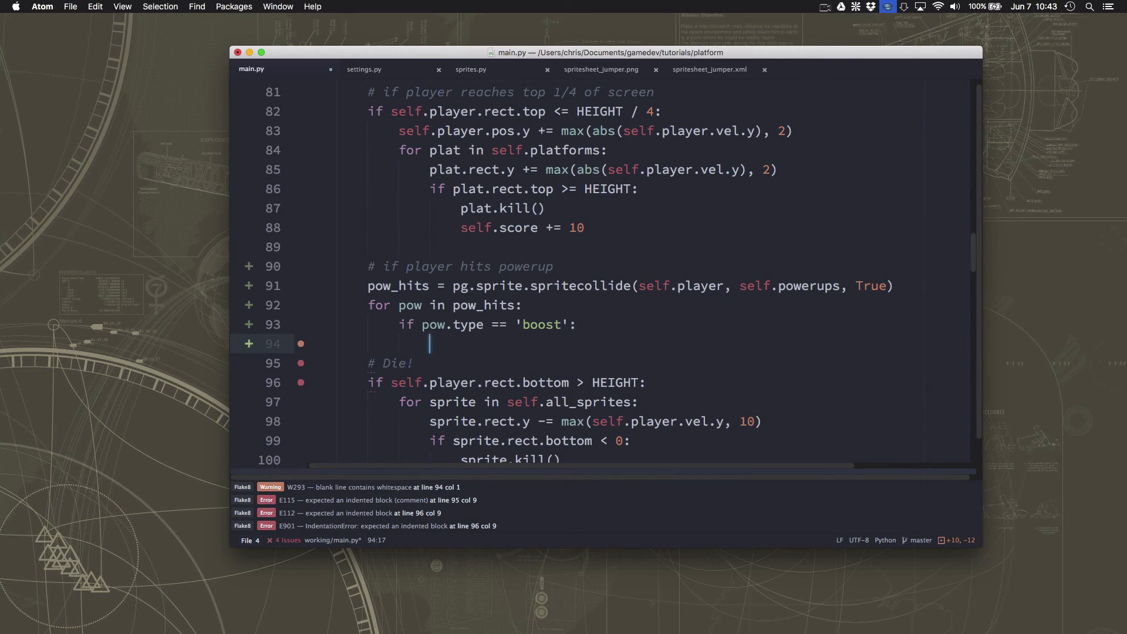
{"action": "type", "text": "self."}
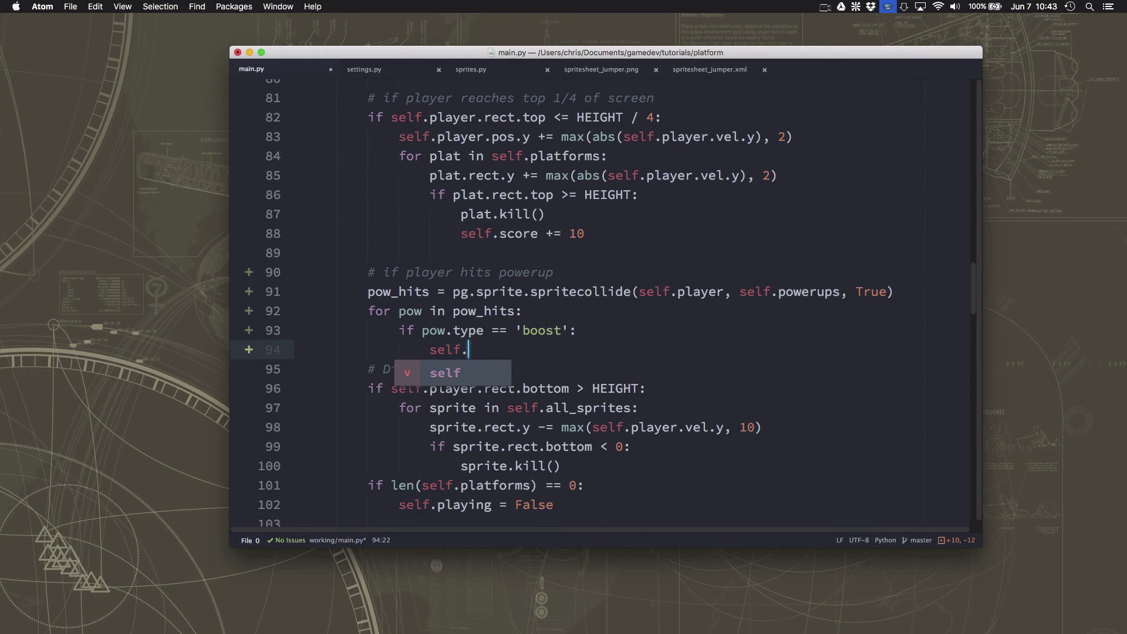
{"action": "type", "text": "vel.y"}
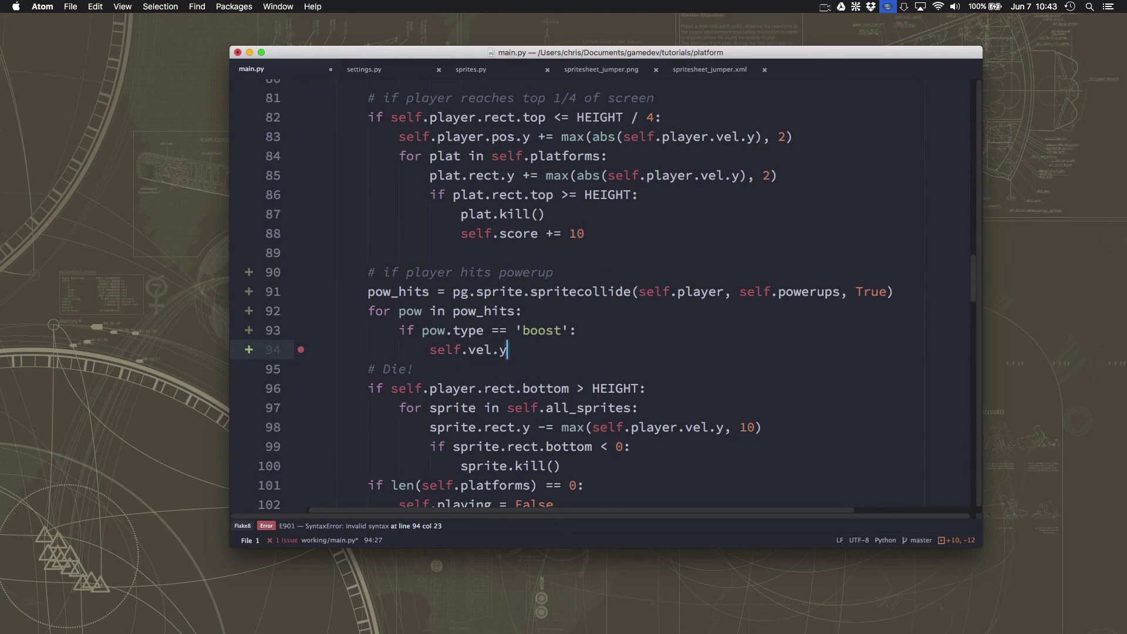
{"action": "type", "text": "= -B"}
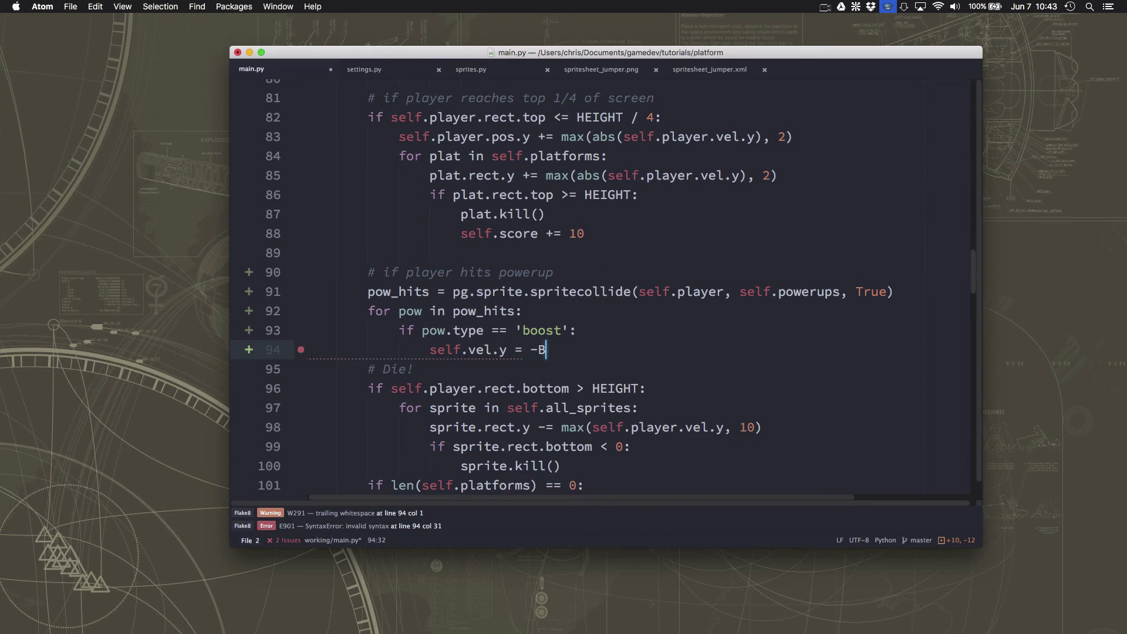
{"action": "type", "text": "OOST_POWER"}
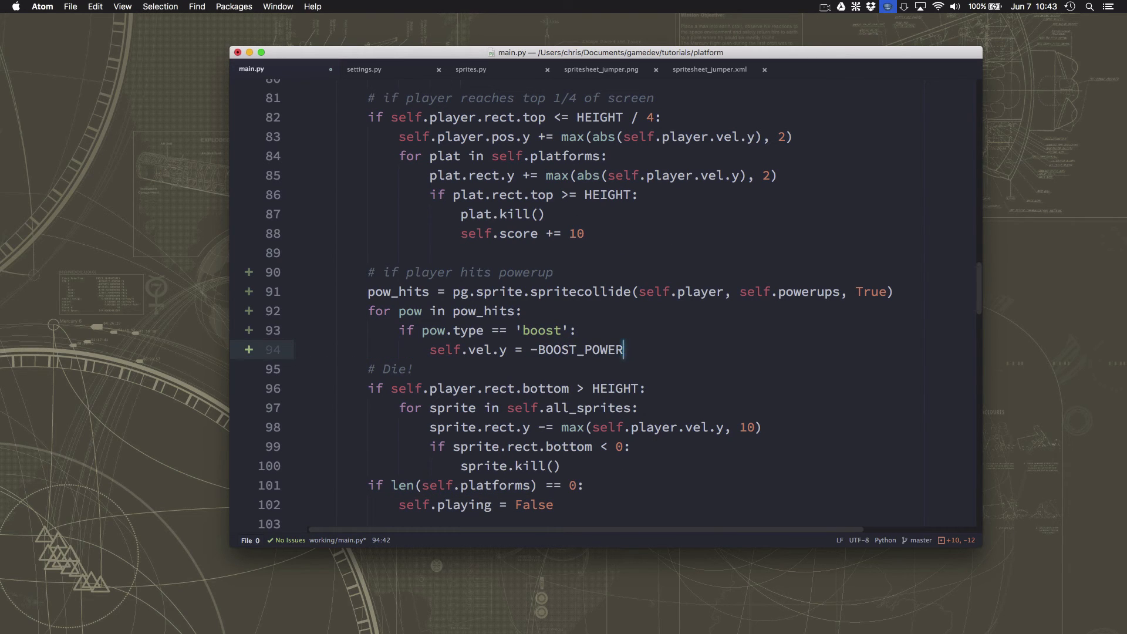
{"action": "type", "text": "self.pl"}
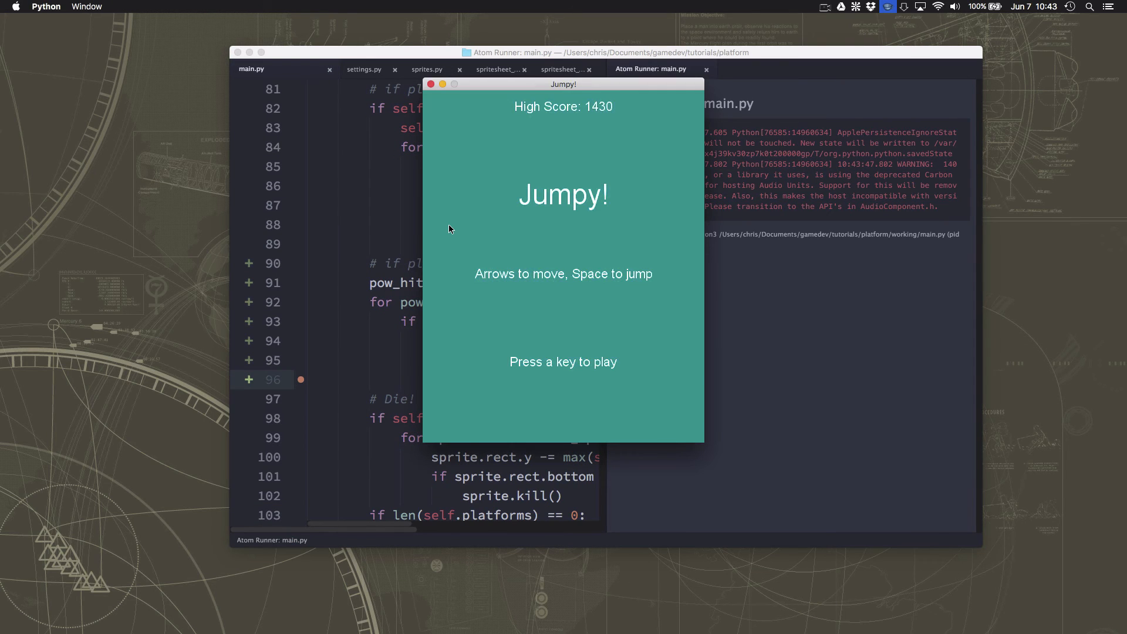
Play Jumpy!, fix the 'vel' crash to self.player.vel.y, play through game over again, then close the window
{"action": "key", "text": "space"}
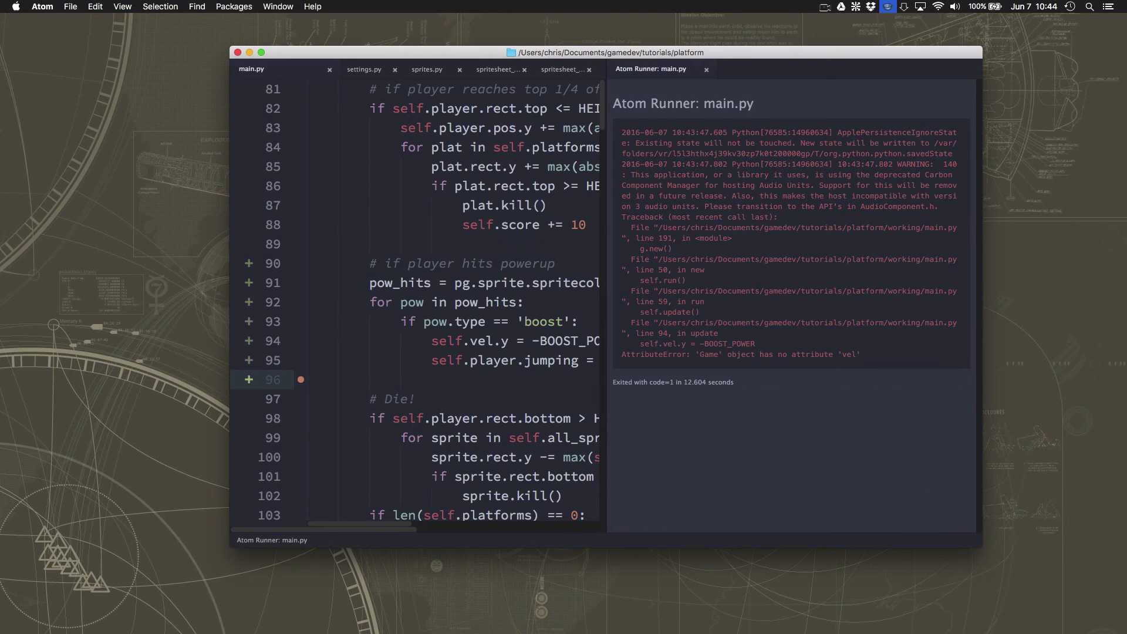
{"action": "left_click", "coordinate": [706, 69]}
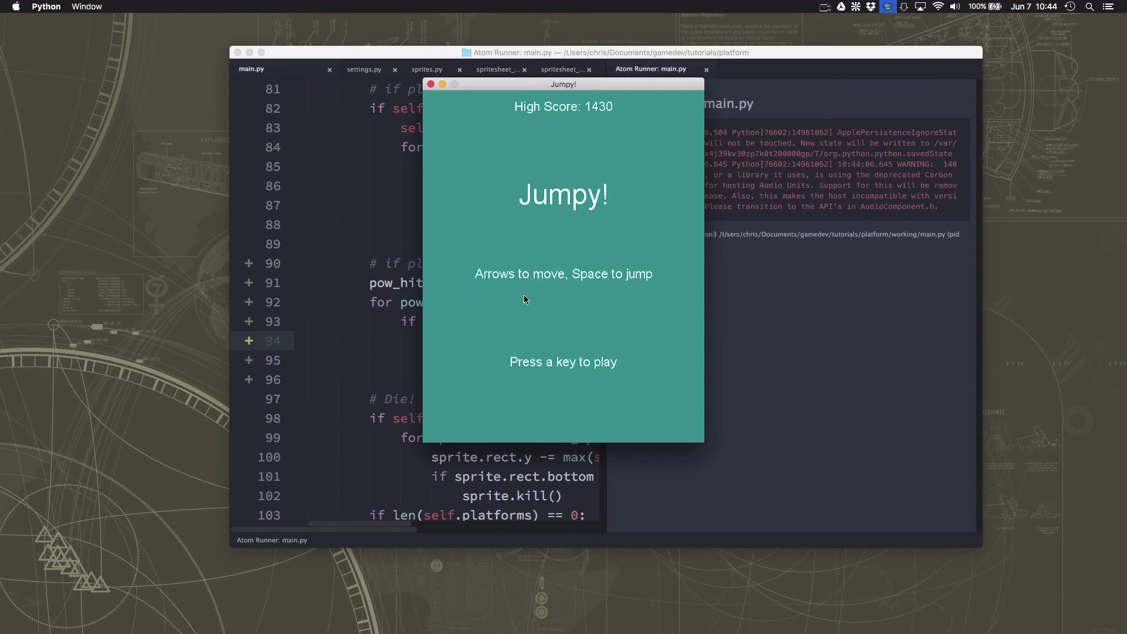
{"action": "key", "text": "space"}
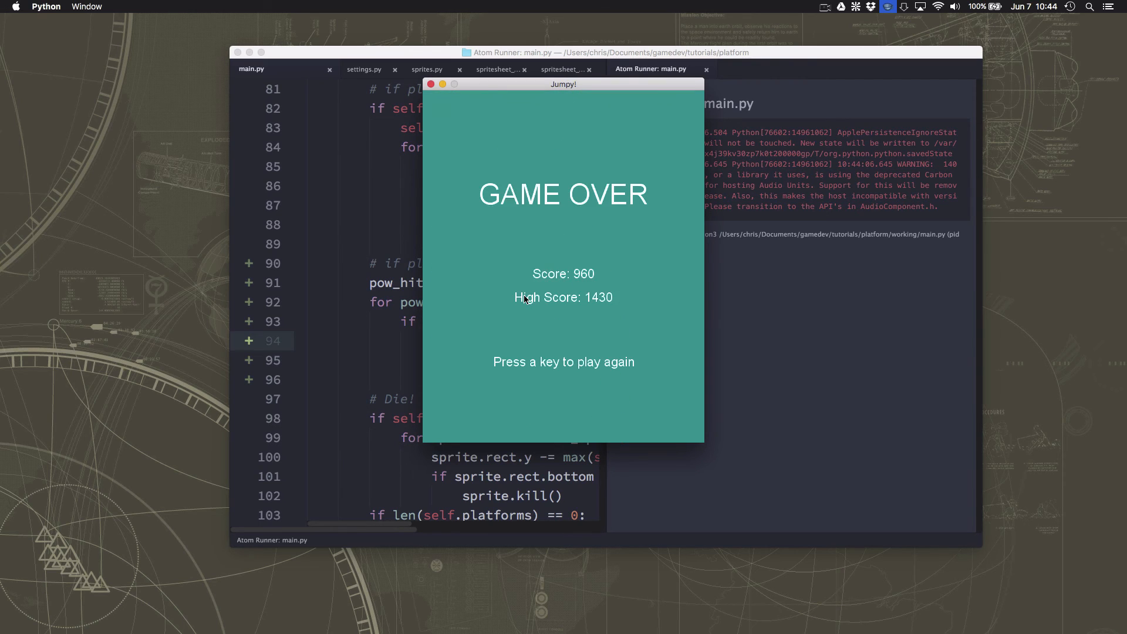
{"action": "key", "text": "space"}
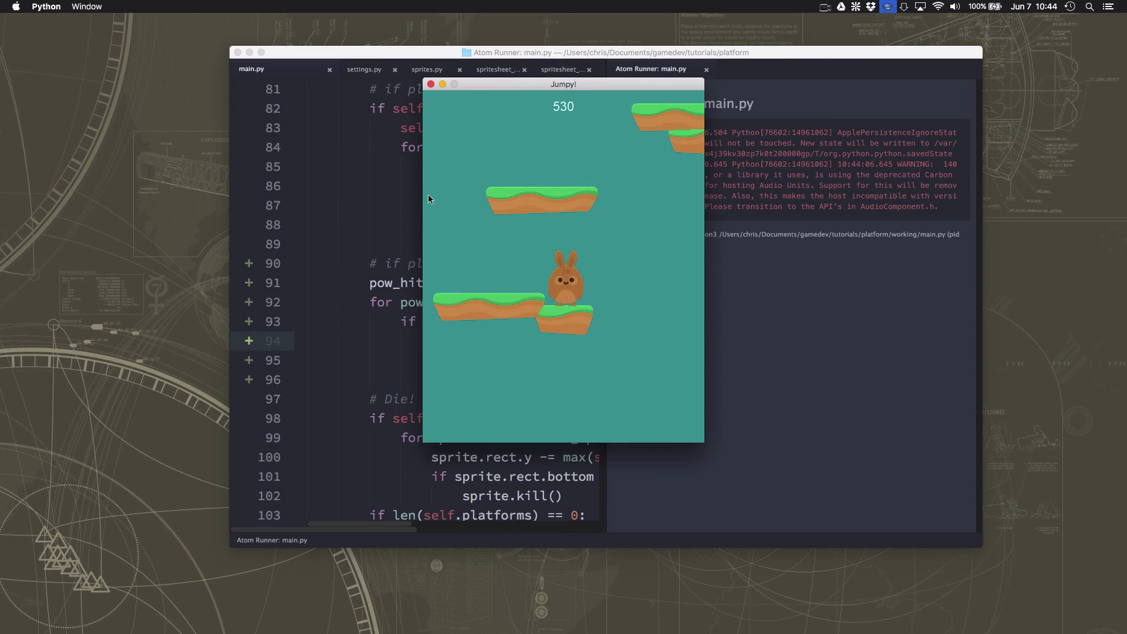
{"action": "mouse_move", "coordinate": [426, 107]}
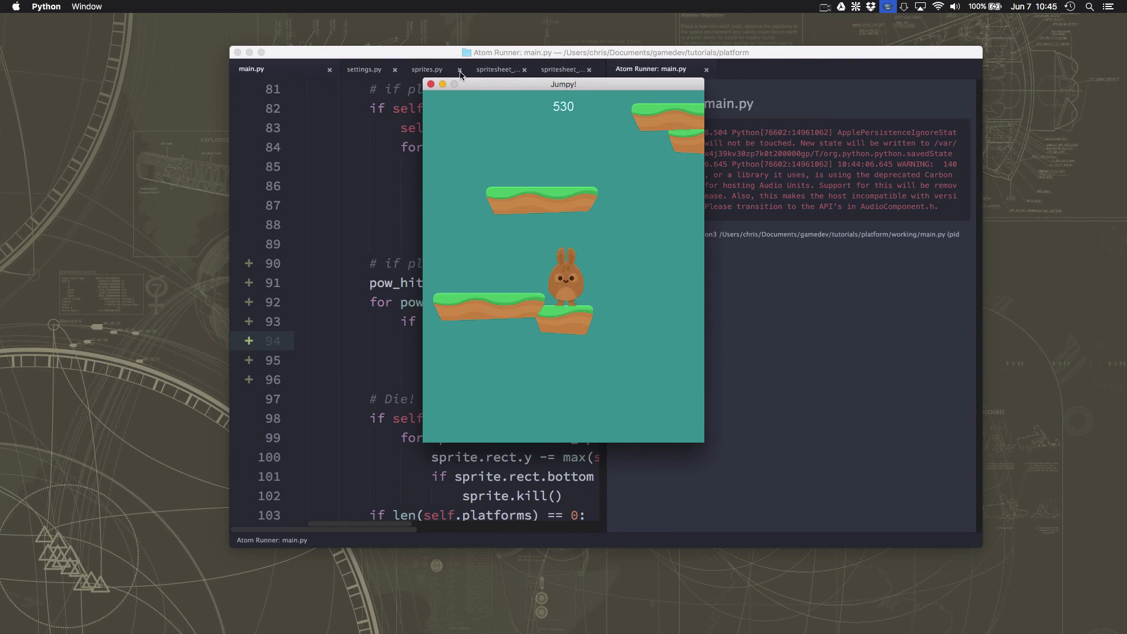
{"action": "mouse_move", "coordinate": [433, 92]}
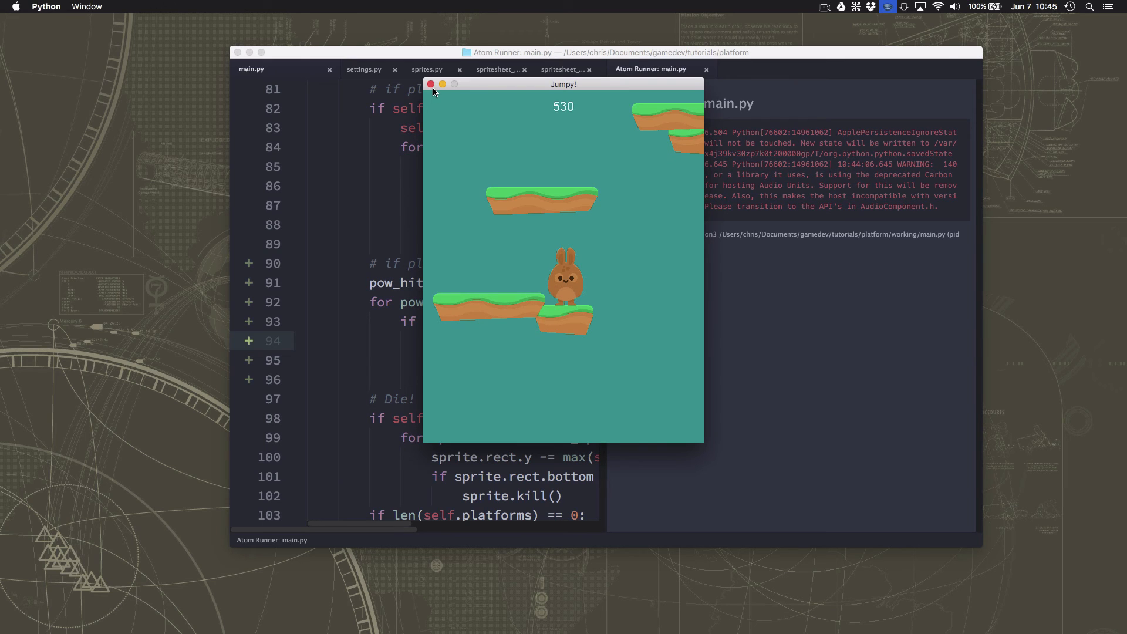
{"action": "left_click", "coordinate": [431, 85]}
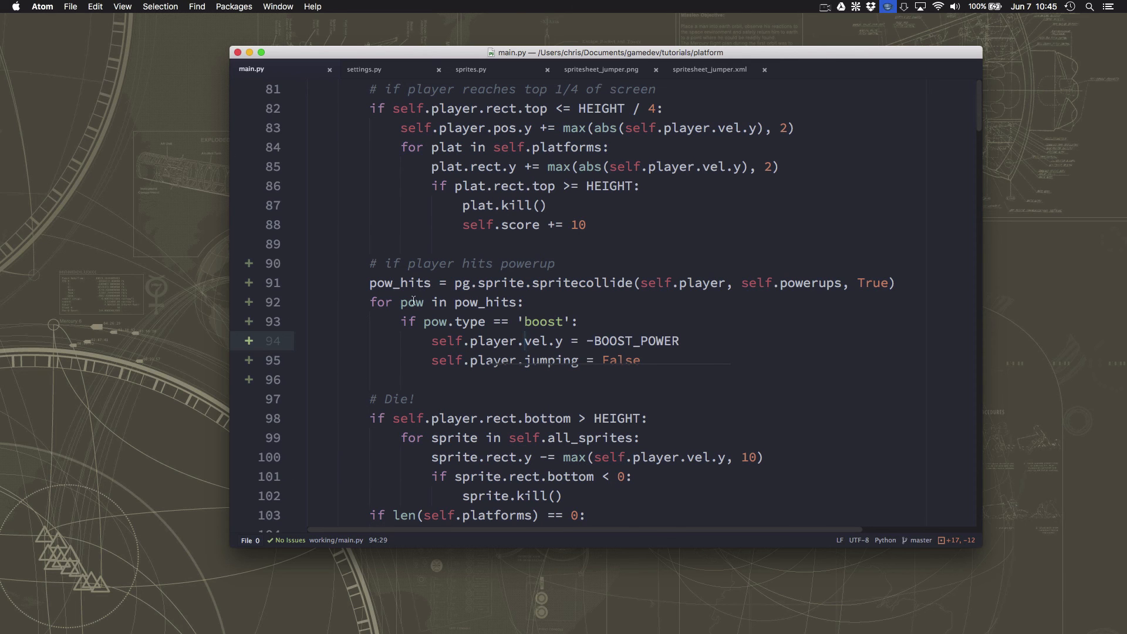
Duplicate the jump_sound line as boost_sound loading 'Boost16.wav'
{"action": "scroll", "scroll_direction": "up", "scroll_amount": 3}
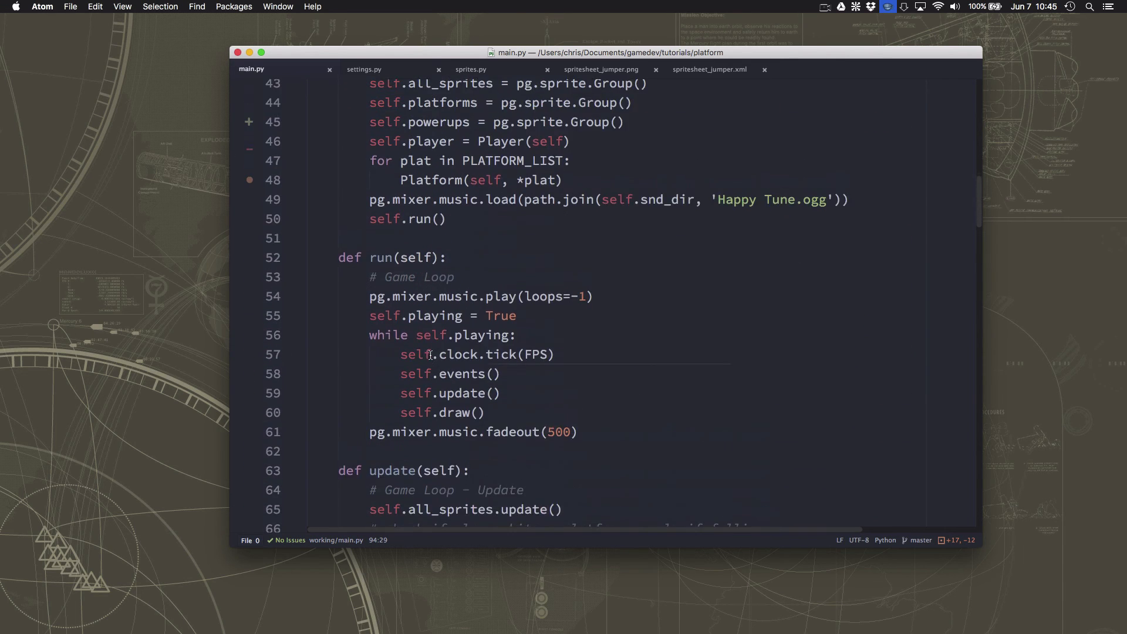
{"action": "scroll", "scroll_direction": "up", "scroll_amount": 3}
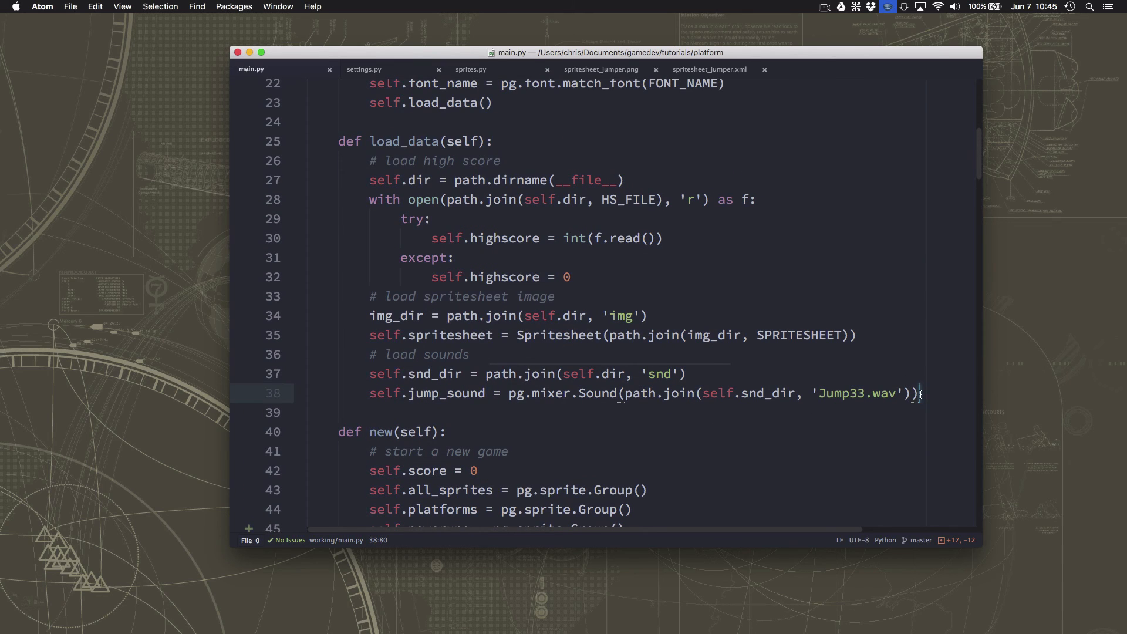
{"action": "left_click", "coordinate": [898, 394]}
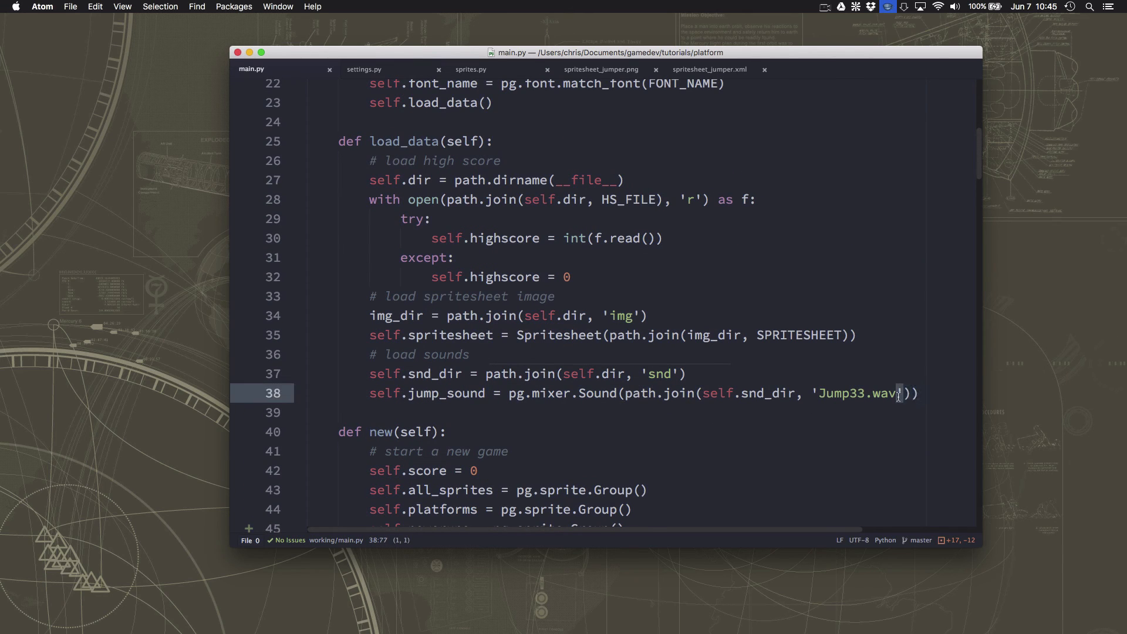
{"action": "mouse_move", "coordinate": [769, 383]}
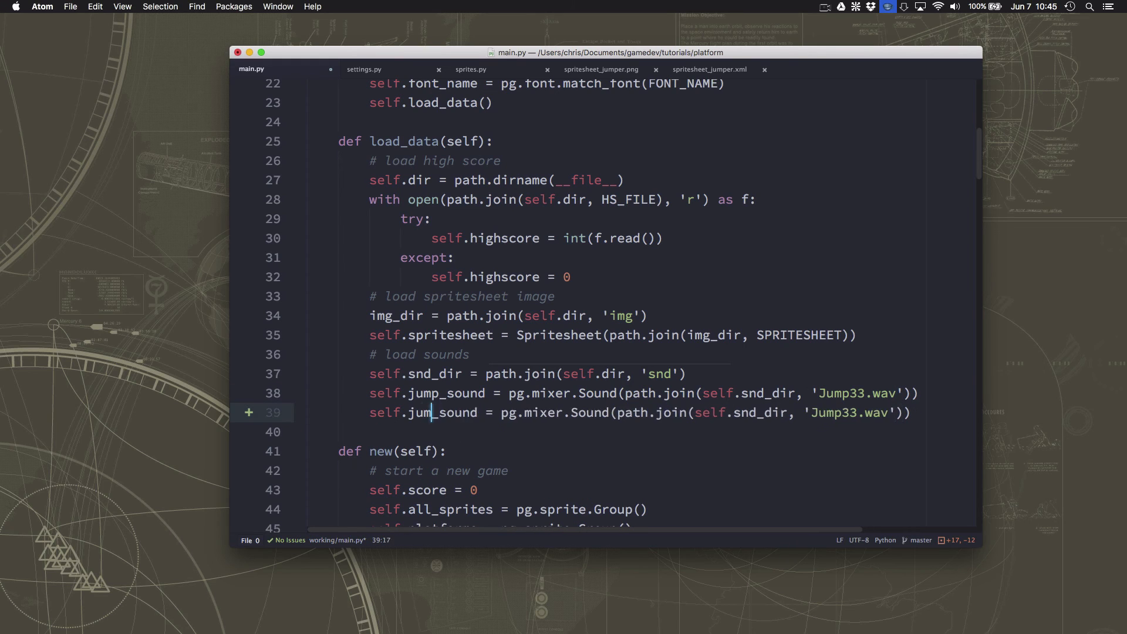
{"action": "type", "text": "boost"}
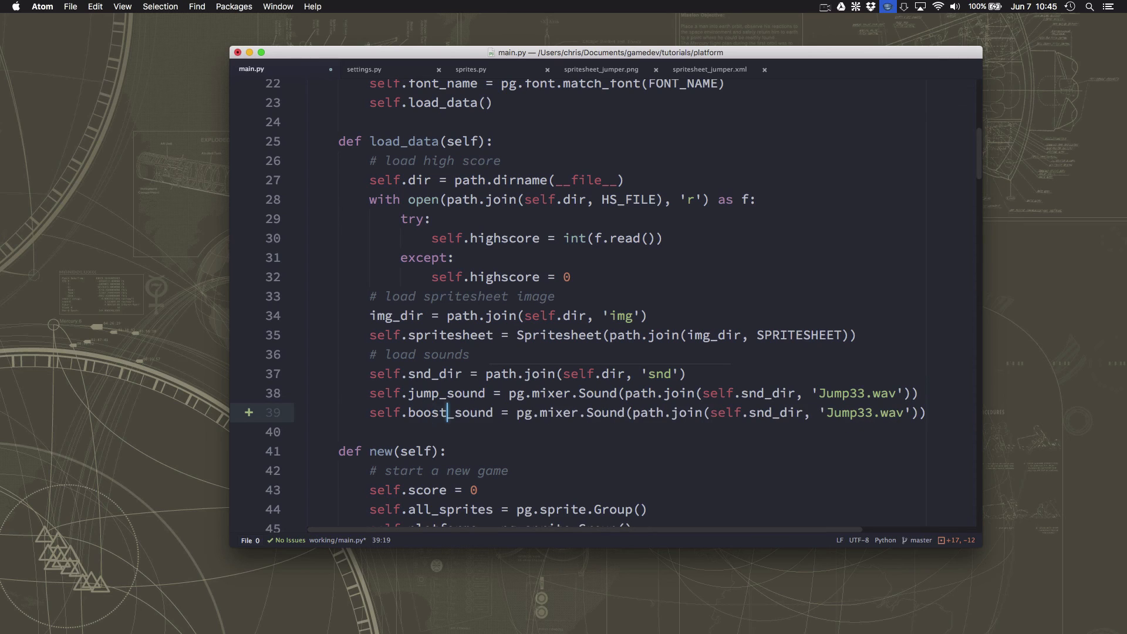
{"action": "left_click", "coordinate": [870, 412]}
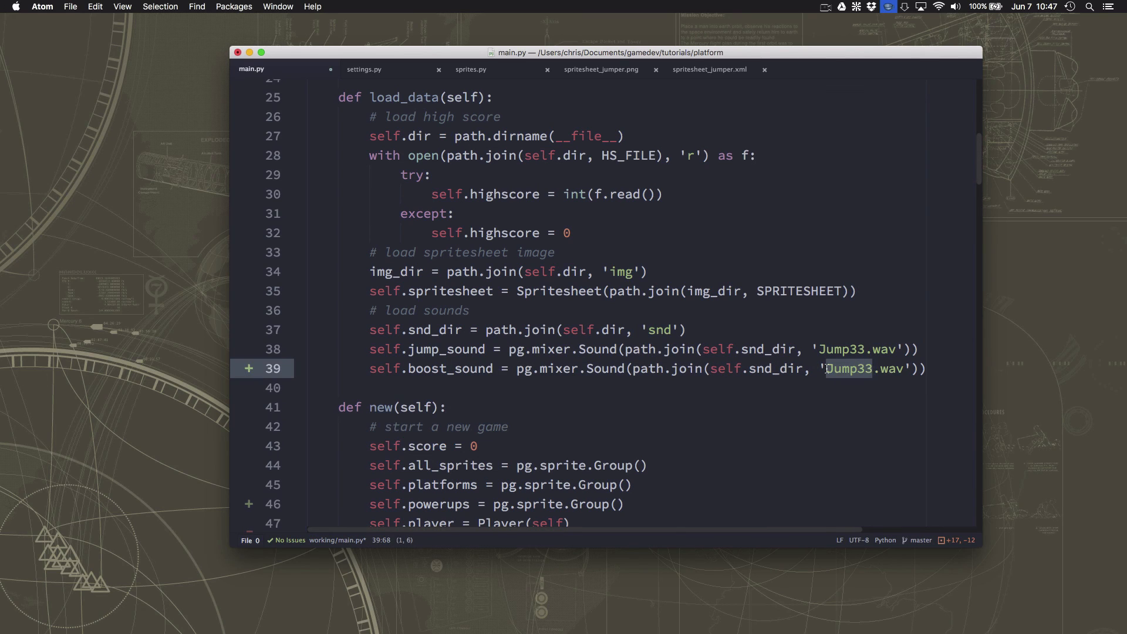
{"action": "type", "text": "Boost1"}
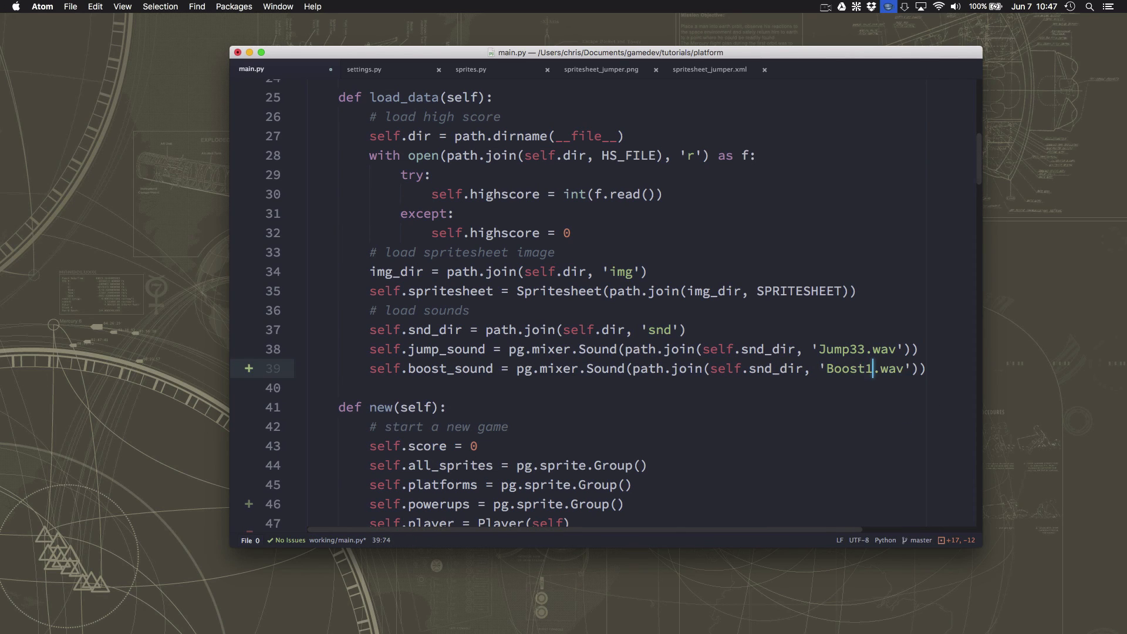
{"action": "type", "text": "6"}
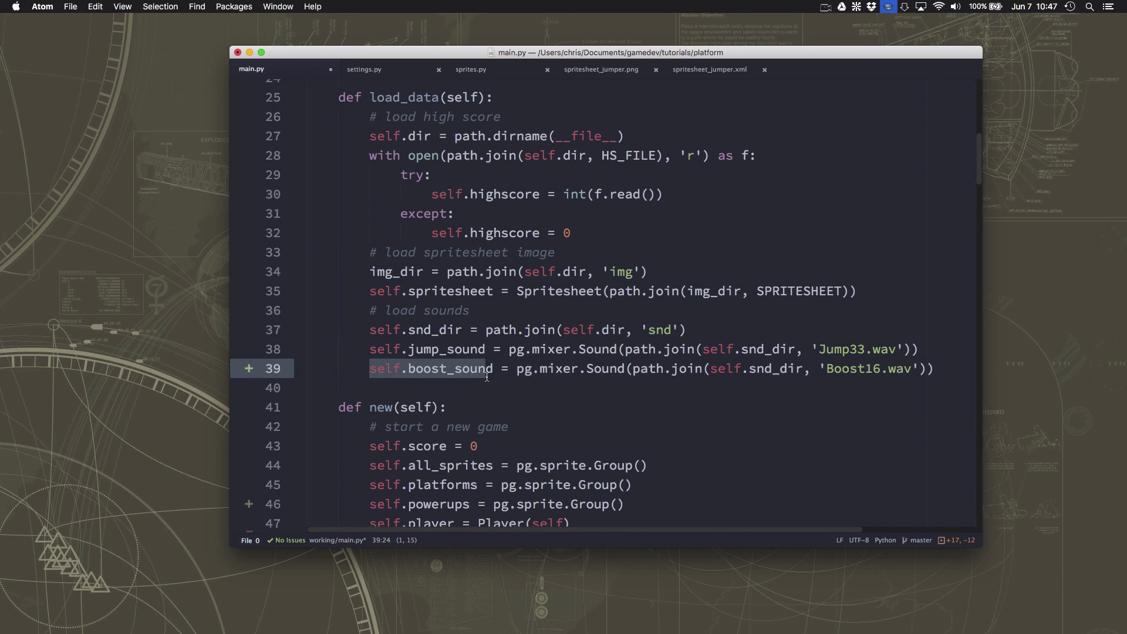
Call self.boost_sound.play() in the boost powerup branch of update()
{"action": "scroll", "scroll_direction": "down", "scroll_amount": 3}
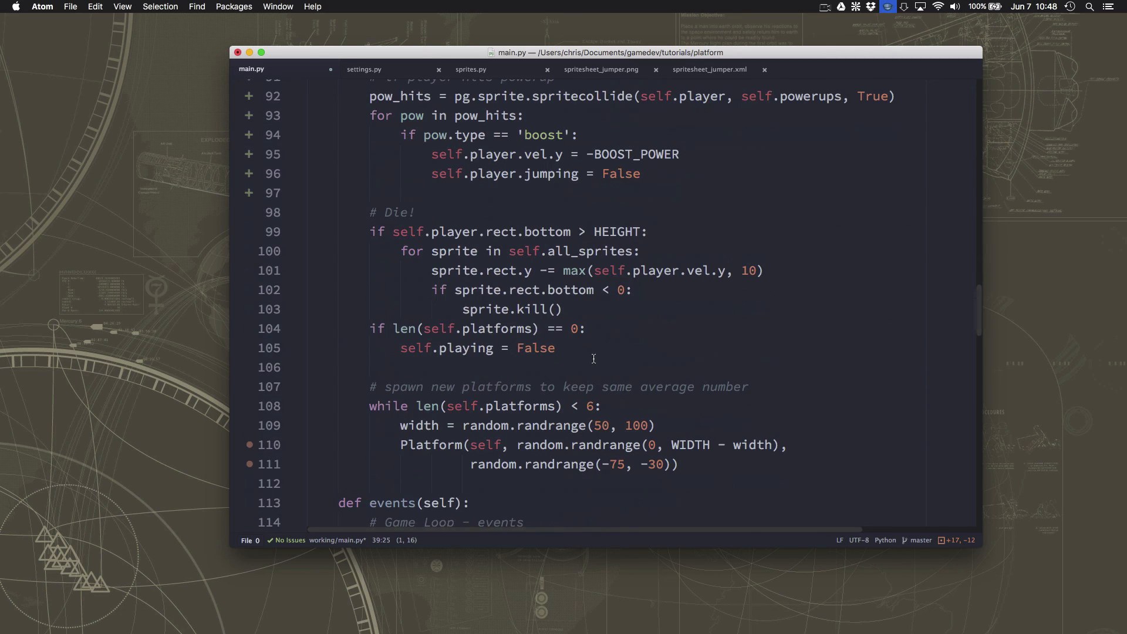
{"action": "scroll", "scroll_direction": "up", "scroll_amount": 3}
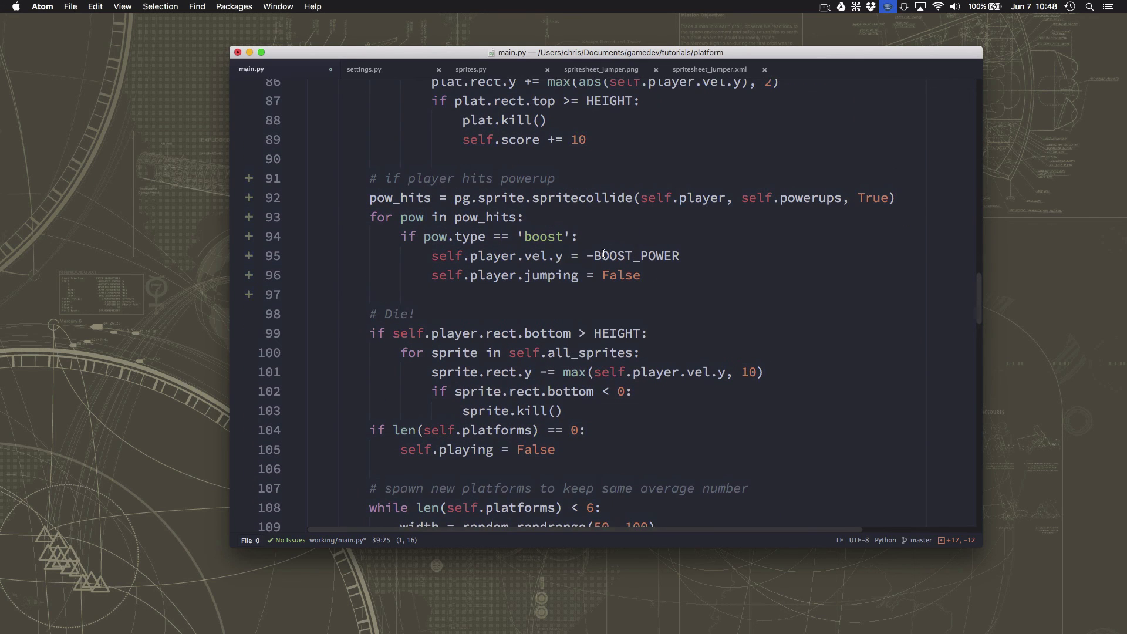
{"action": "type", "text": "self.boost_sound."}
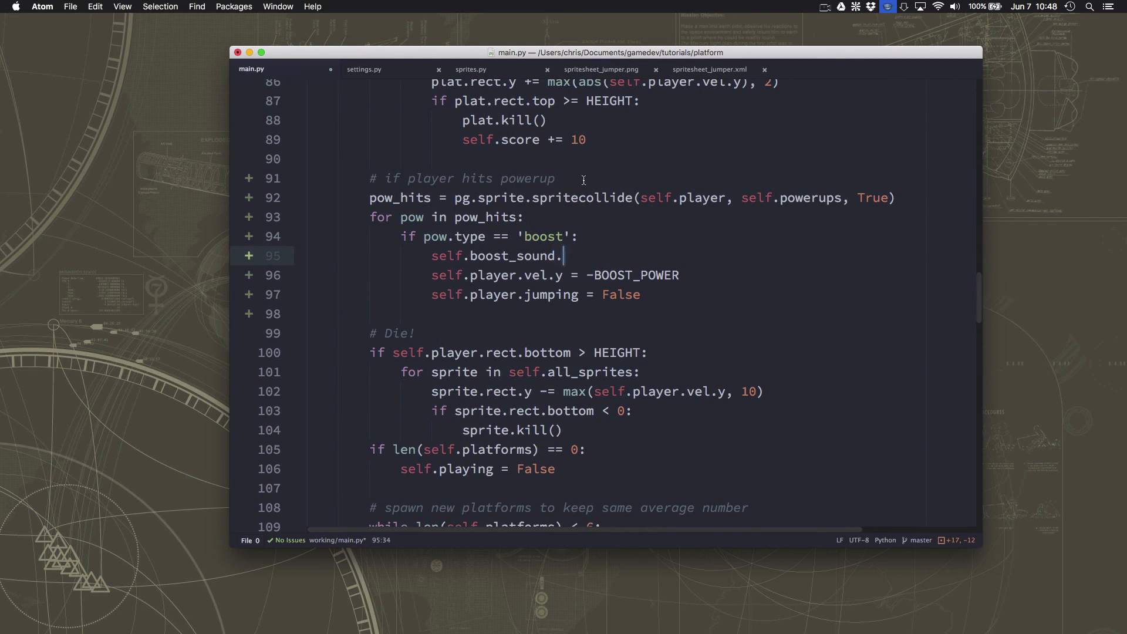
{"action": "type", "text": "play()"}
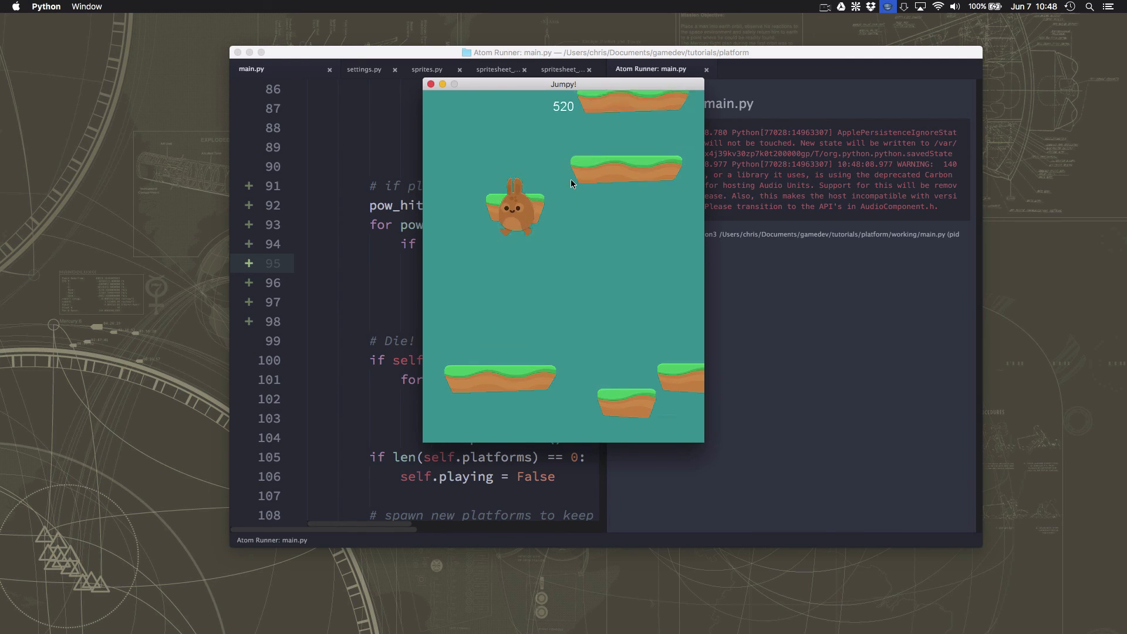
Close the Jumpy! window after testing the boost sound
{"action": "left_click", "coordinate": [430, 85]}
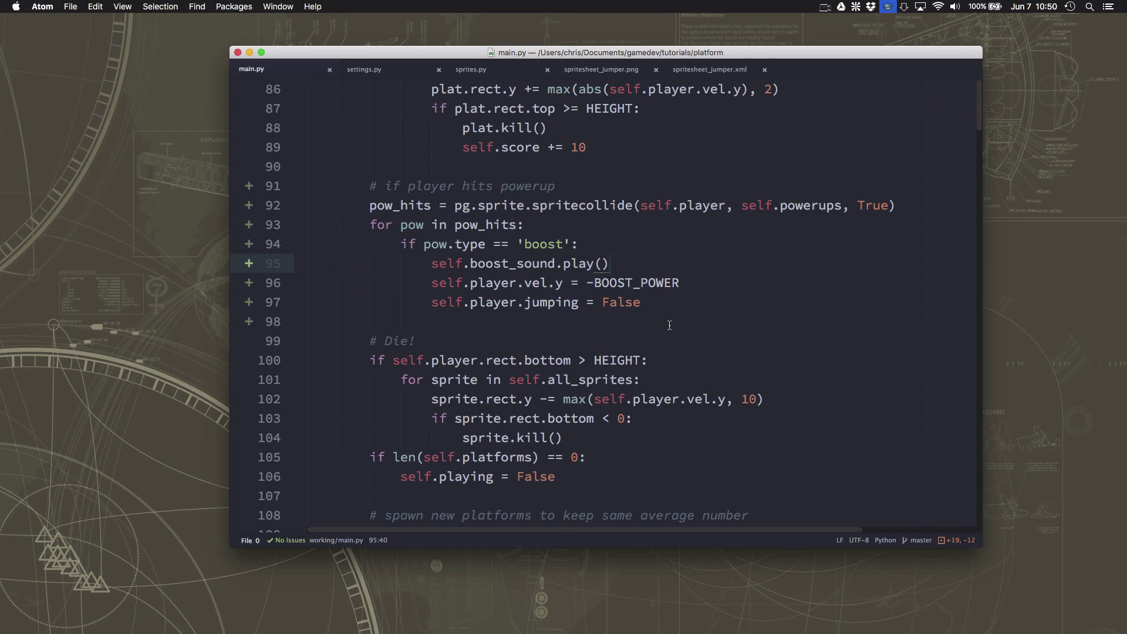
{"action": "left_click", "coordinate": [611, 263]}
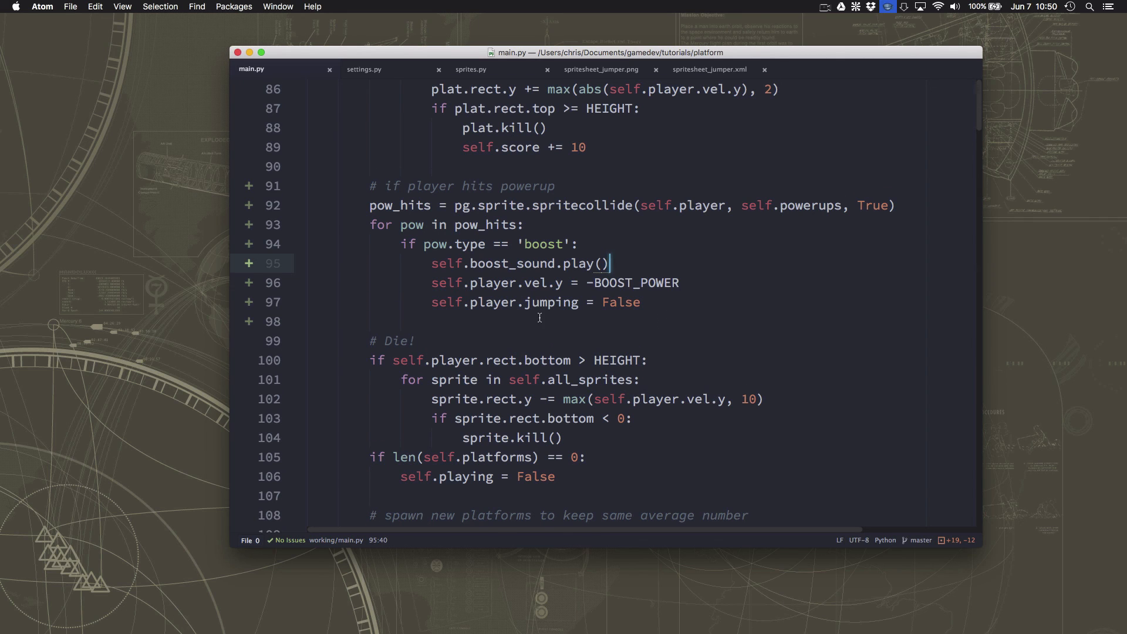
{"action": "scroll", "scroll_direction": "down", "scroll_amount": 3}
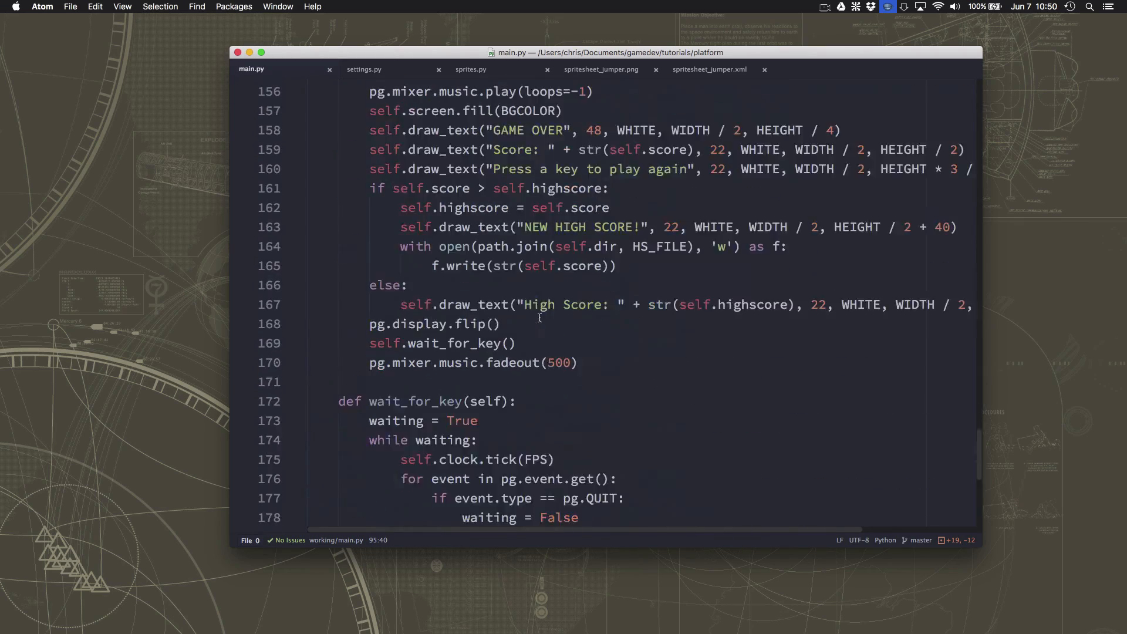
{"action": "scroll", "scroll_direction": "up", "scroll_amount": 3}
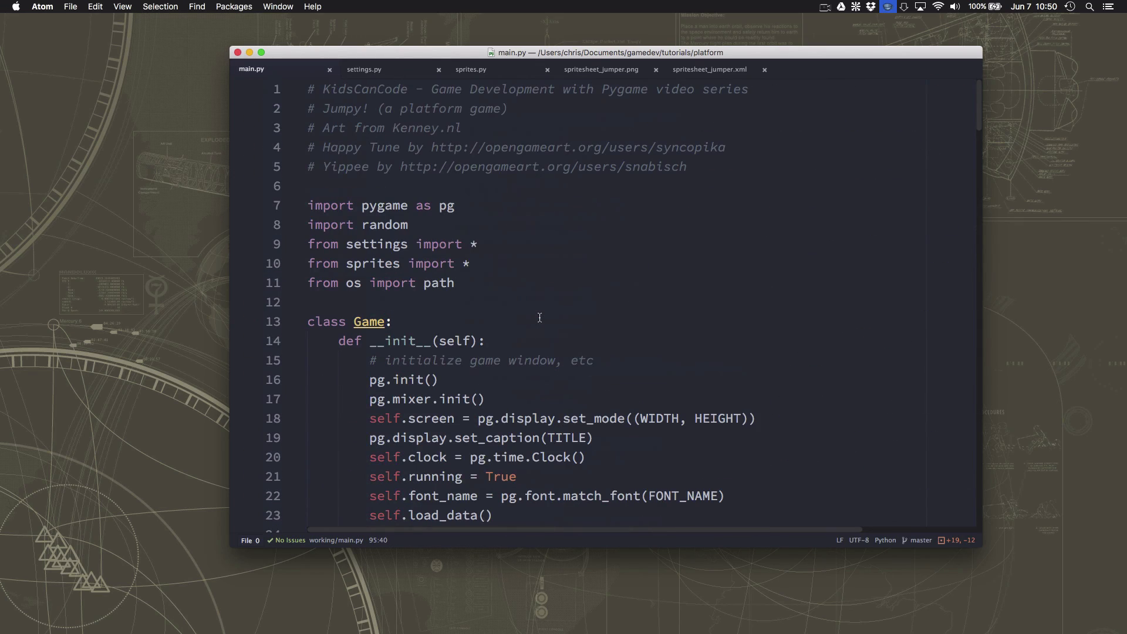
{"action": "scroll", "scroll_direction": "down", "scroll_amount": 3}
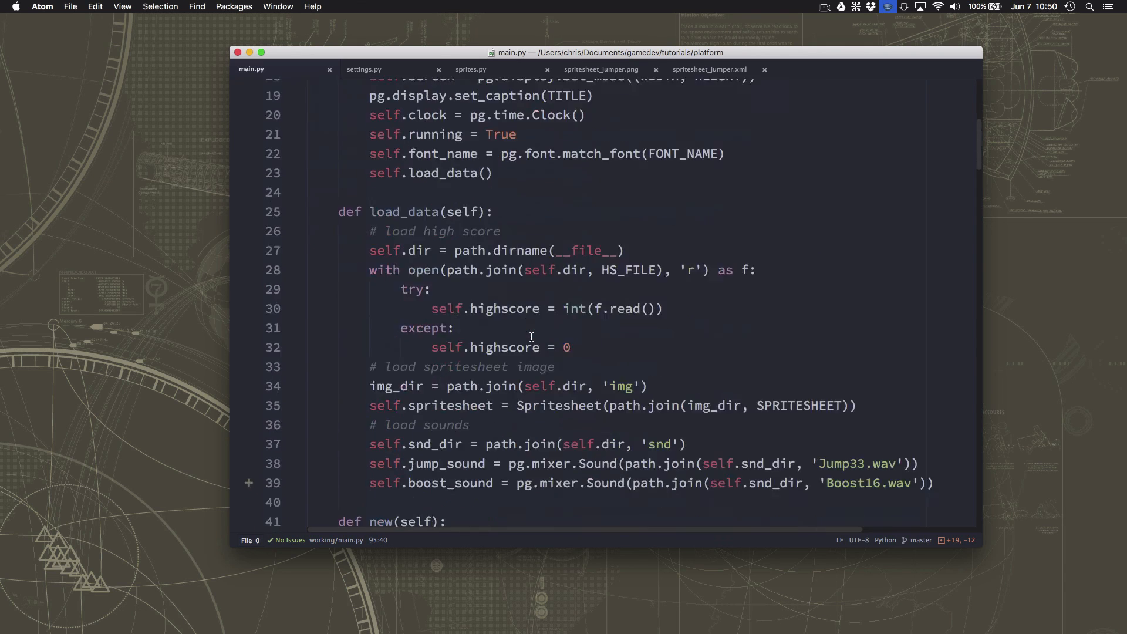
{"action": "scroll", "scroll_direction": "up", "scroll_amount": 3}
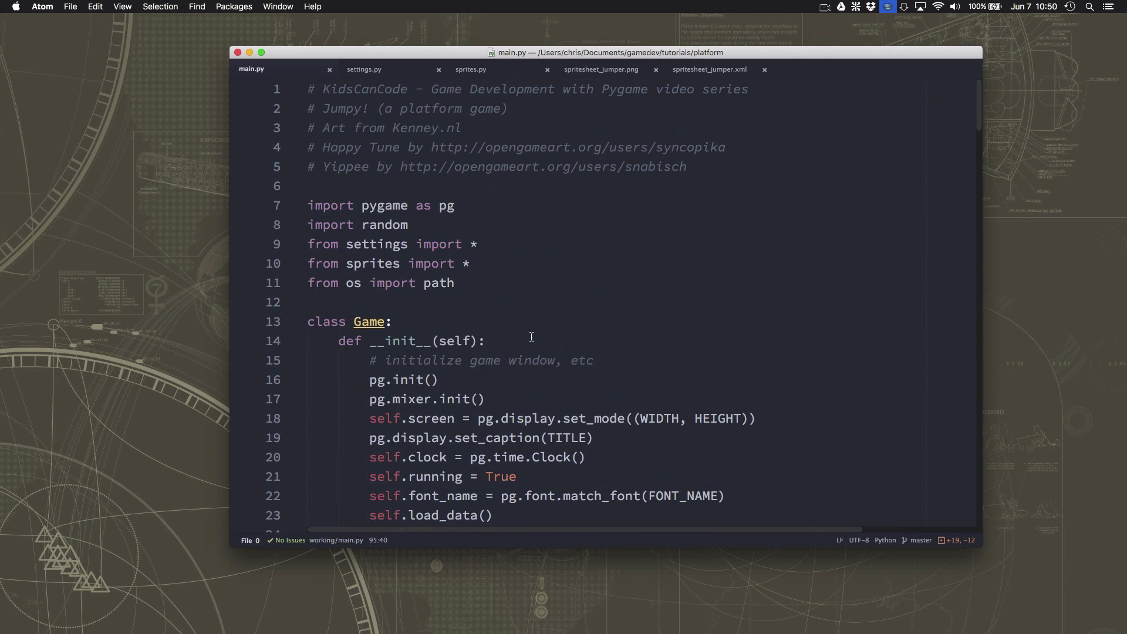